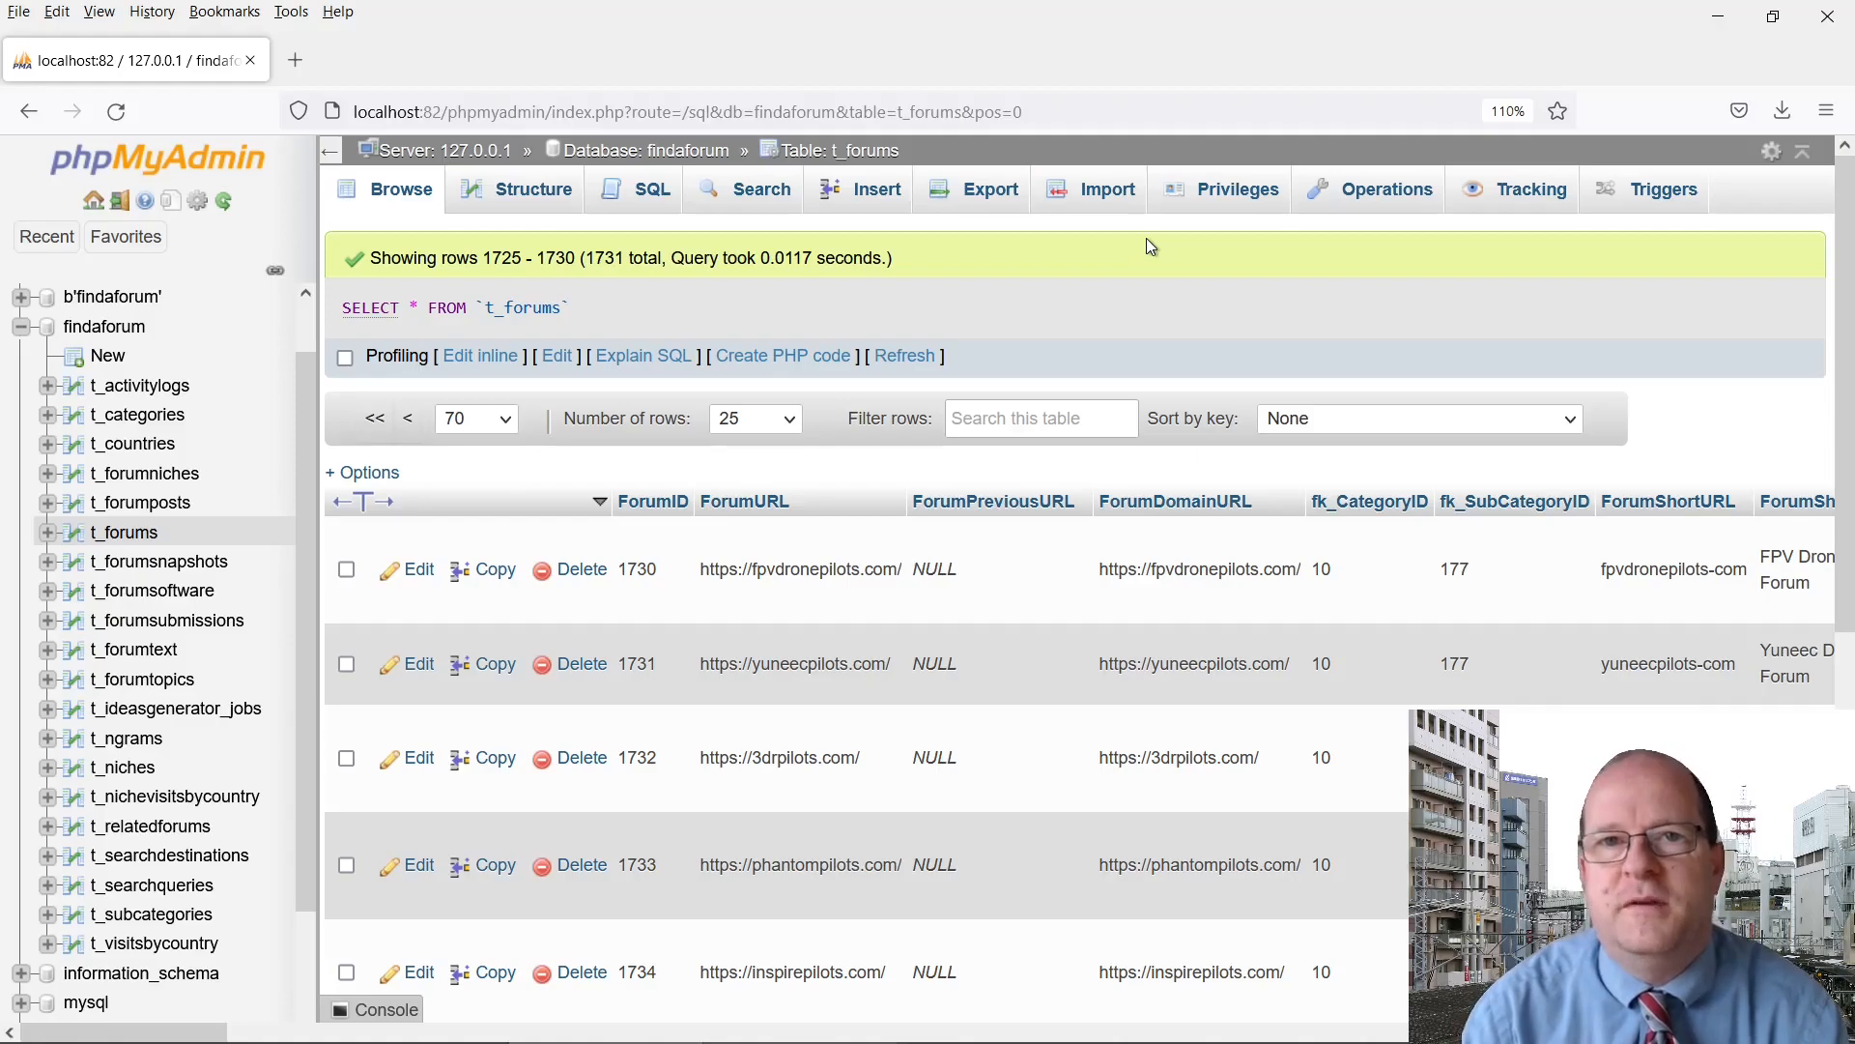
mouse_move(576, 336)
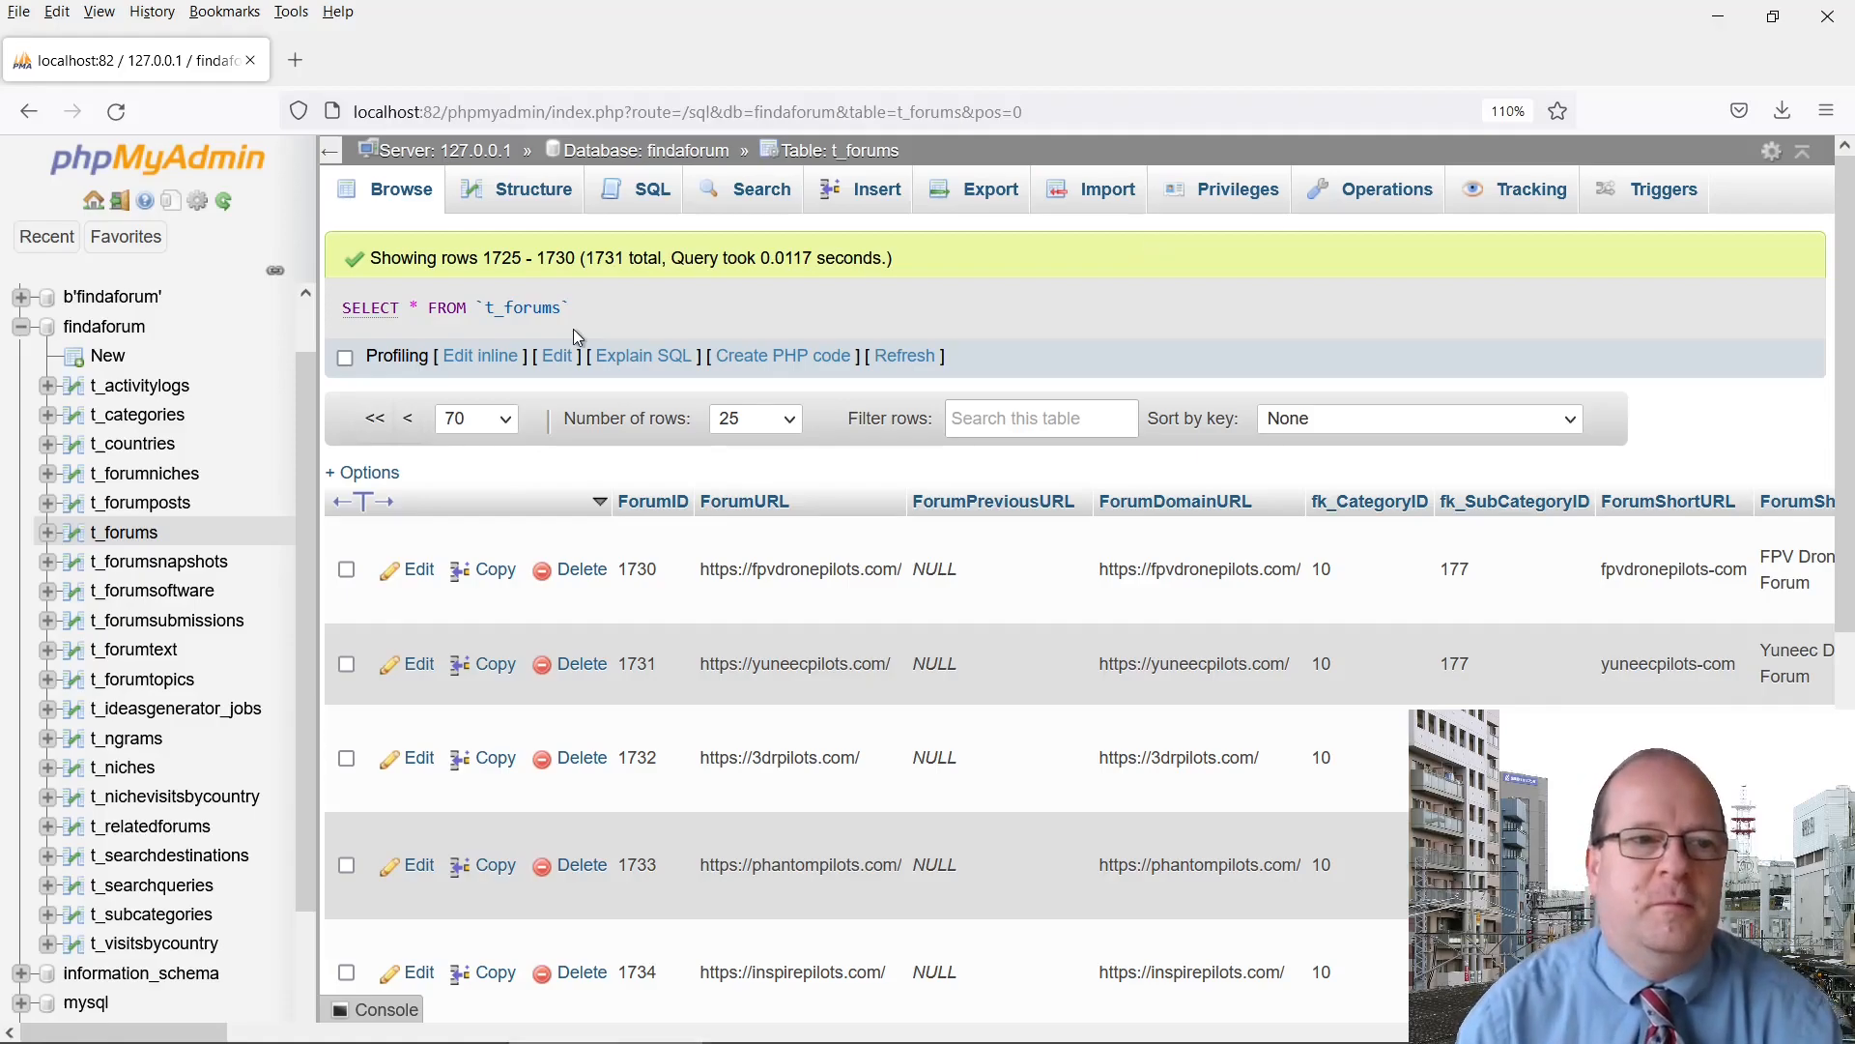
mouse_move(591, 331)
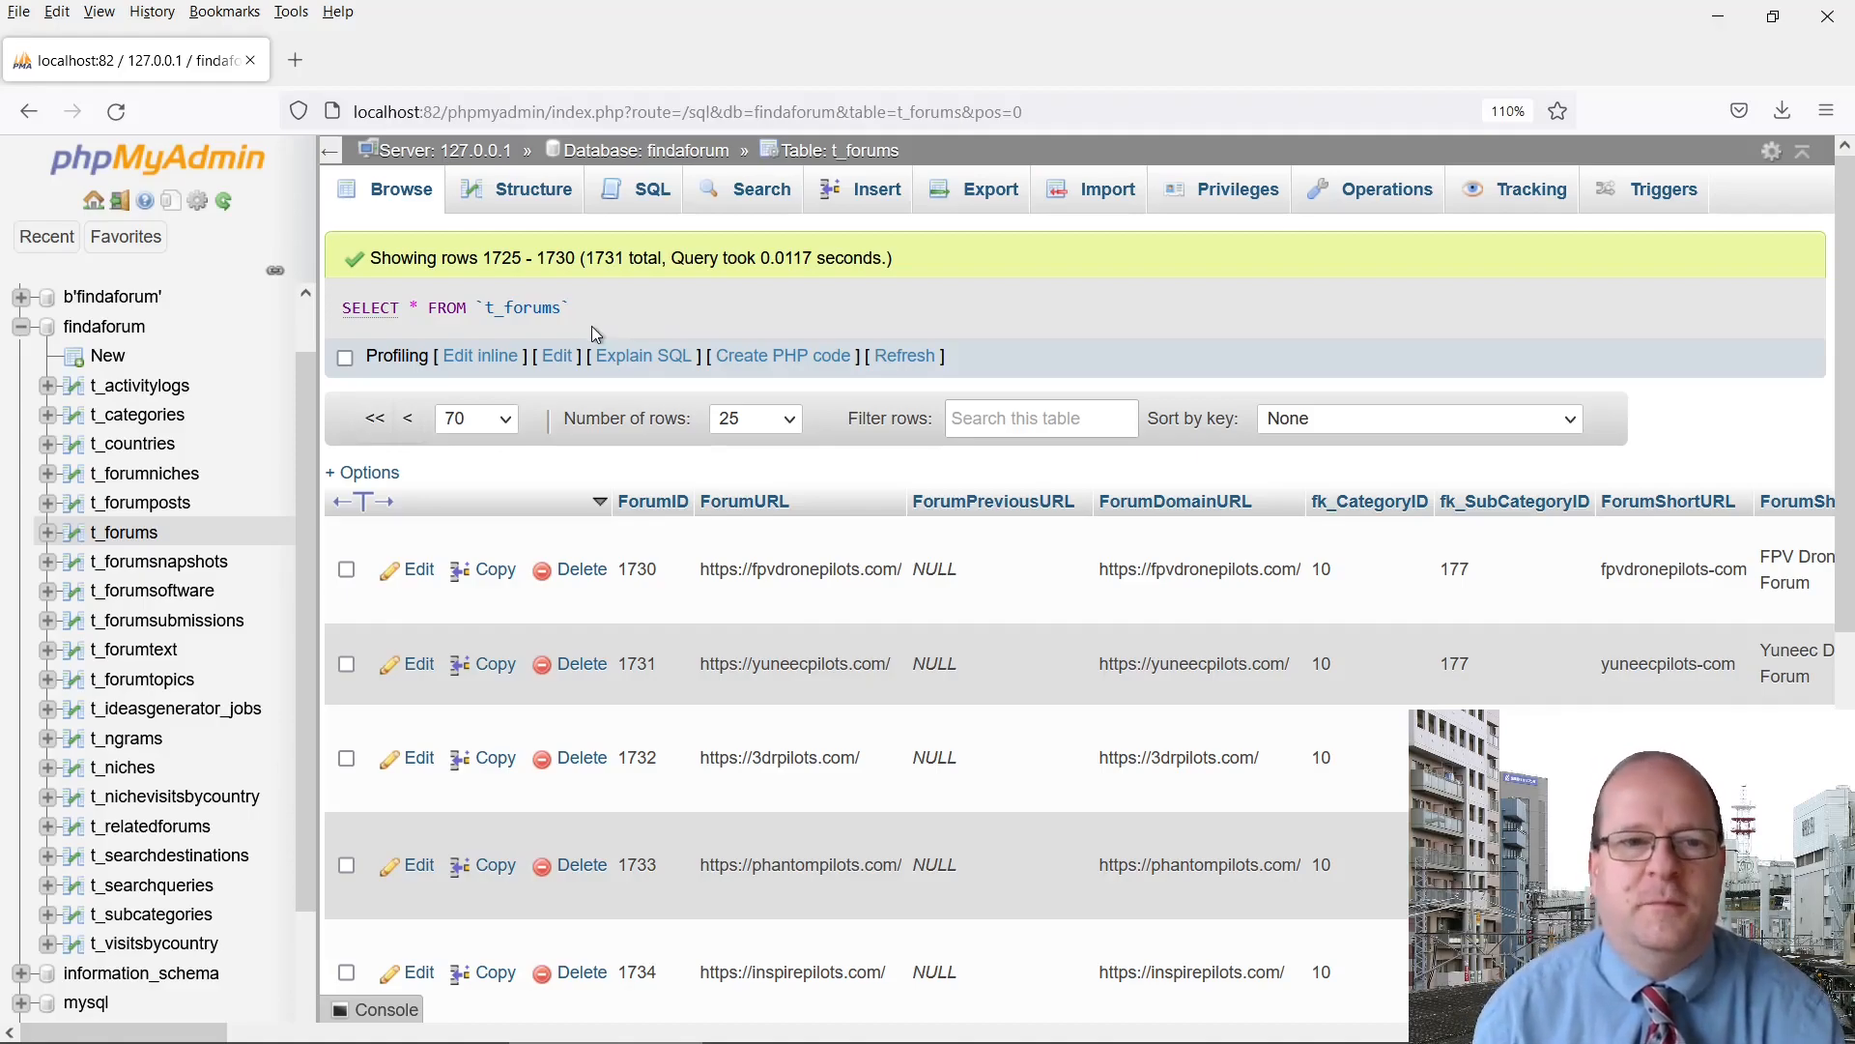
Show the t_forums structure with its three indexes and start a new one-column index
click(653, 189)
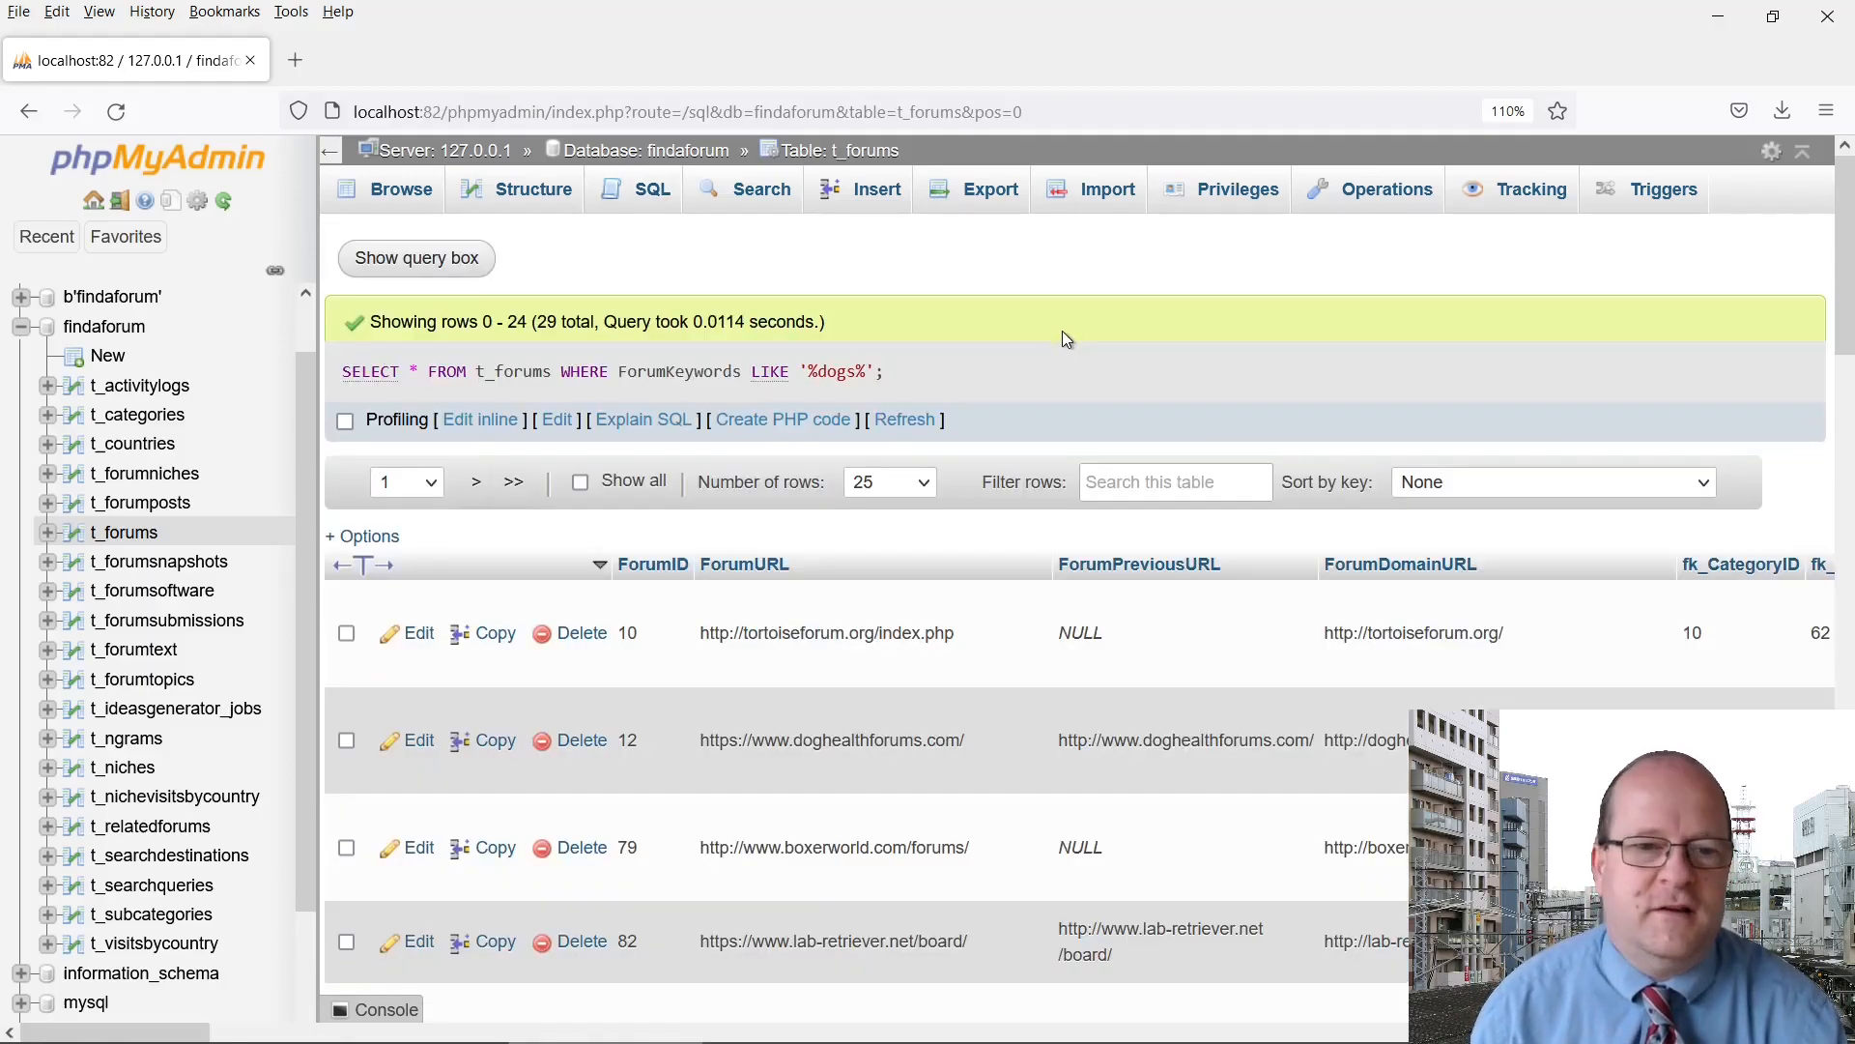
scroll(down, 3)
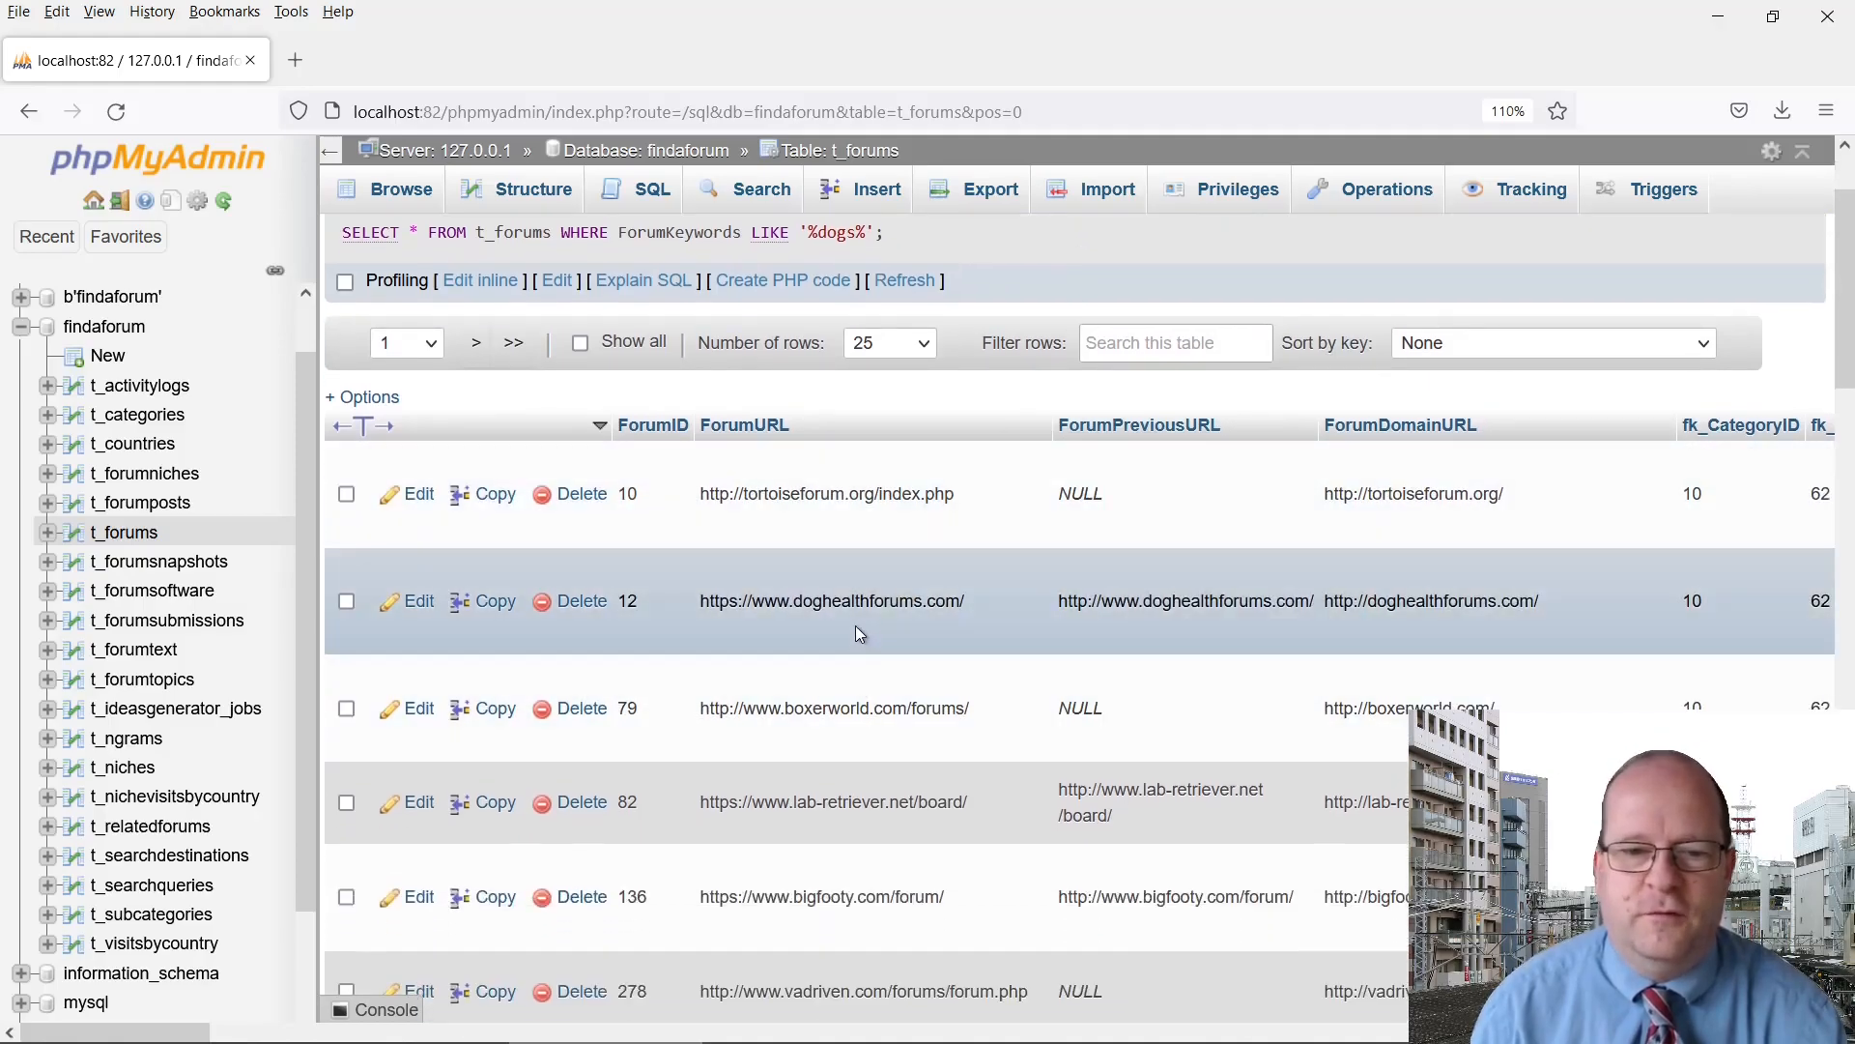
mouse_move(873, 539)
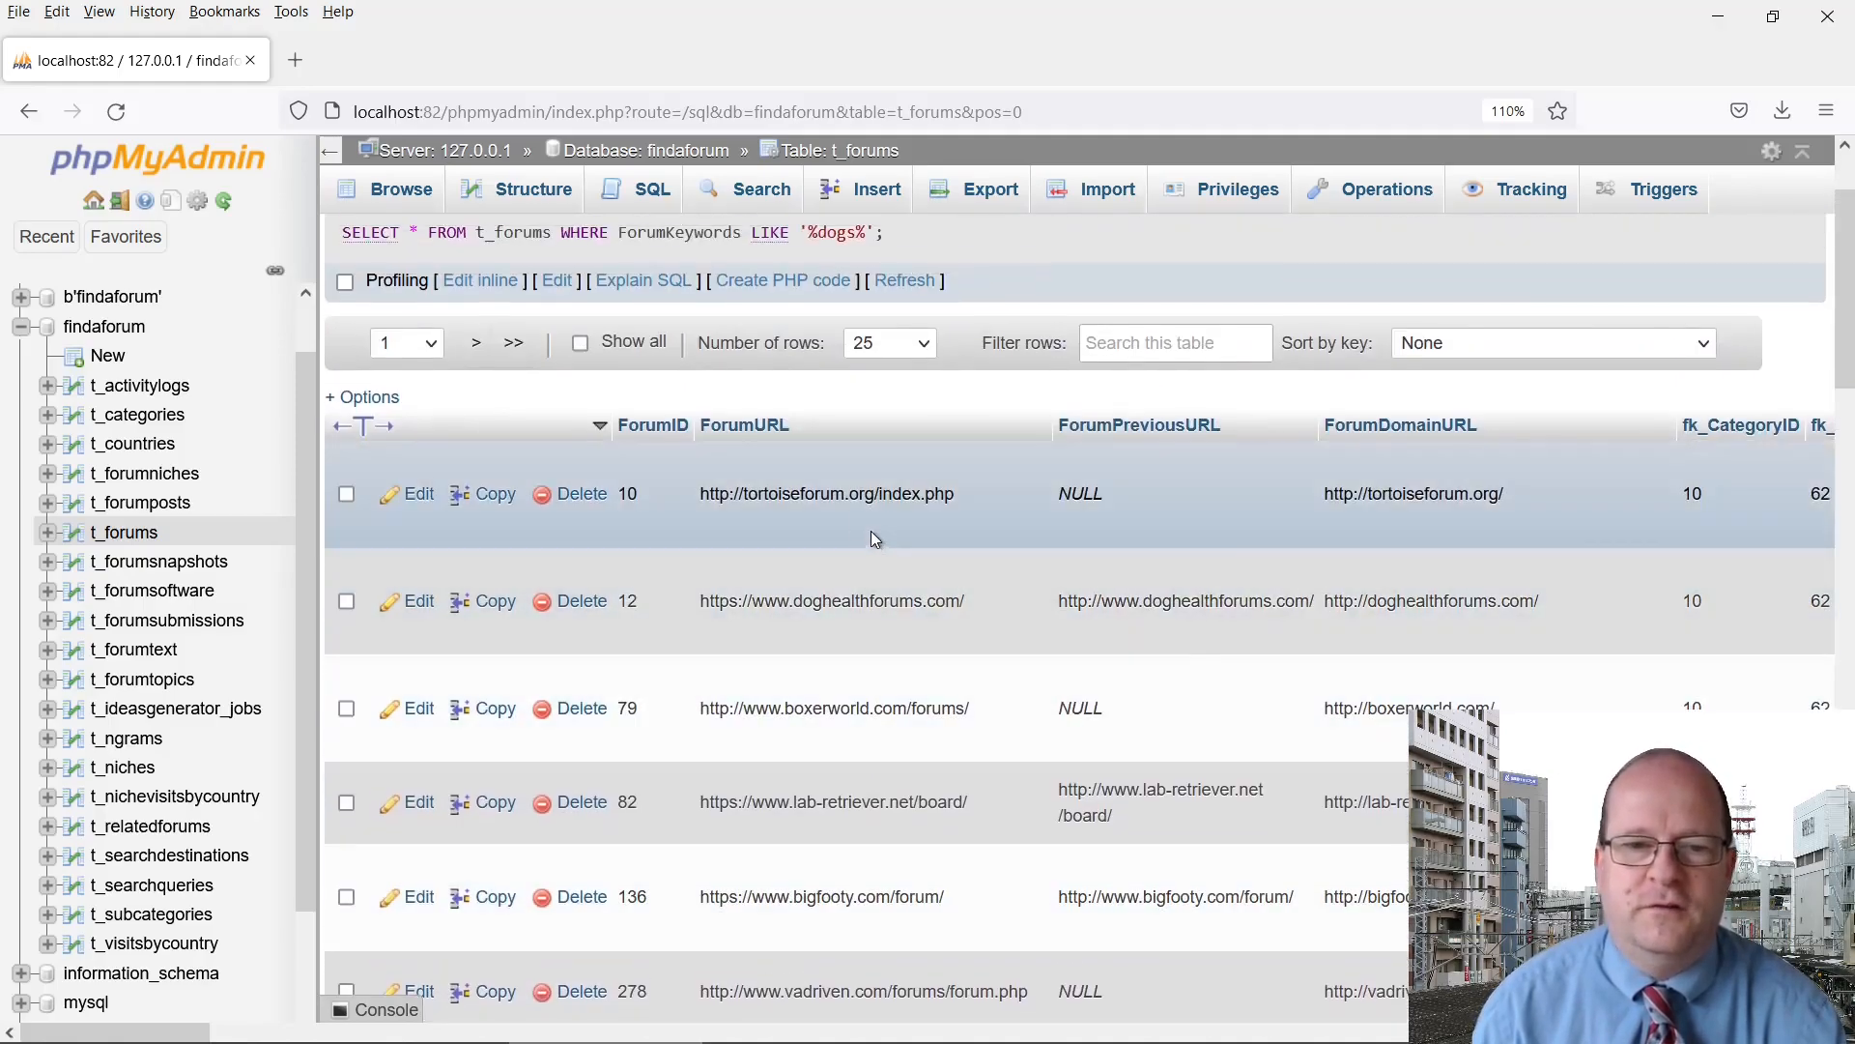
mouse_move(841, 510)
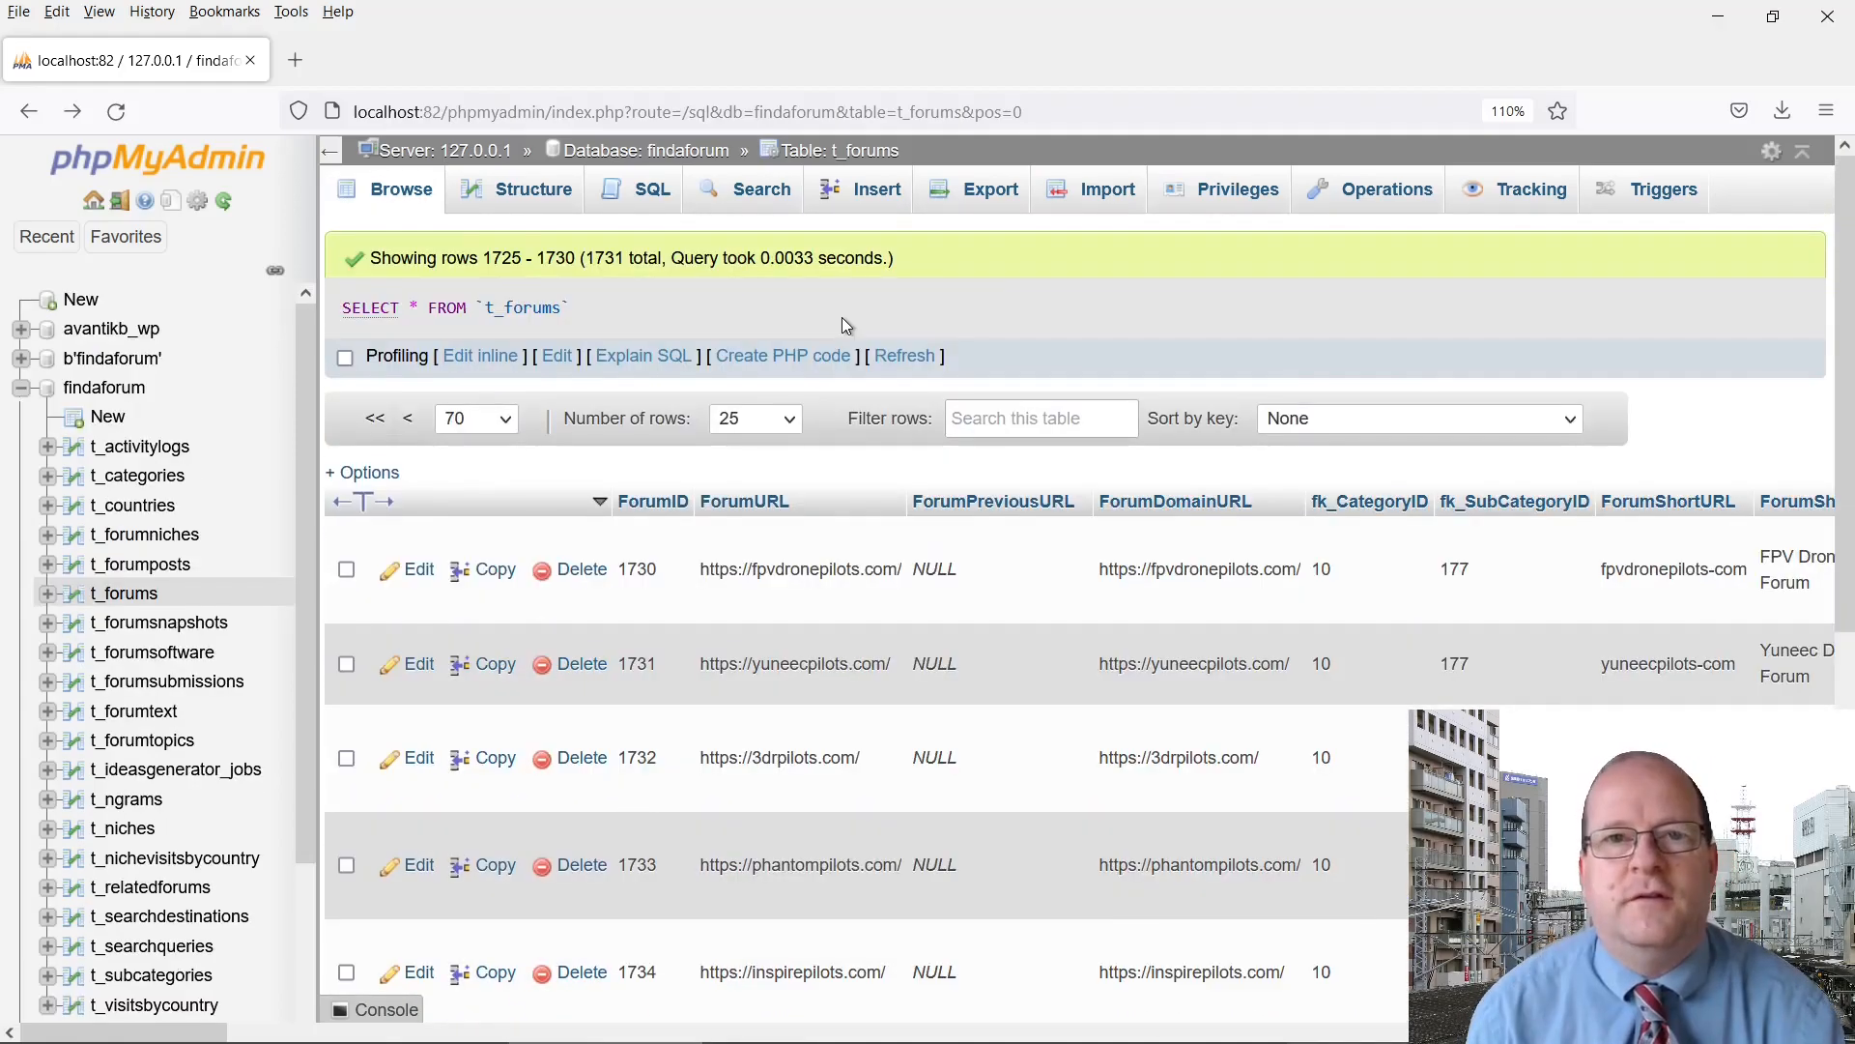
mouse_move(698, 340)
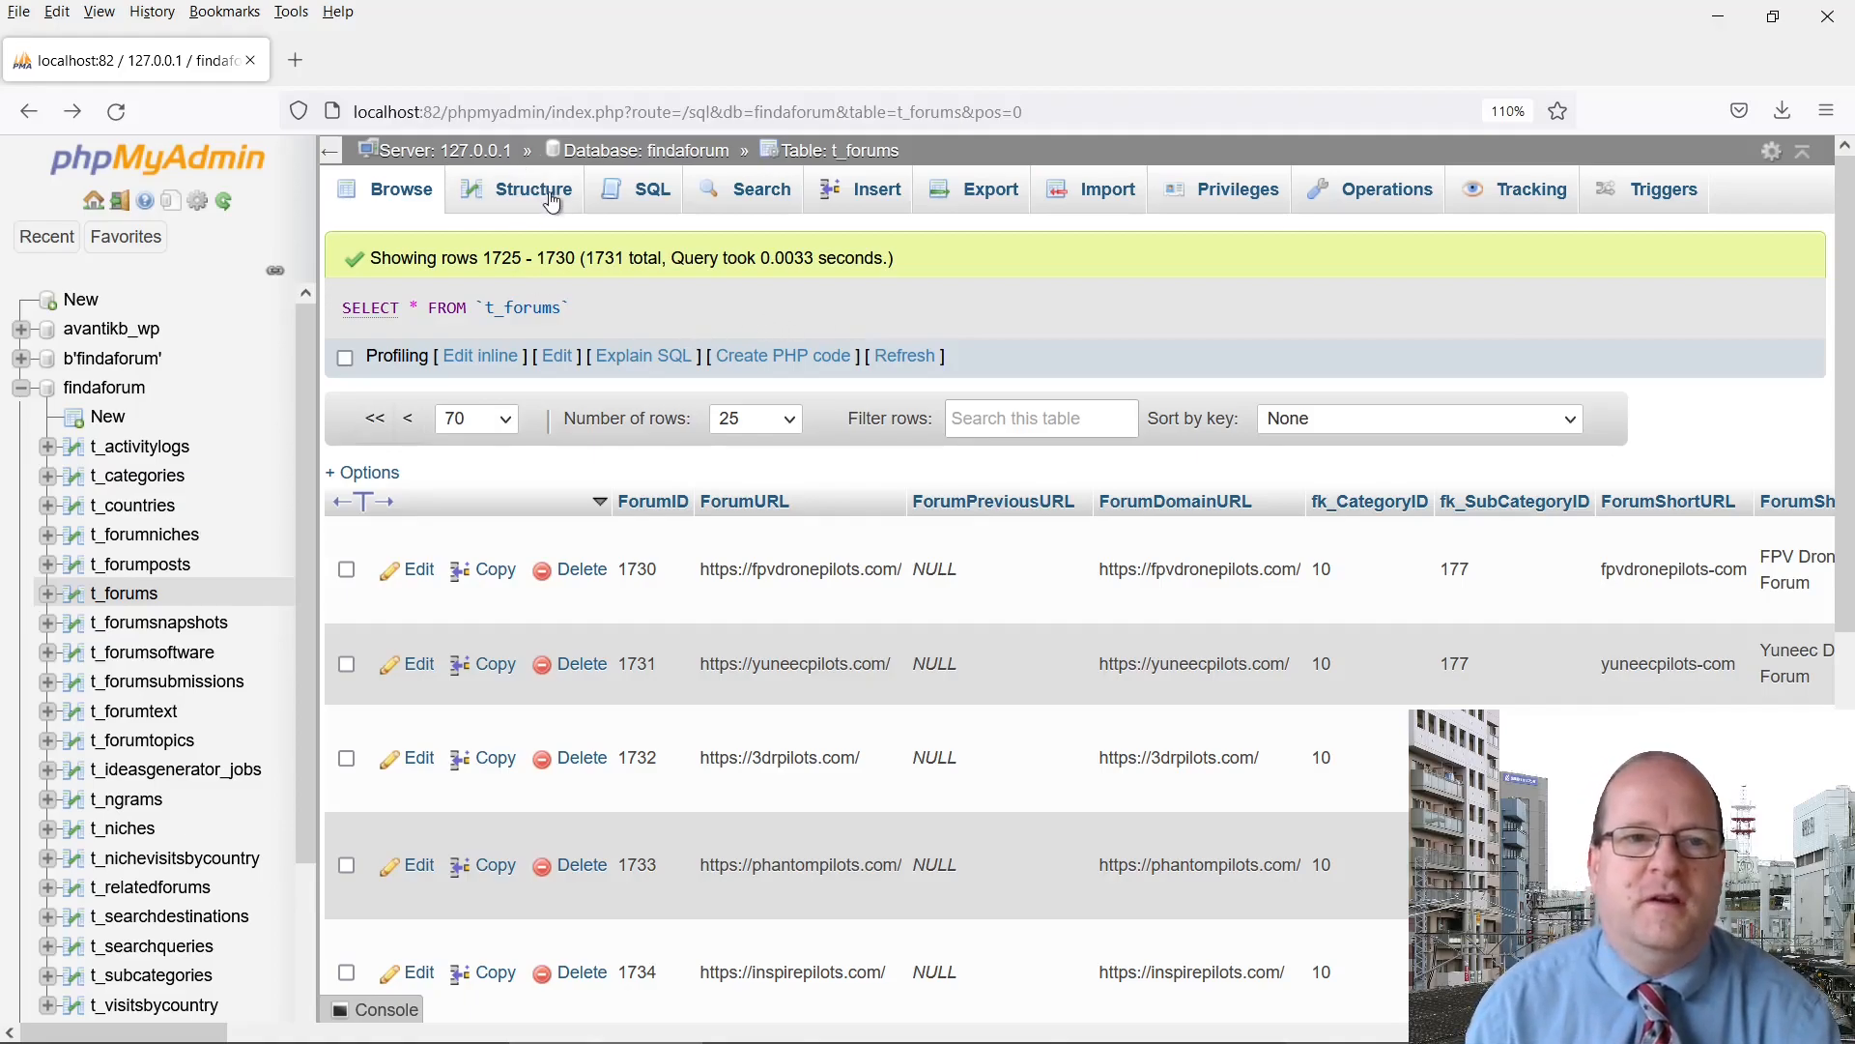
click(532, 189)
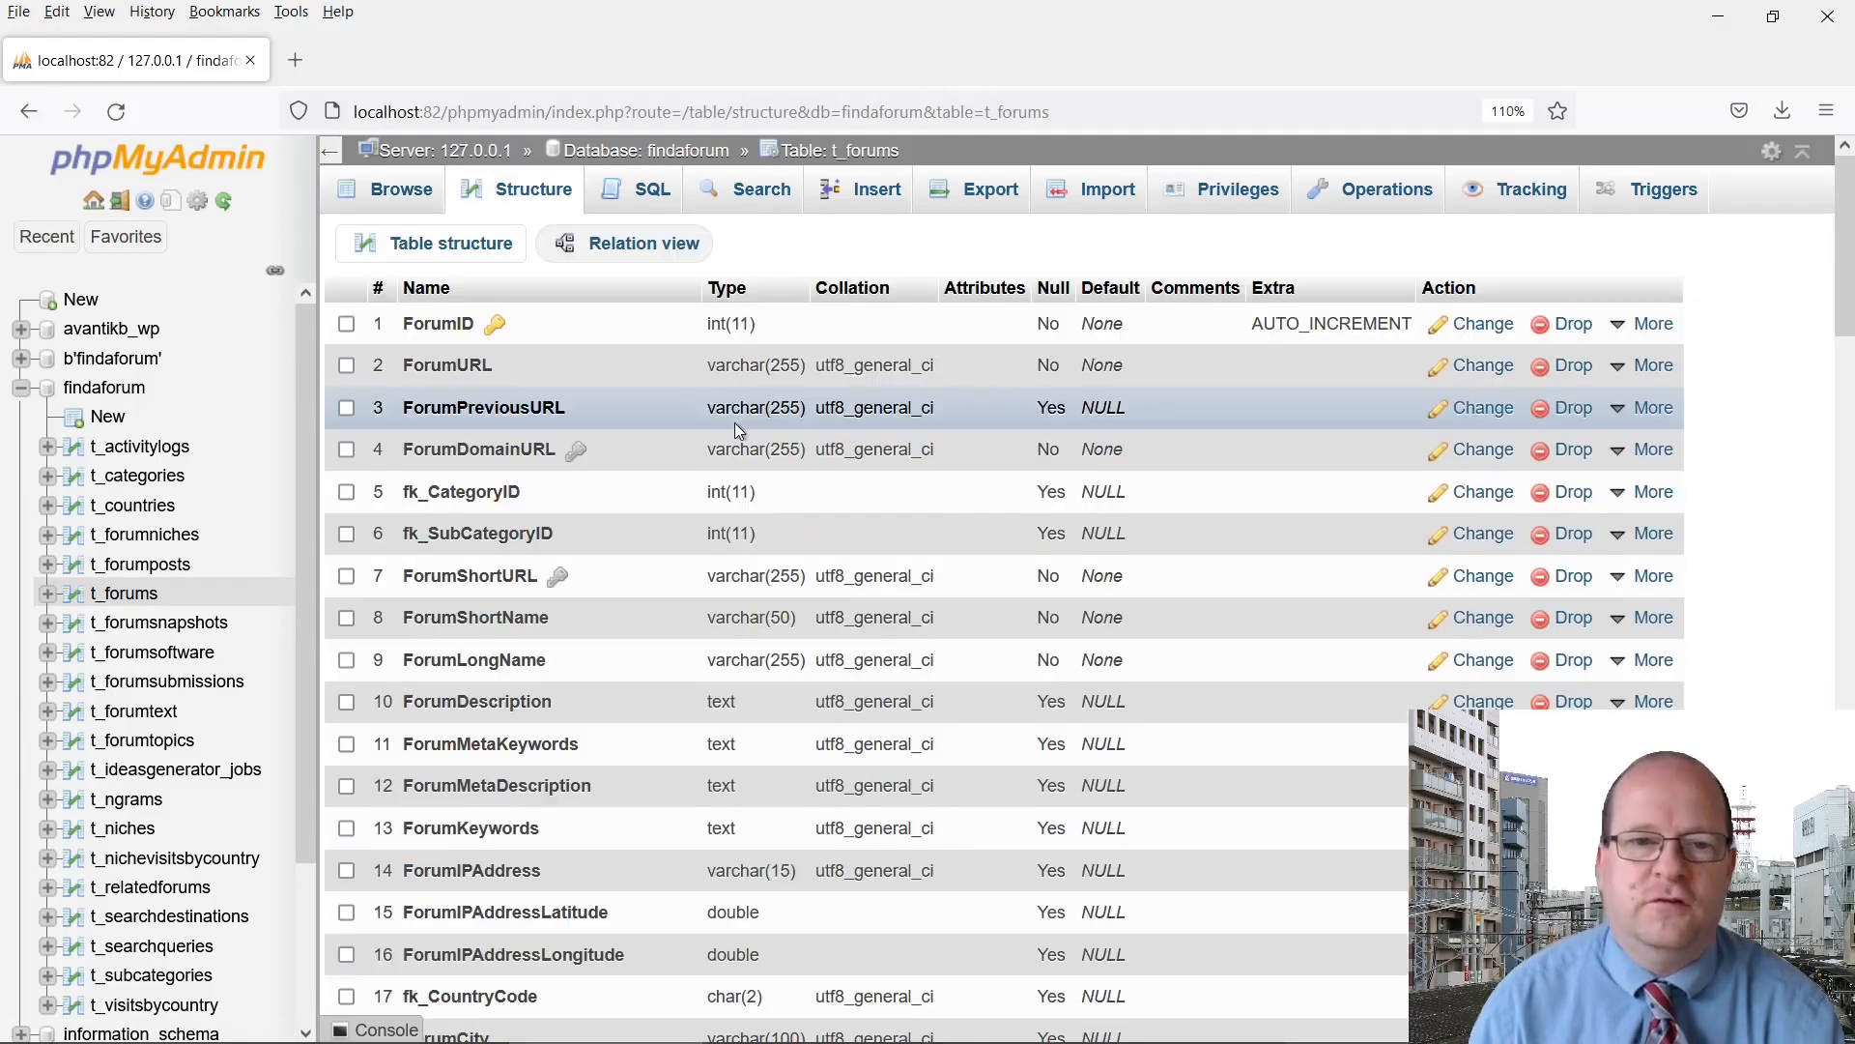
scroll(down, 3)
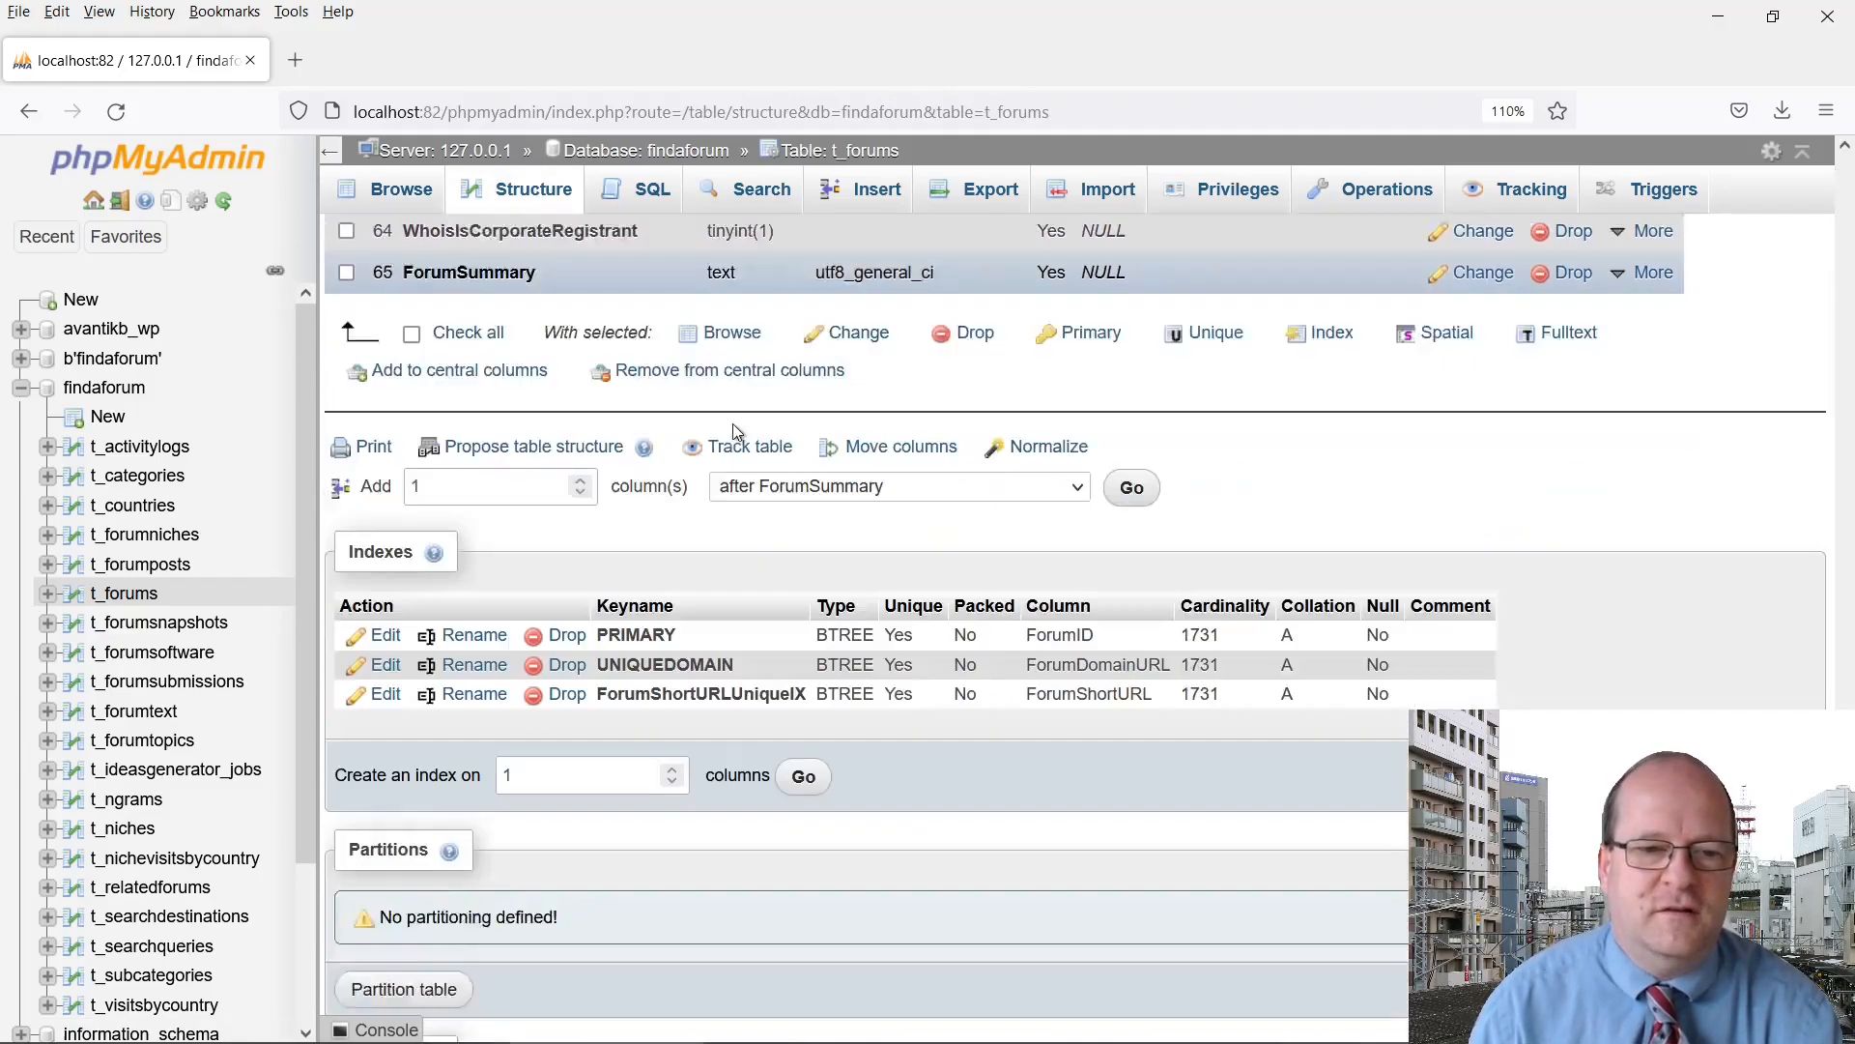
scroll(down, 3)
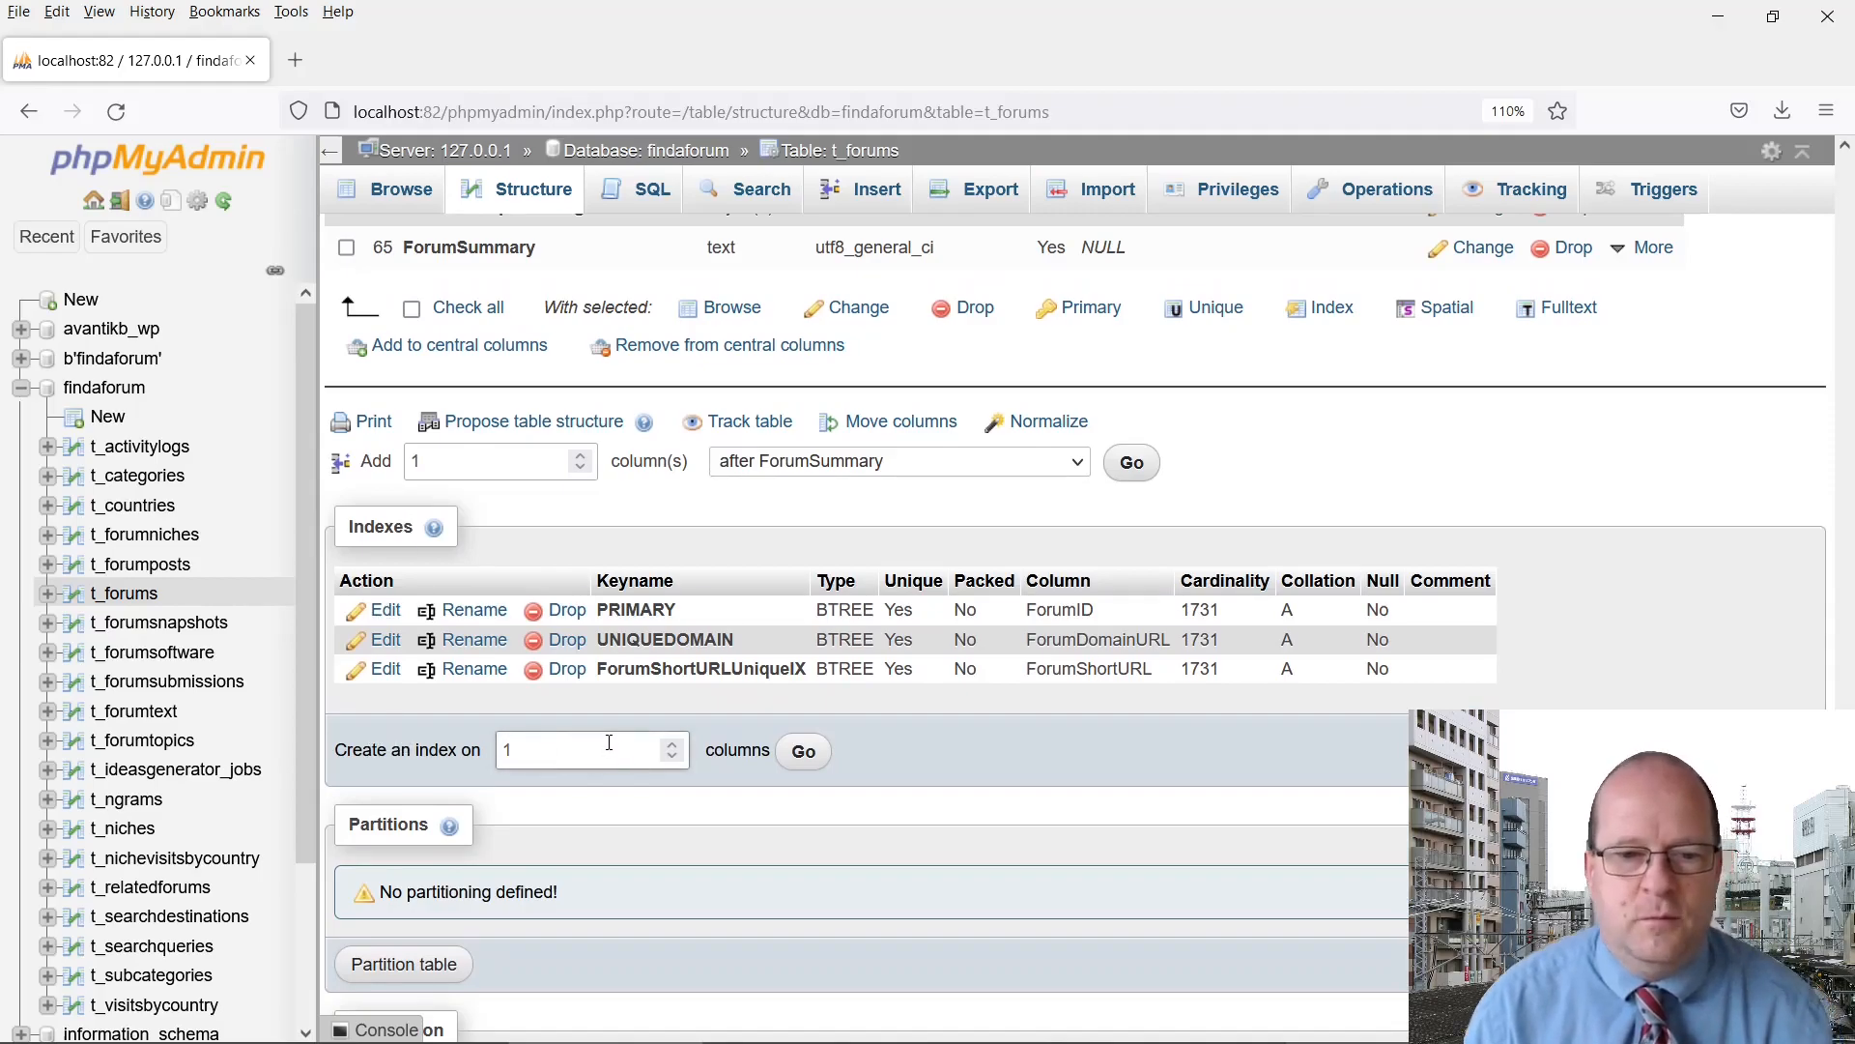
click(804, 750)
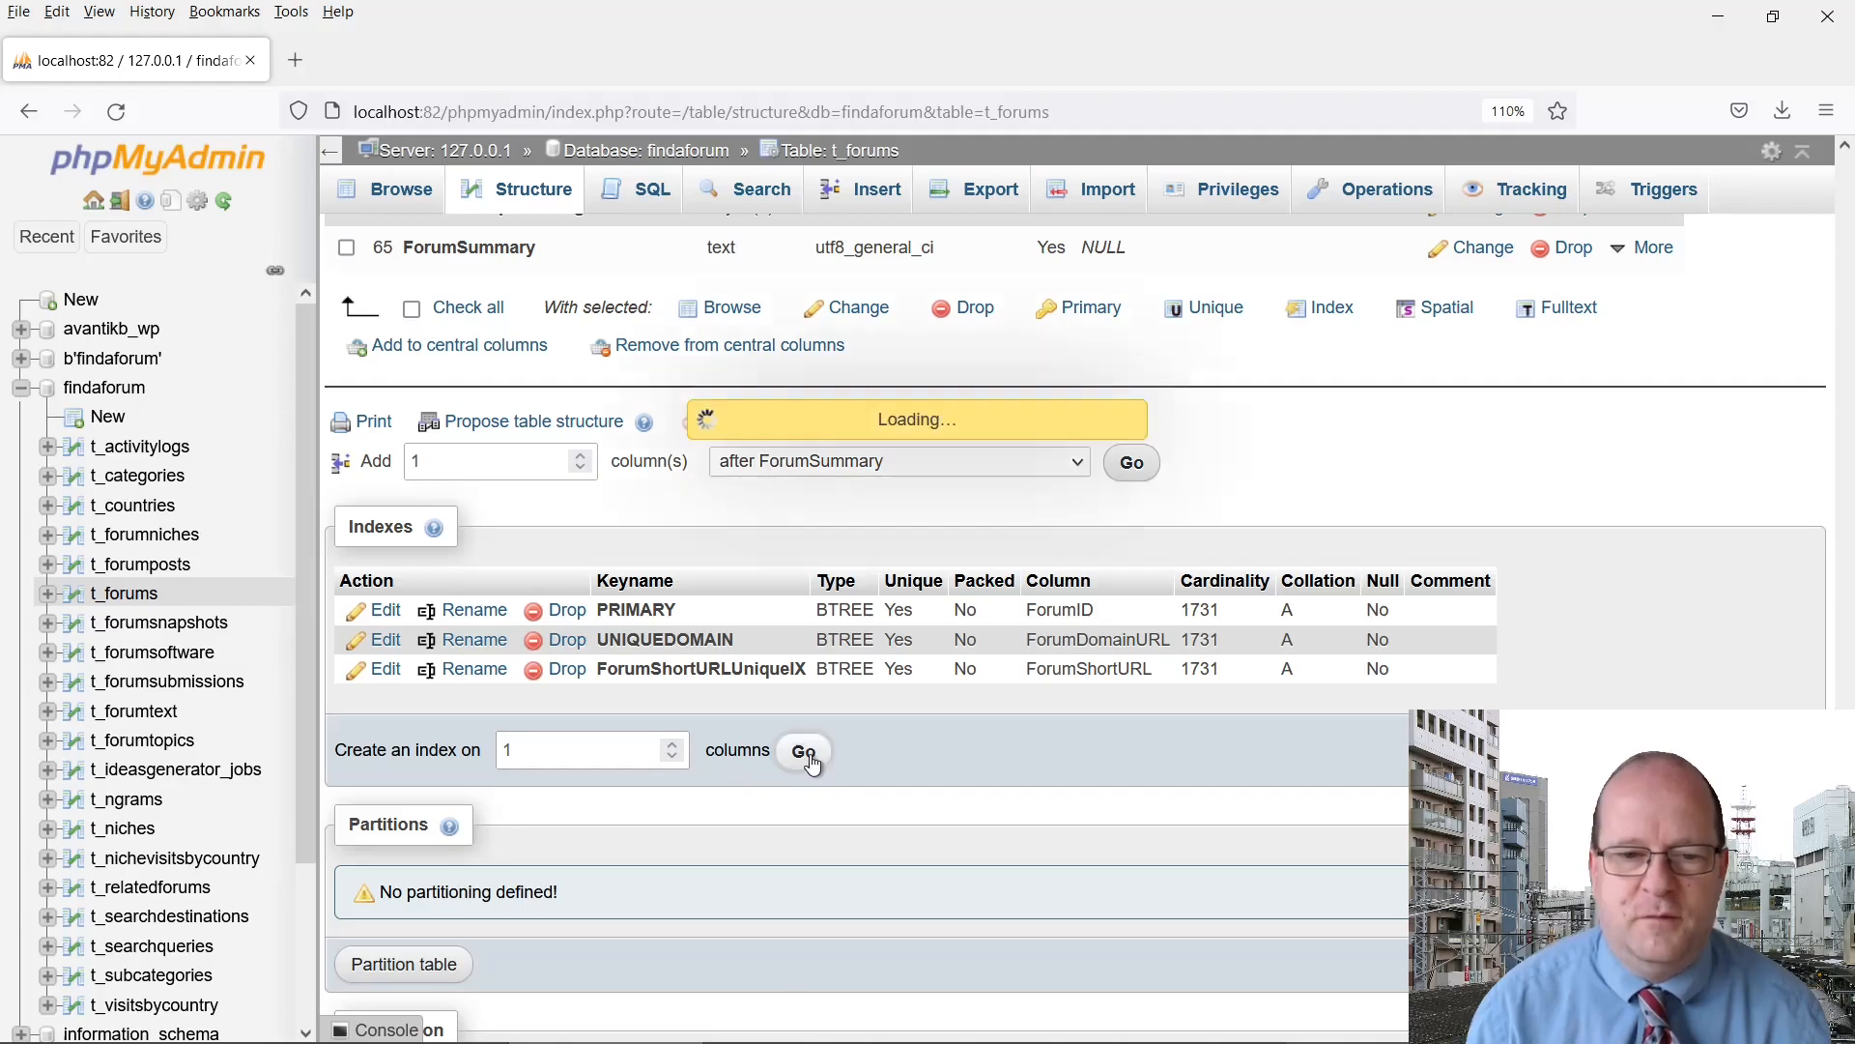
Name the new index FORUMSFULLTEXT and make its type FULLTEXT
click(804, 750)
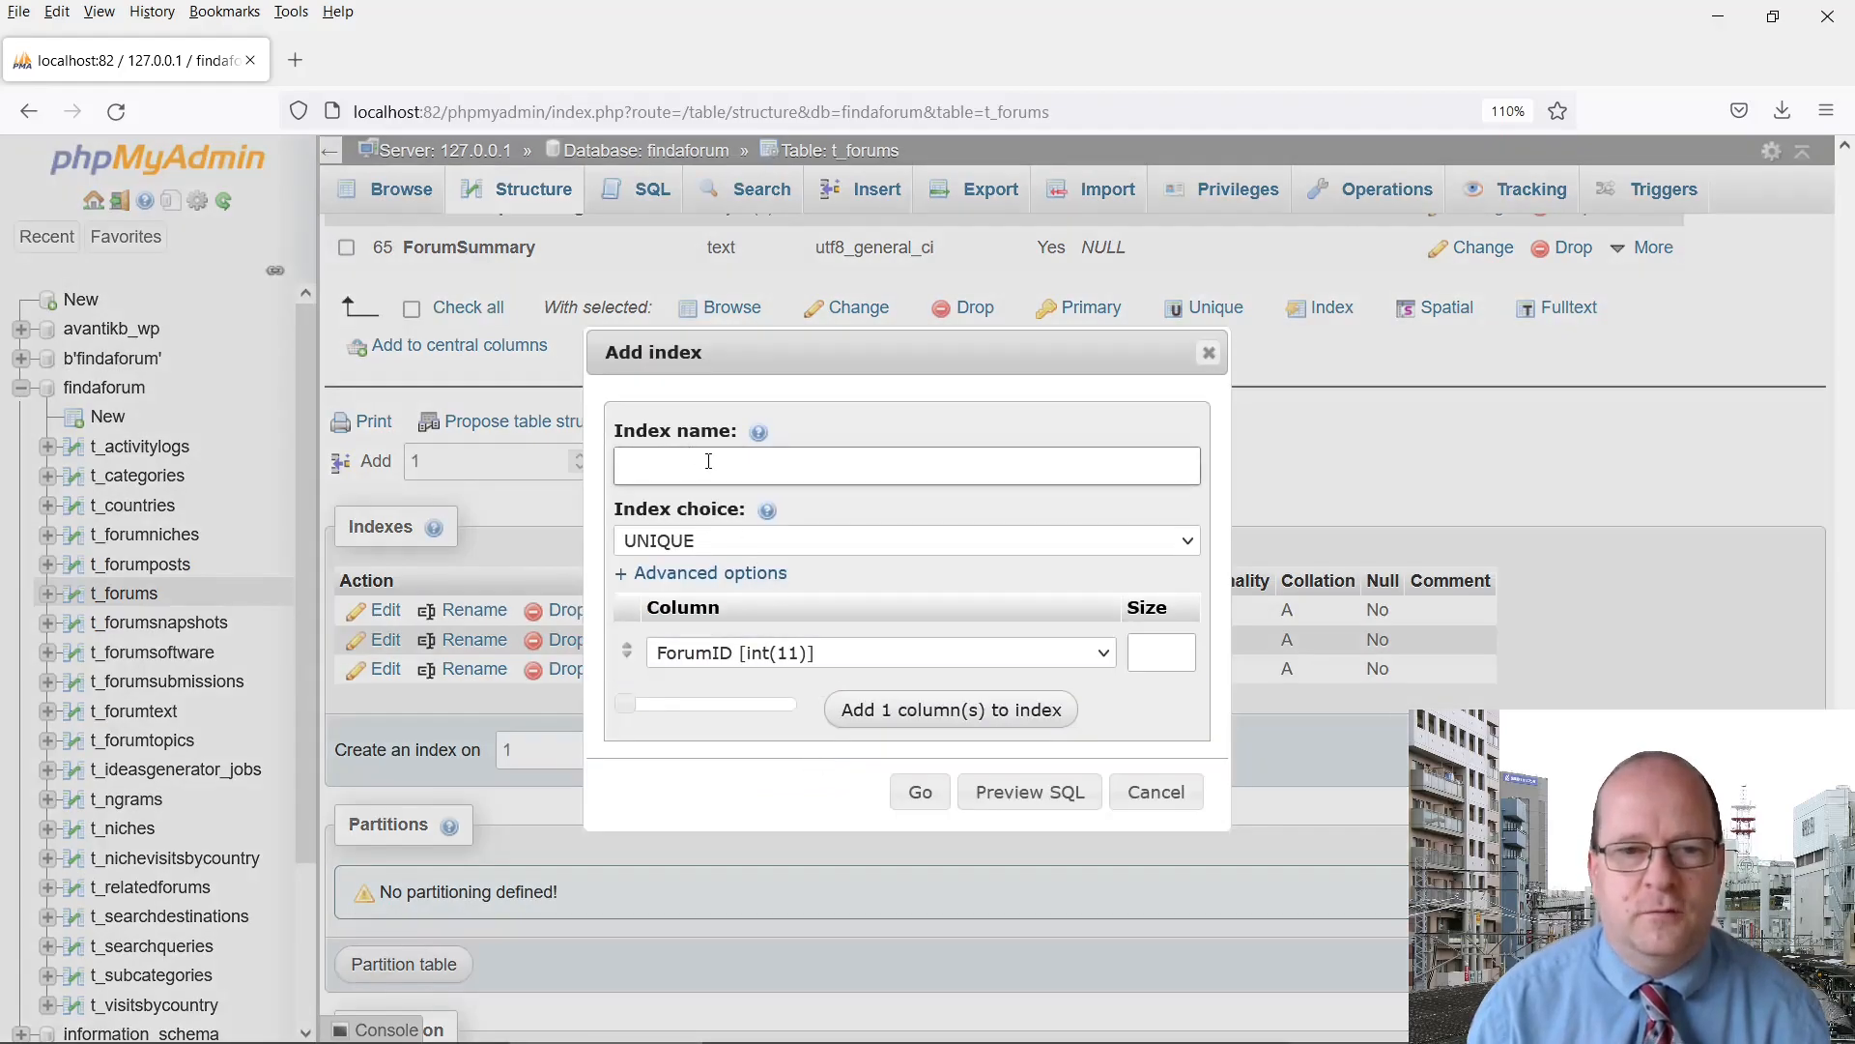
text(FORUMS)
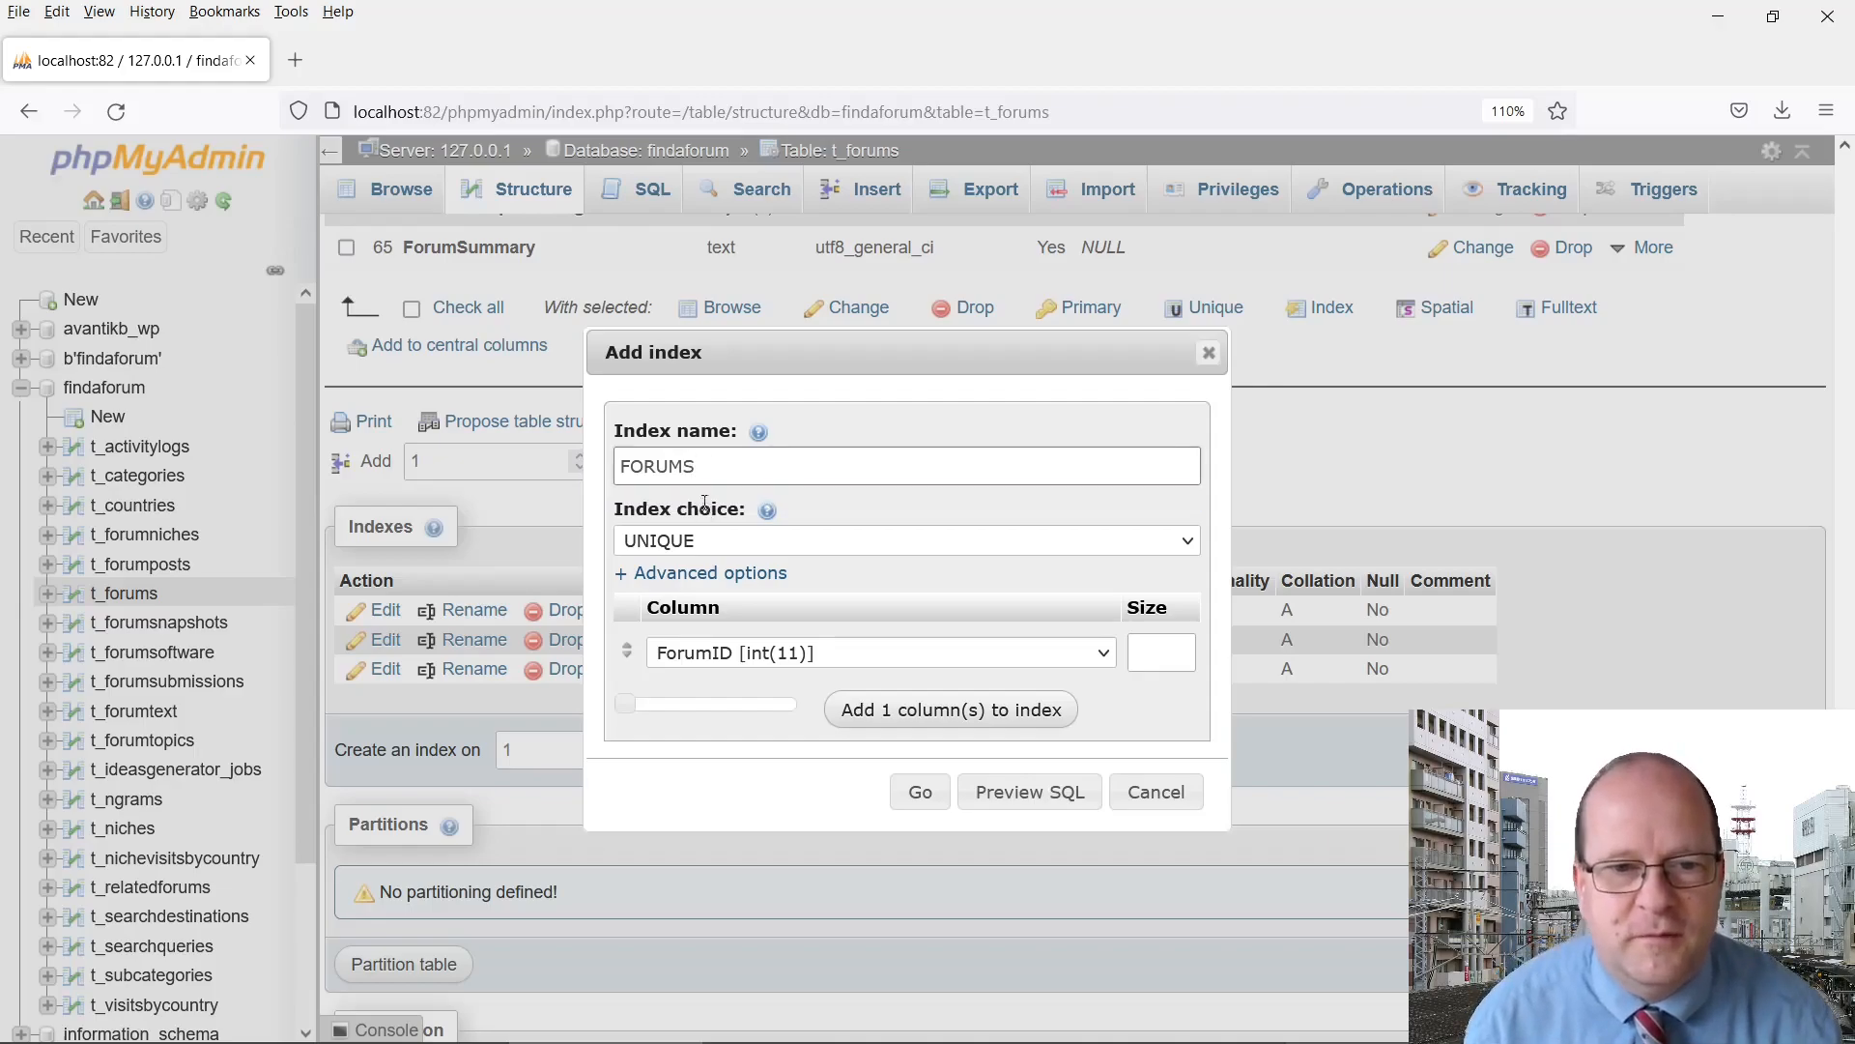
click(904, 539)
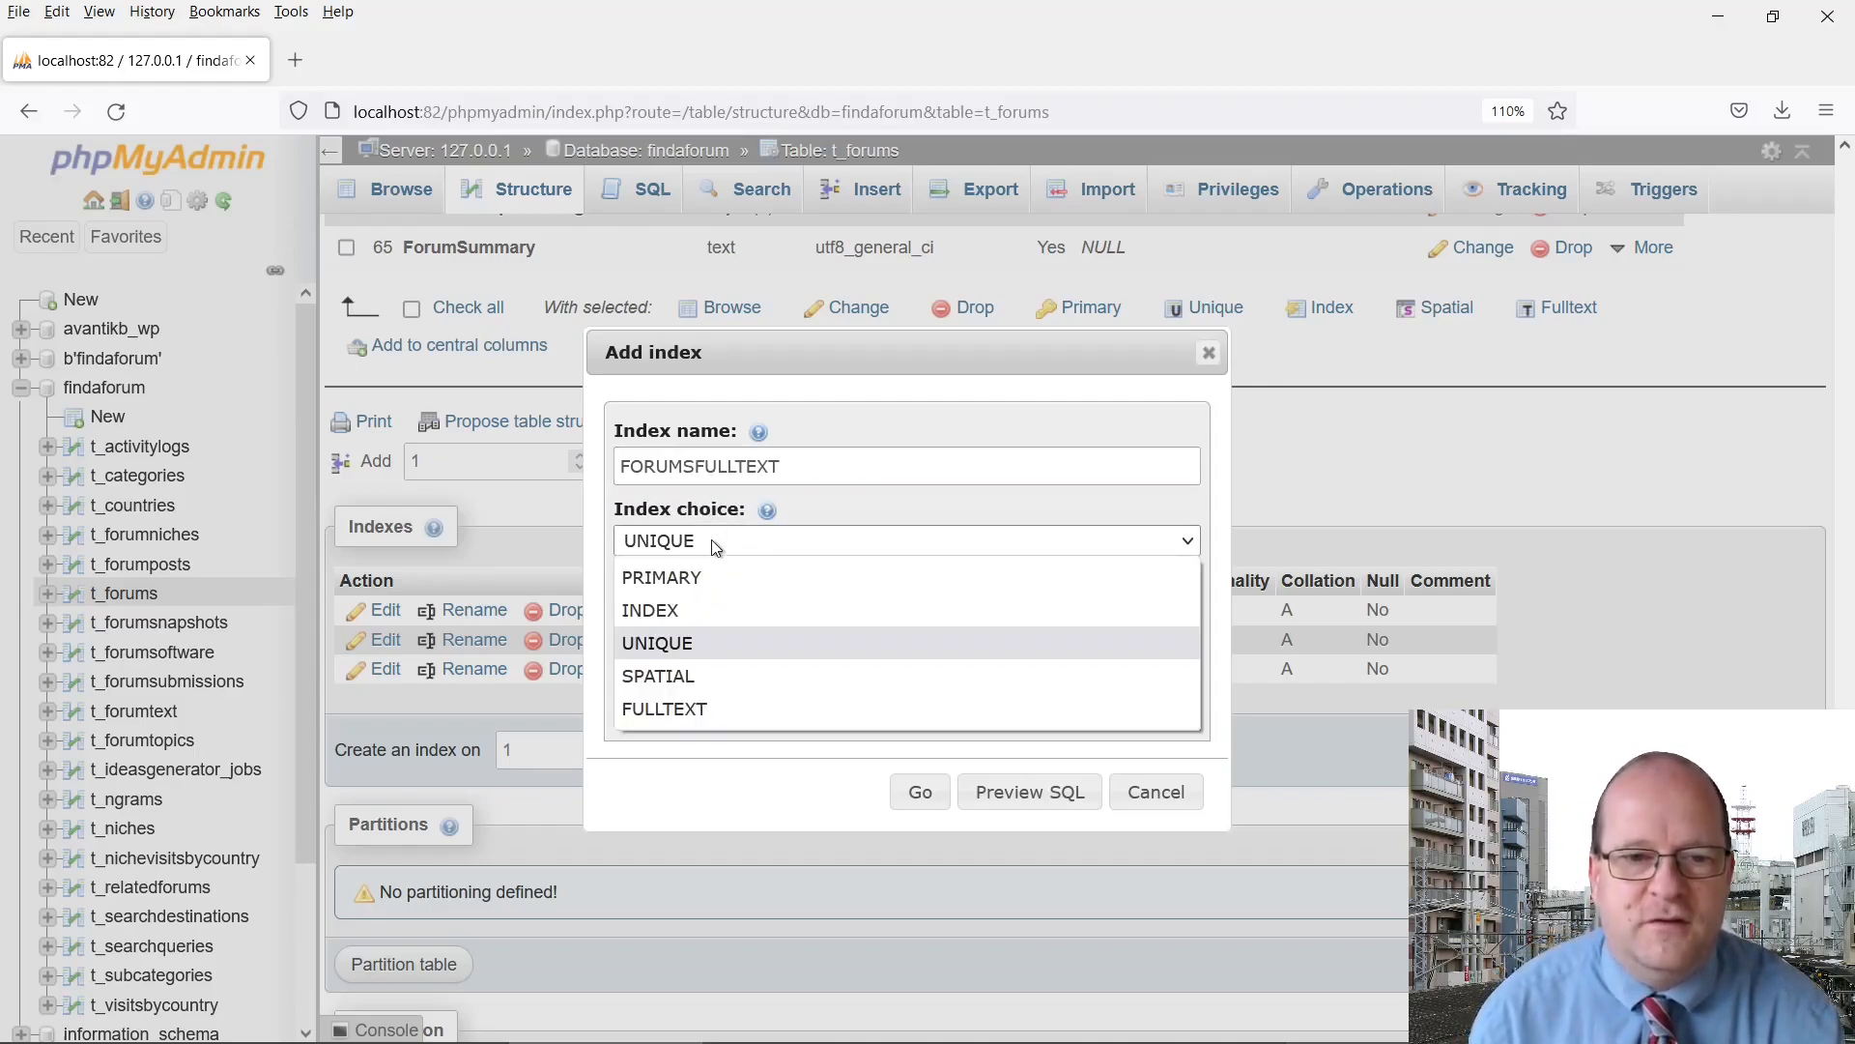
mouse_move(651, 608)
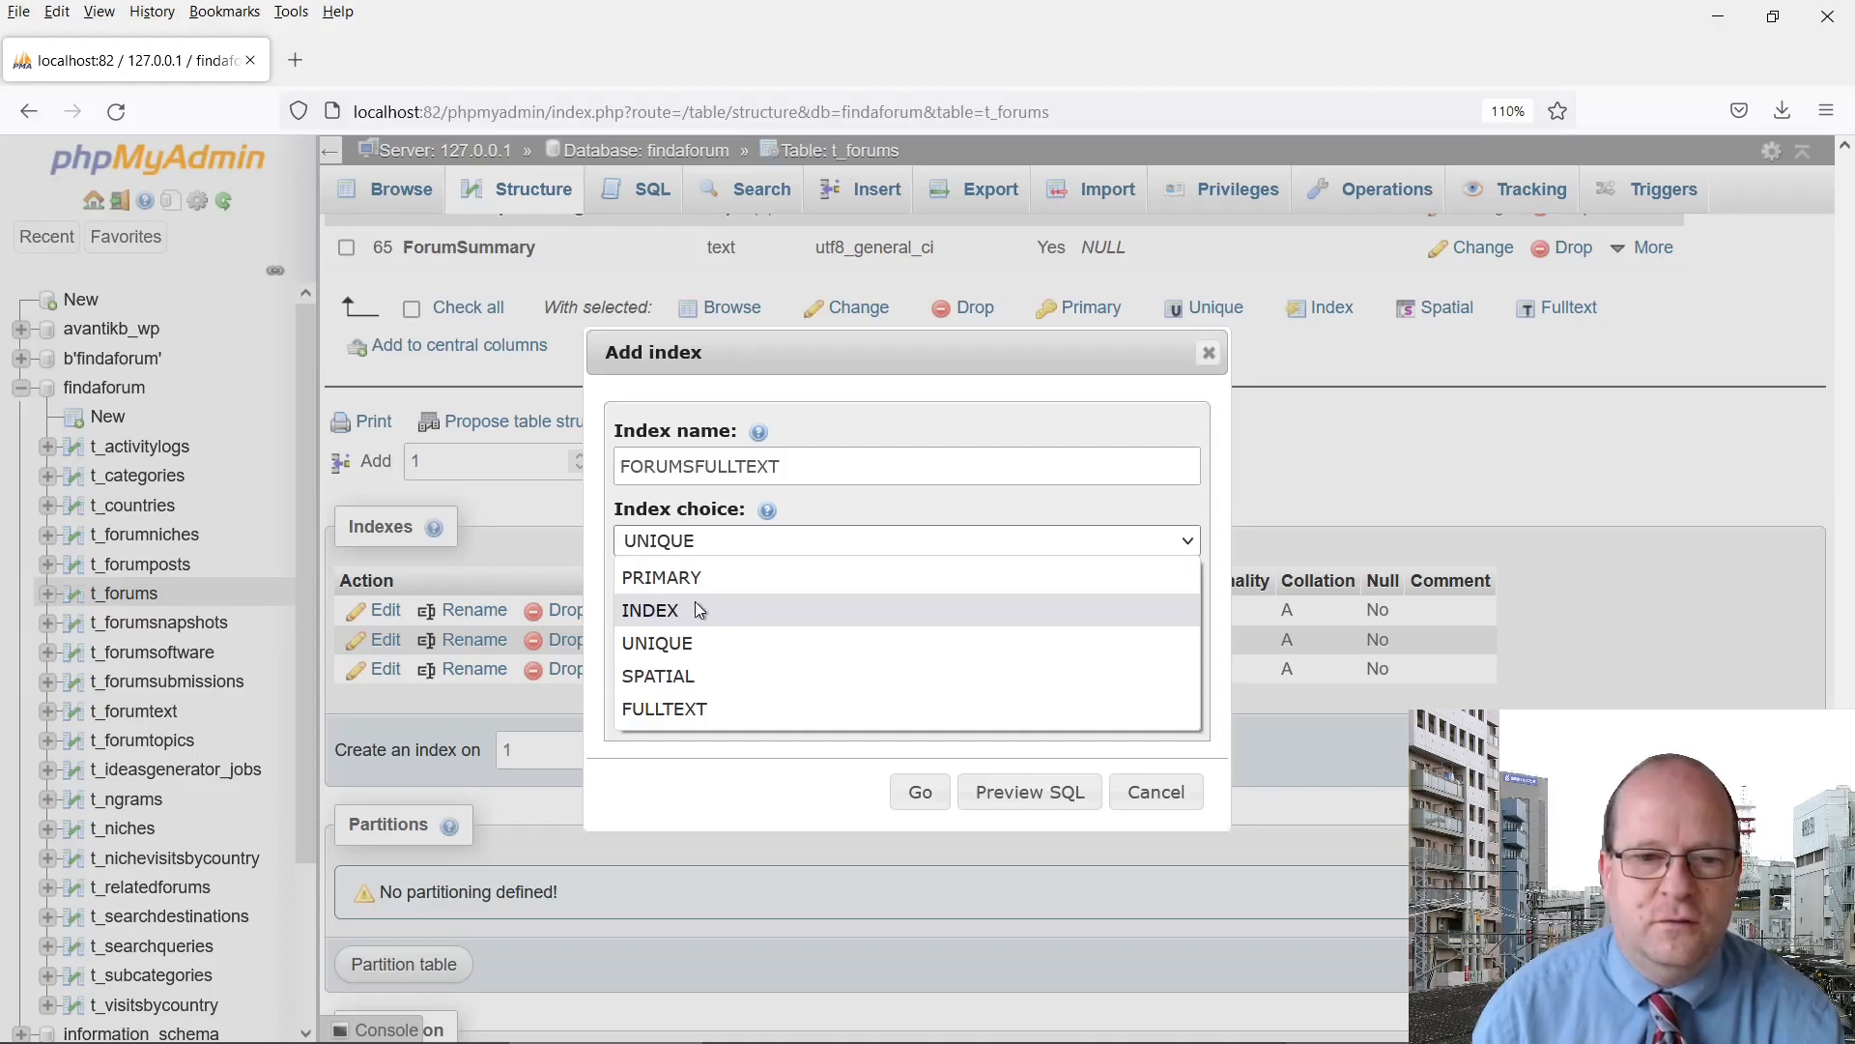
click(663, 707)
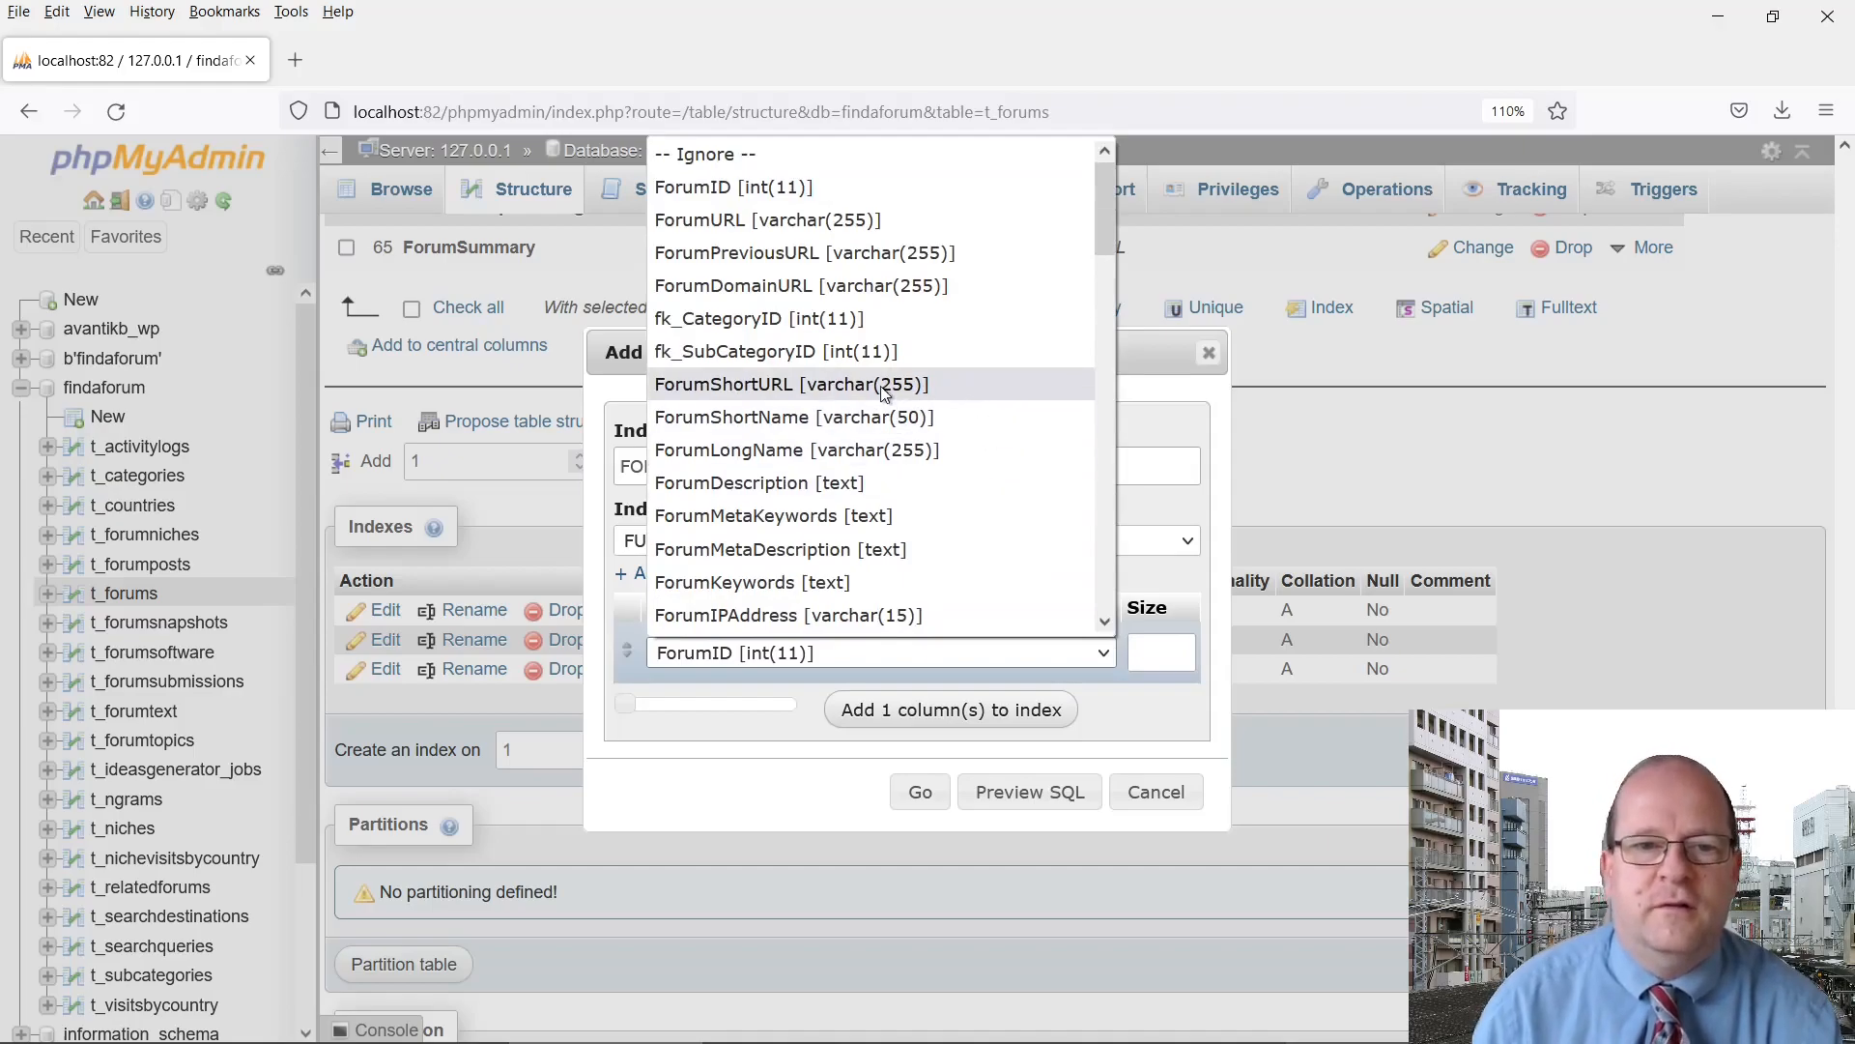
mouse_move(793, 450)
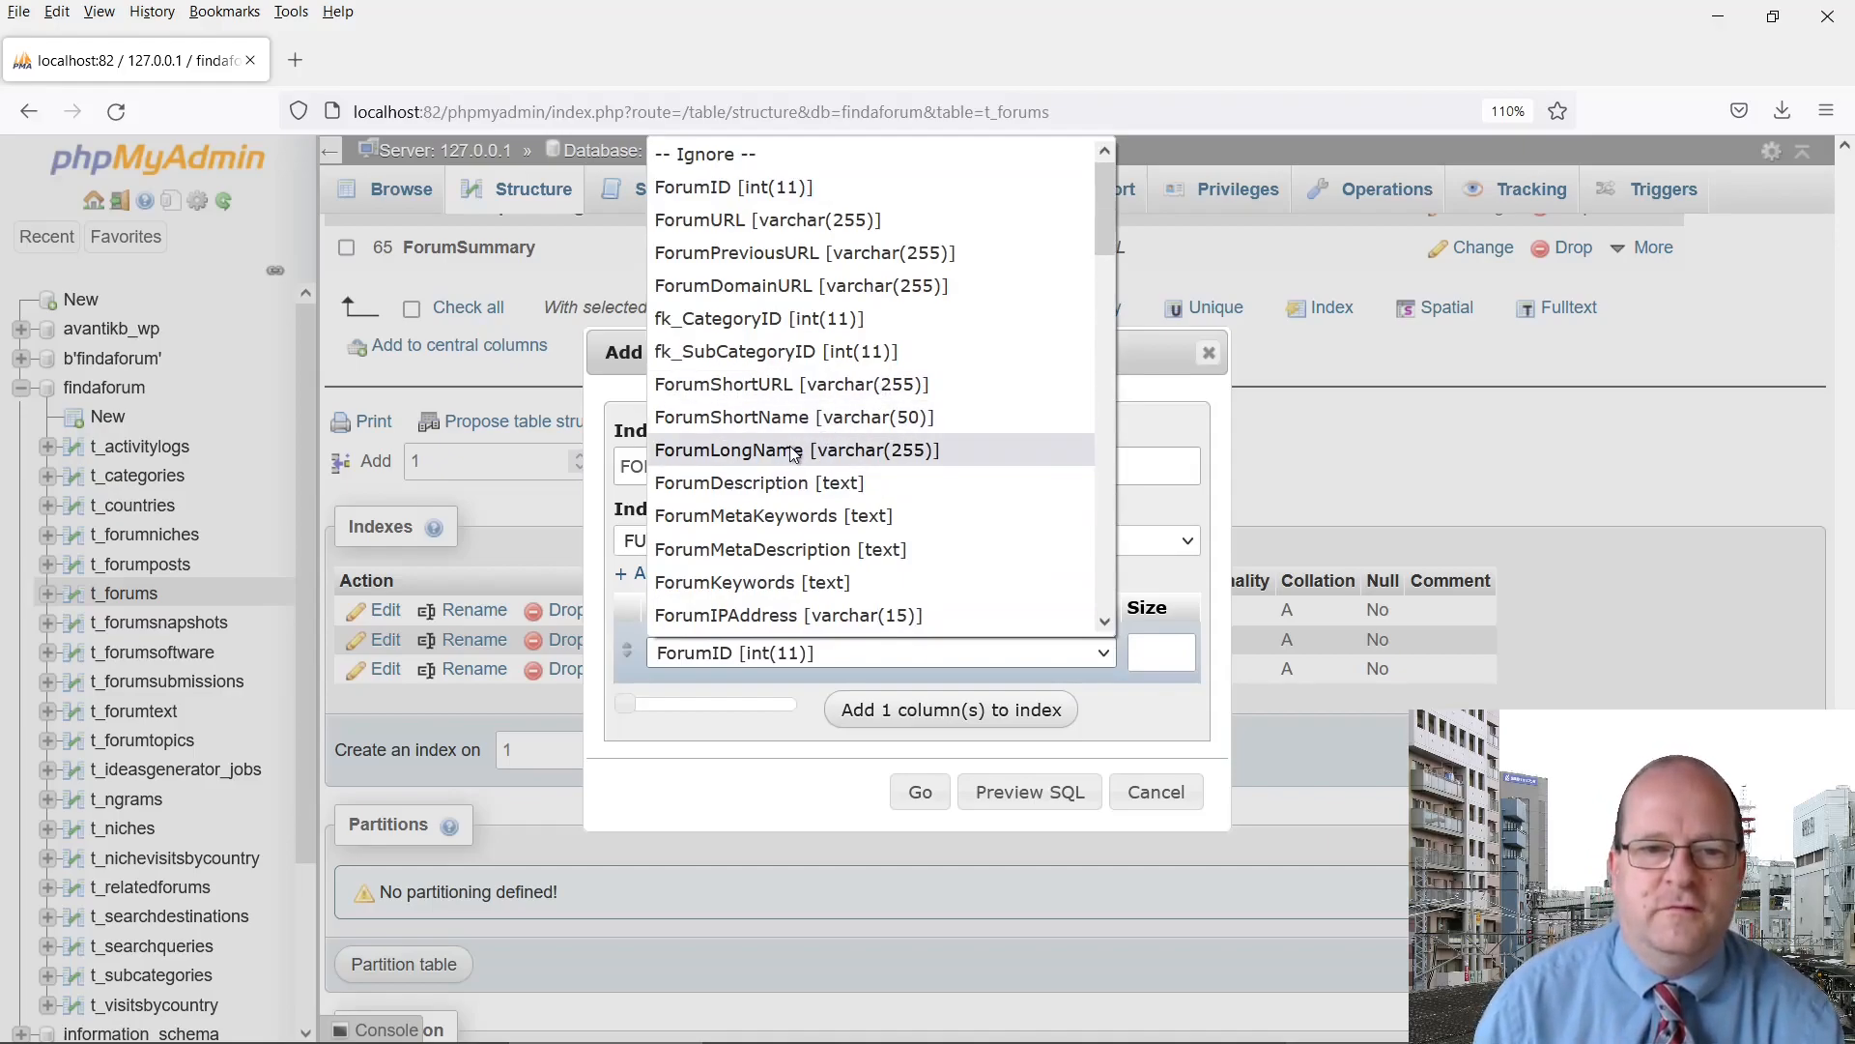
Cover ForumLongName and ForumDescription with the index and create it
click(793, 450)
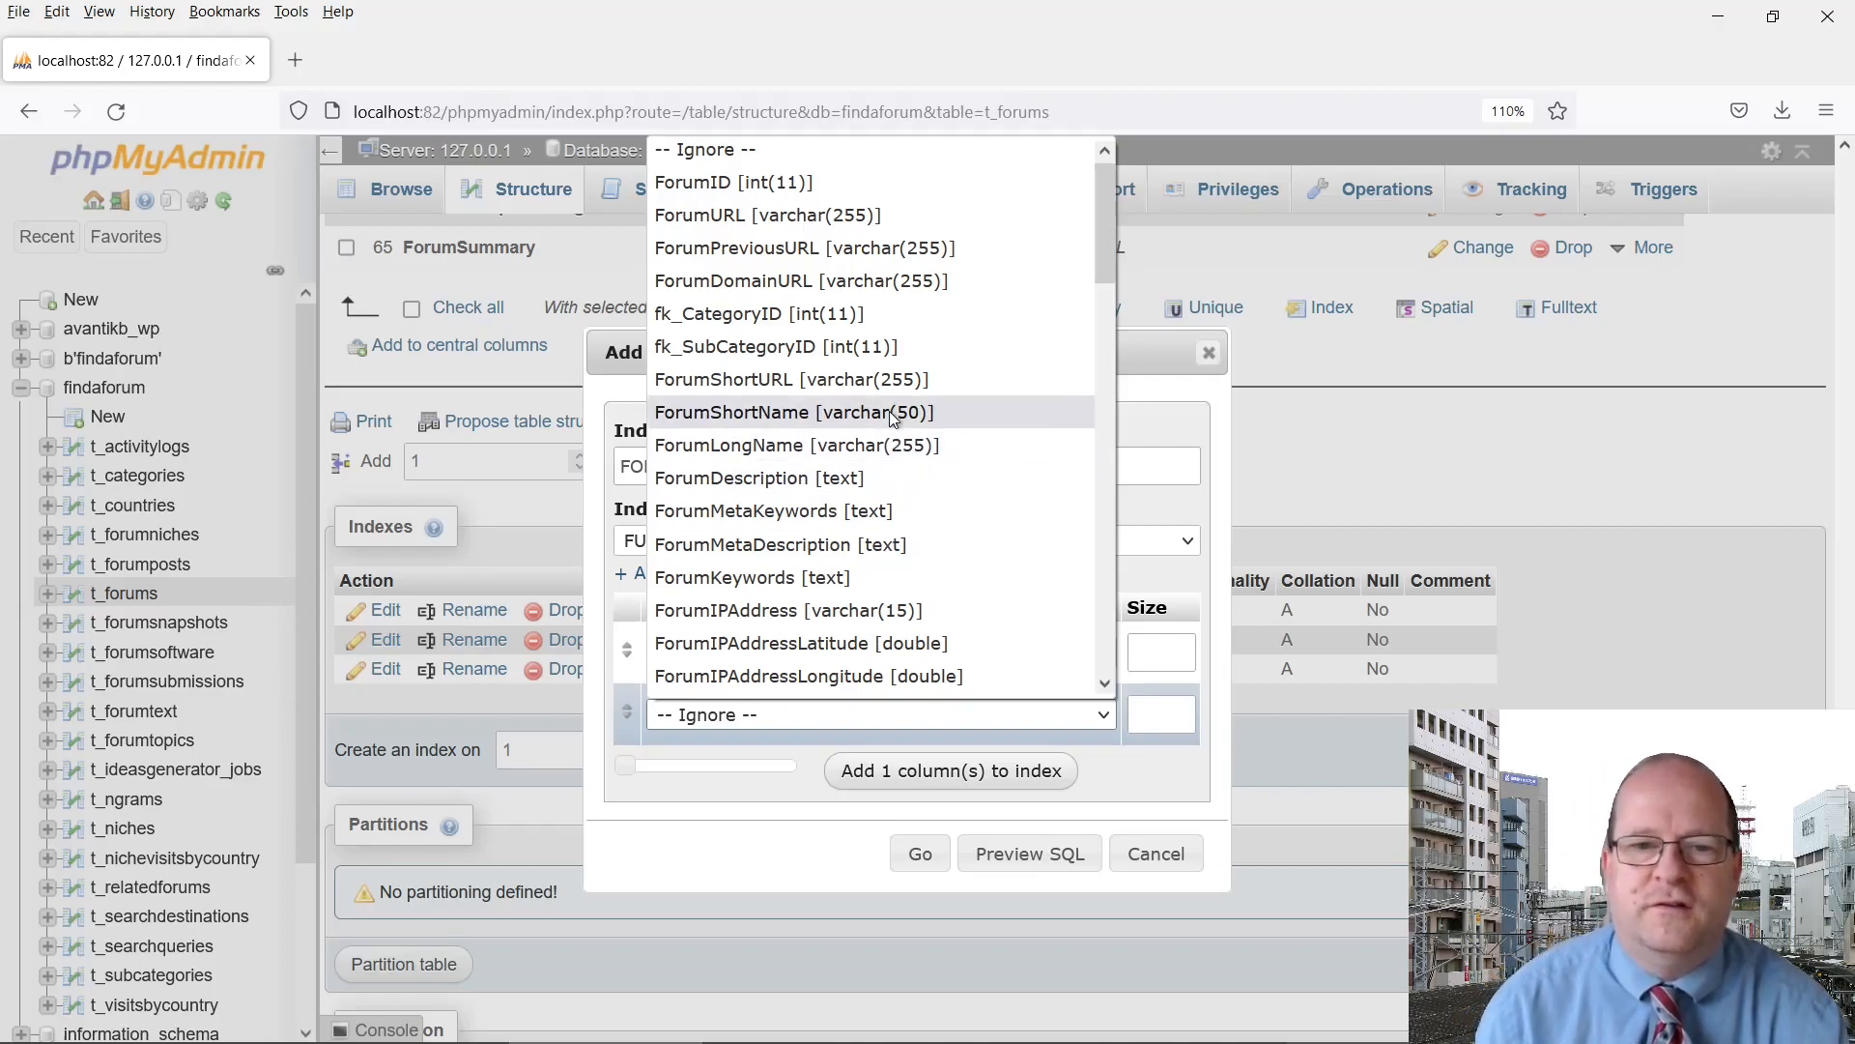
mouse_move(758, 477)
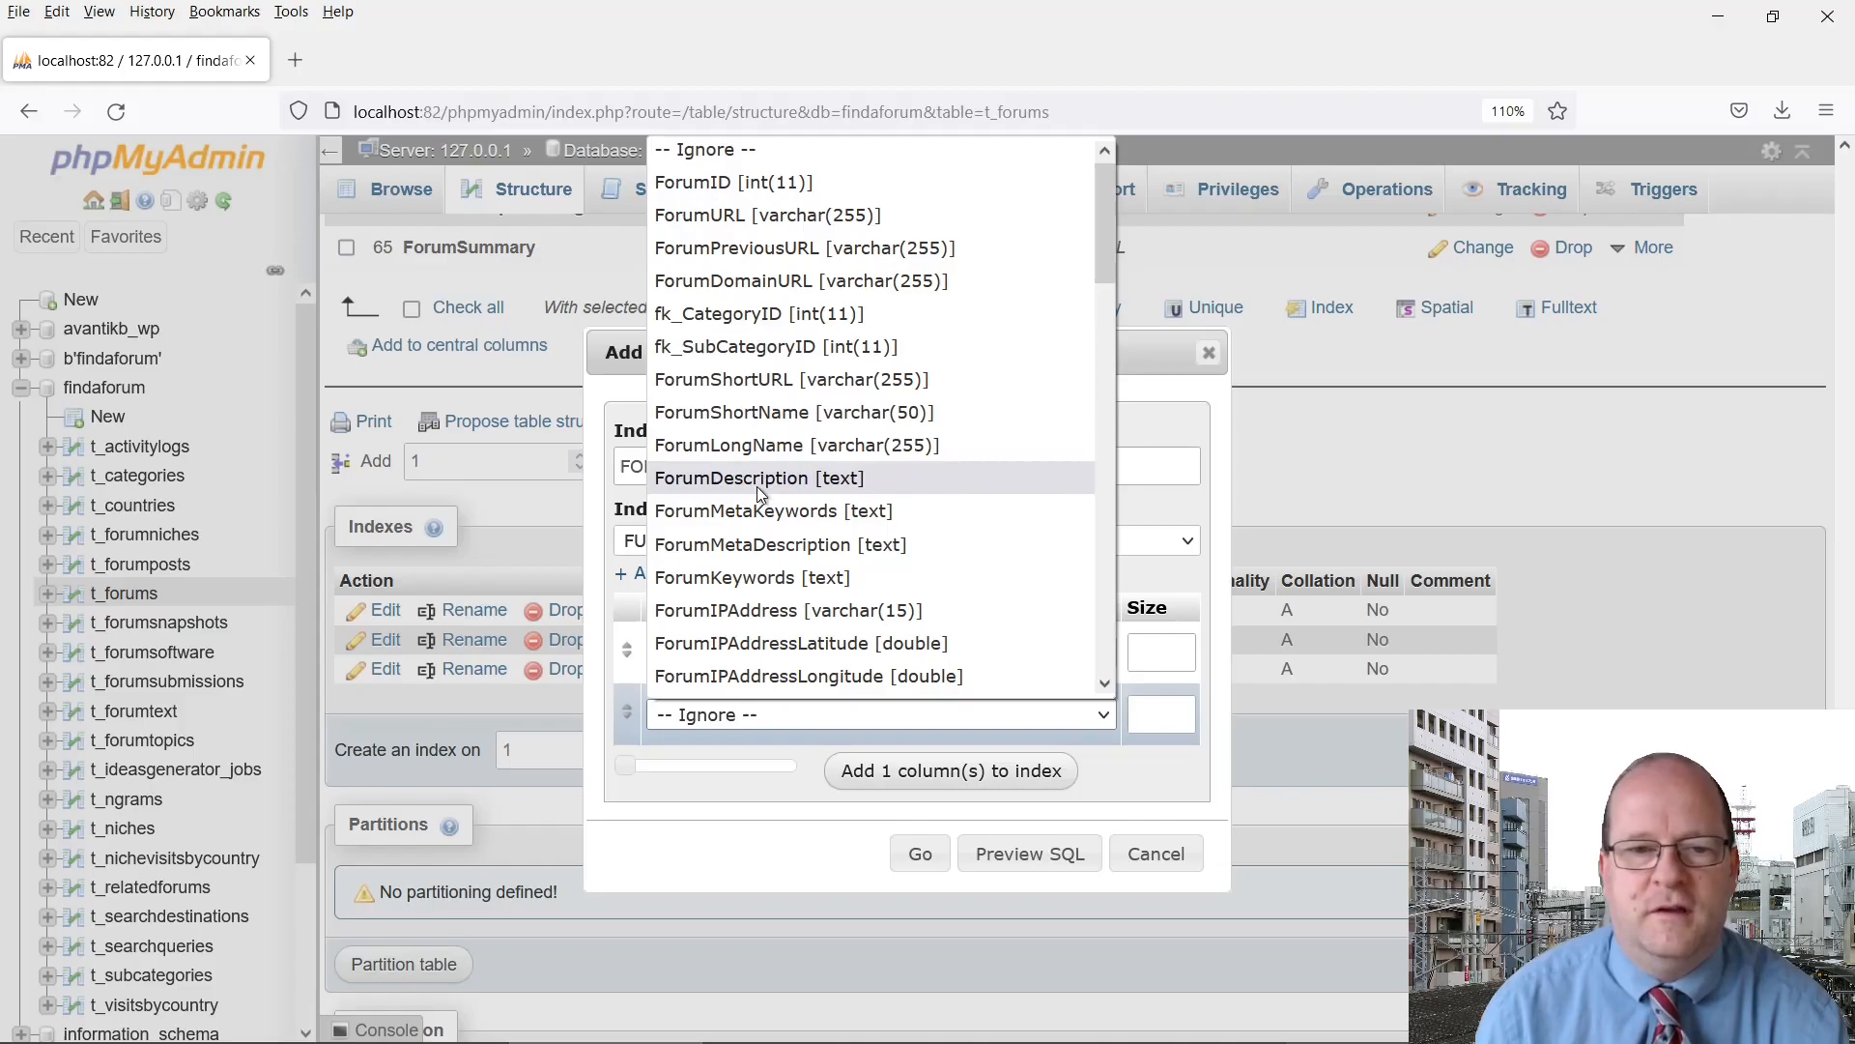
click(756, 477)
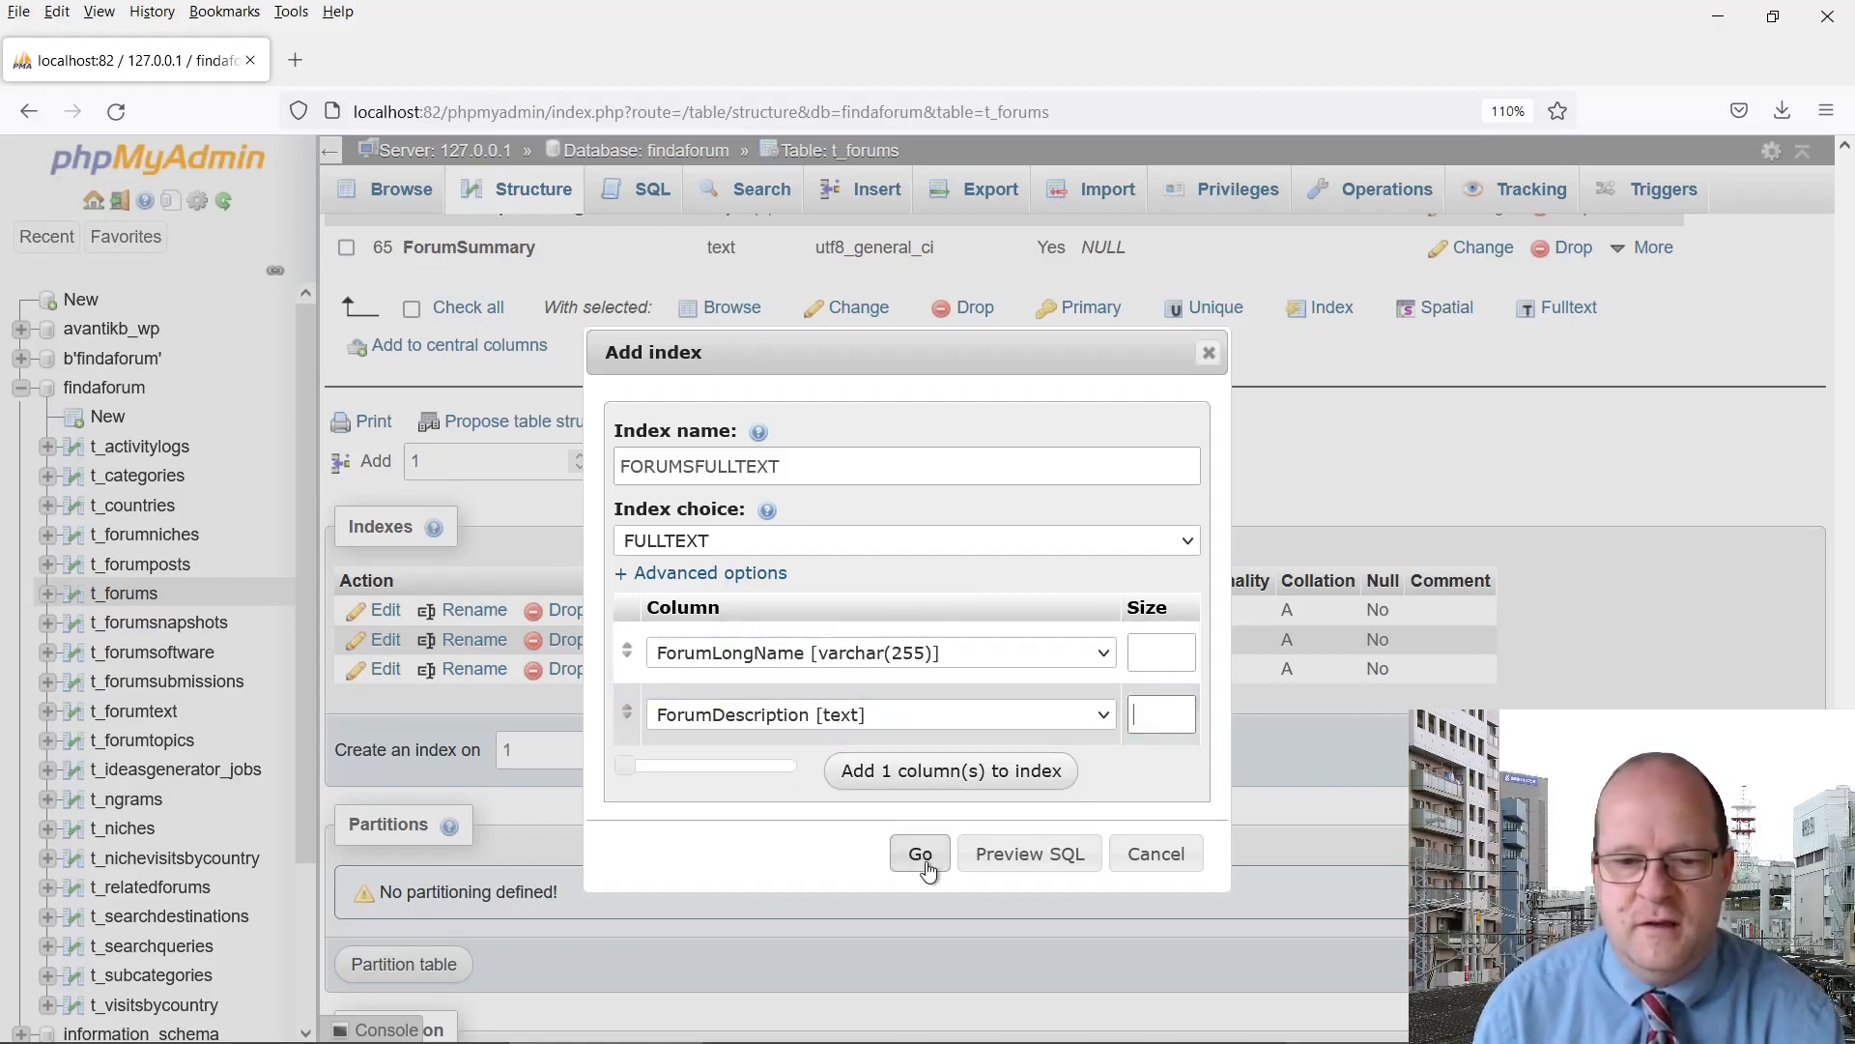
click(920, 852)
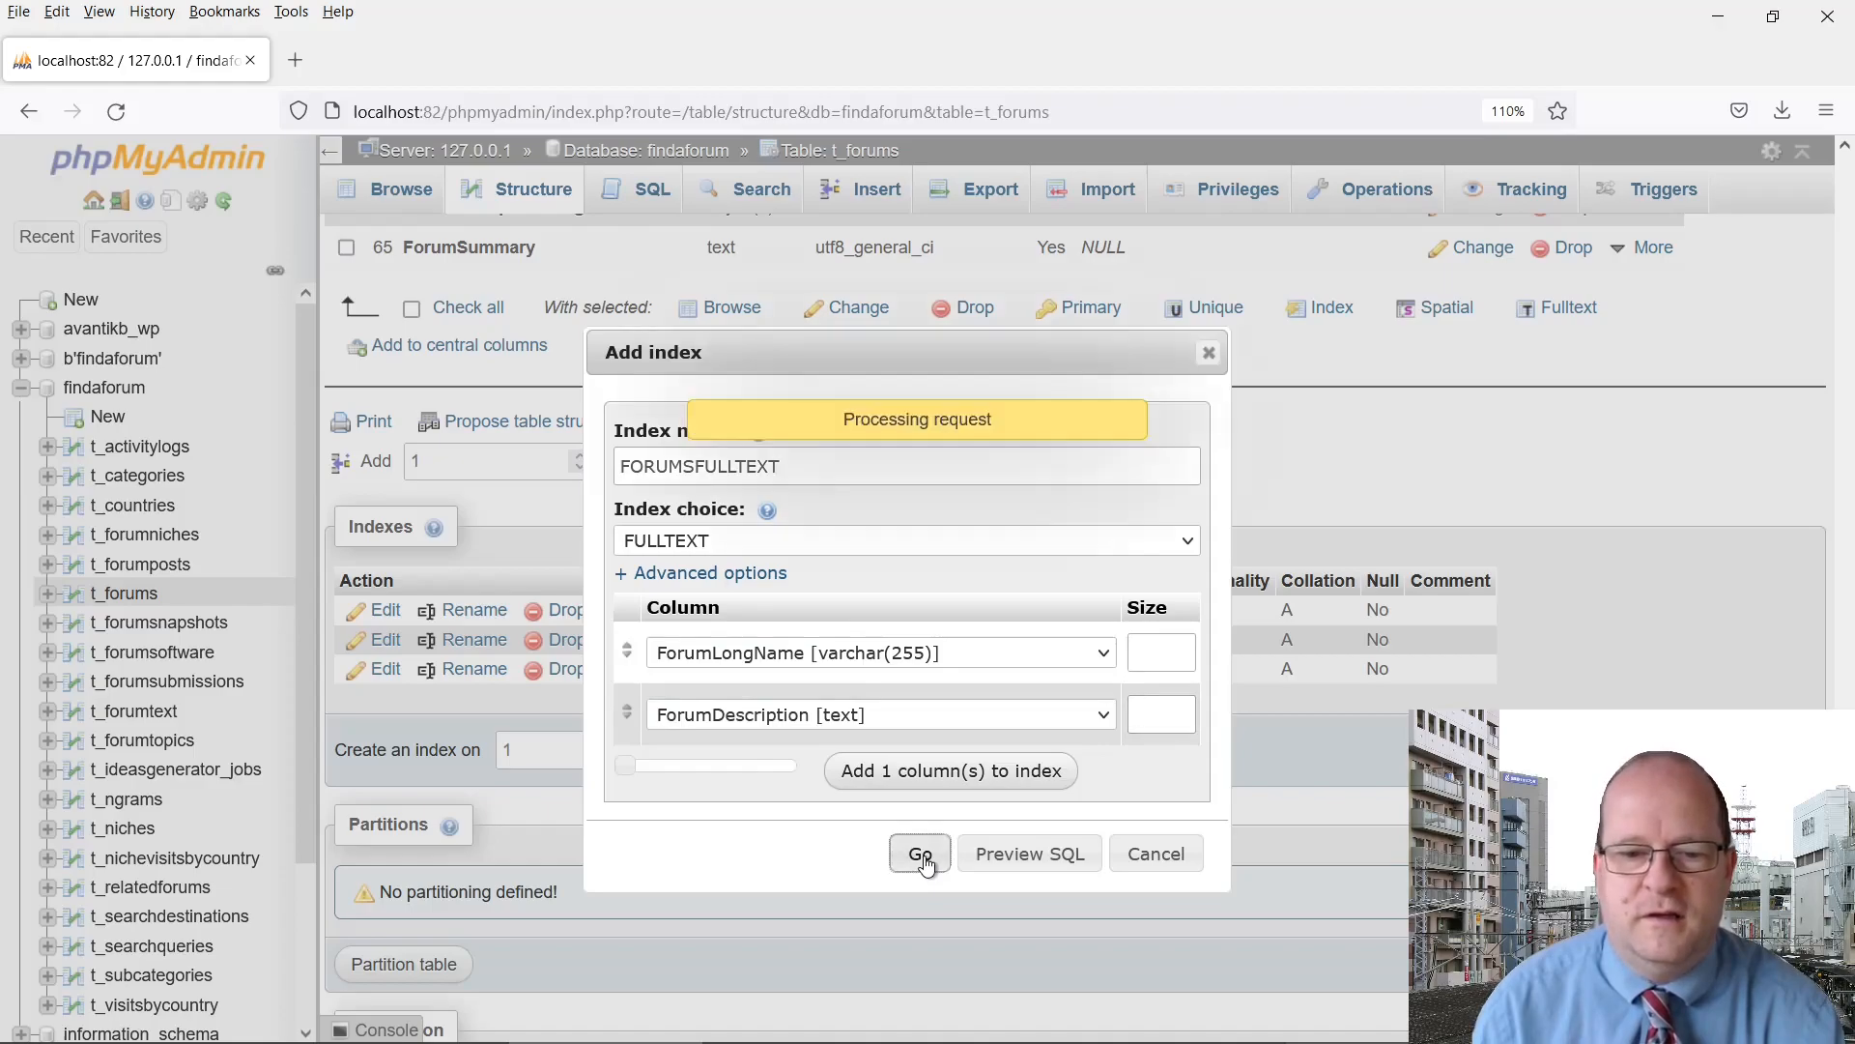
click(920, 852)
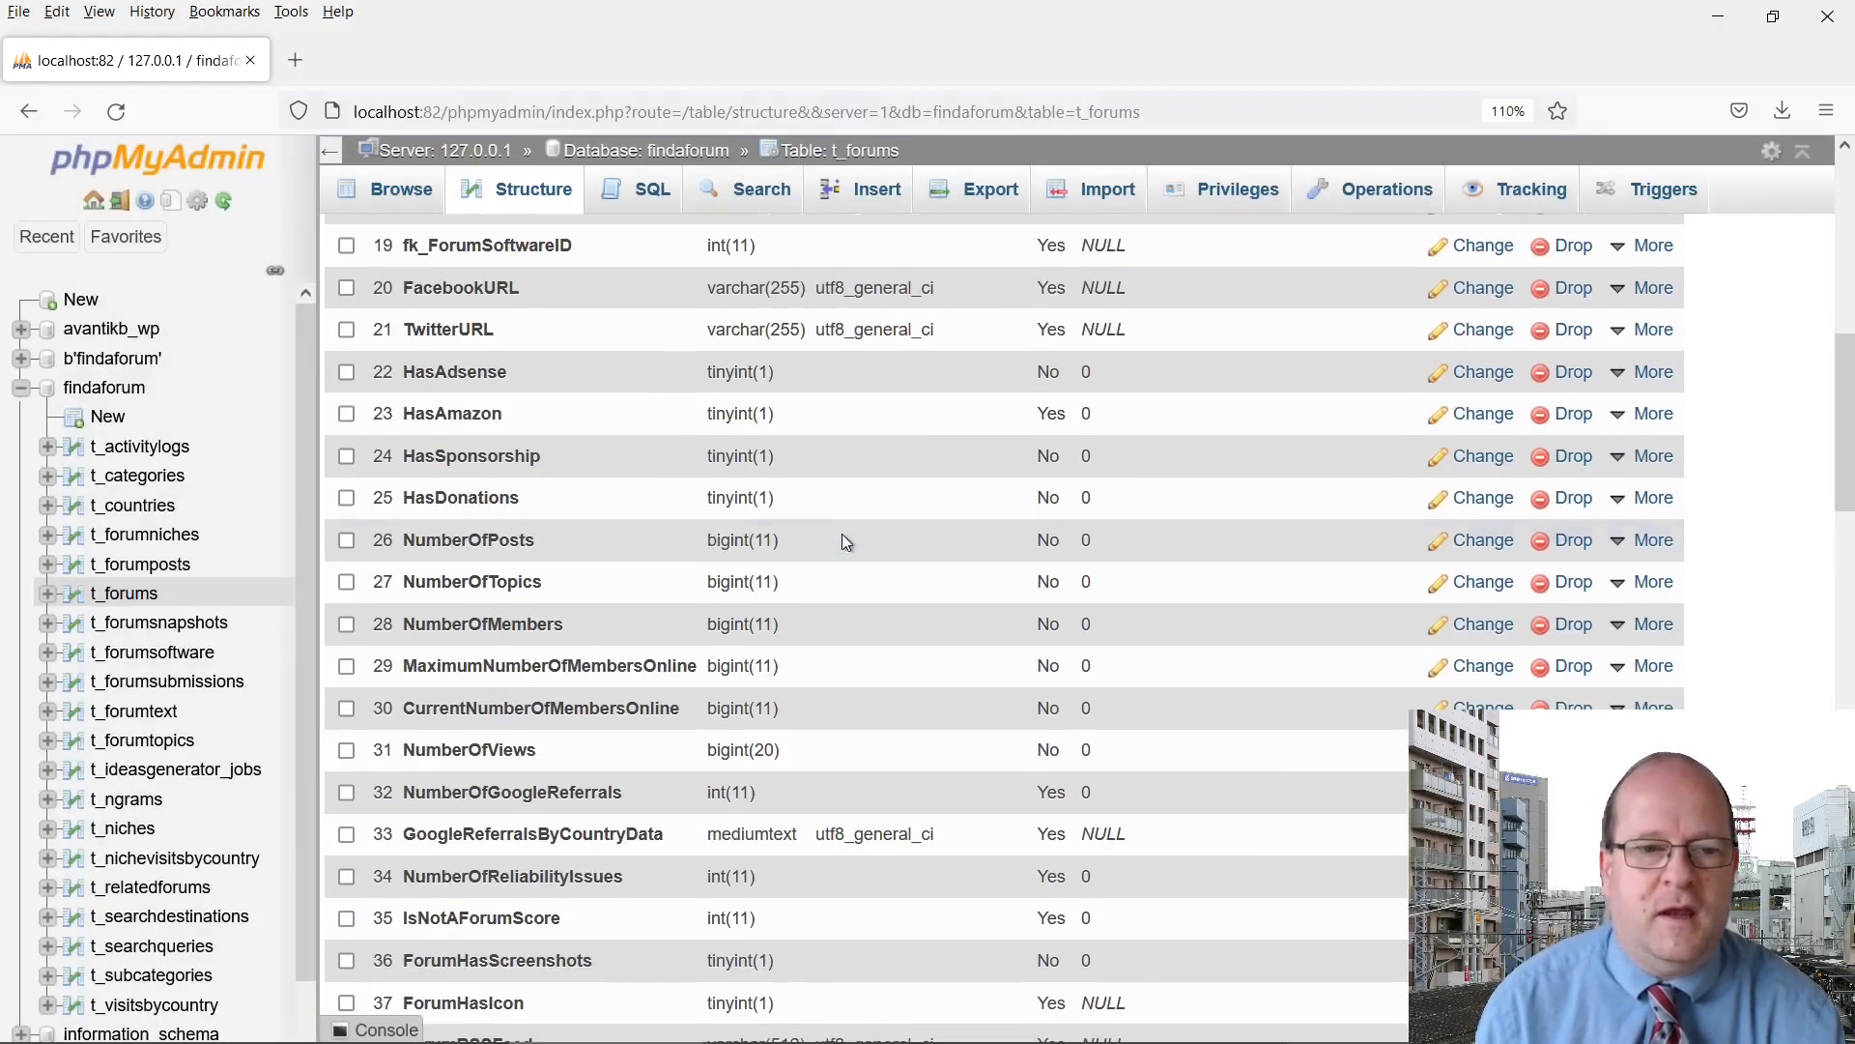
scroll(down, 3)
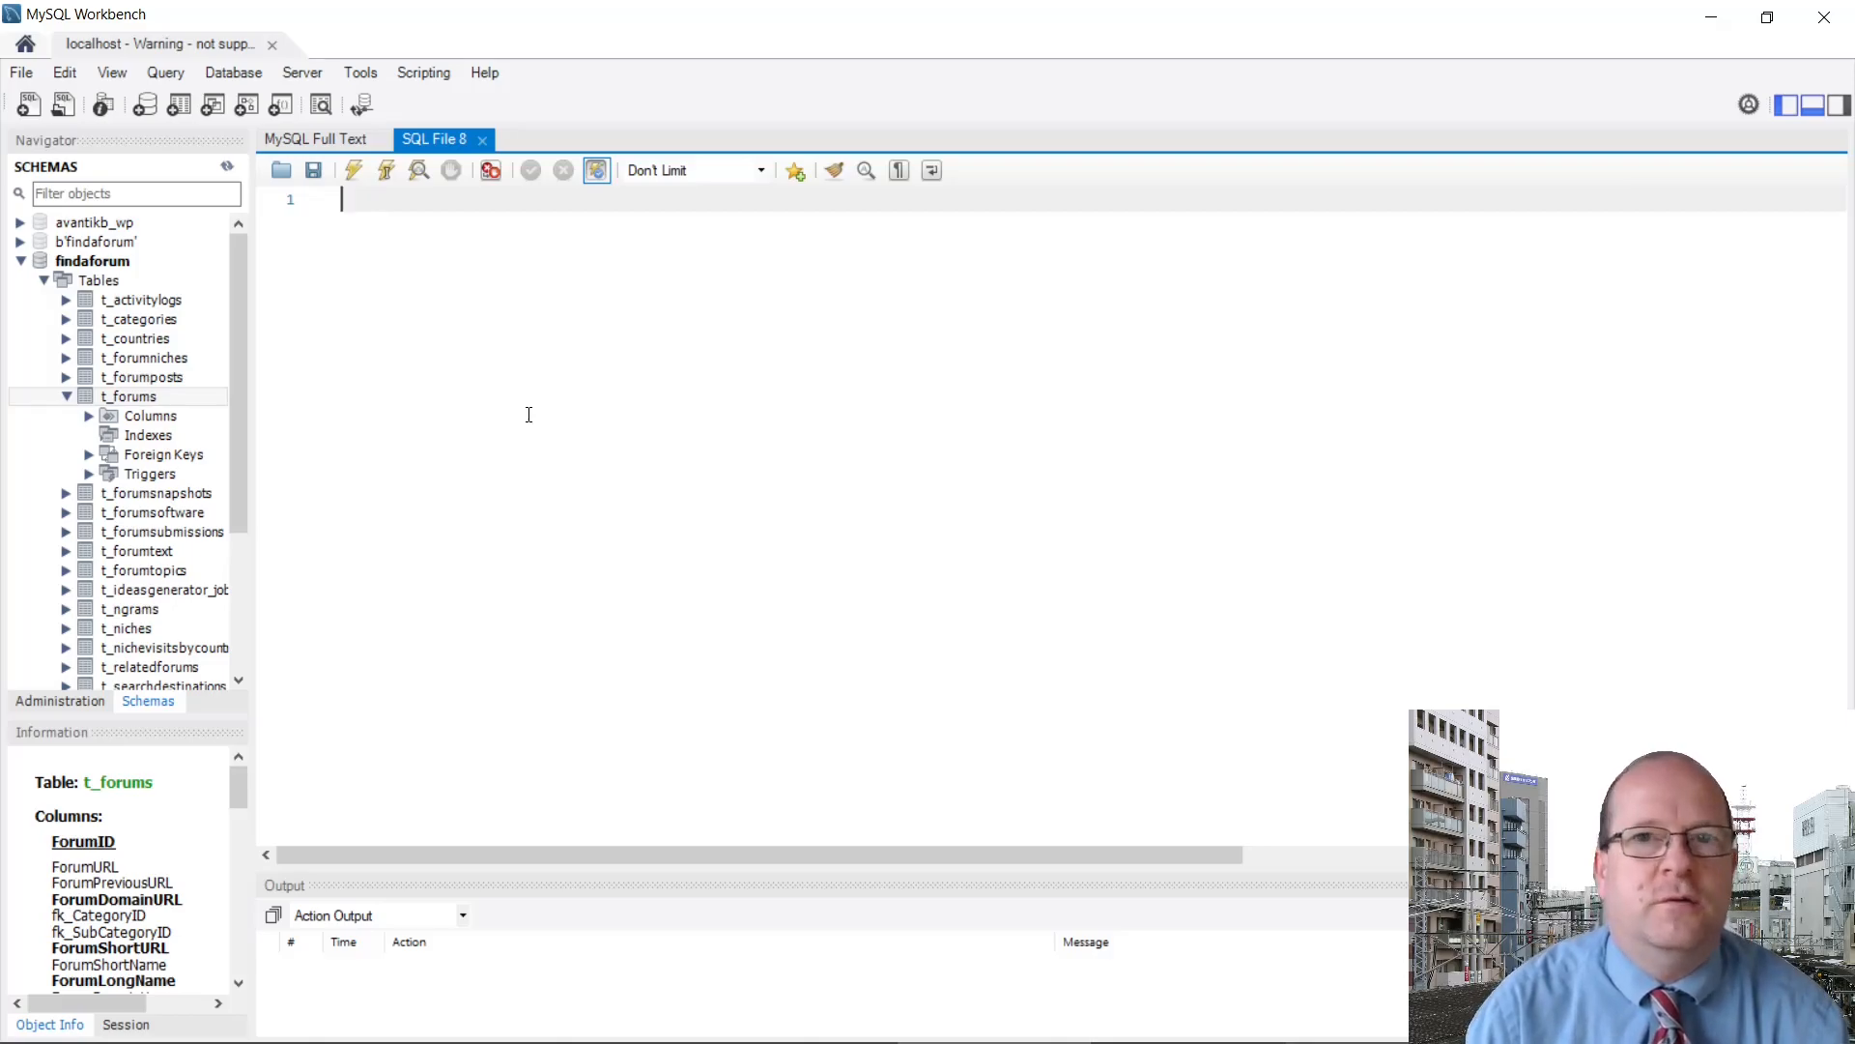
mouse_move(255, 409)
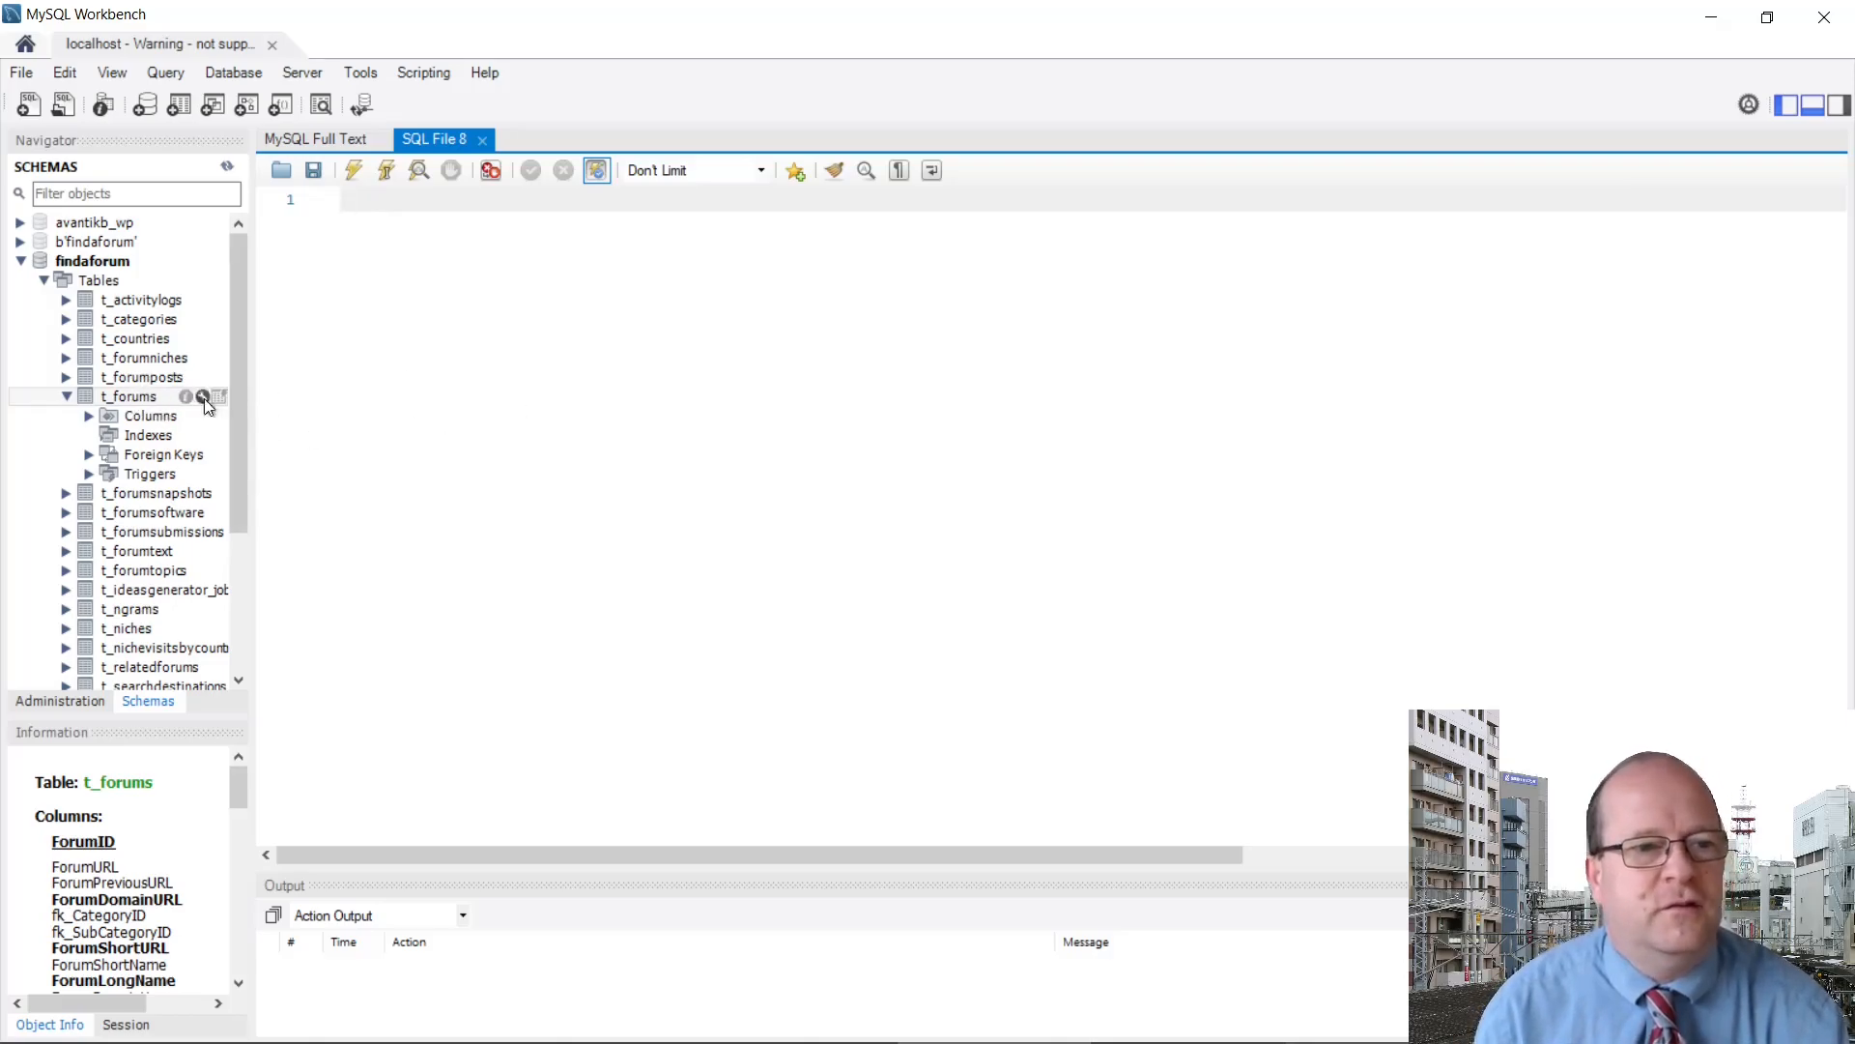
Bring up the Alter Table actions for t_forums in the Schemas navigator
right_click(127, 394)
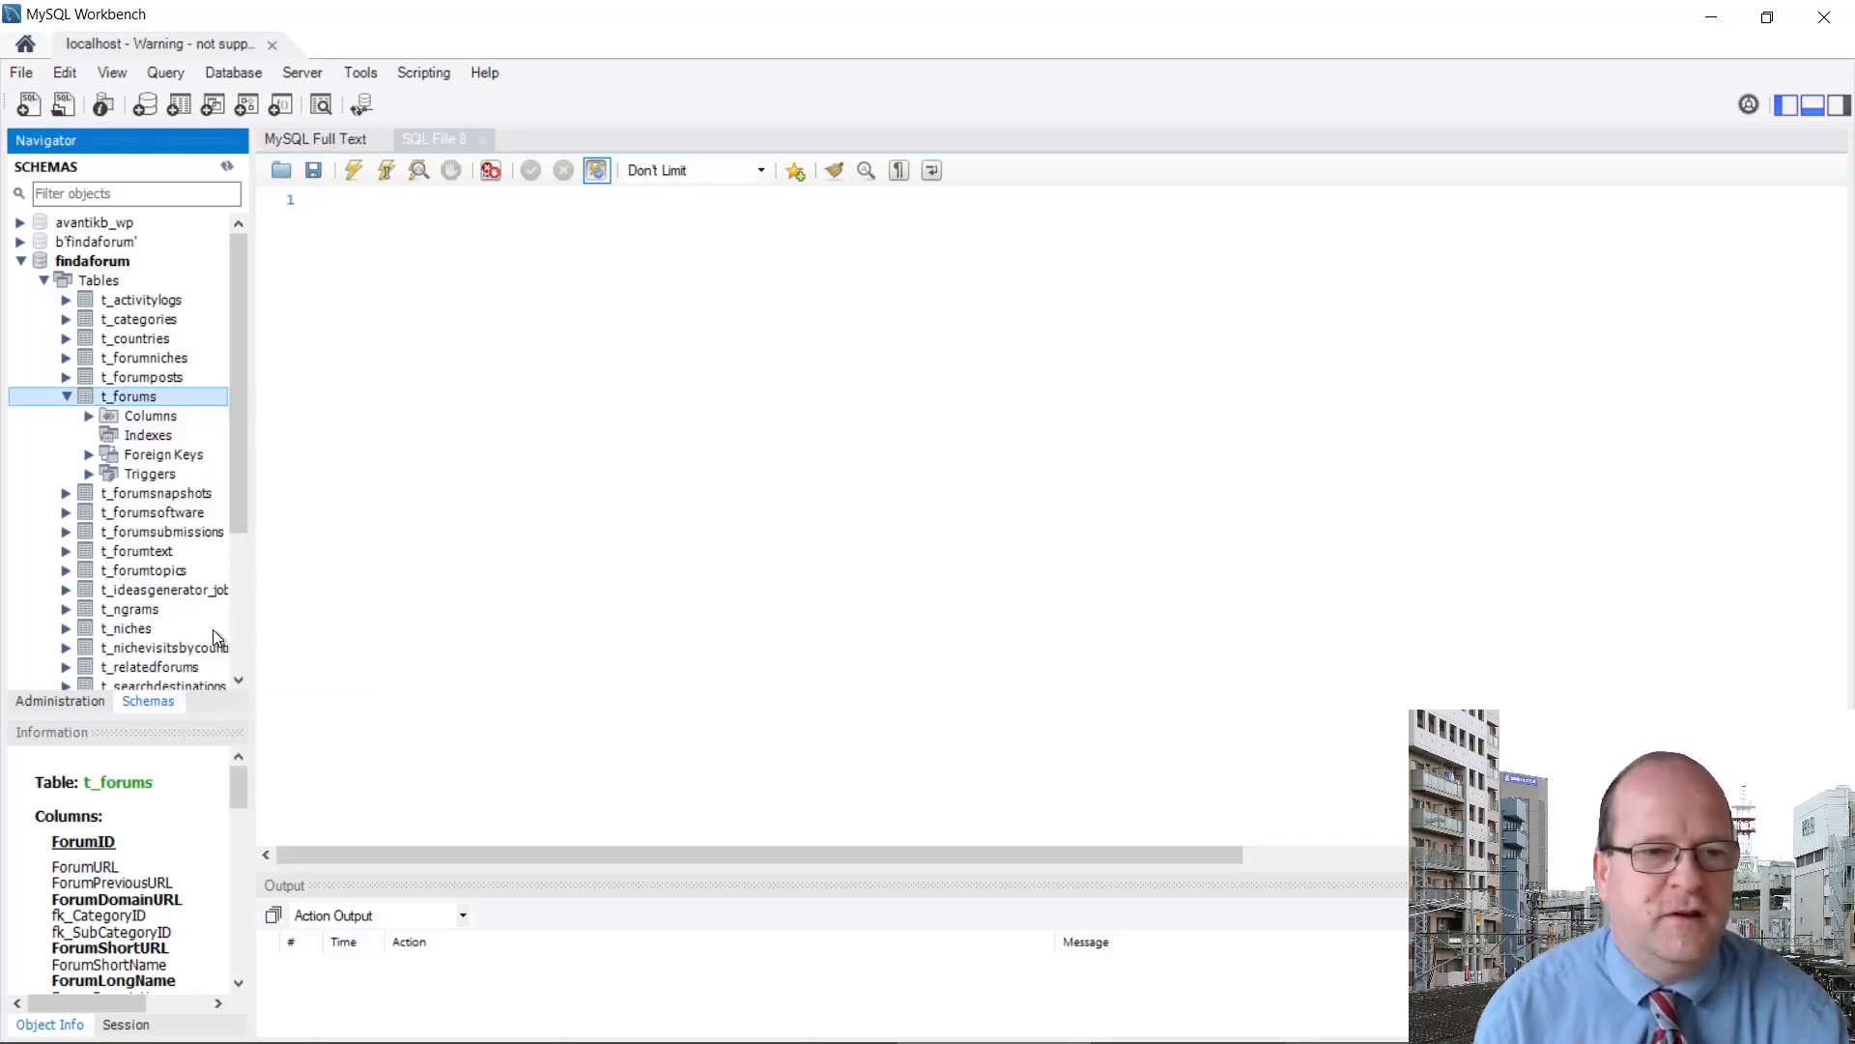
mouse_move(524, 388)
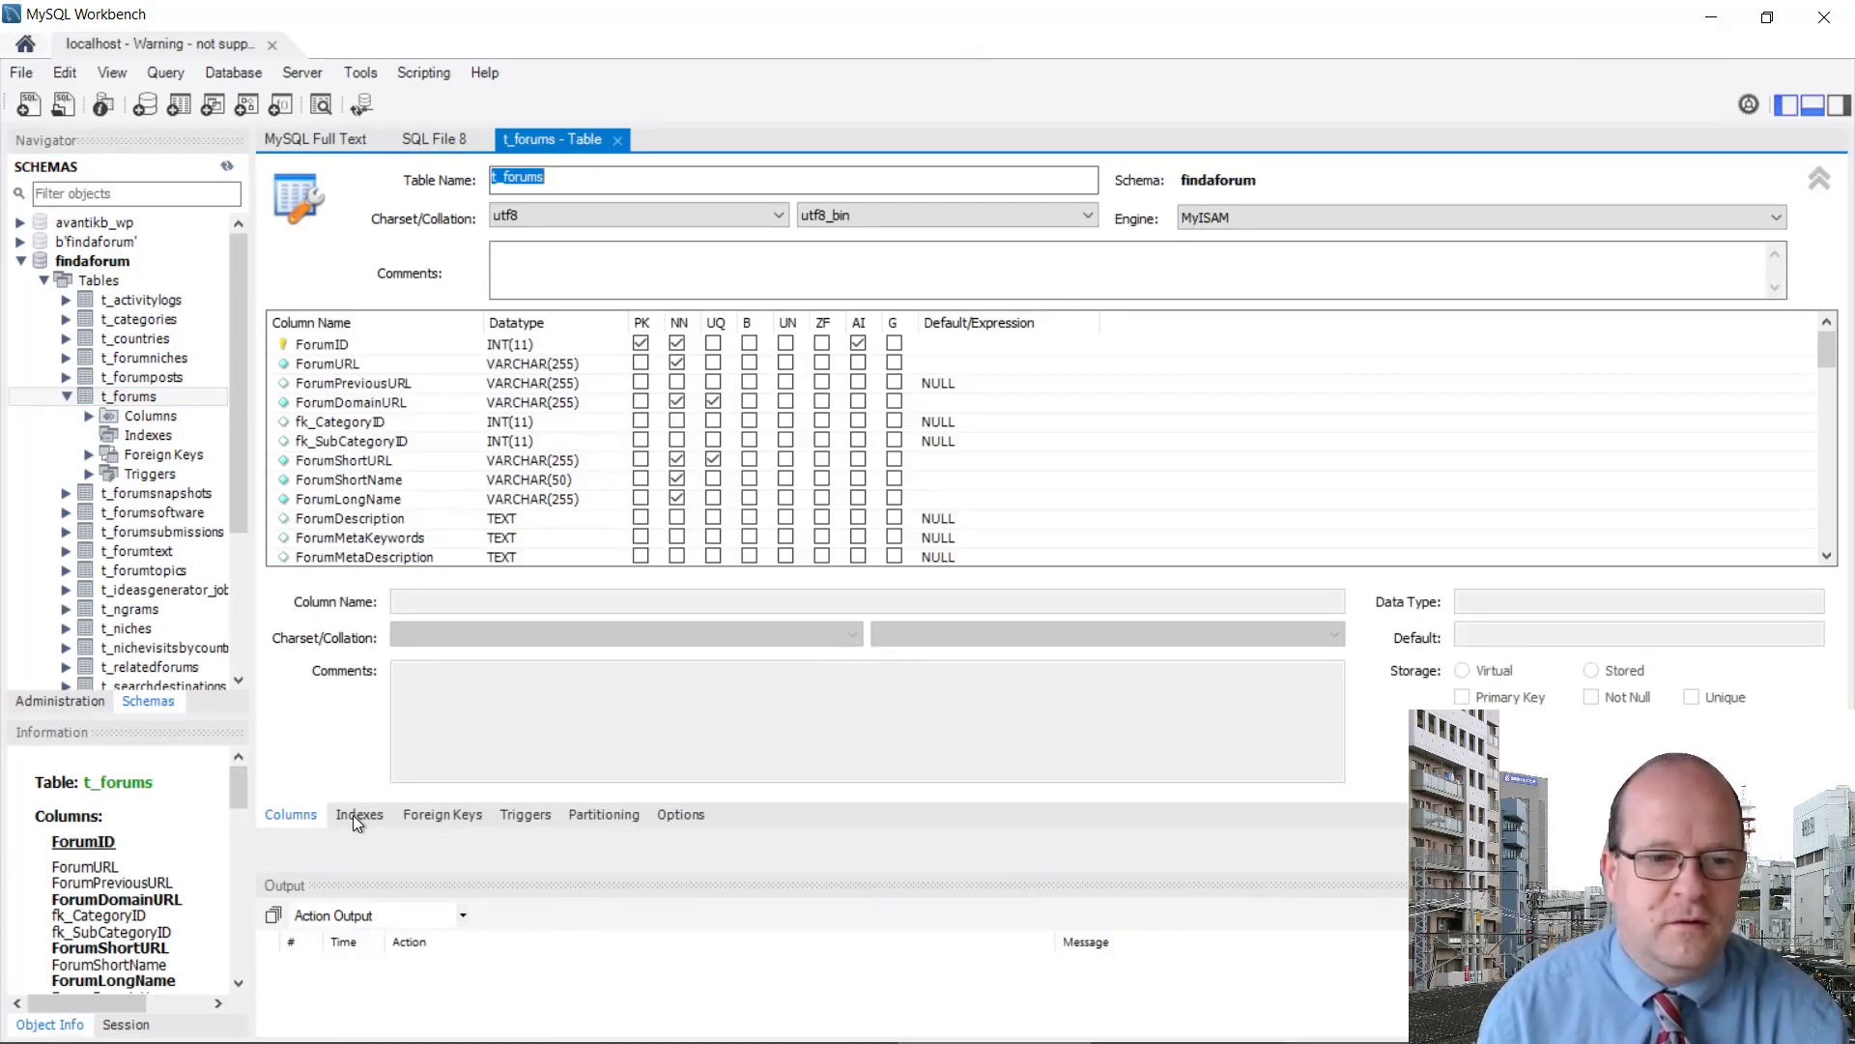
Confirm FORUMSFULLTEXT covers ForumLongName and ForumDescription, then return to phpMyAdmin's structure
click(360, 814)
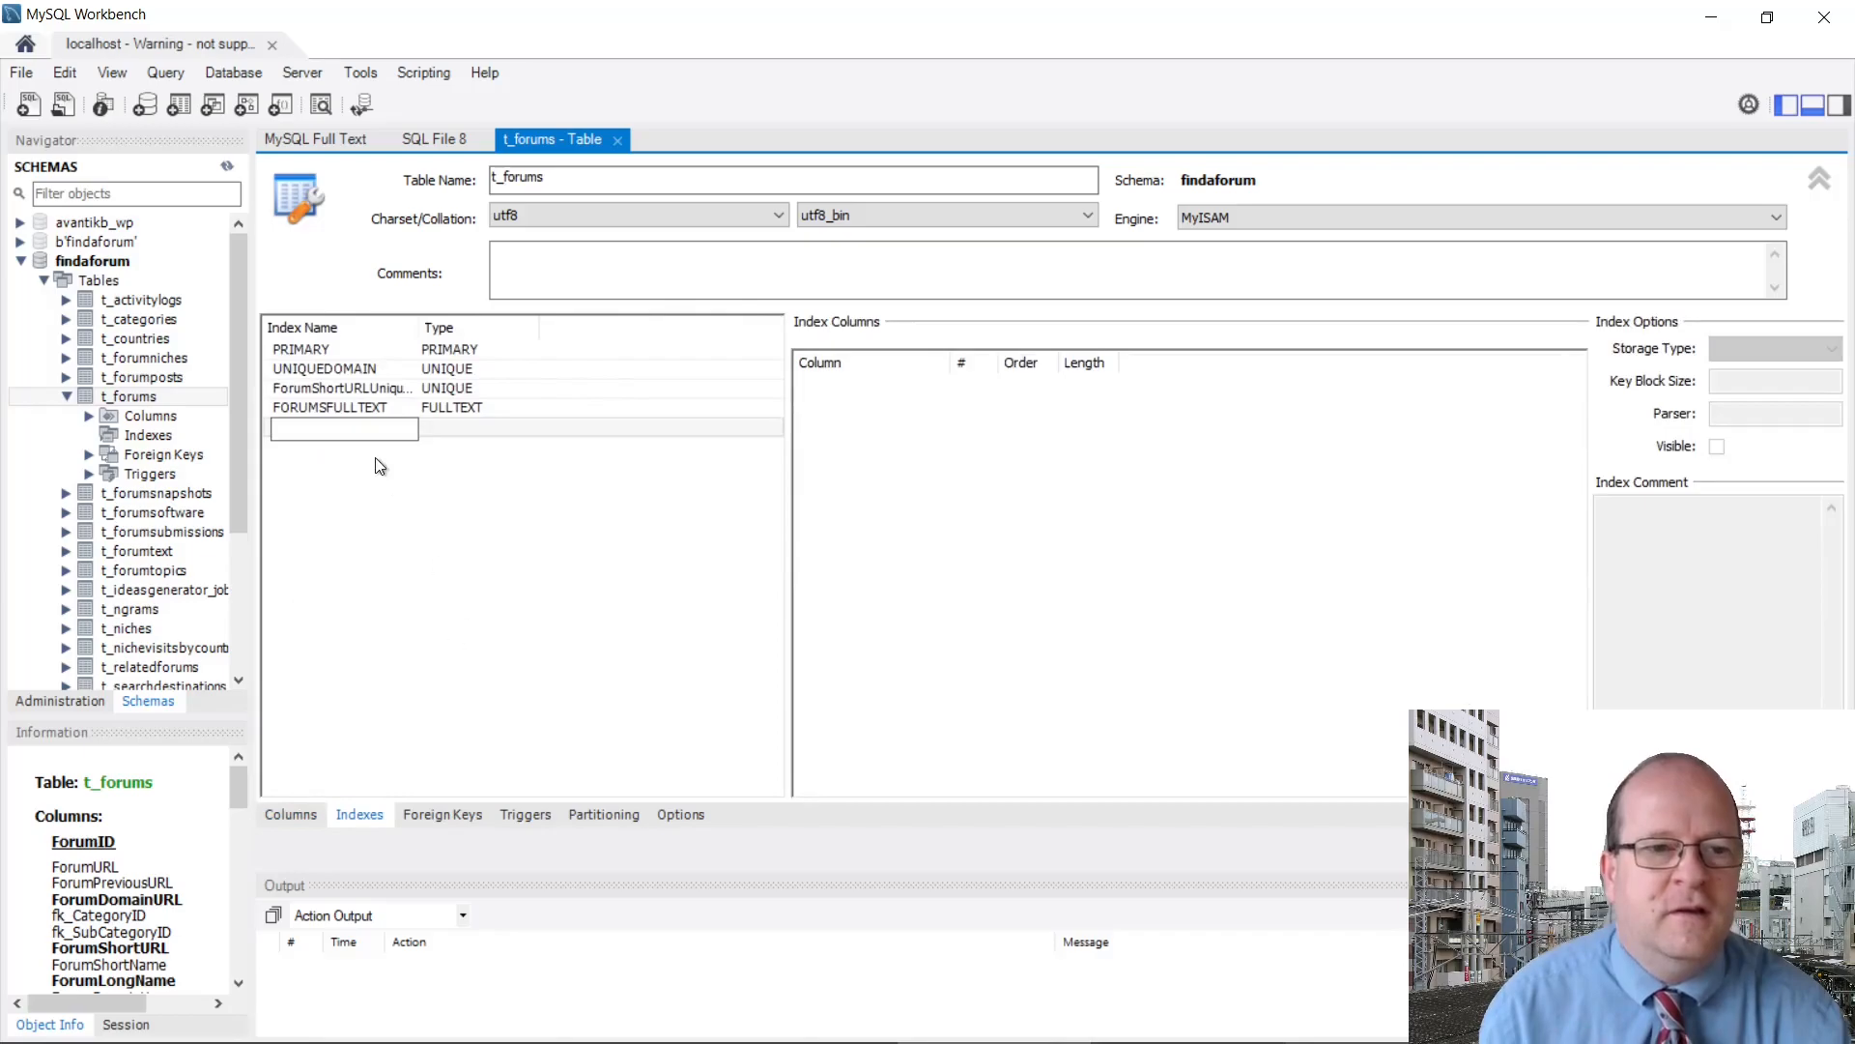
click(328, 408)
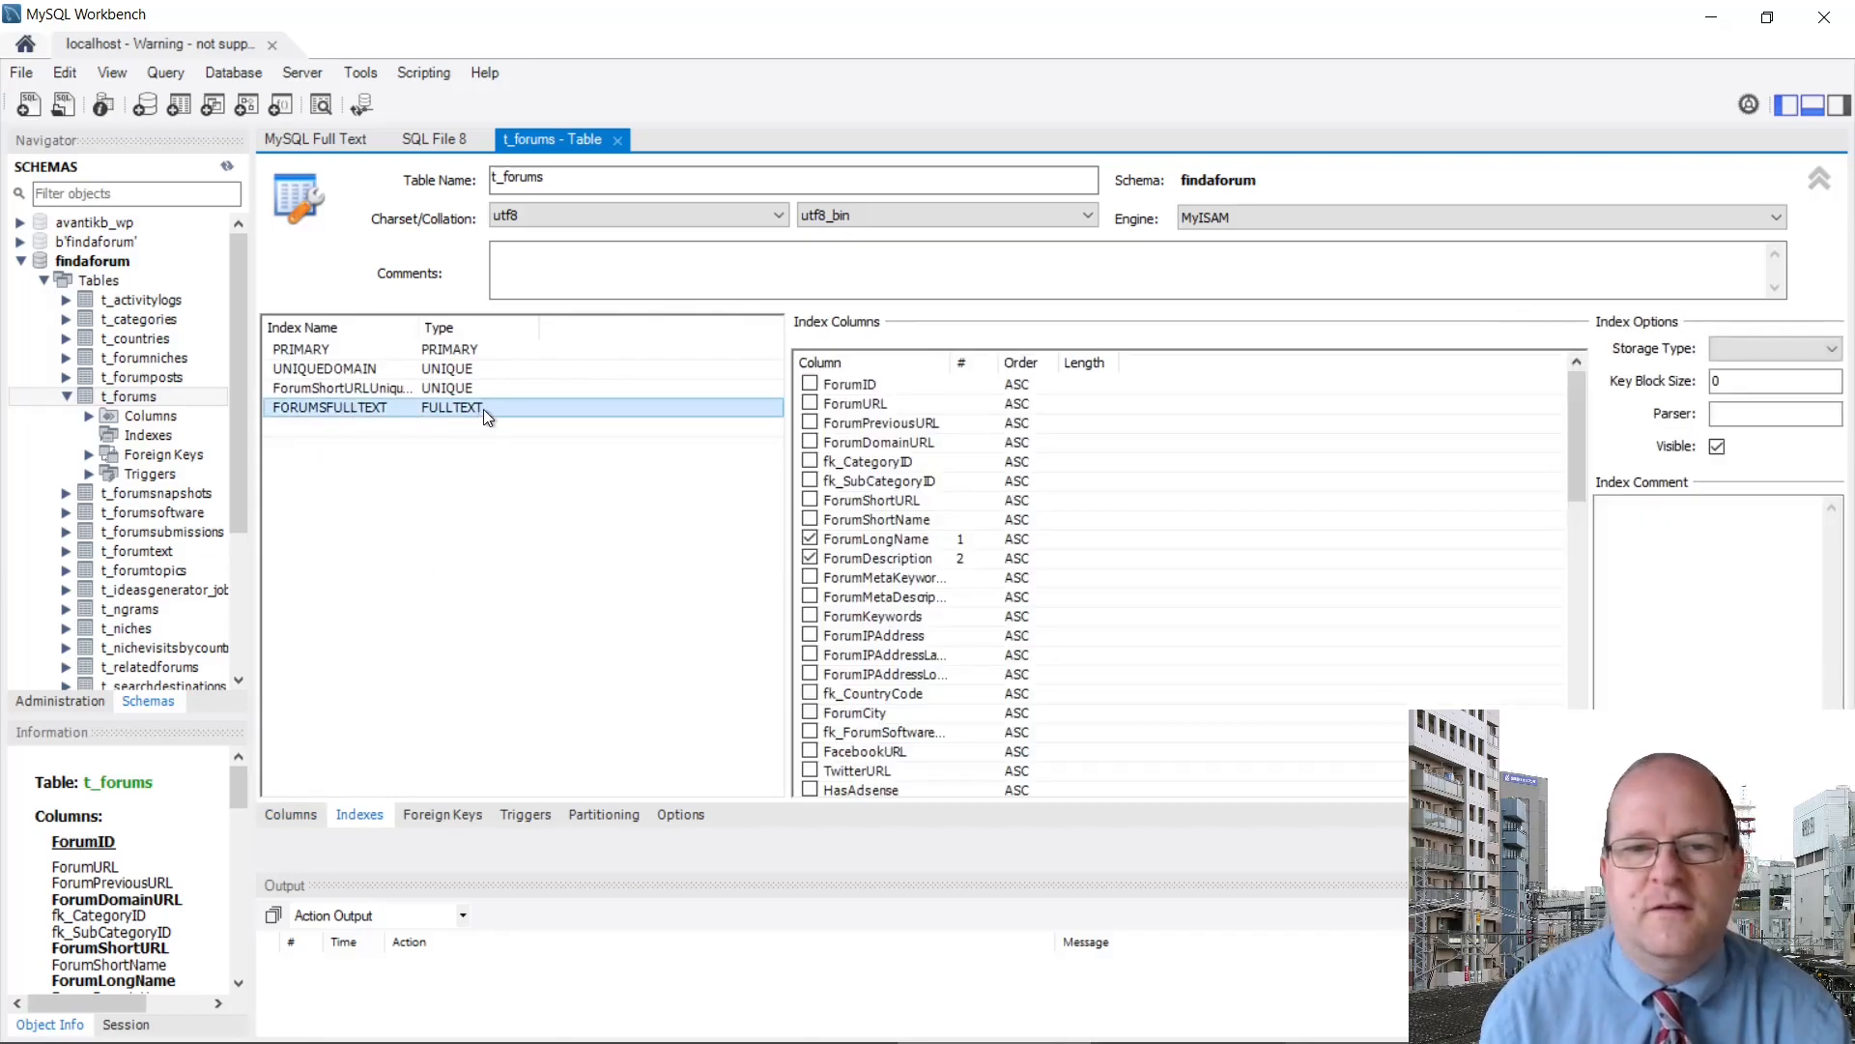
mouse_move(825, 424)
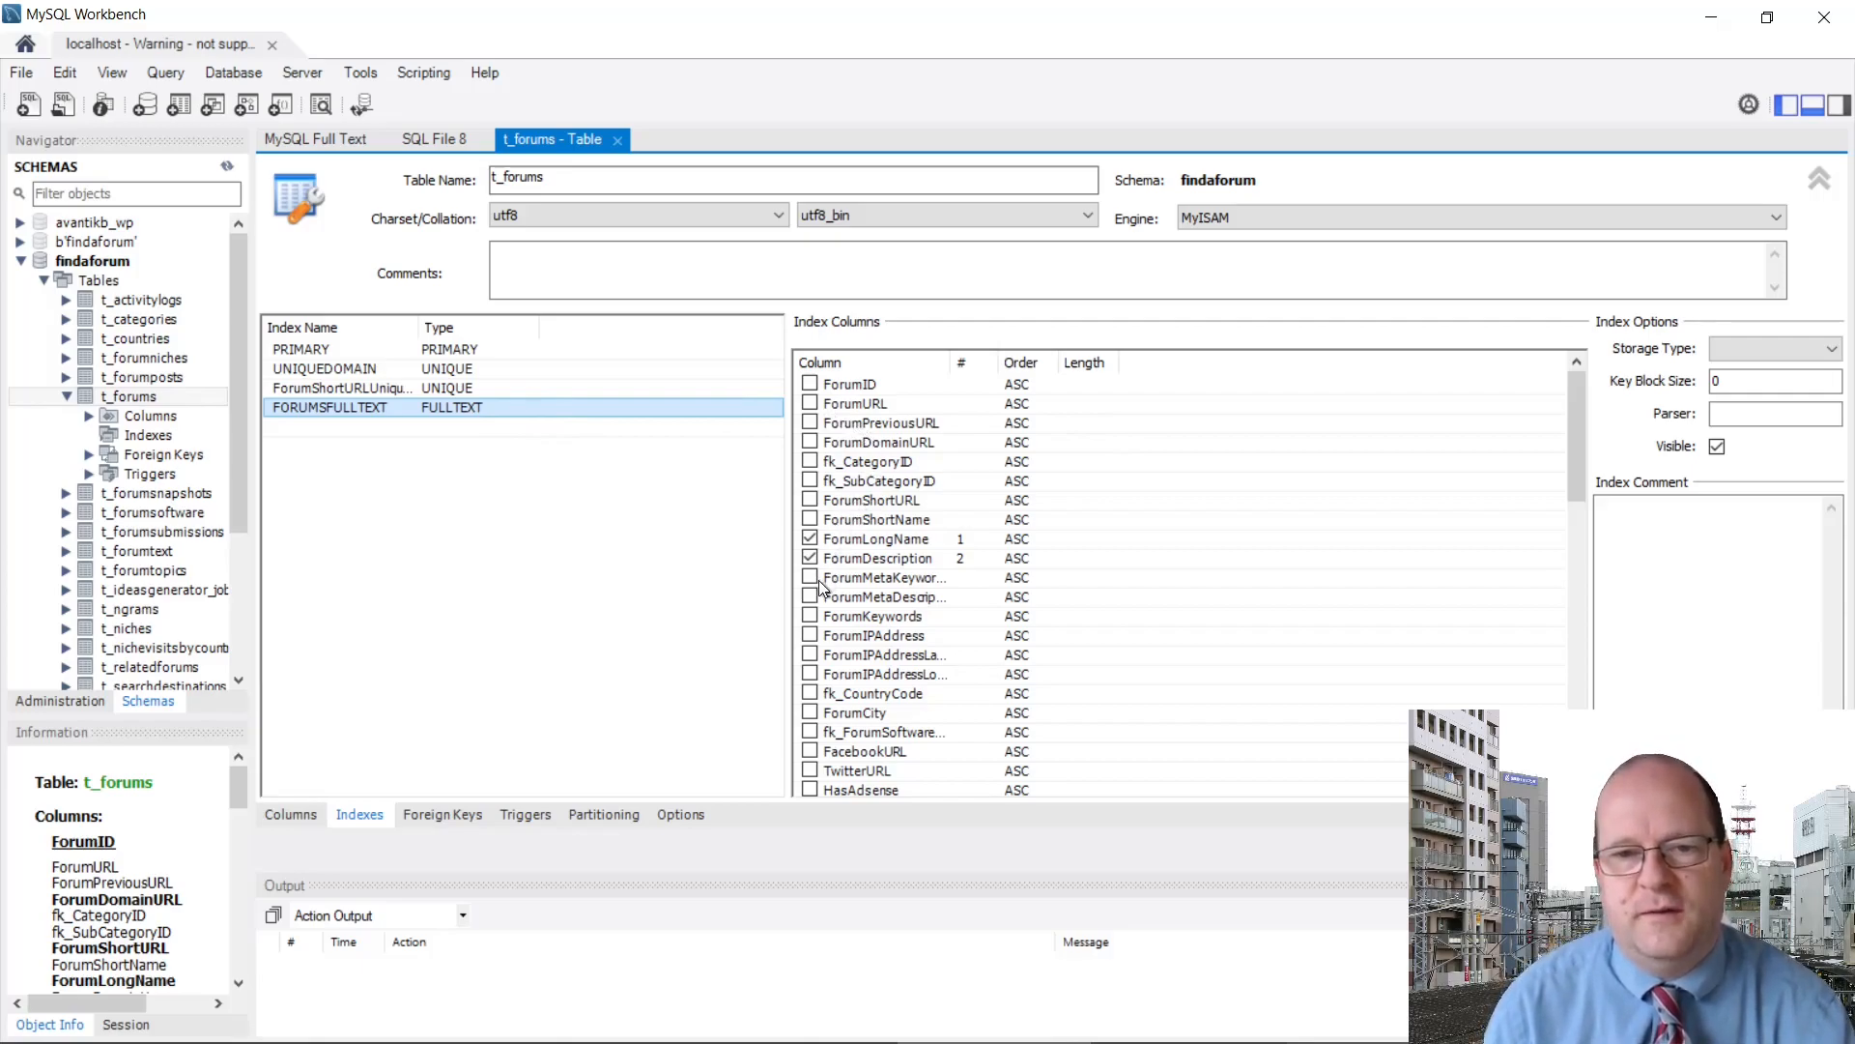
scroll(down, 3)
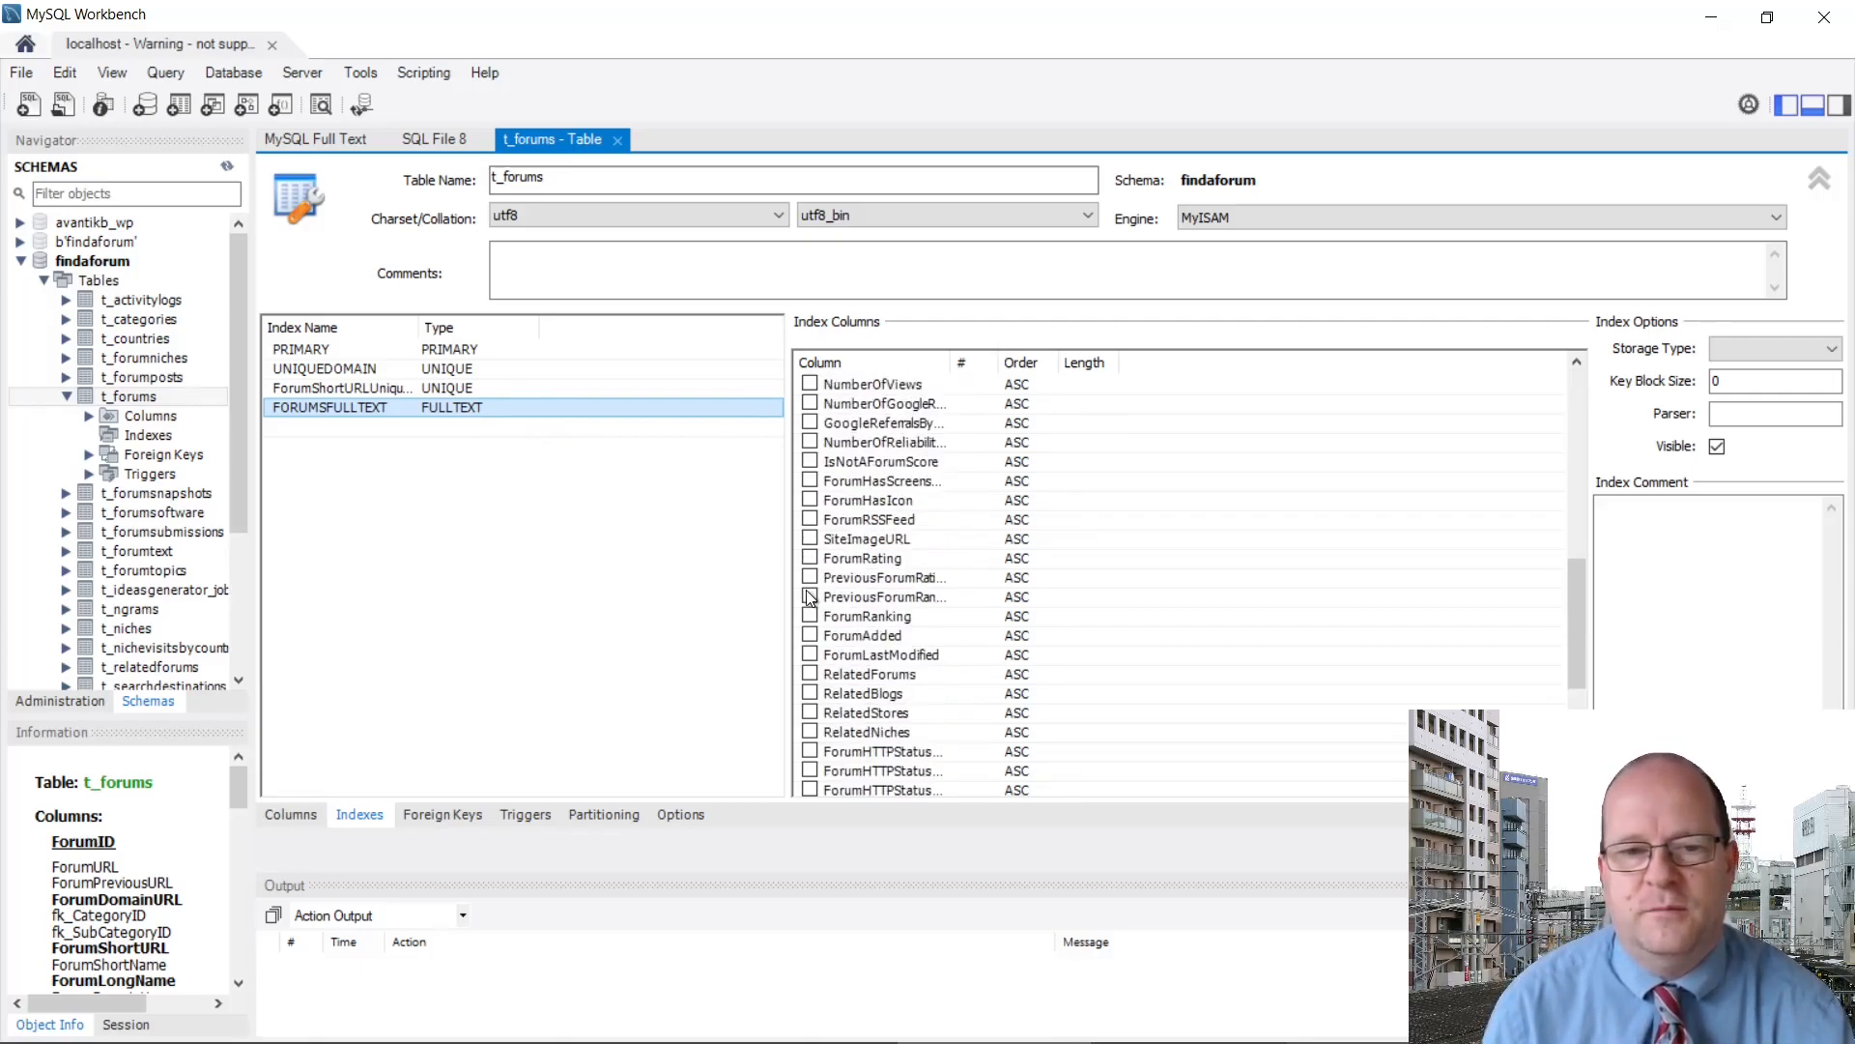
scroll(up, 3)
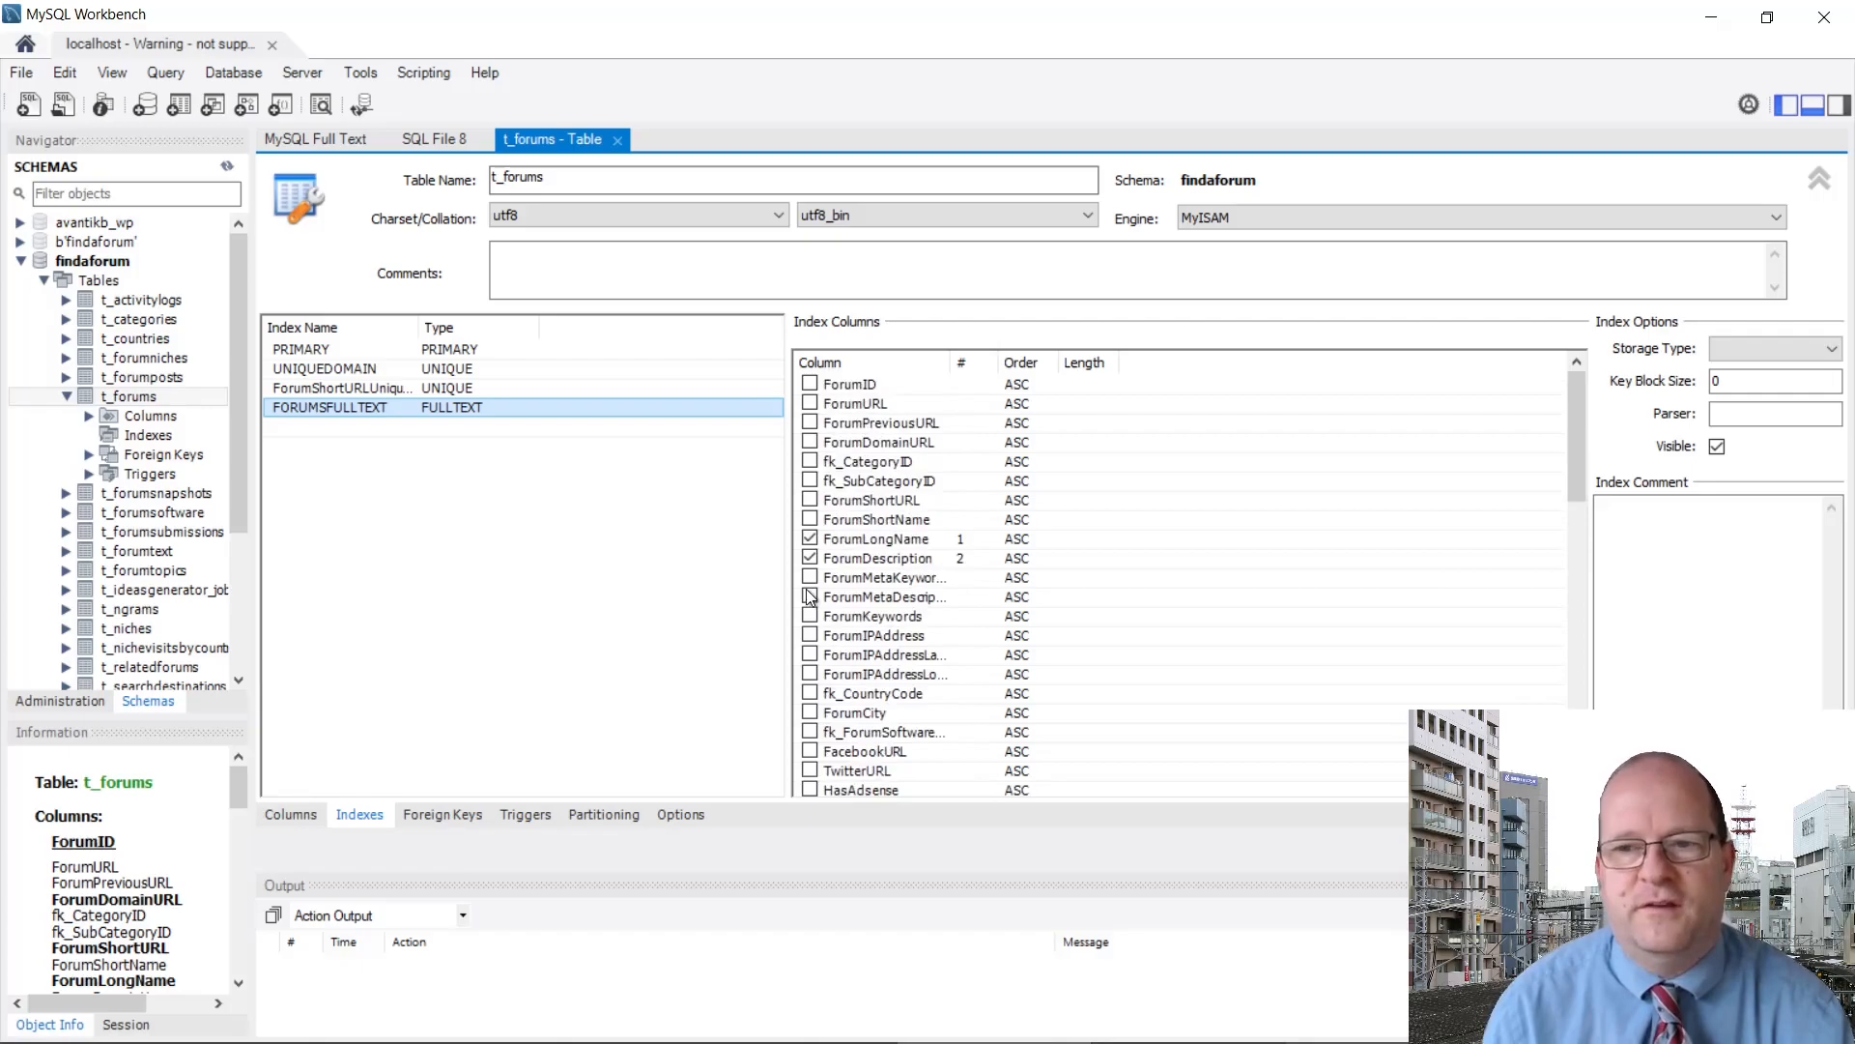
mouse_move(1177, 494)
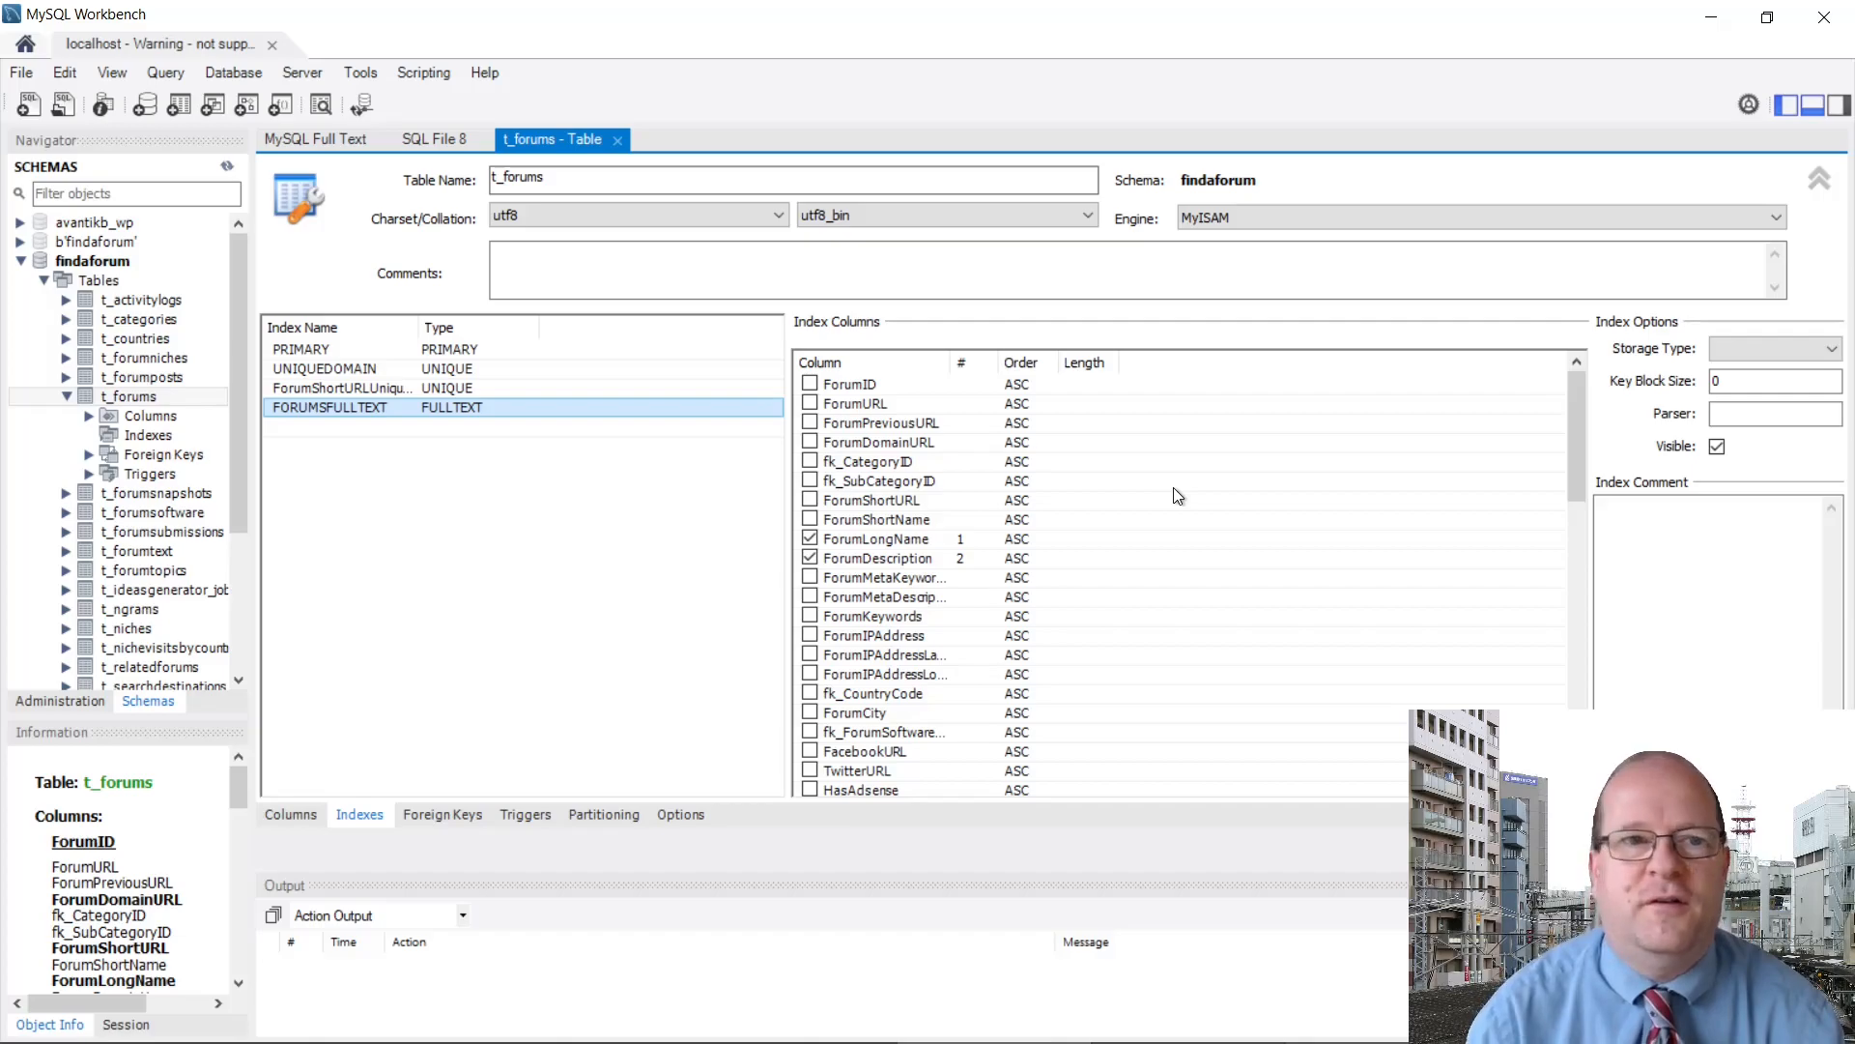
mouse_move(692, 501)
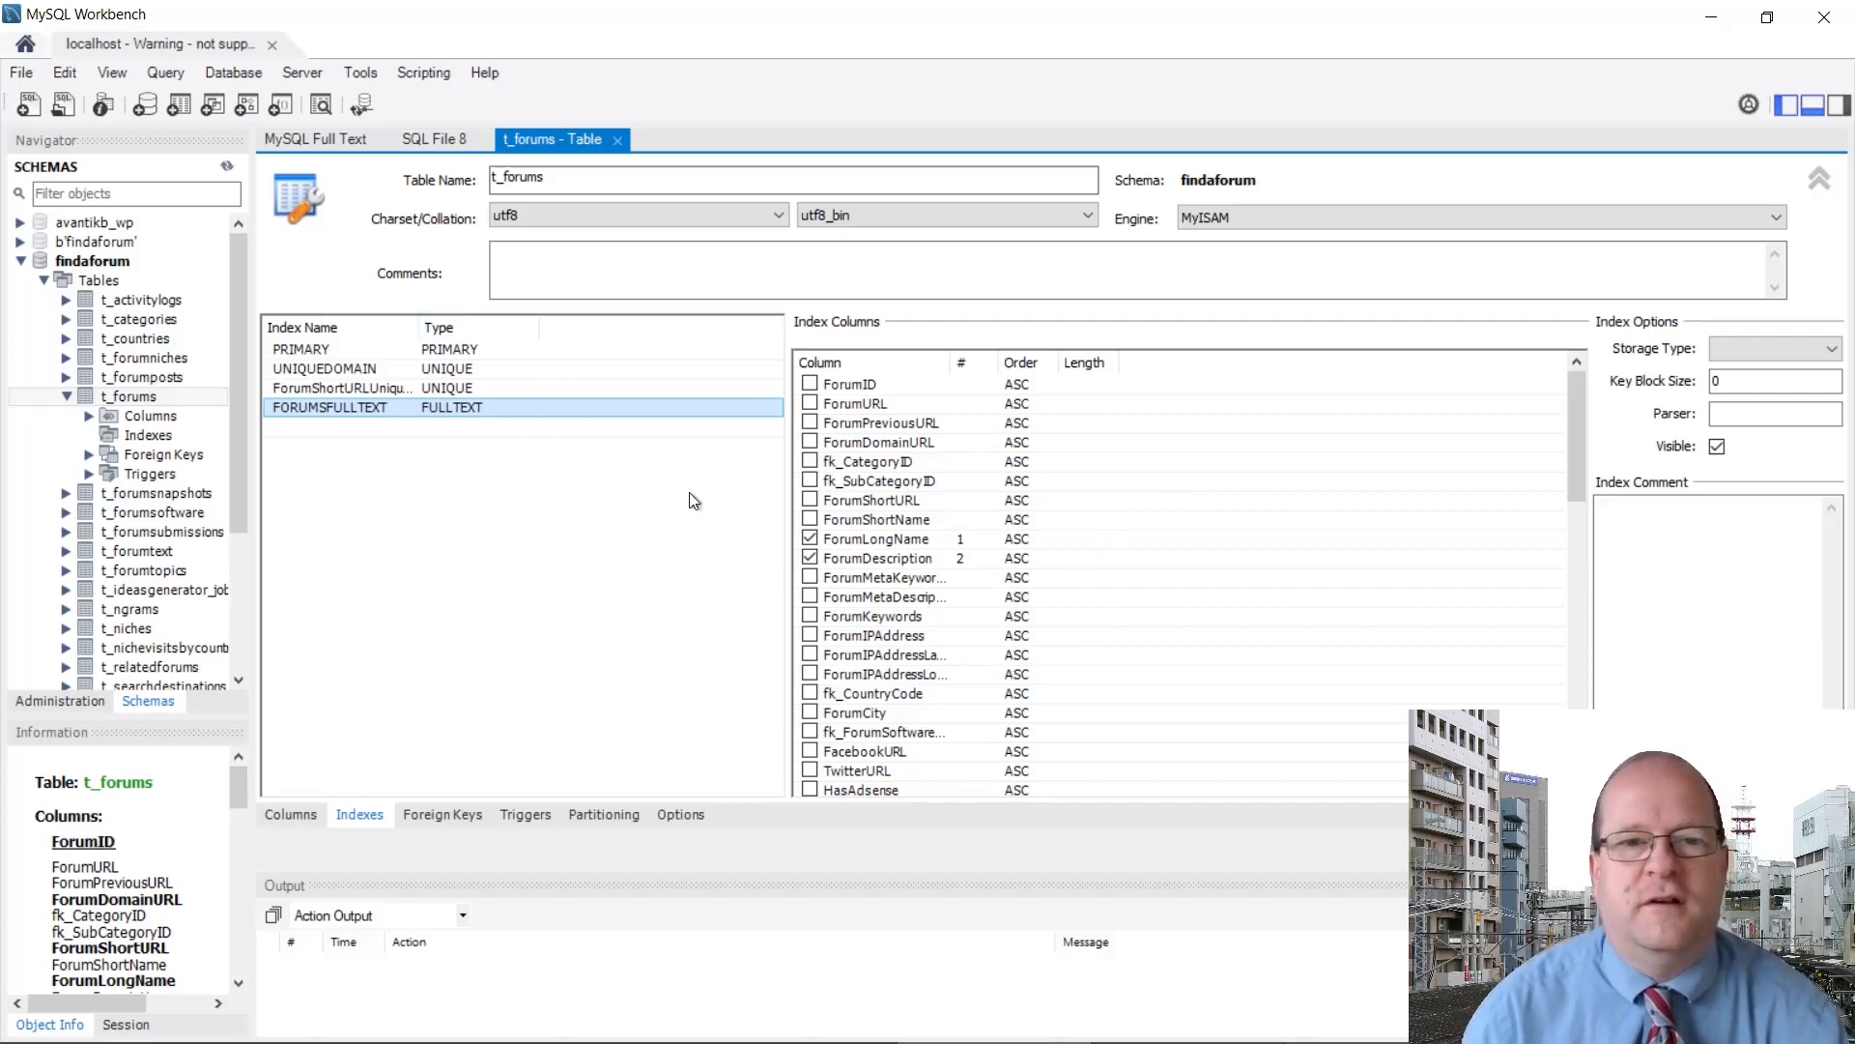
mouse_move(561, 506)
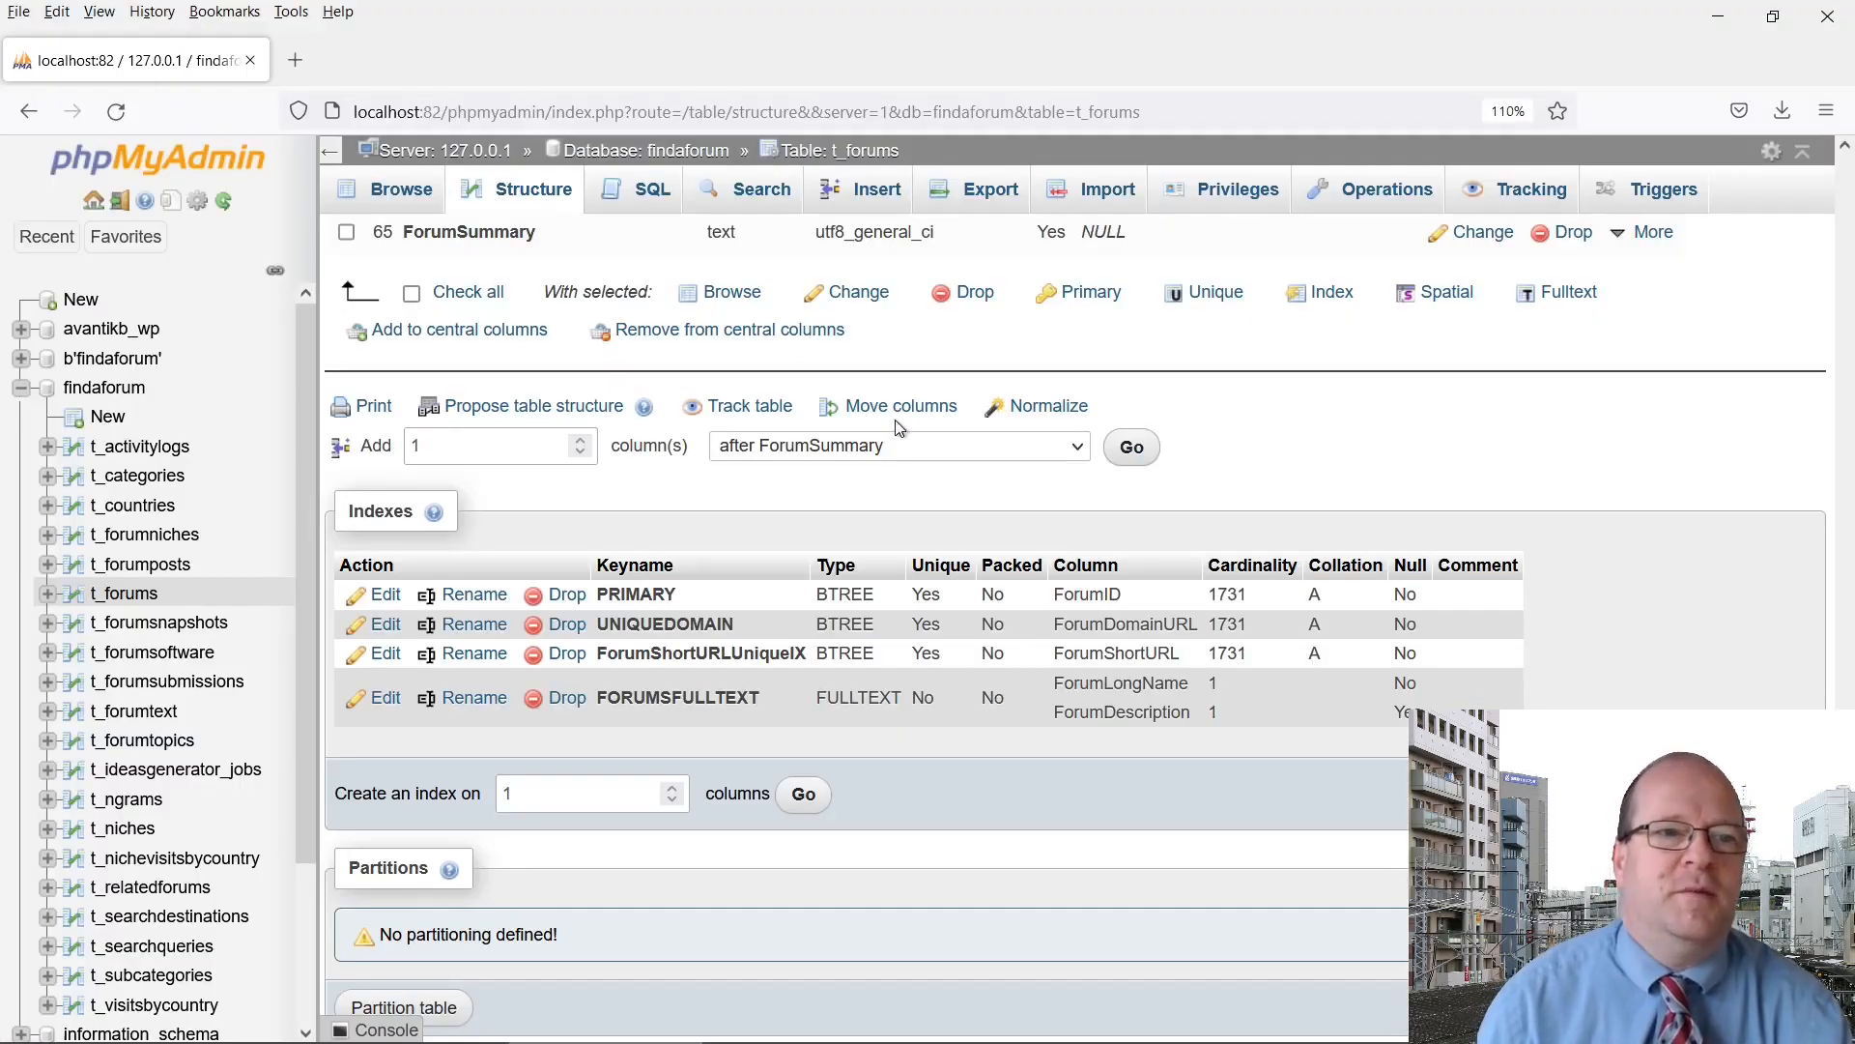
scroll(up, 3)
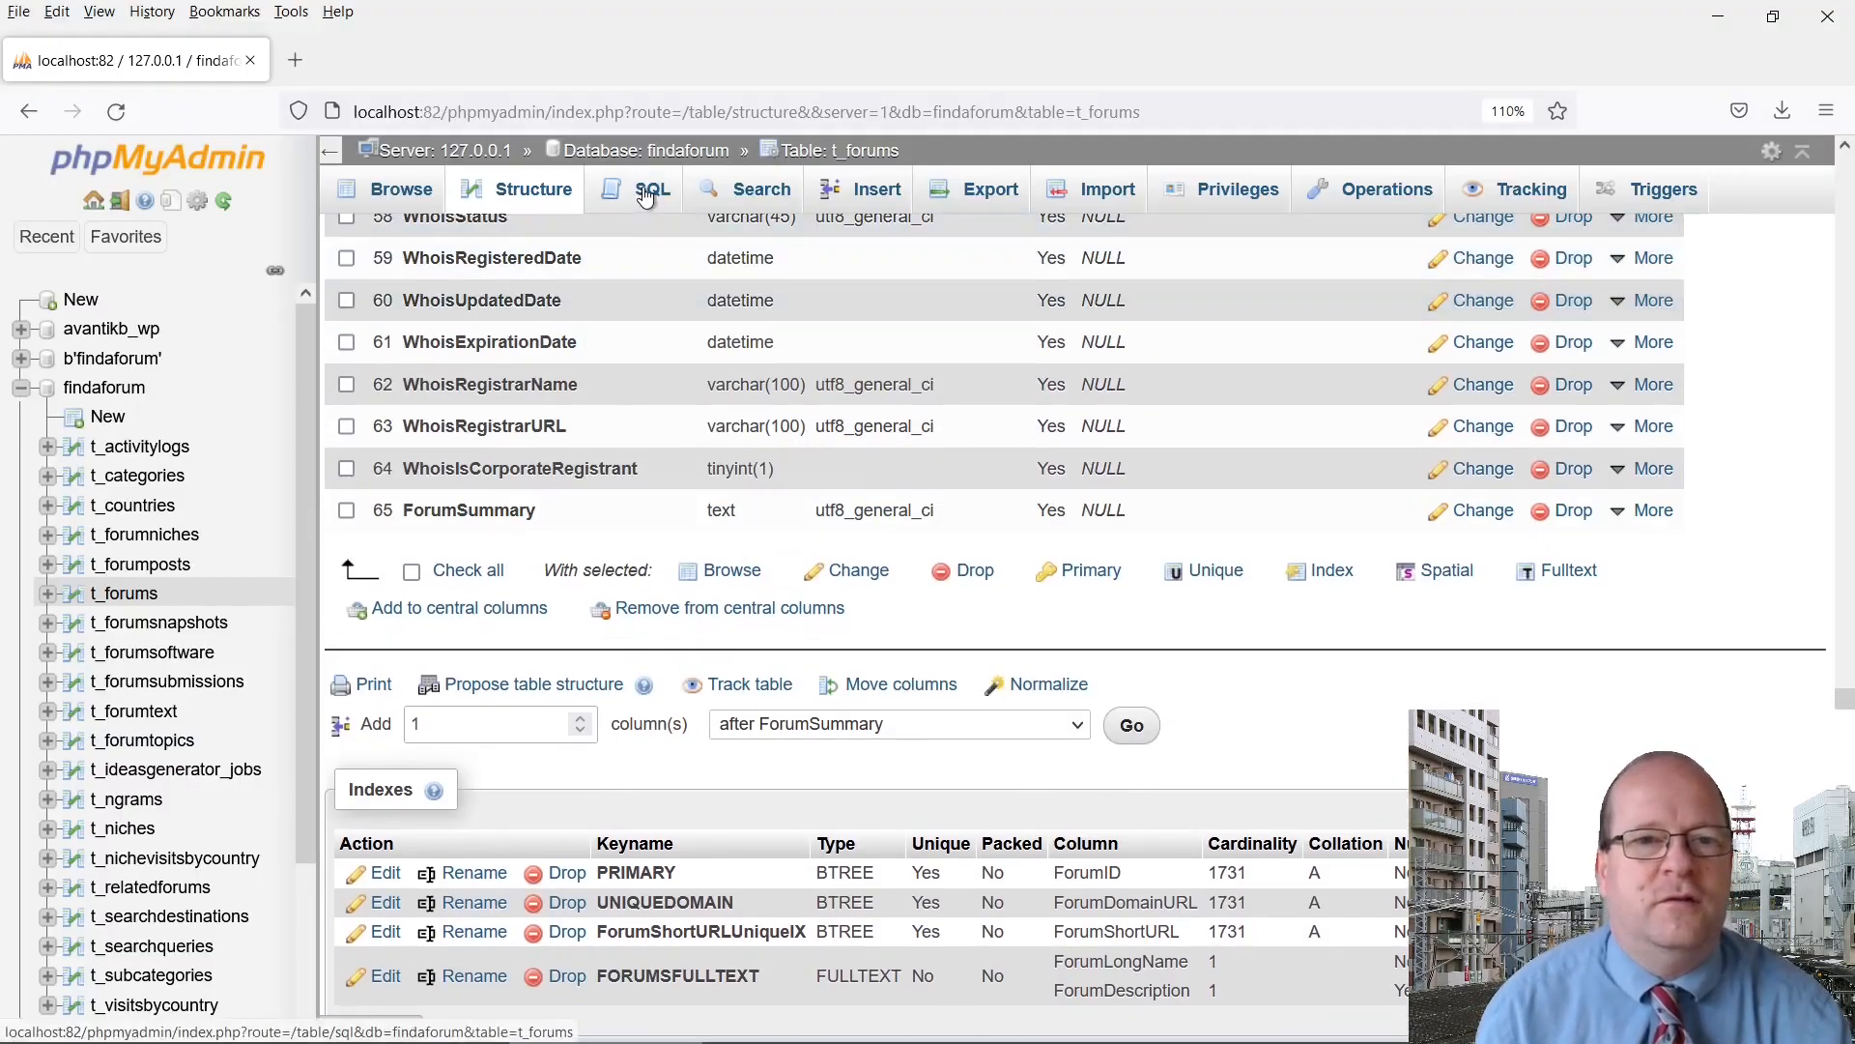
Query t_forums with MATCH(ForumLongName, ForumKeywords) AGAINST('dogs'), which fails for lack of an index
click(652, 188)
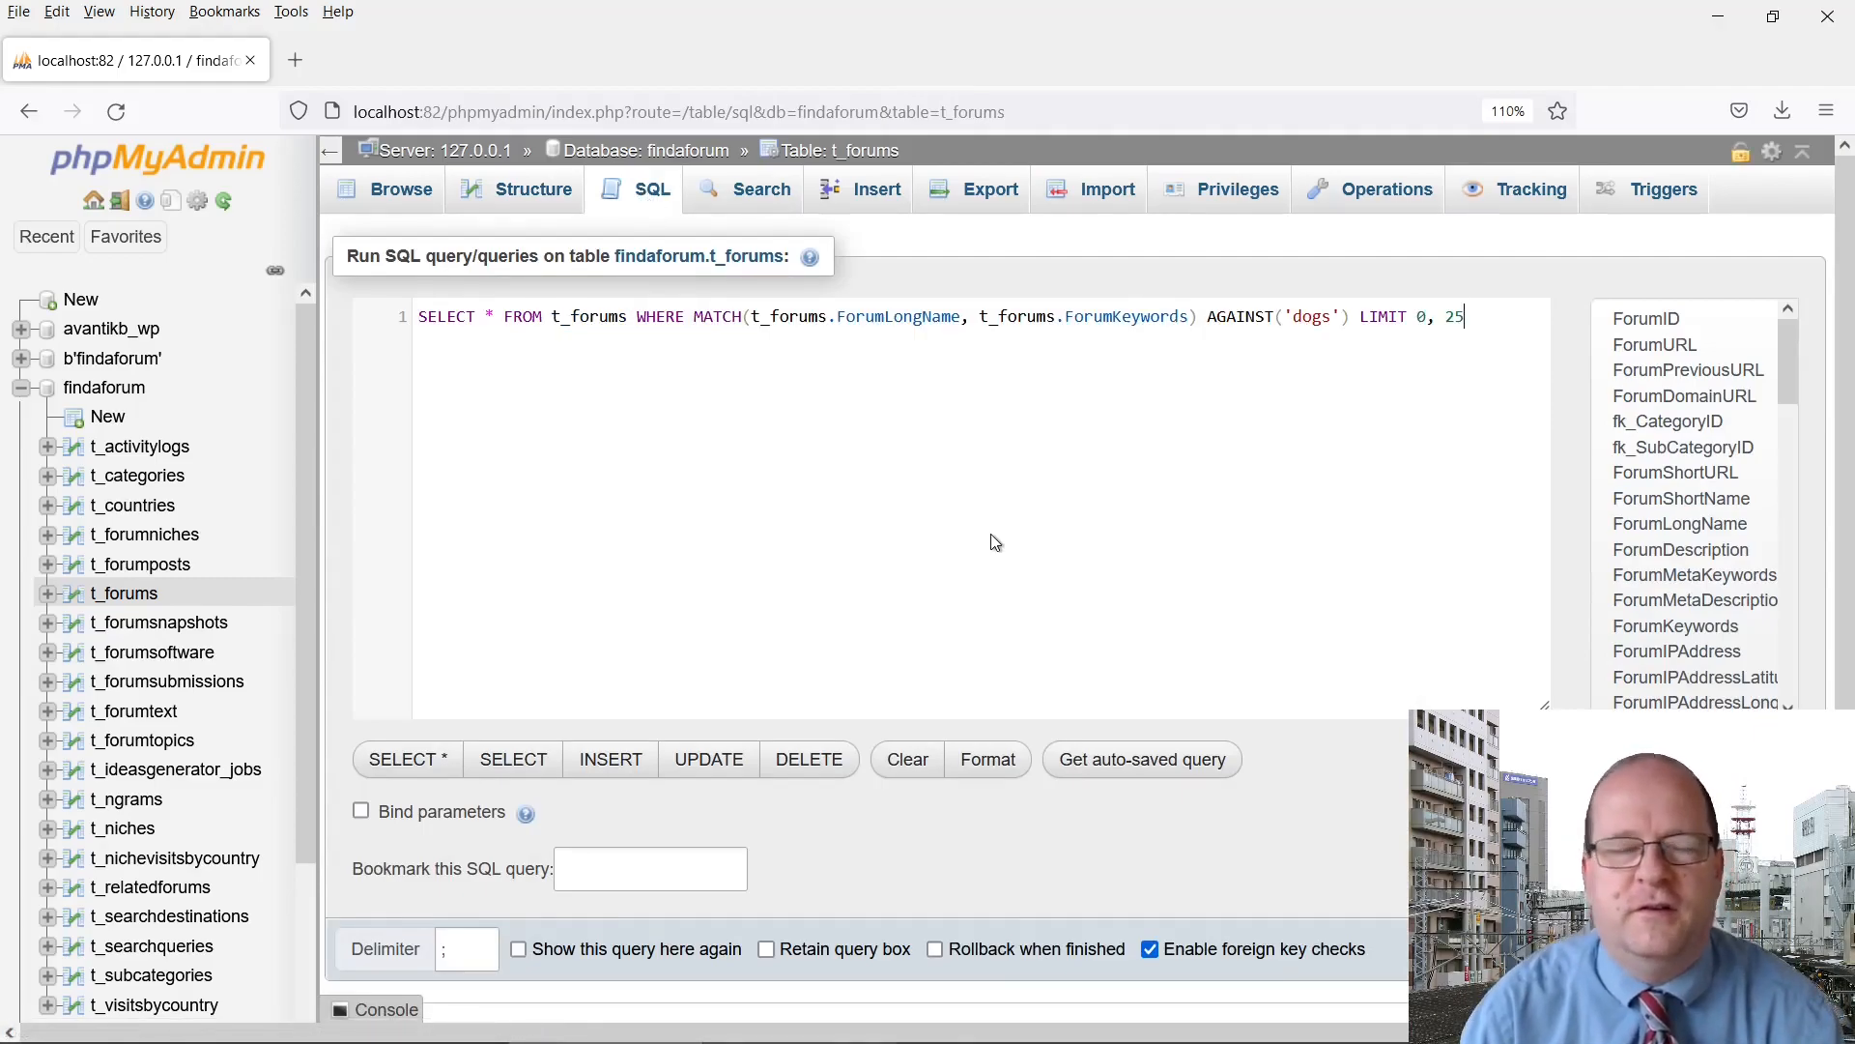
mouse_move(735, 371)
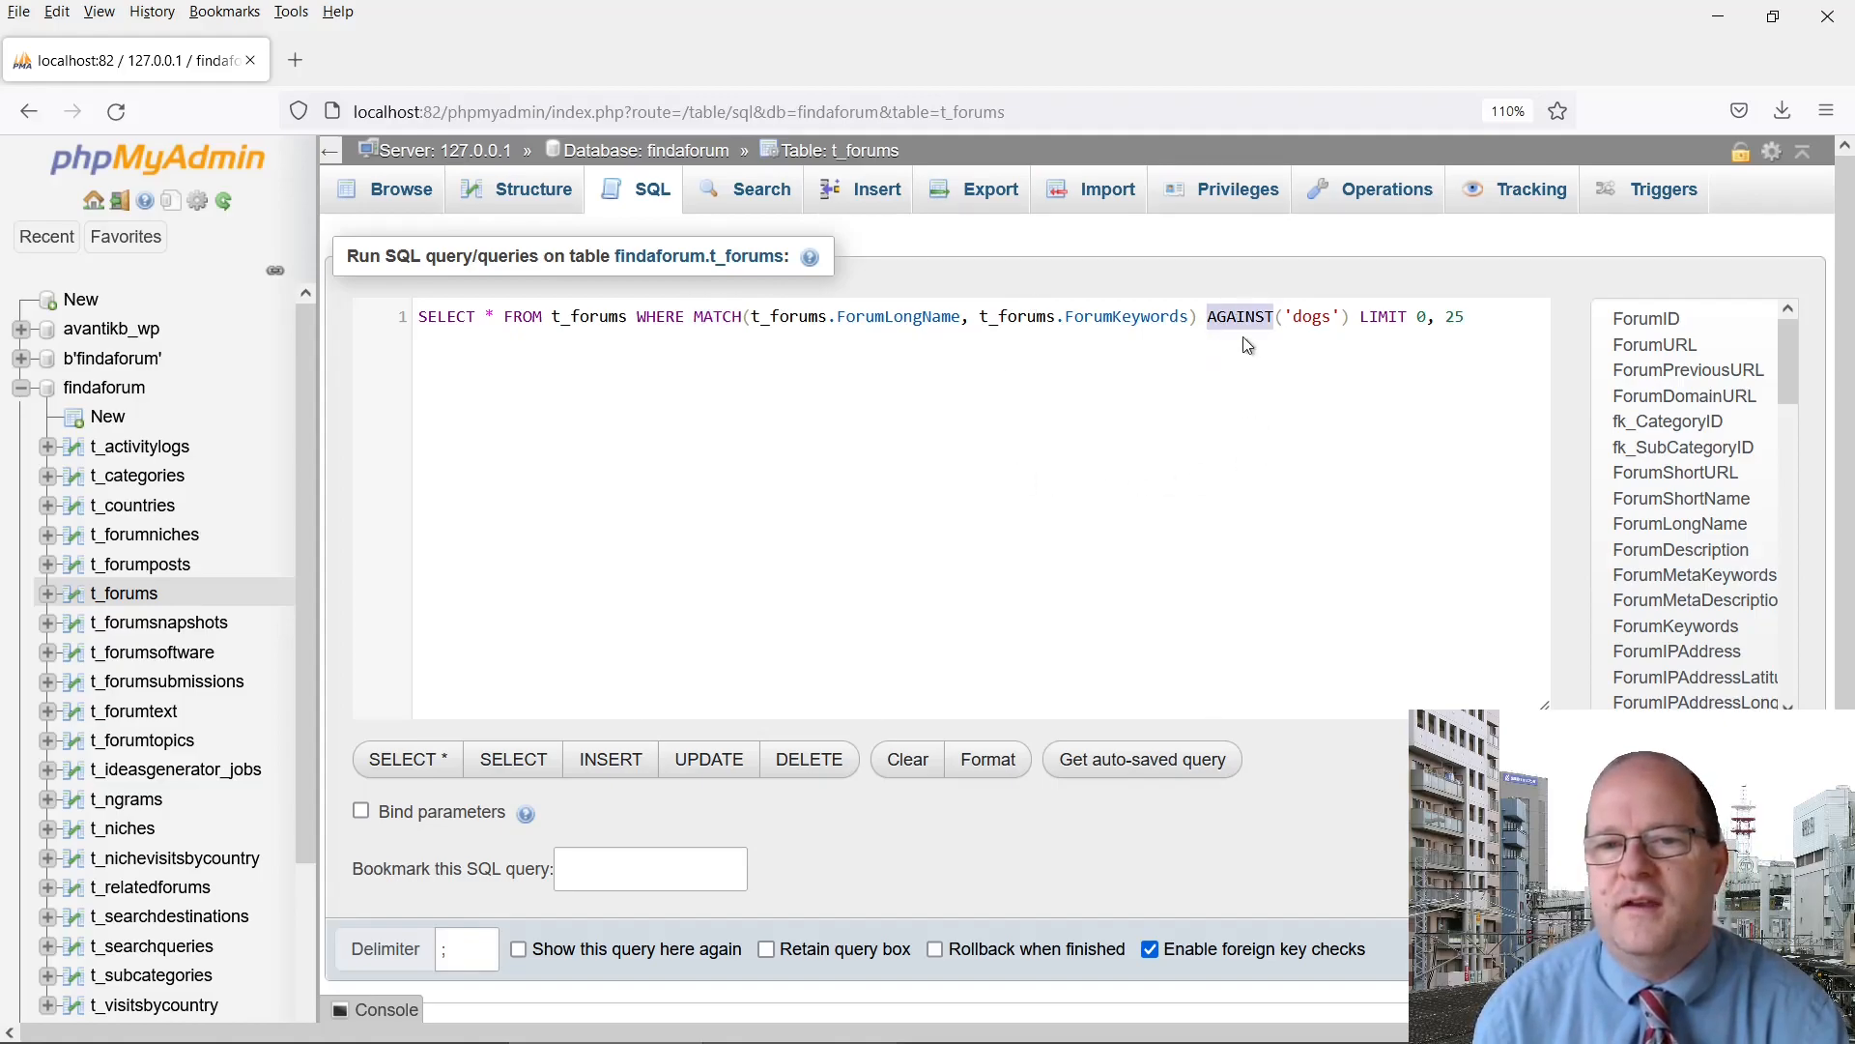
mouse_move(1353, 373)
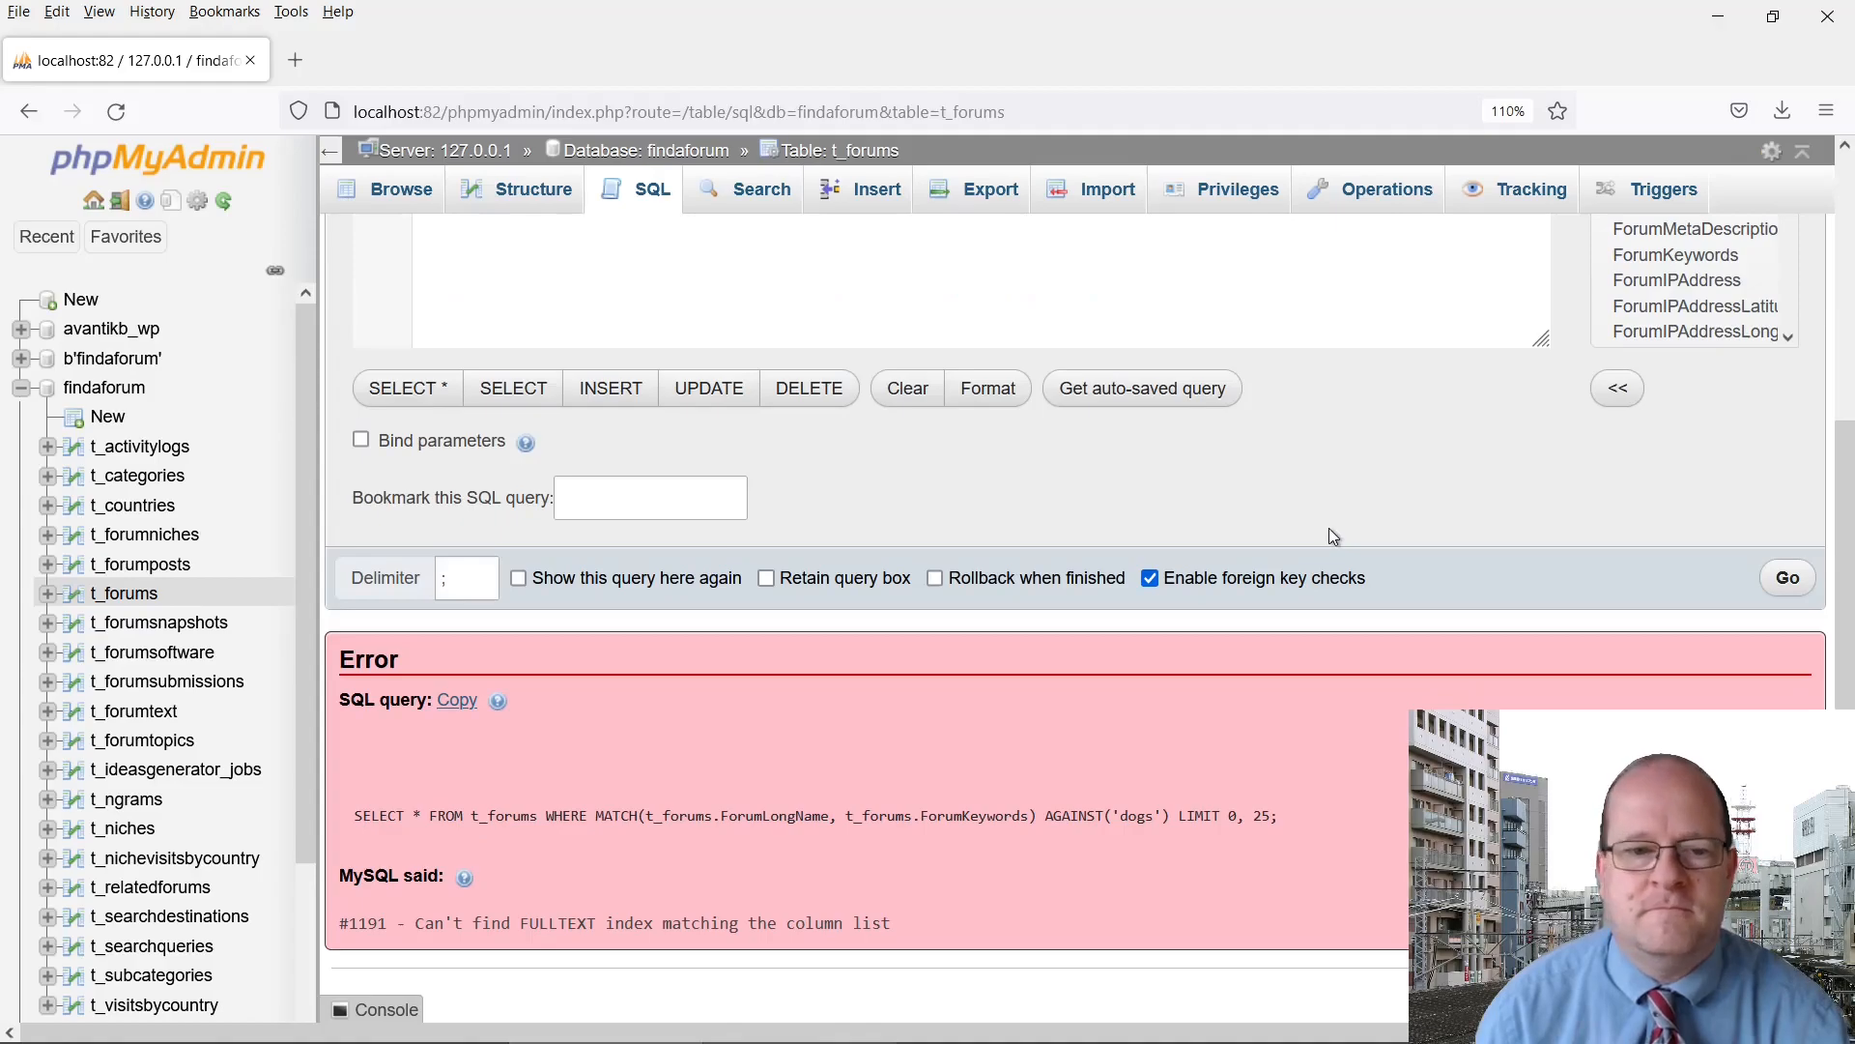
mouse_move(1025, 920)
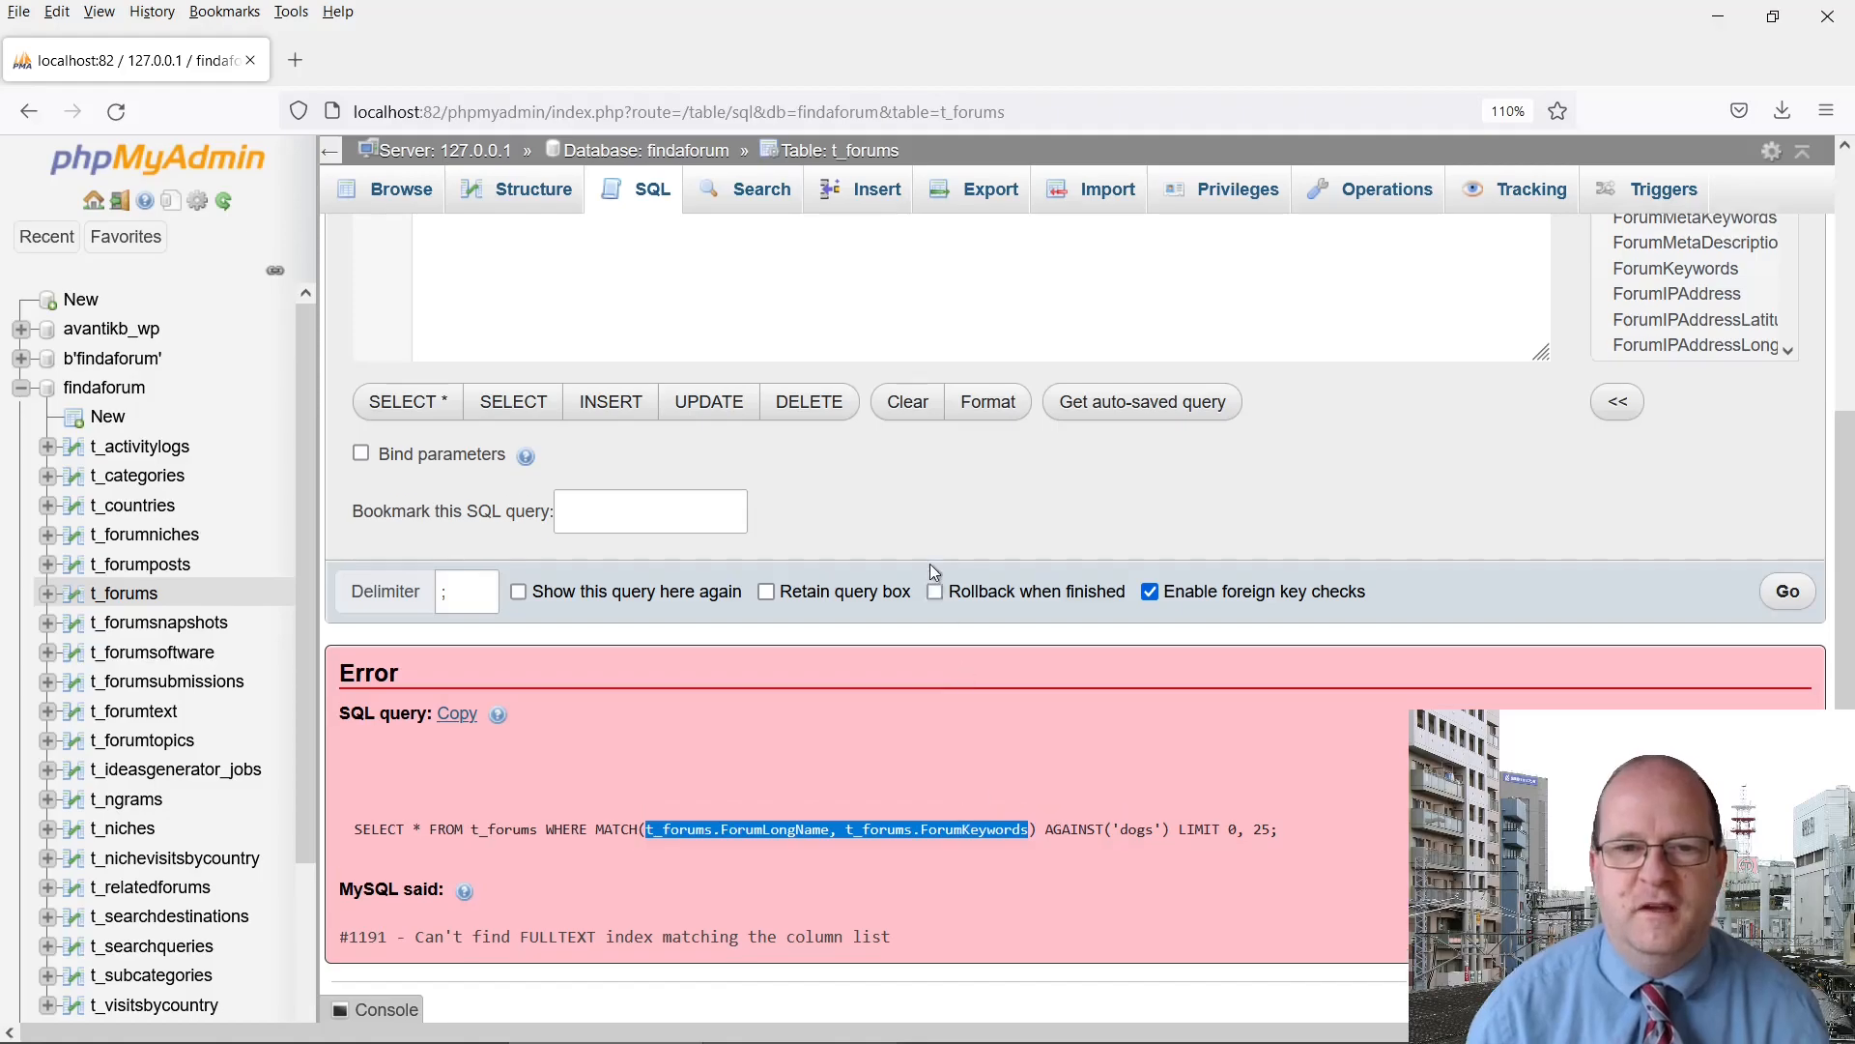
scroll(up, 3)
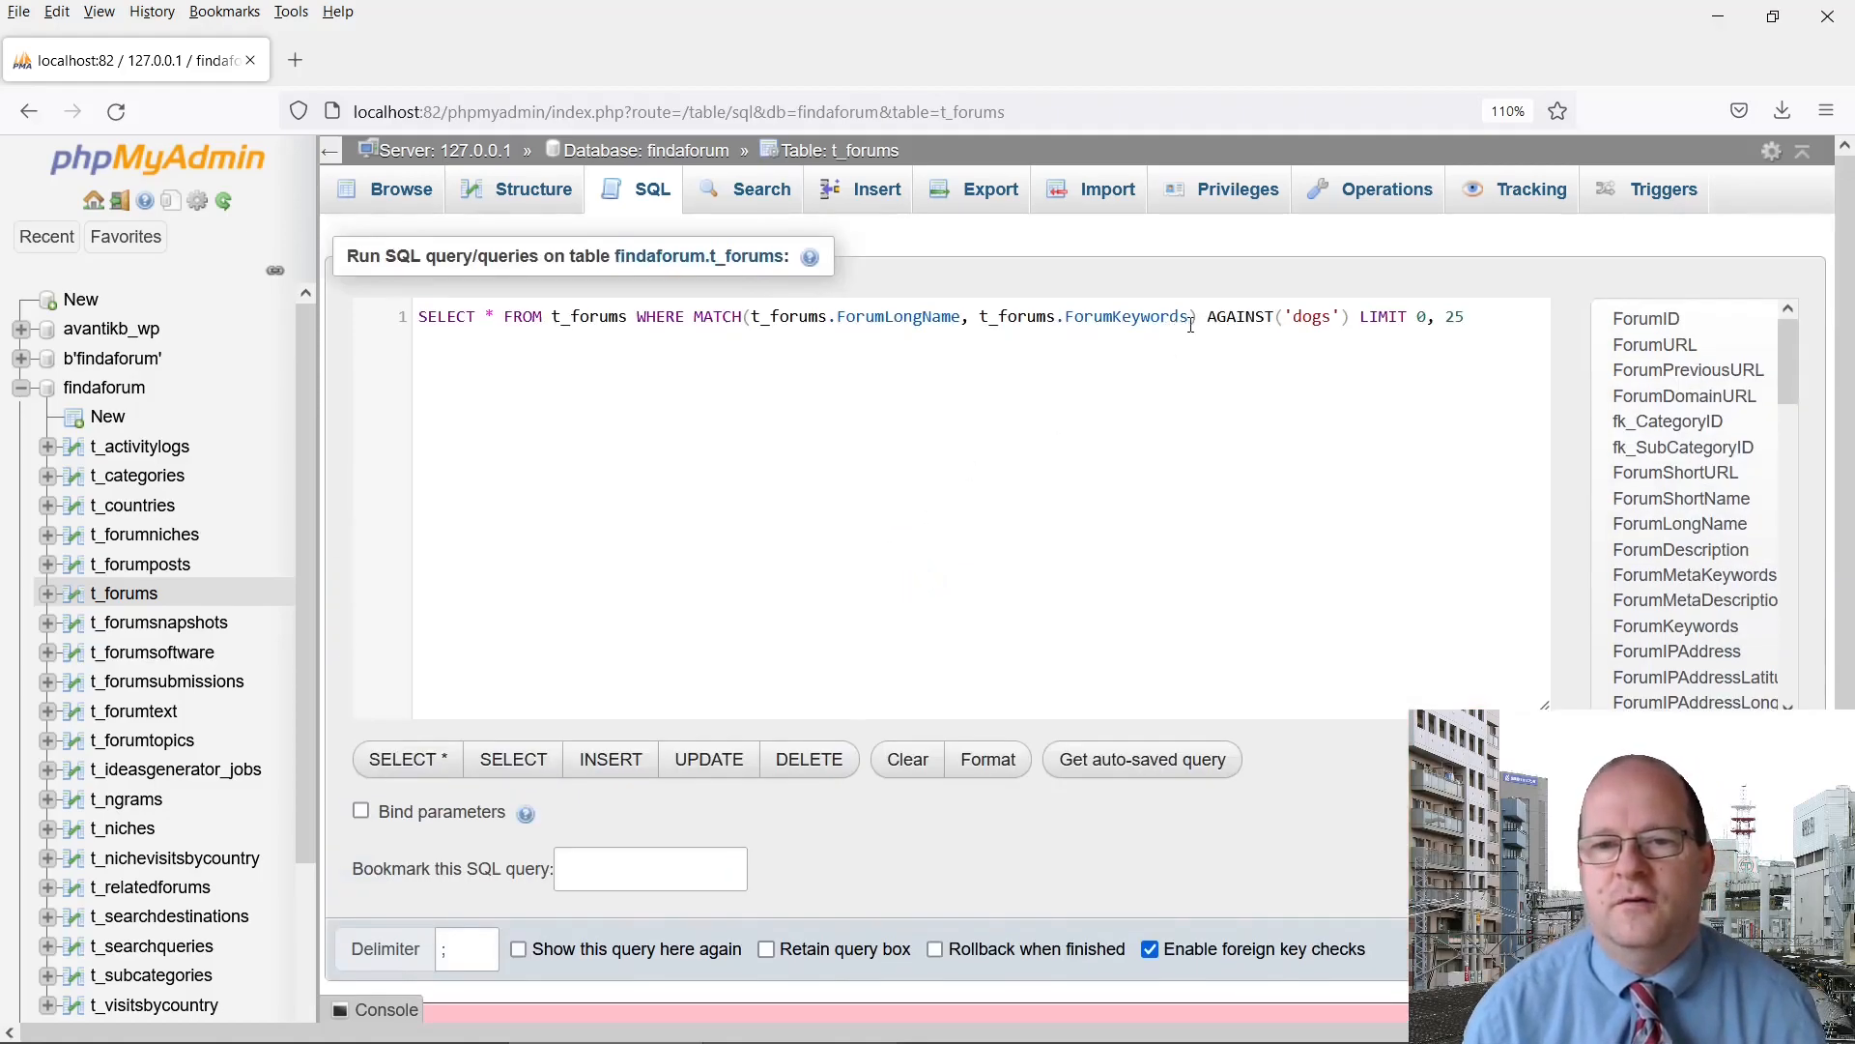
Swap ForumKeywords for ForumDescription and rerun the 'dogs' search, returning four forums
key(Backspace)
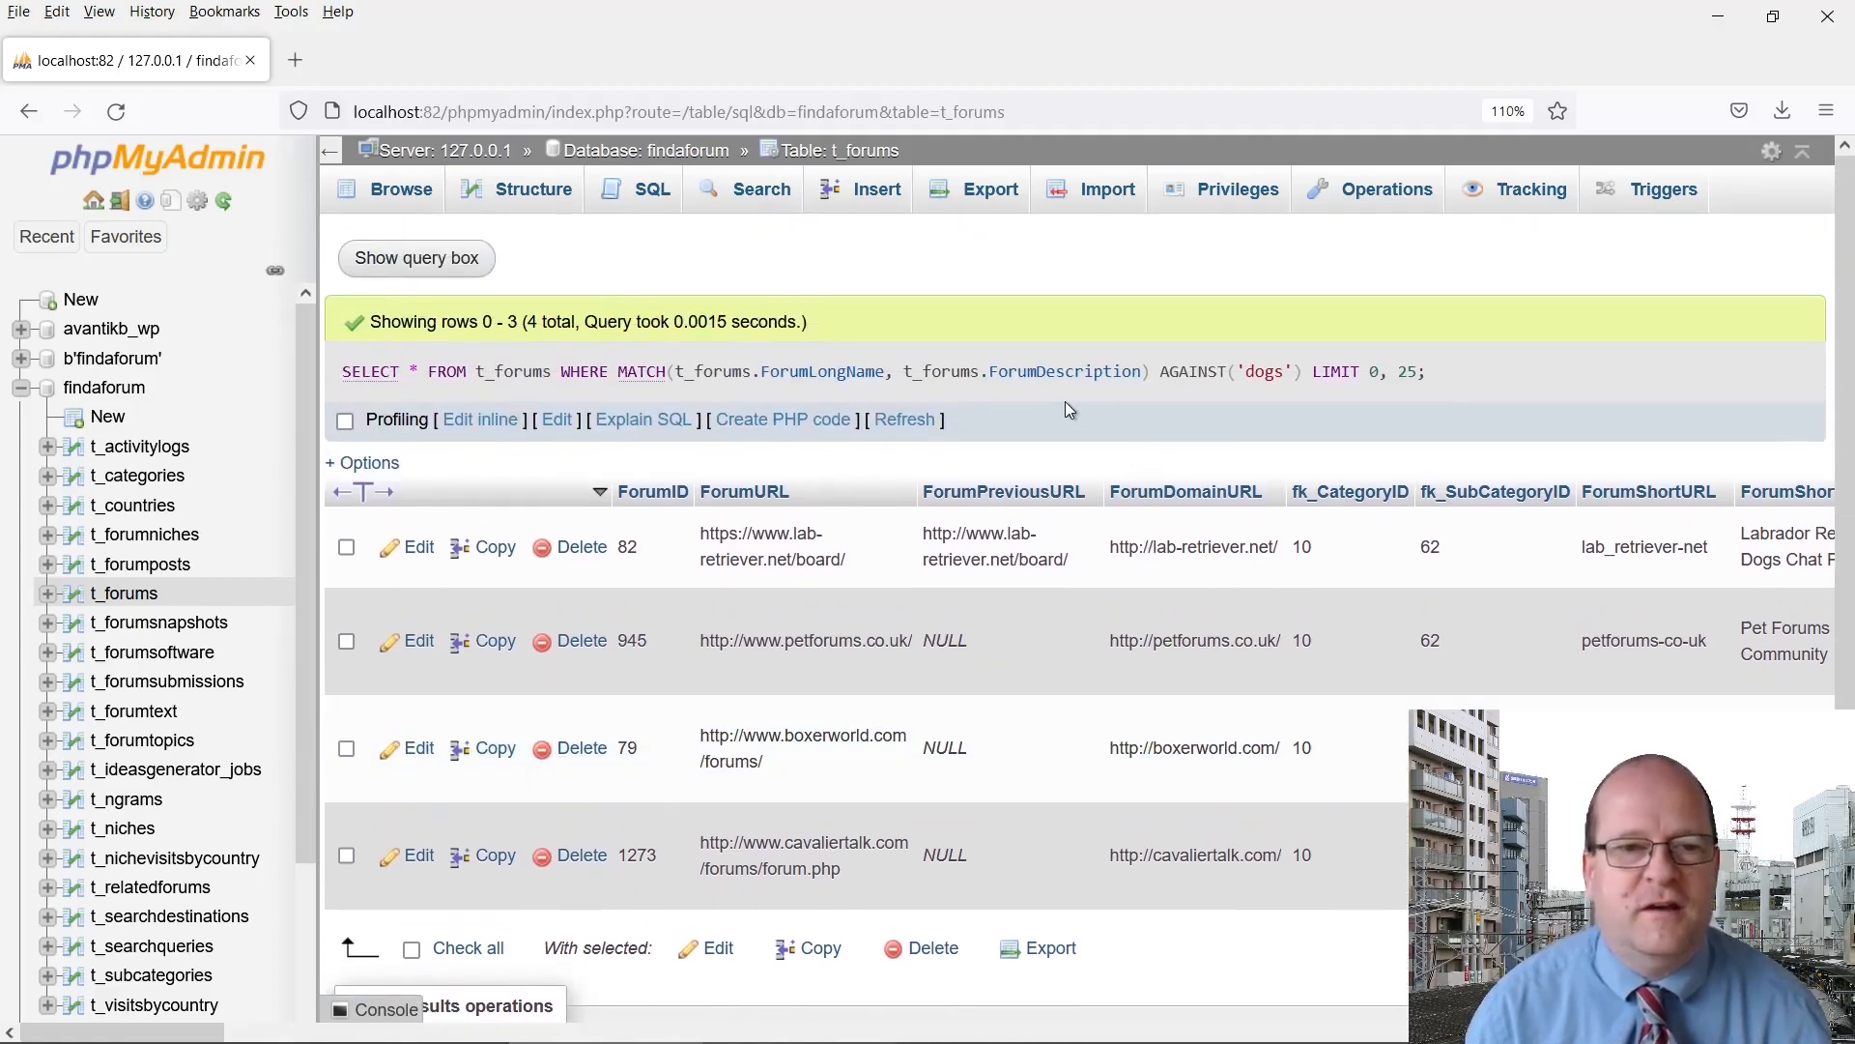
mouse_move(929, 402)
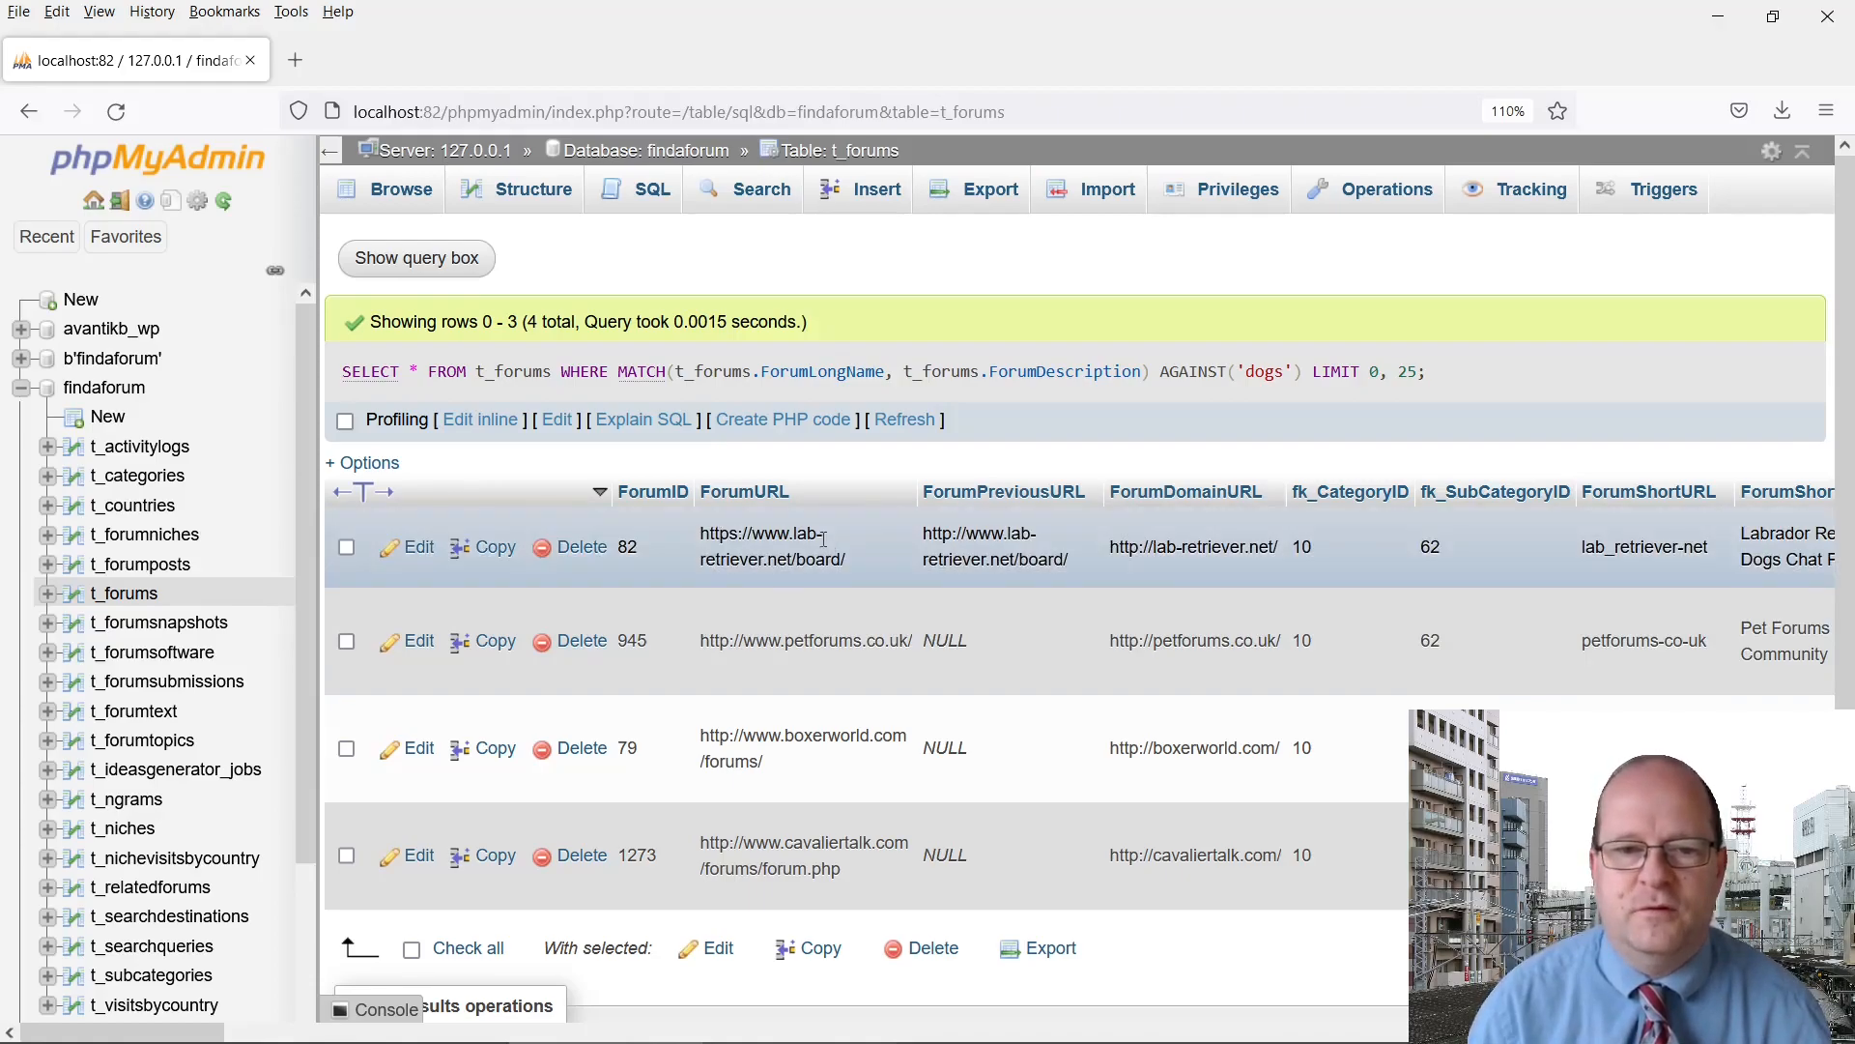
mouse_move(821, 713)
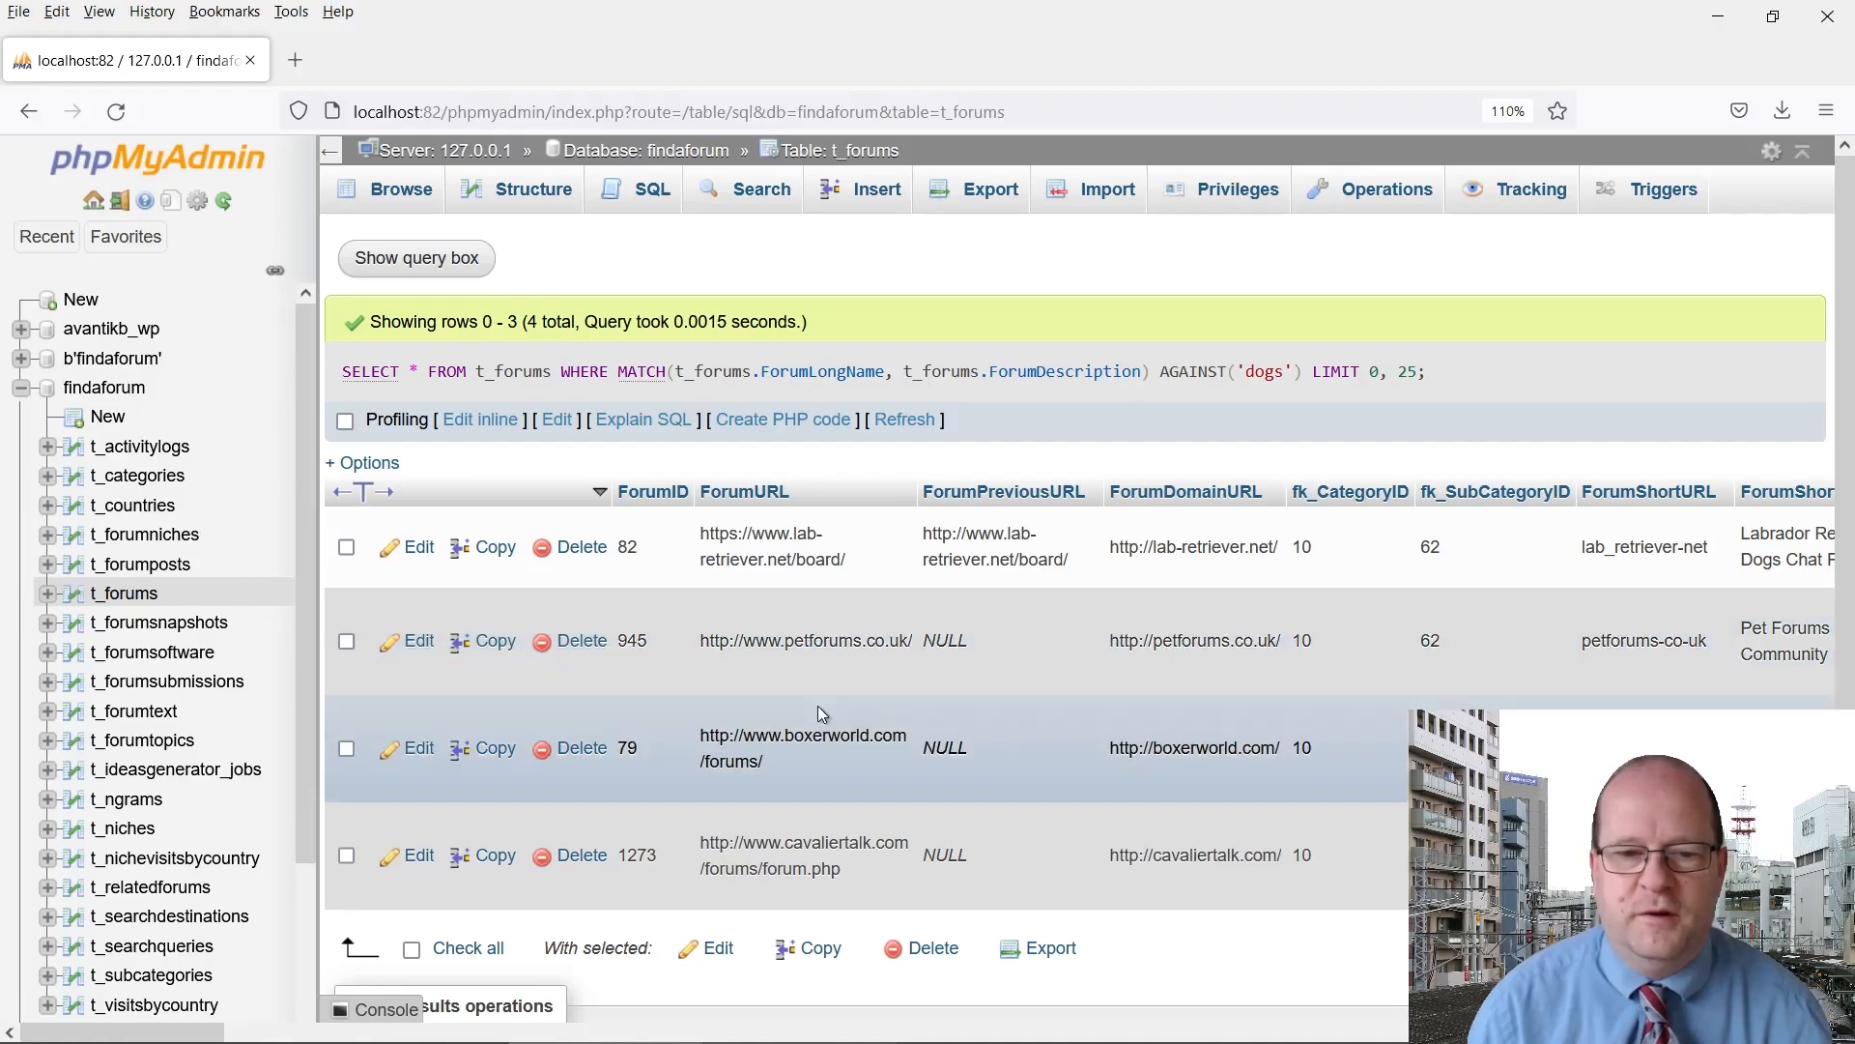
mouse_move(1309, 742)
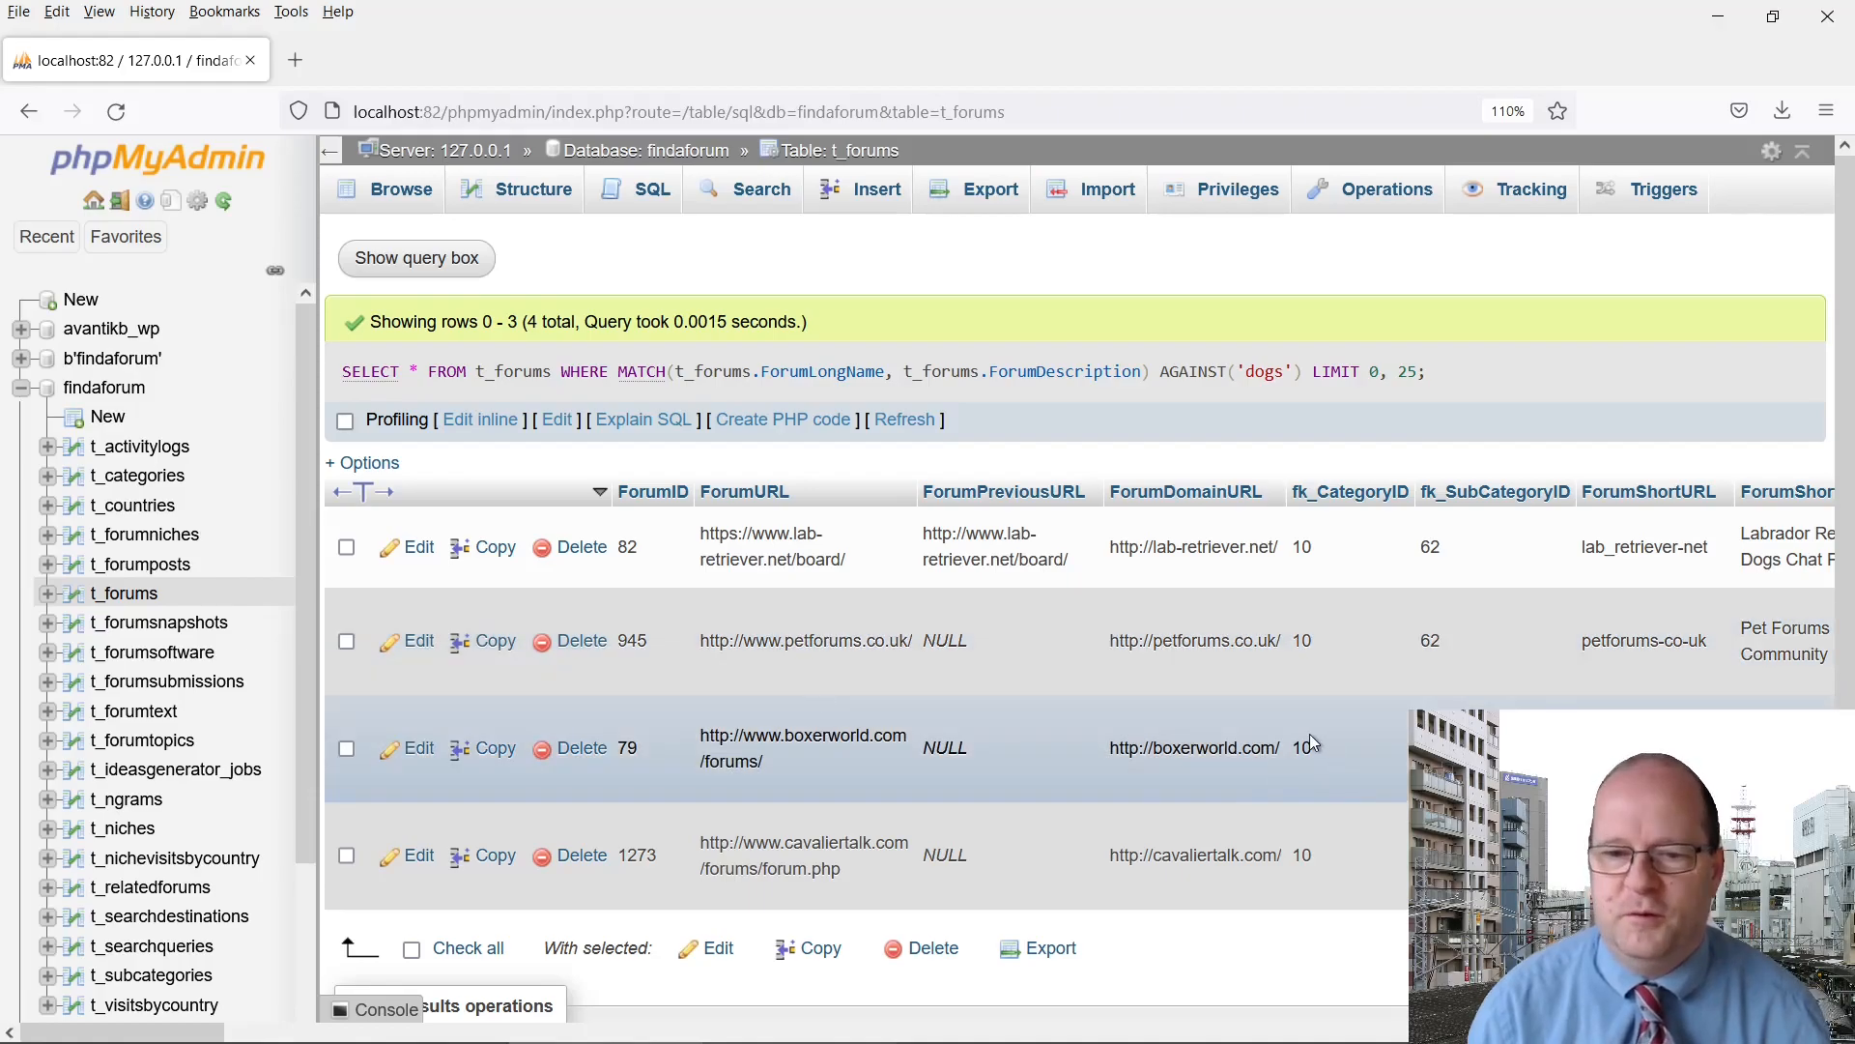
scroll(down, 3)
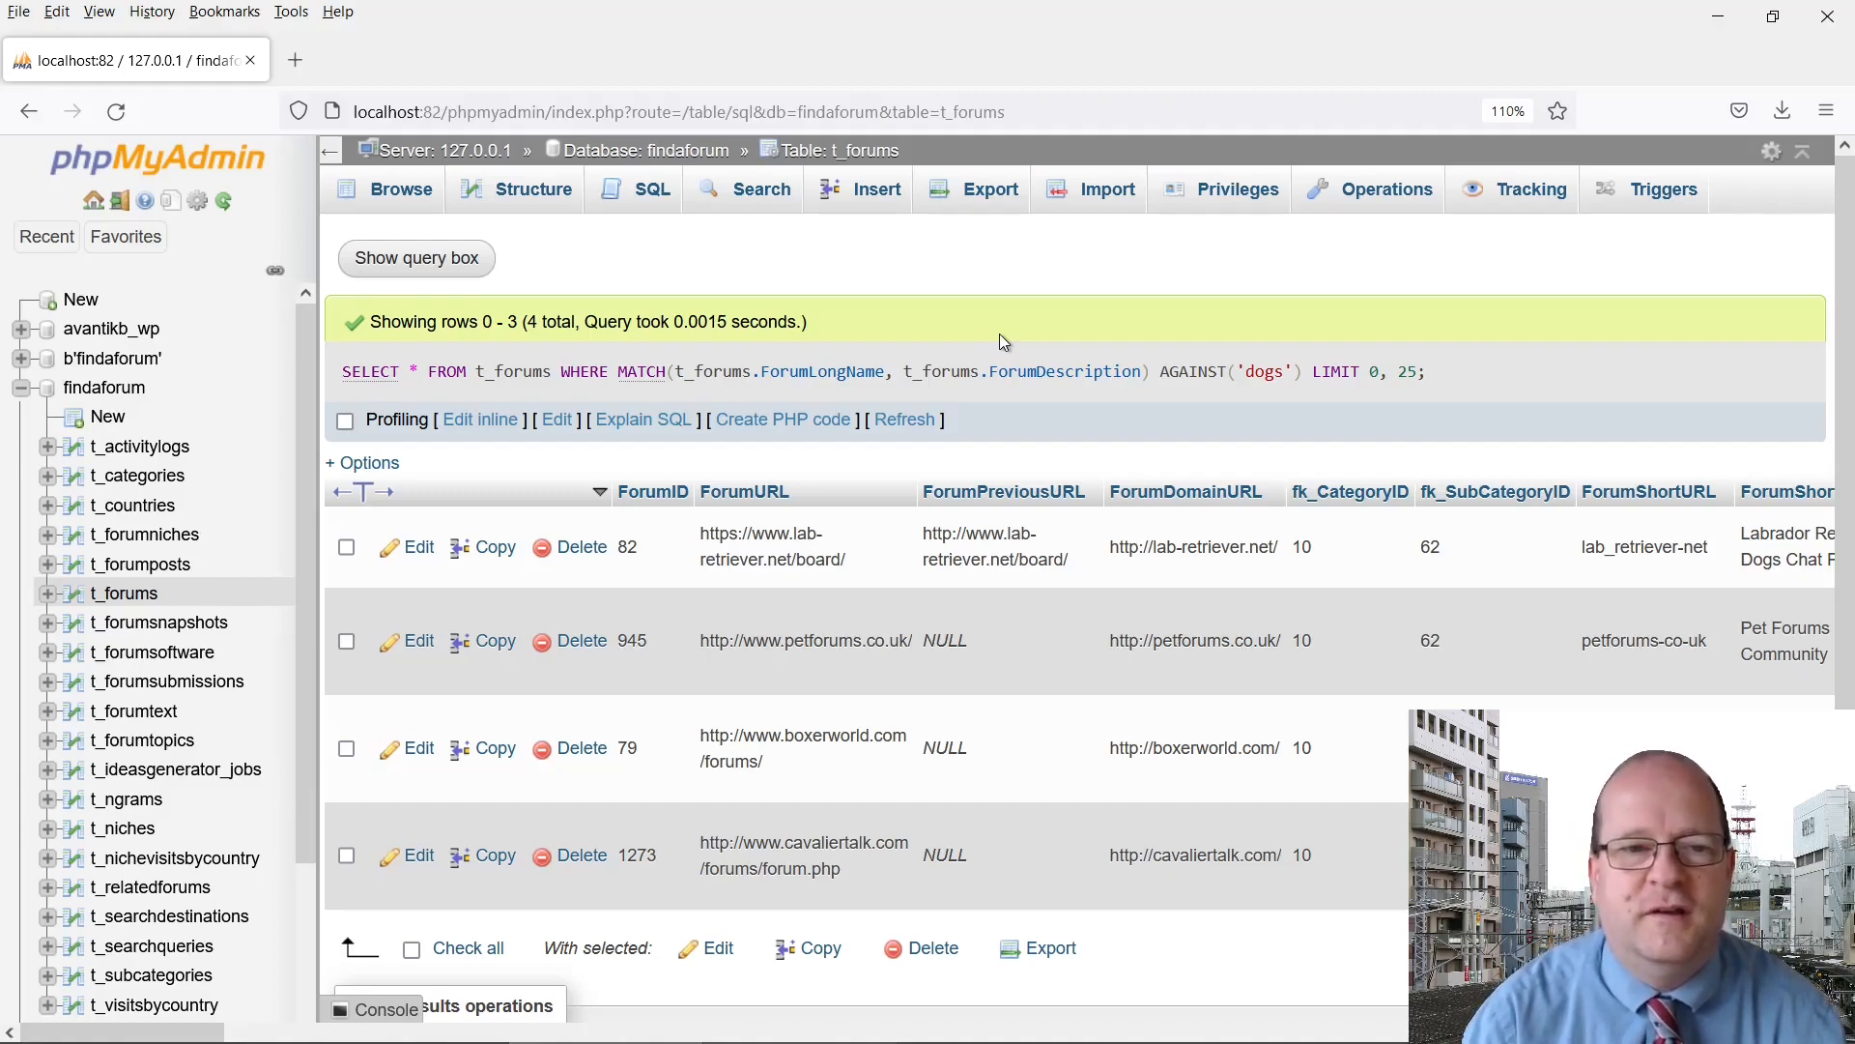
mouse_move(765, 239)
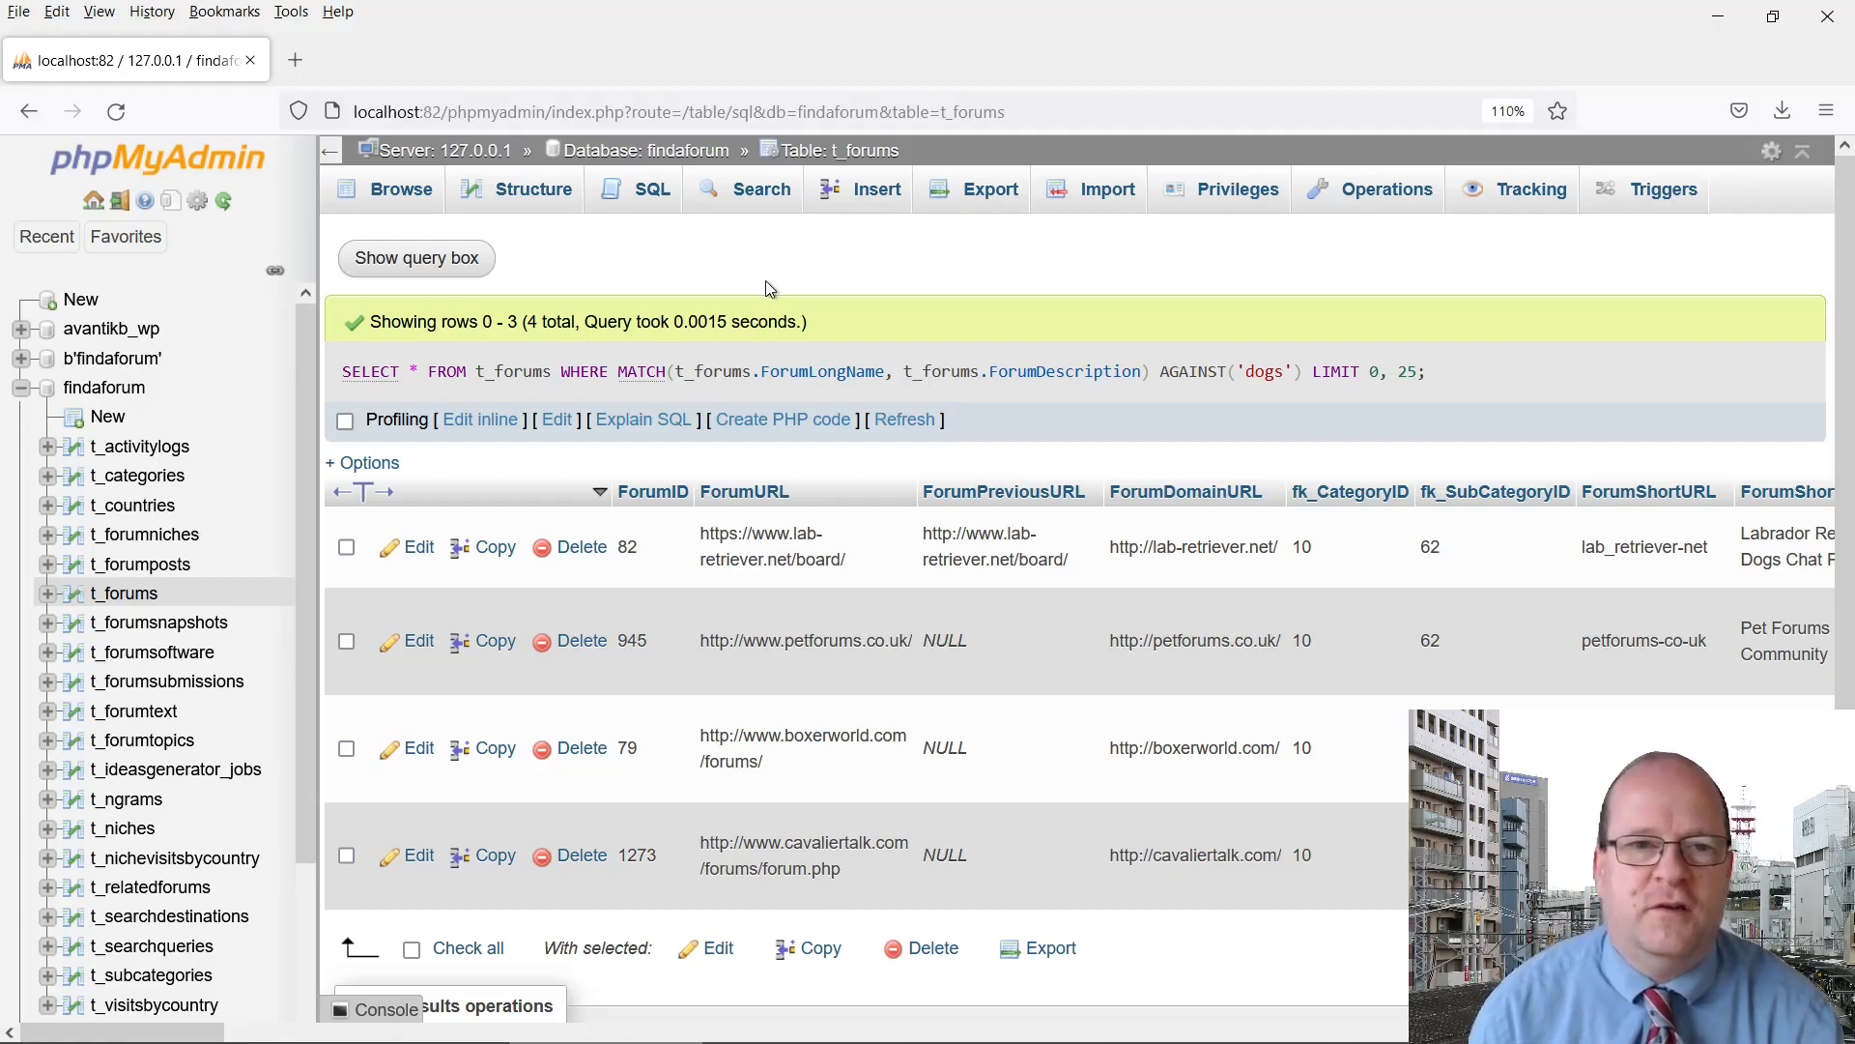
mouse_move(850, 294)
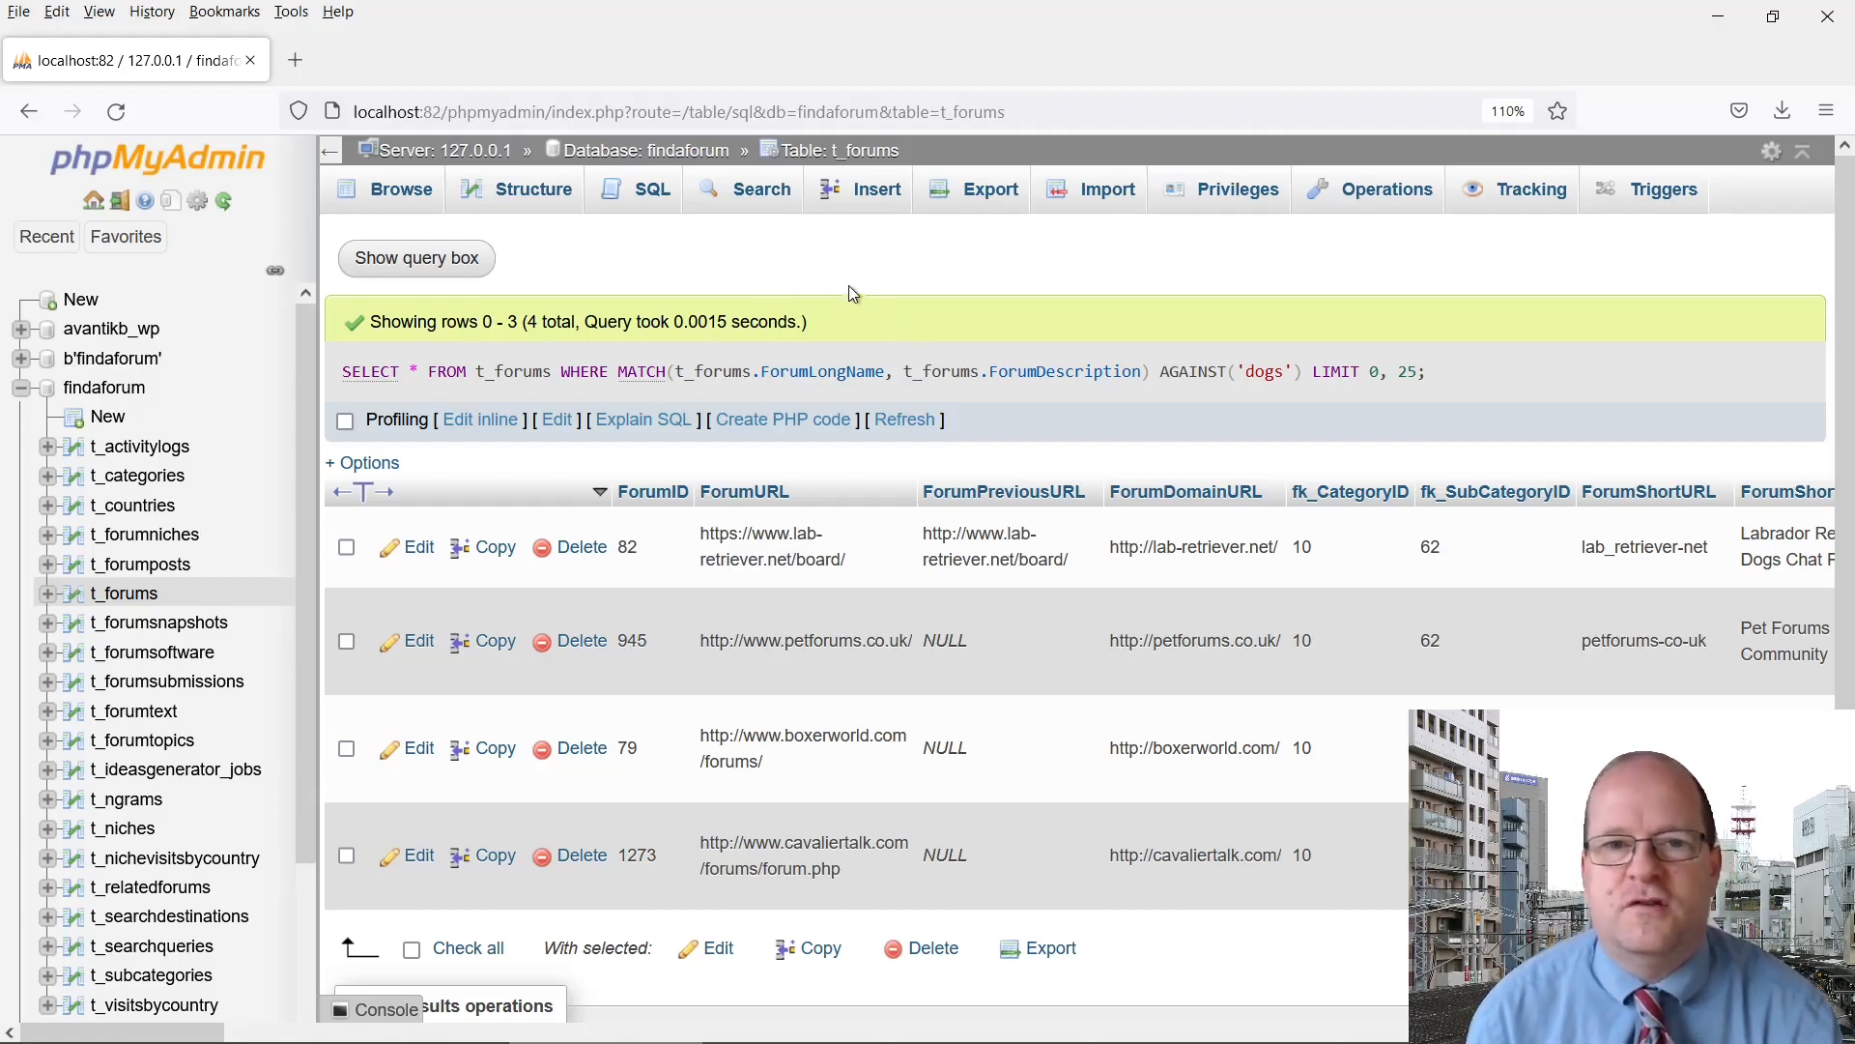
mouse_move(533, 190)
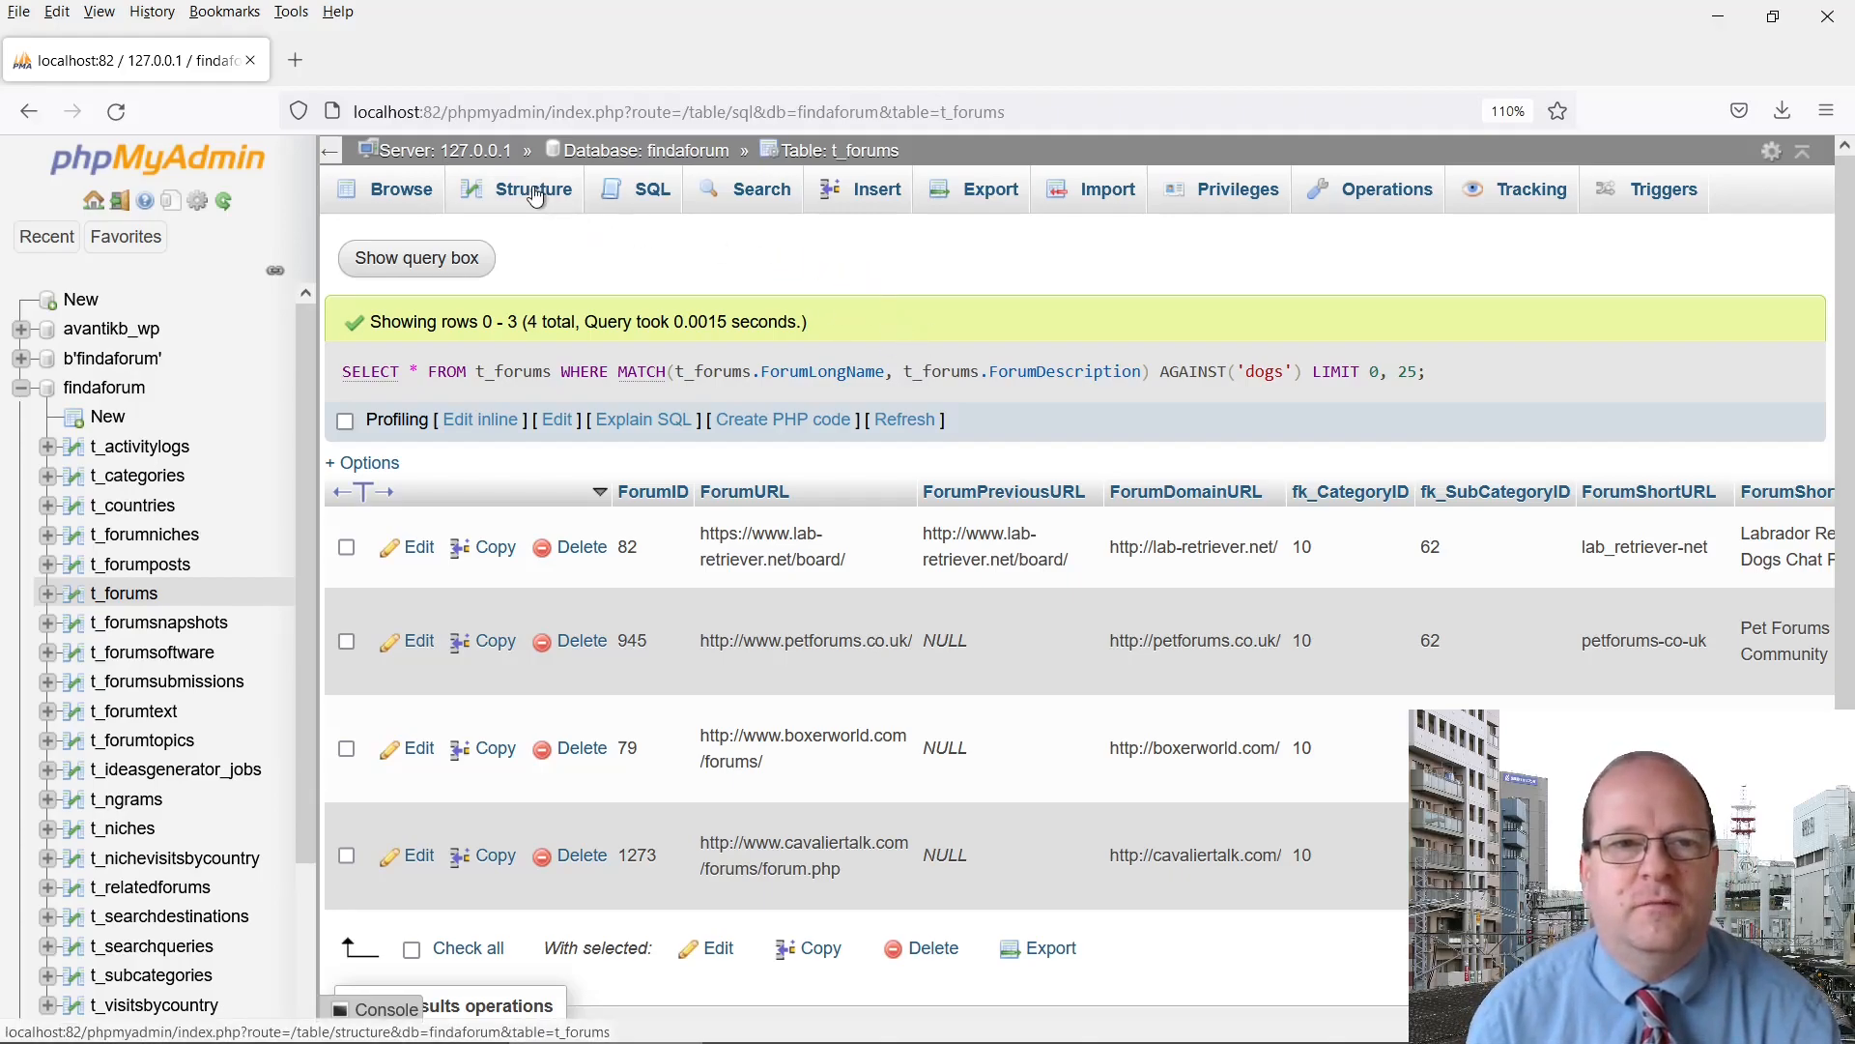
Start adding a column to FORUMSFULLTEXT, then move to a fresh SQL editor for t_forums
click(531, 189)
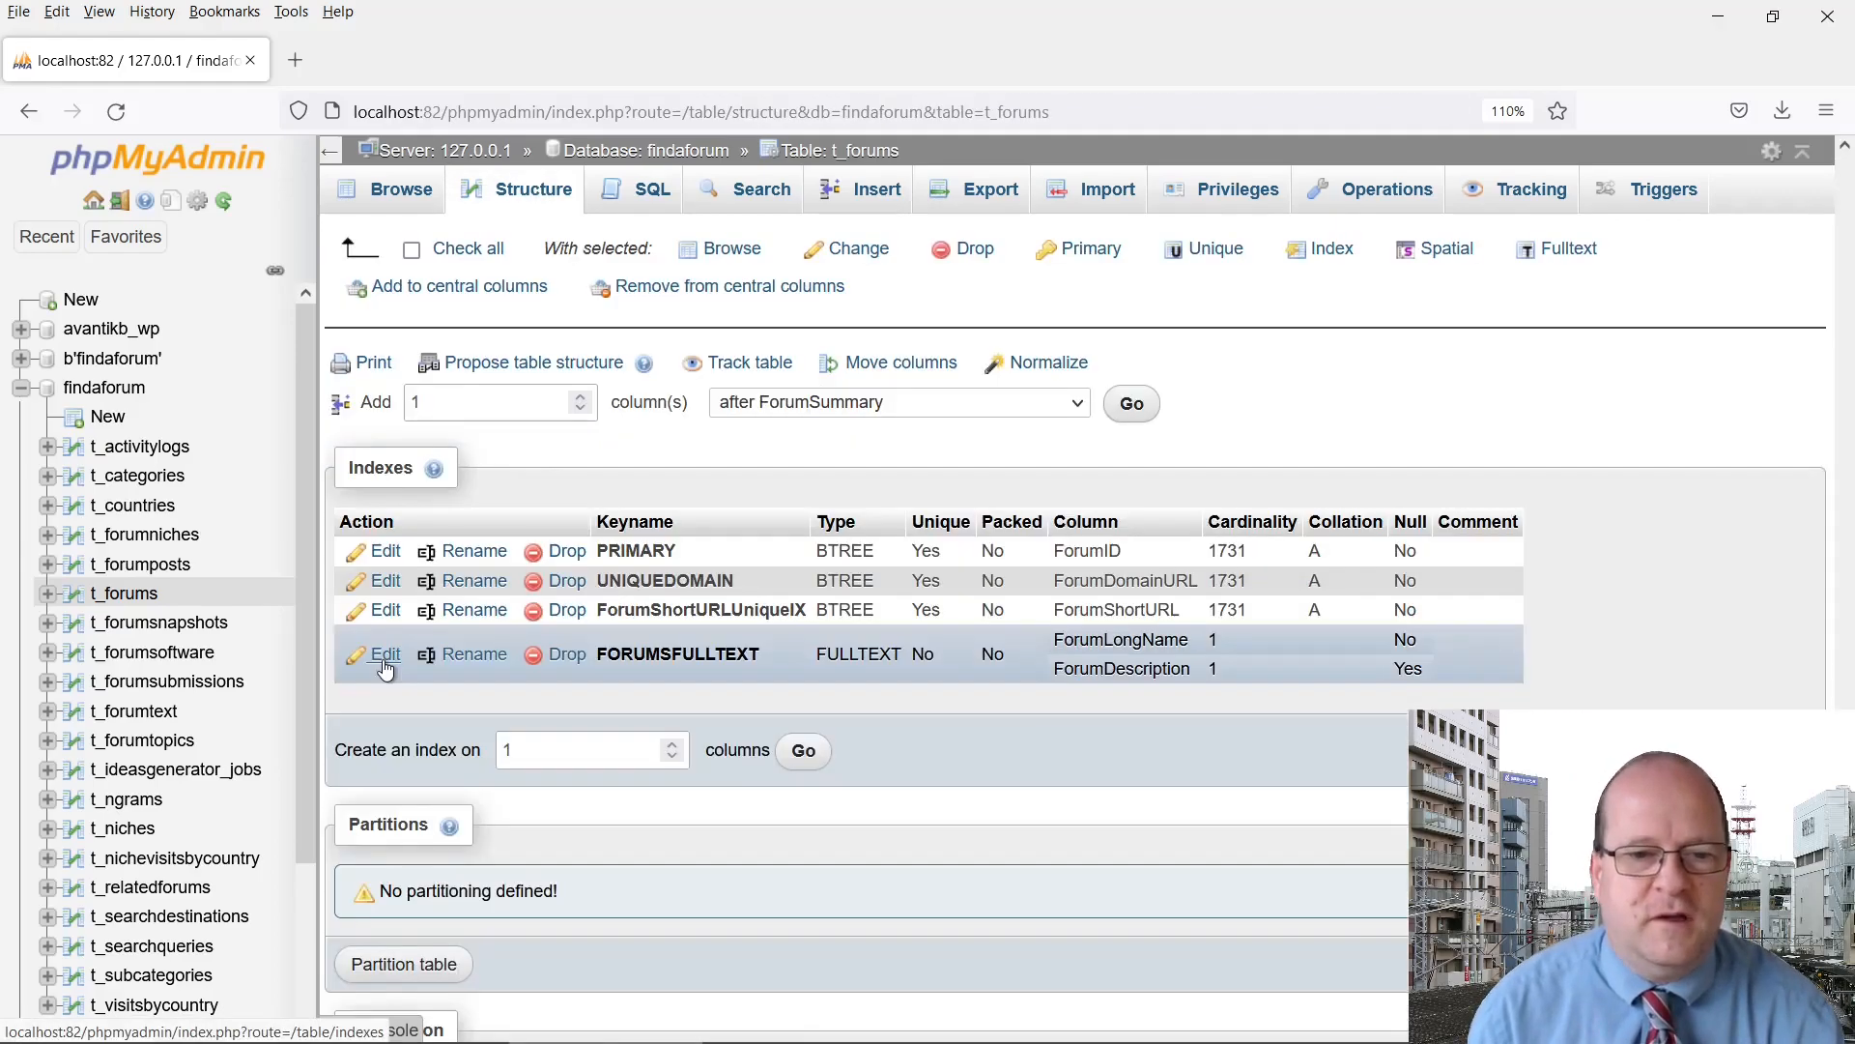
click(385, 655)
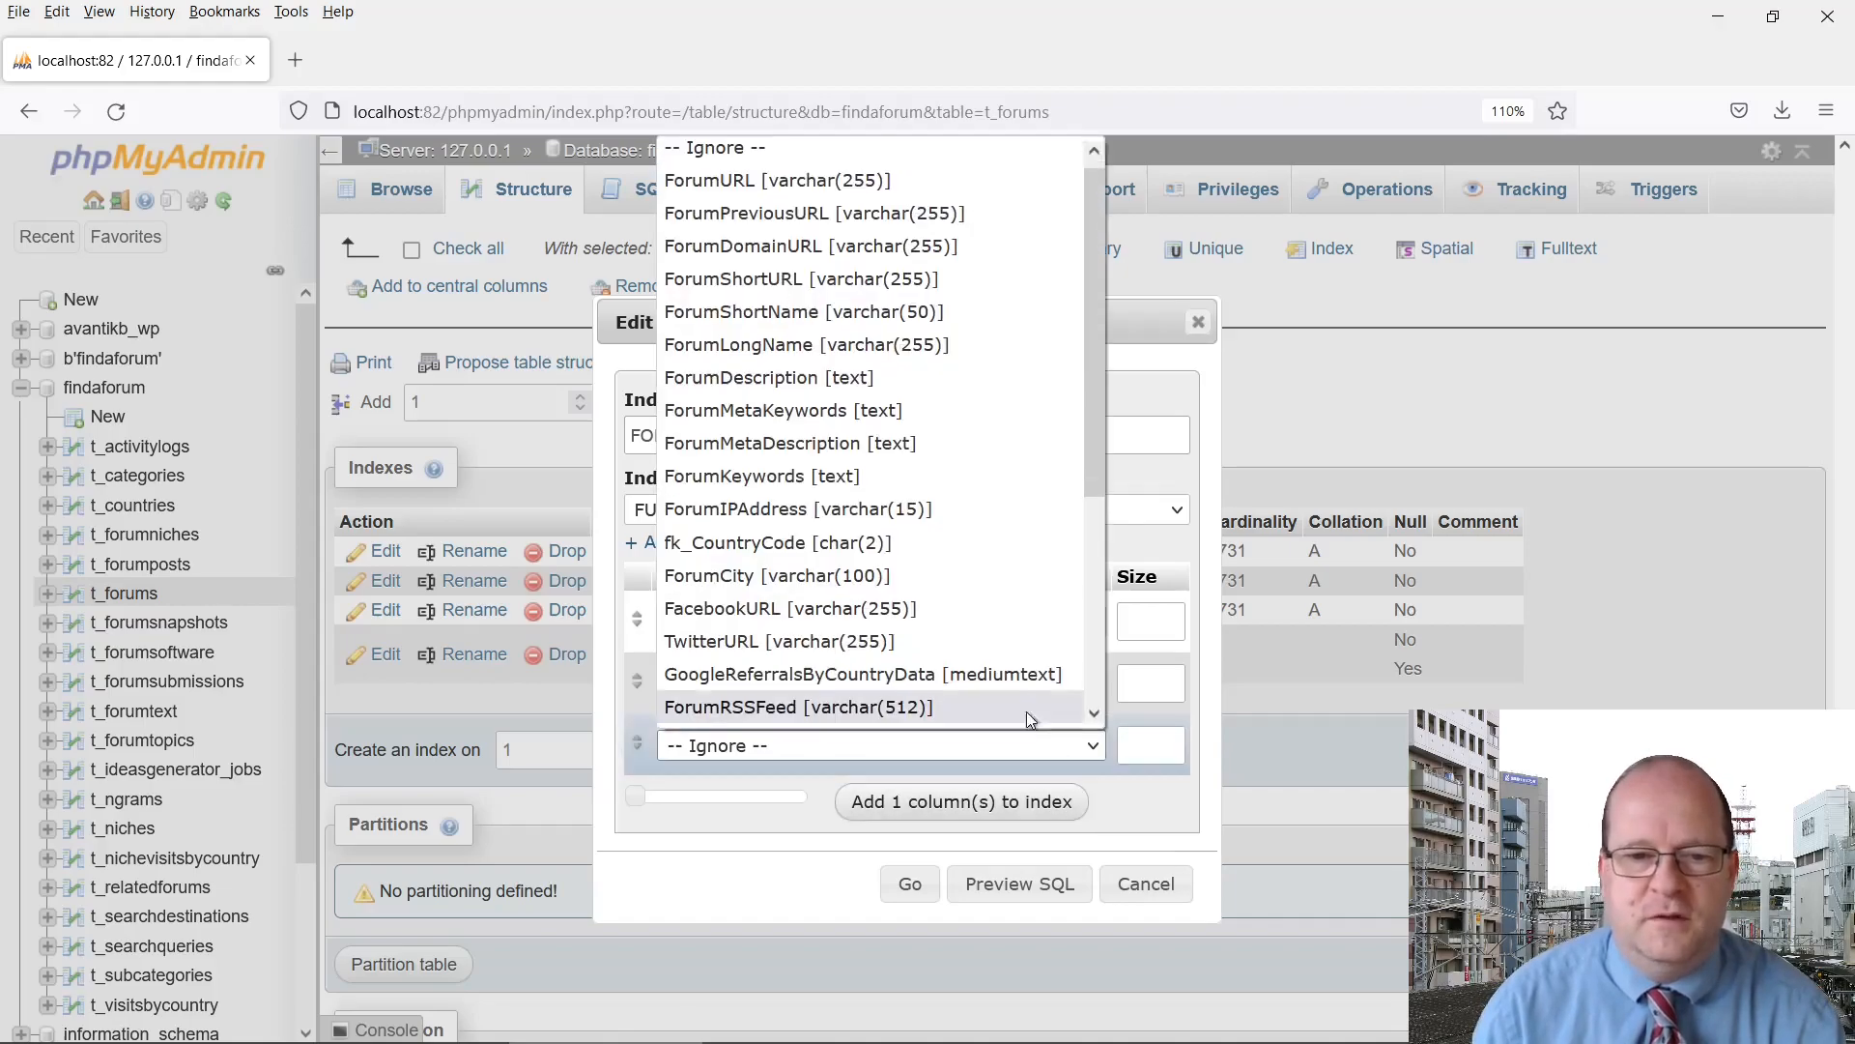
click(651, 189)
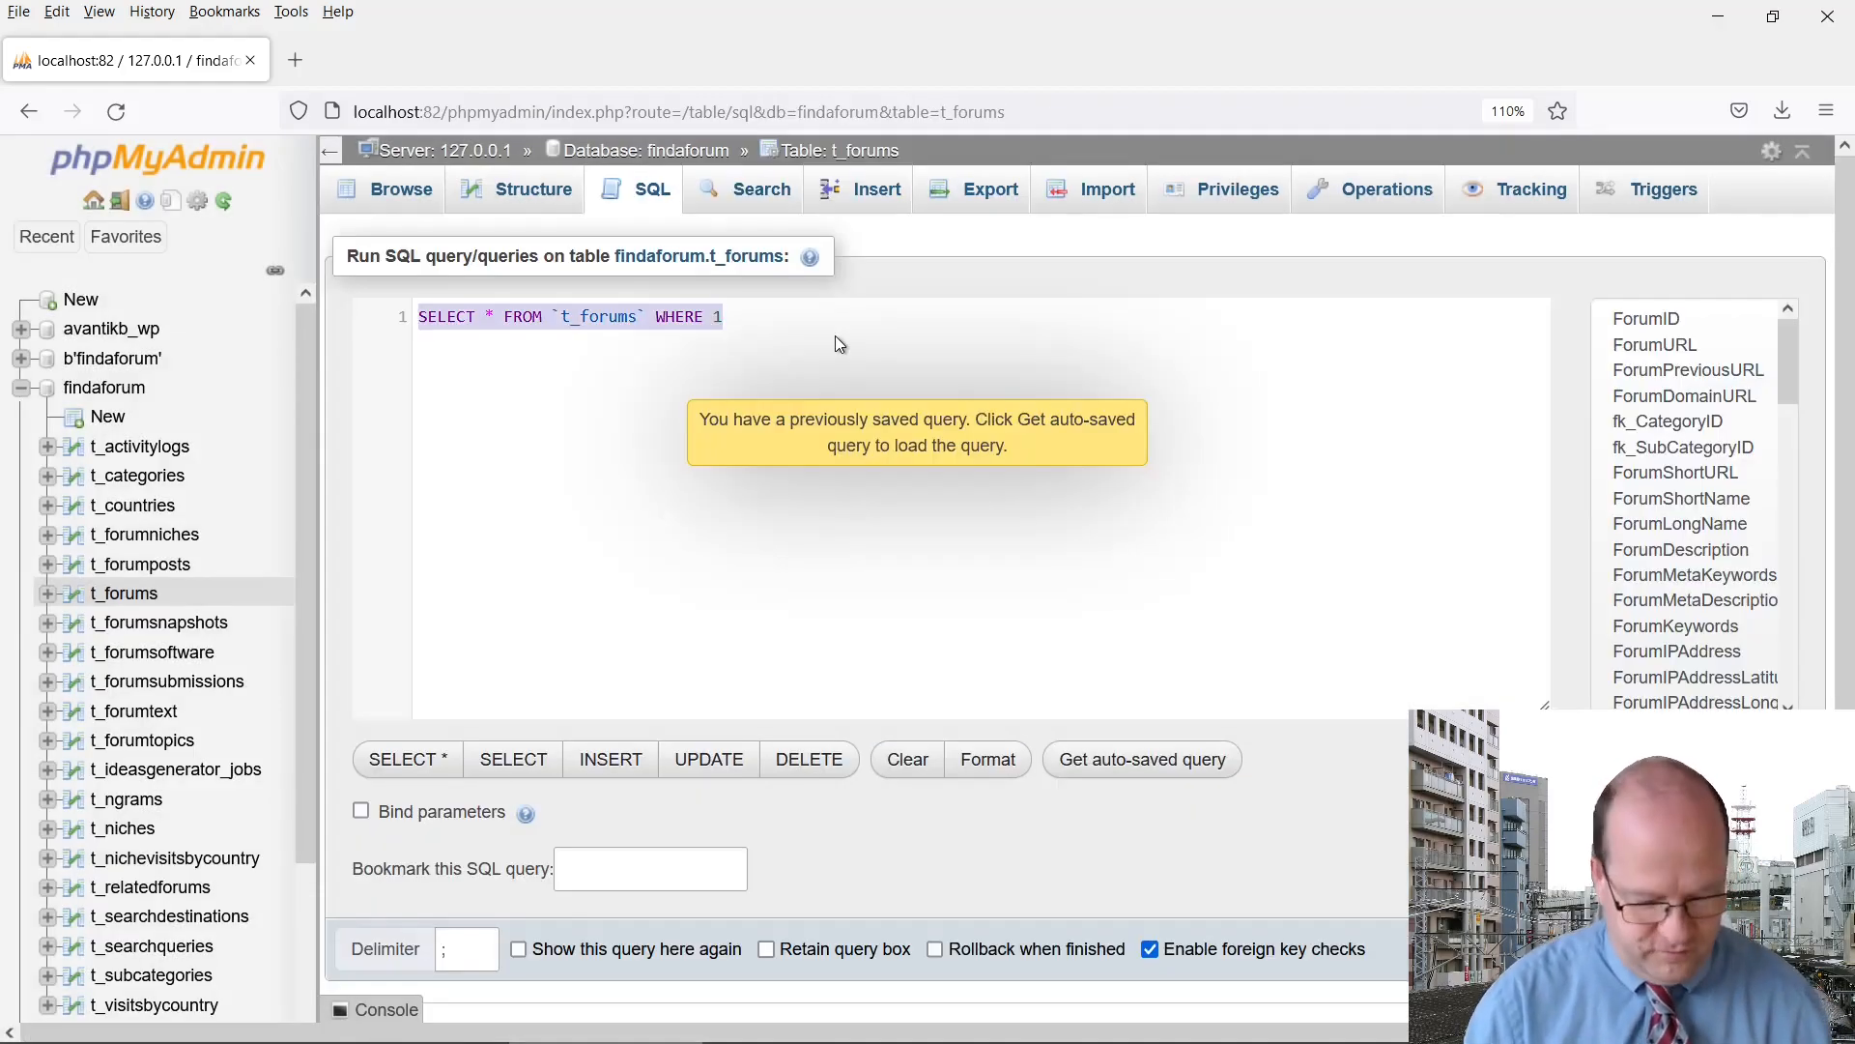
Search ForumLongName, ForumKeywords and ForumDescription together for 'dogs', listing many more forums
text(SELECT * FROM t_forums WHERE MATCH(t_forums.ForumLongName, t_forums.ForumDescription) AGAINST('dogs') LIMIT 0, 25;)
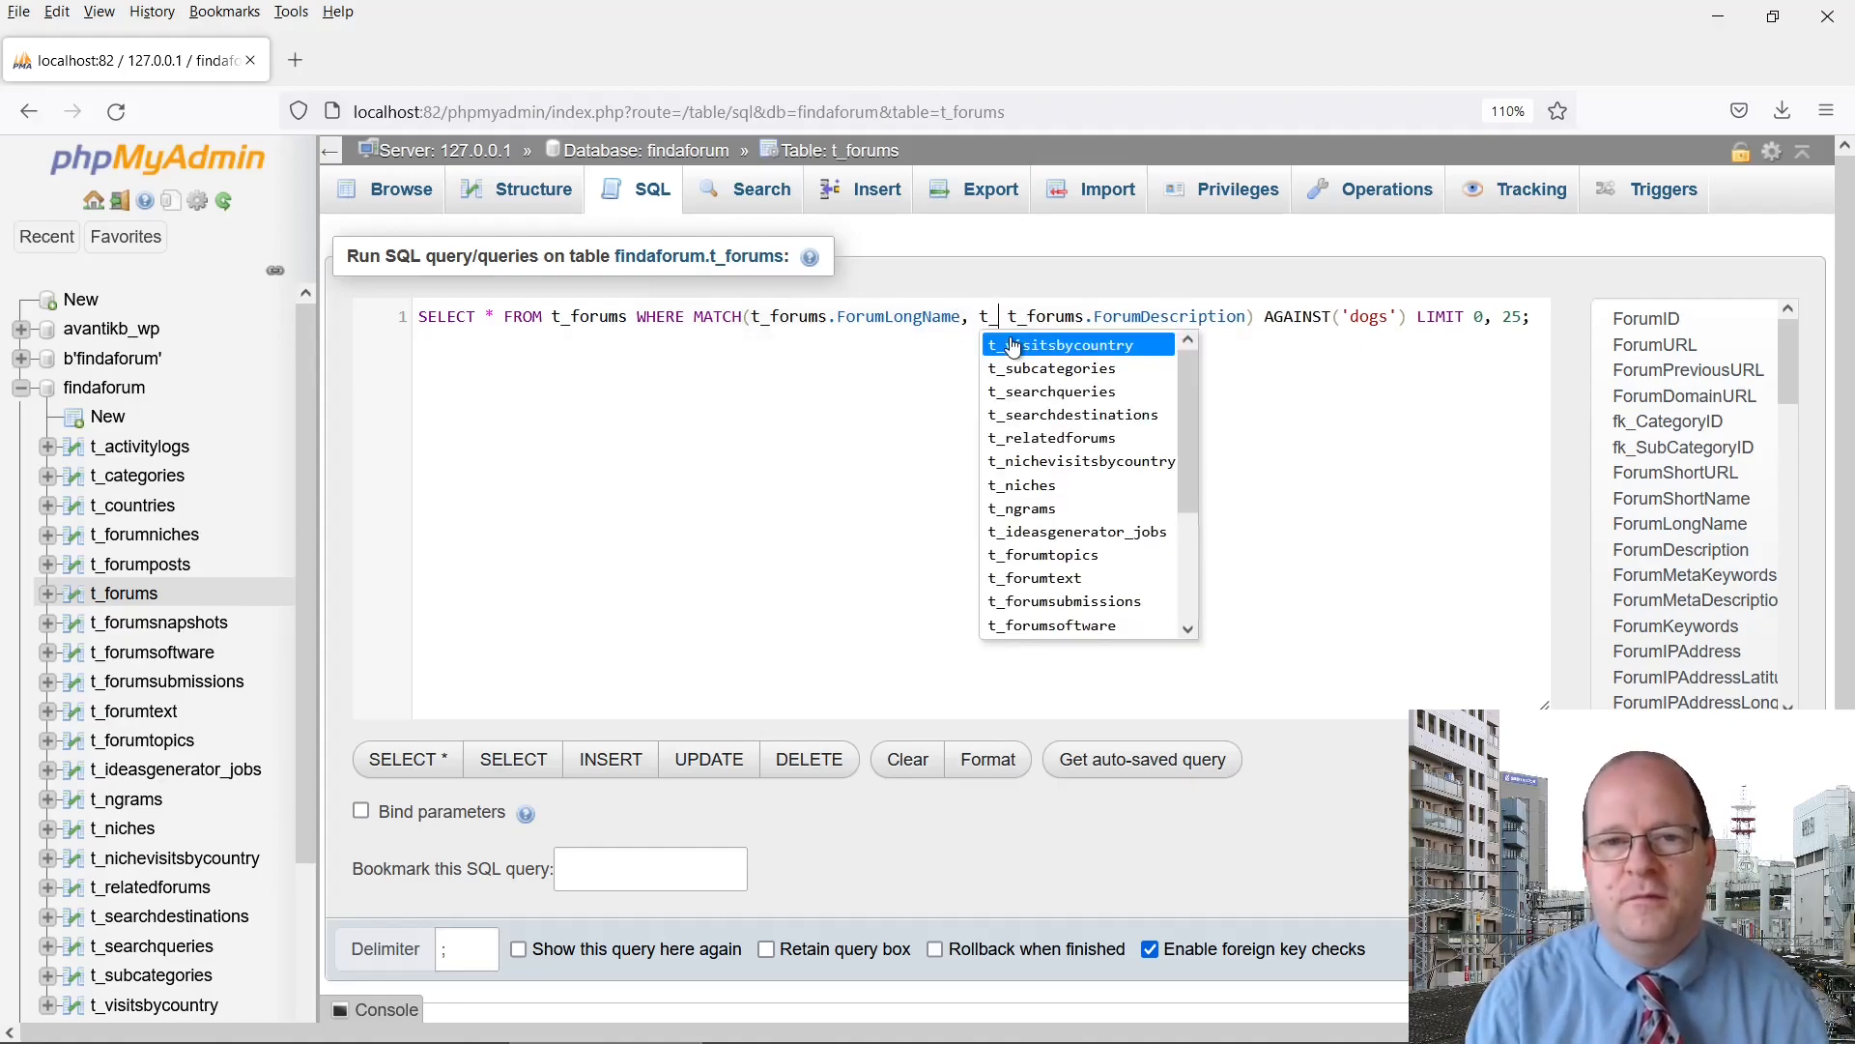
text(forums)
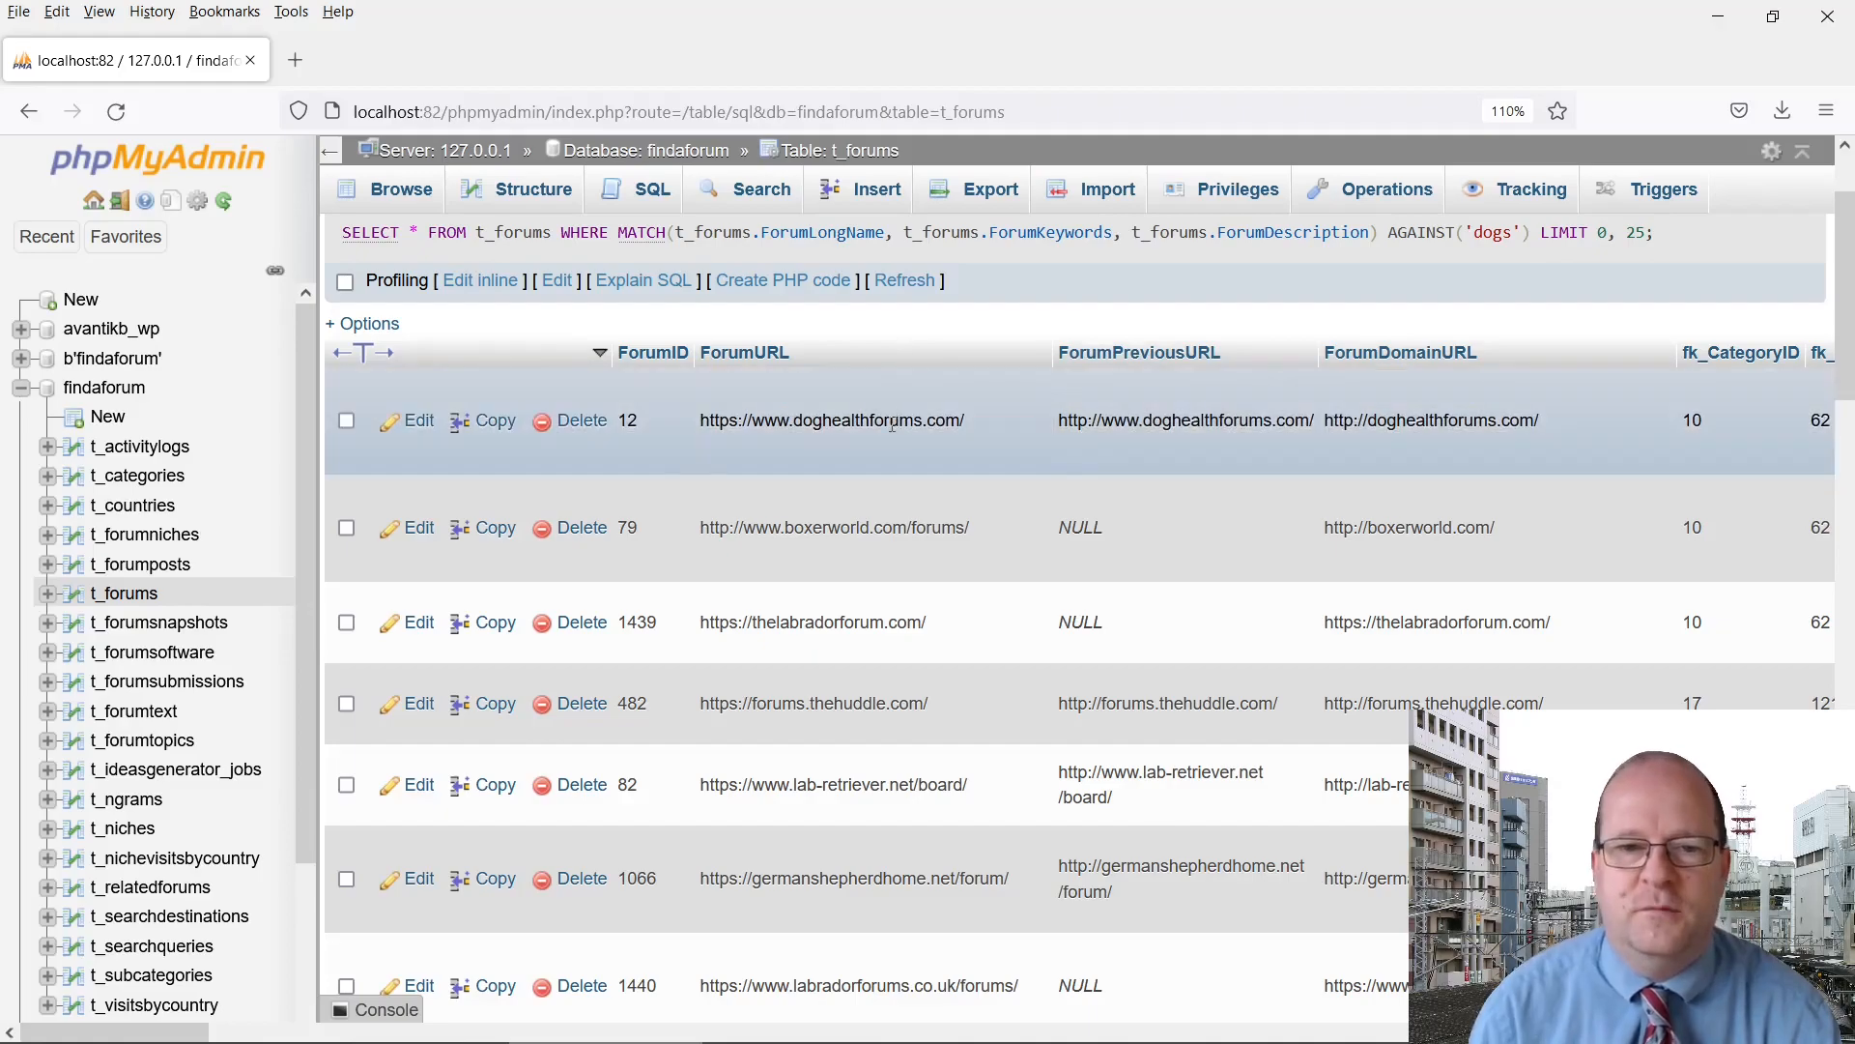
scroll(down, 3)
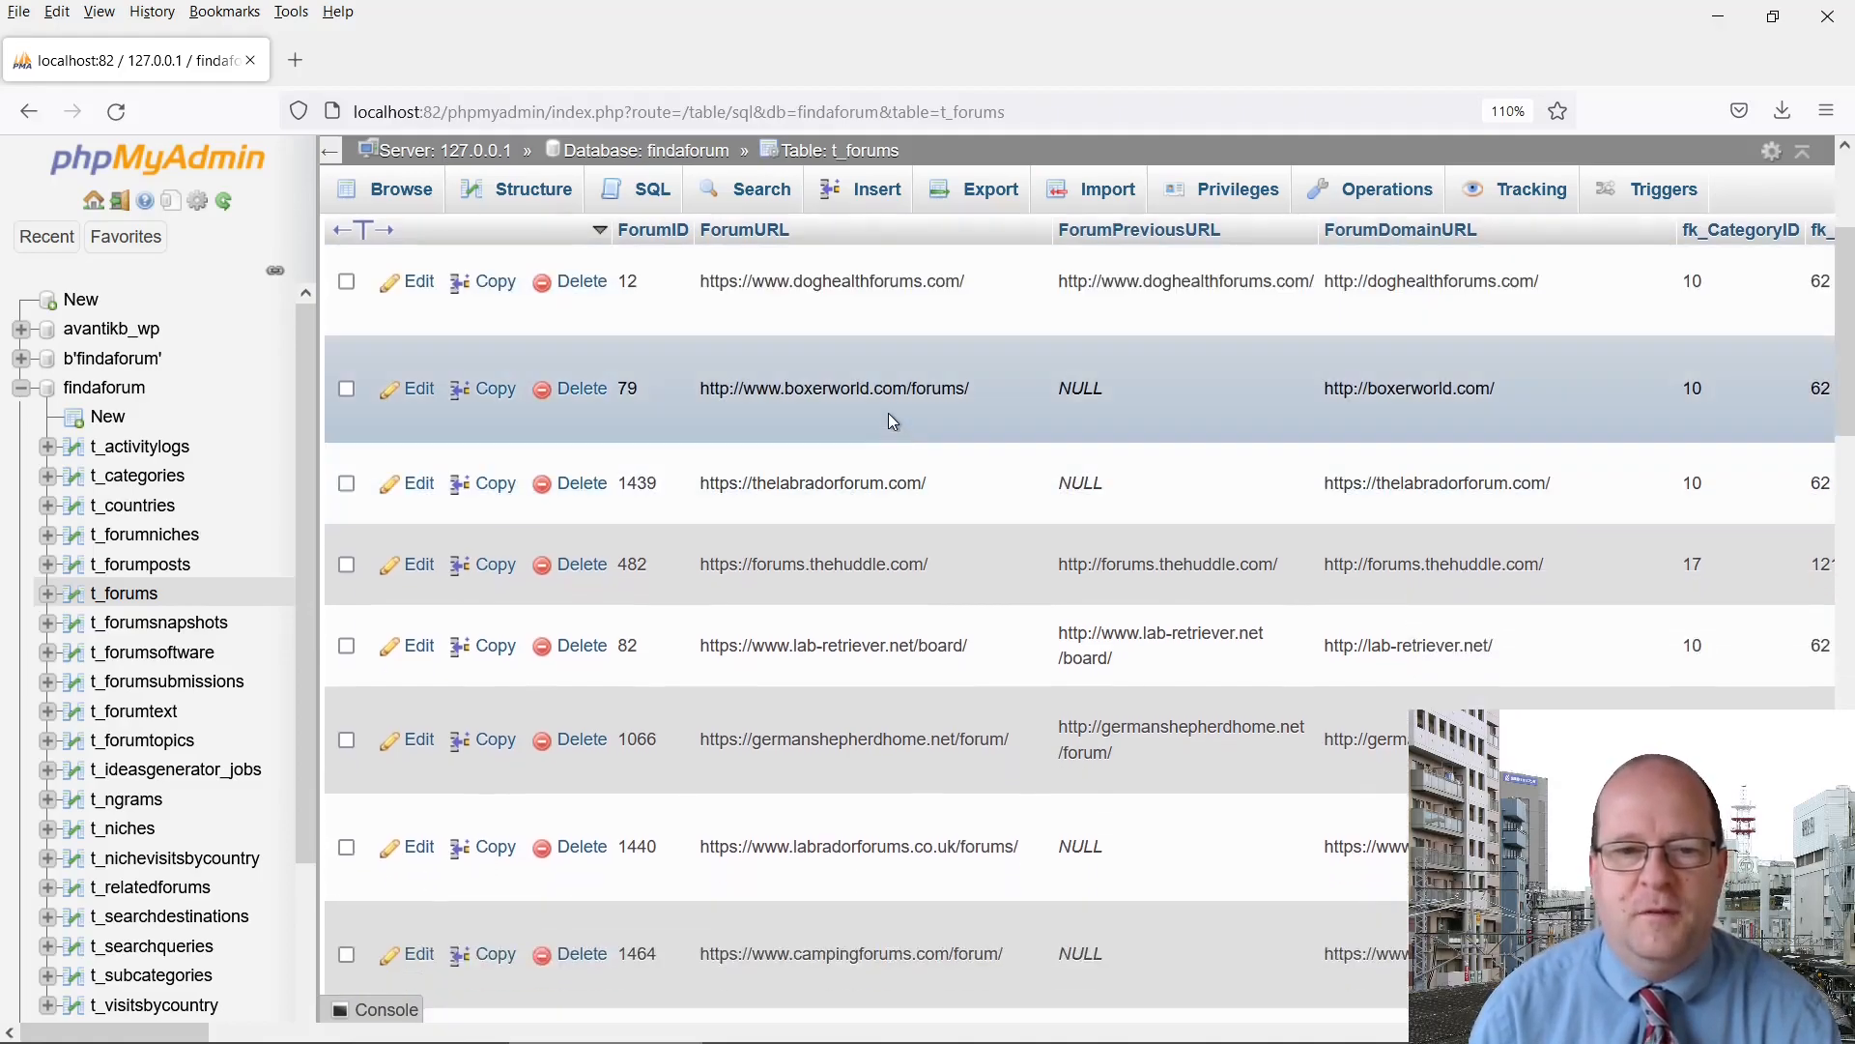
scroll(down, 3)
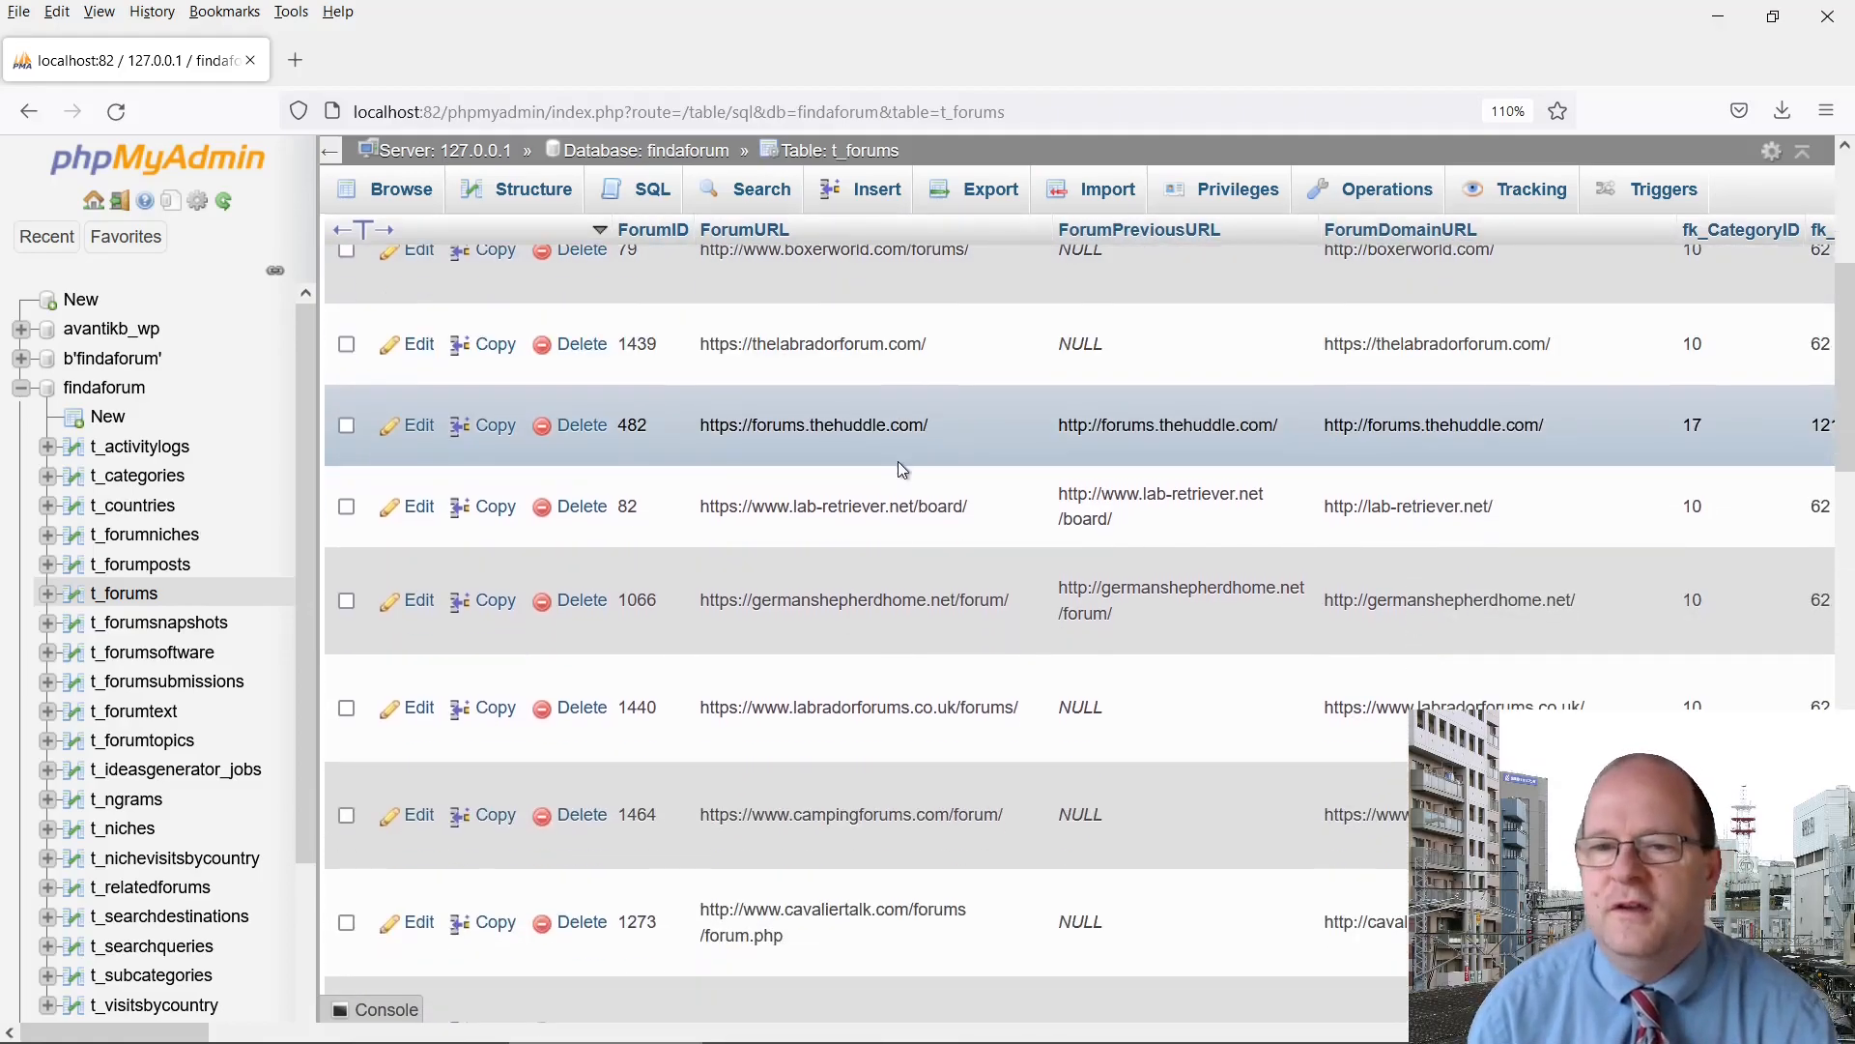
scroll(down, 3)
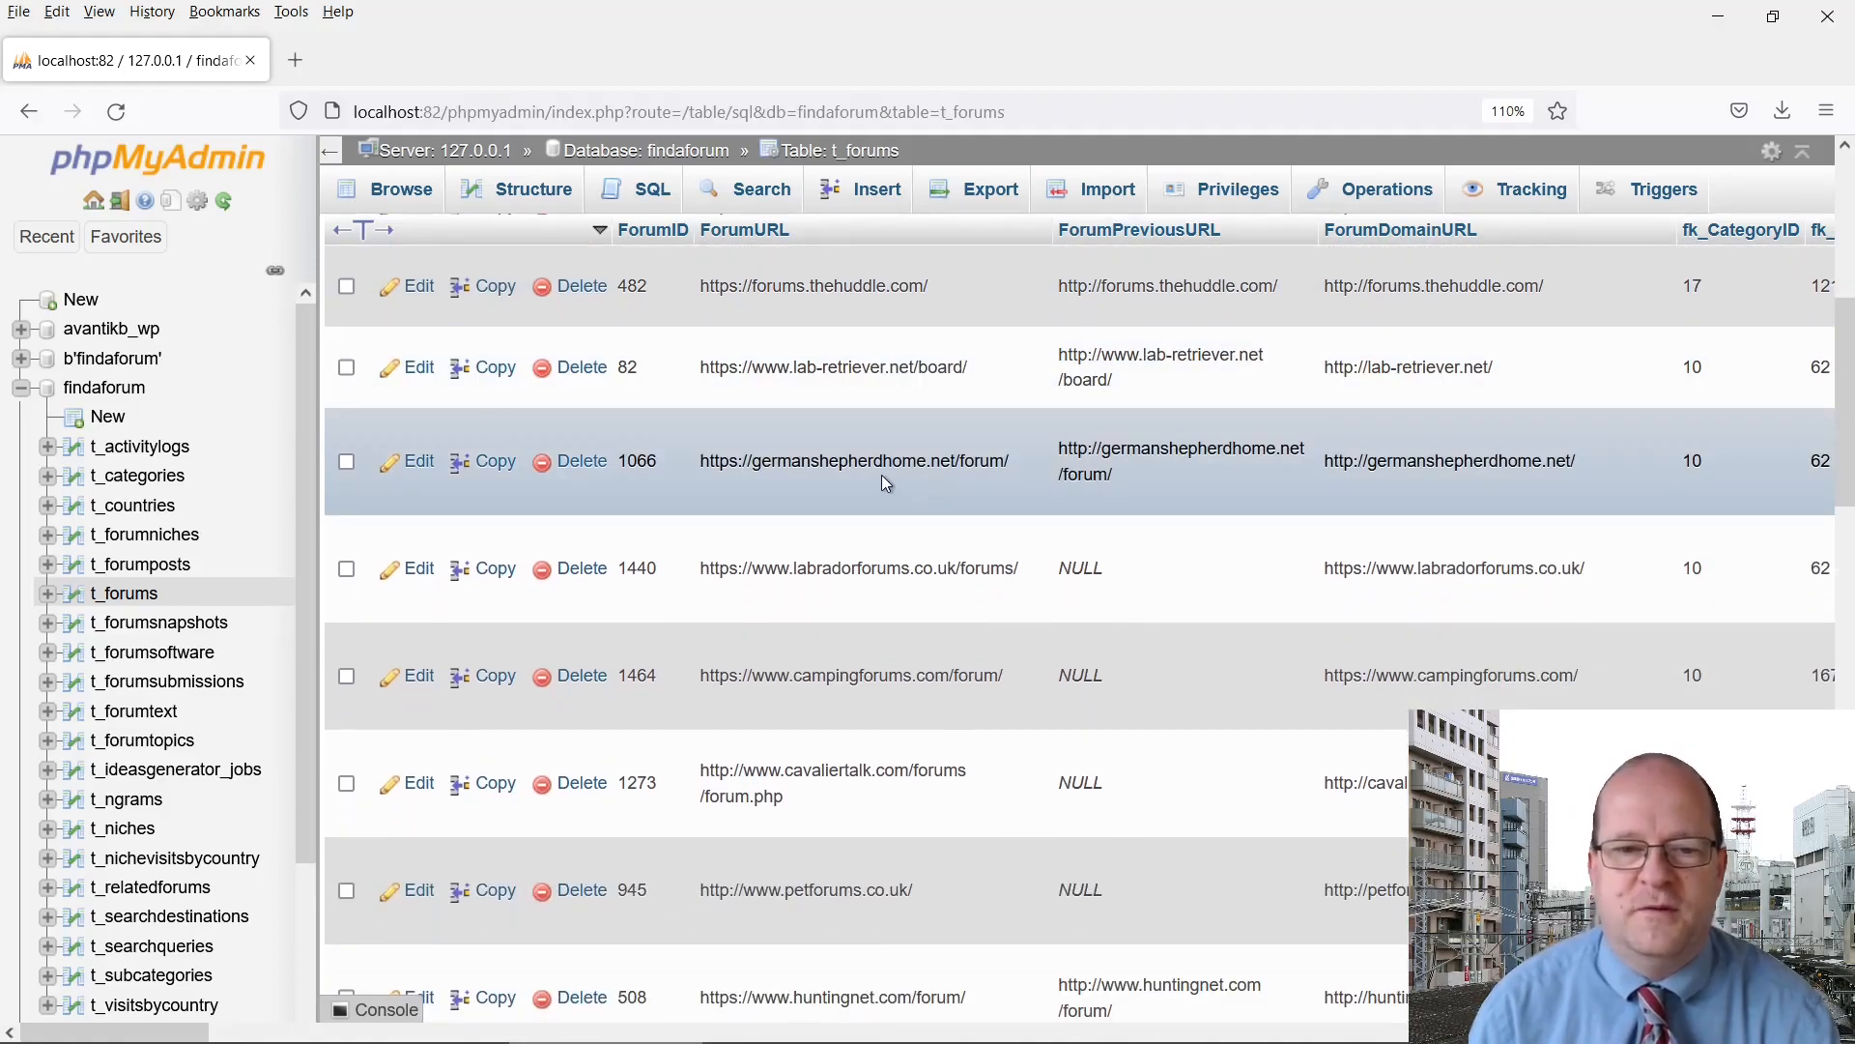
scroll(down, 3)
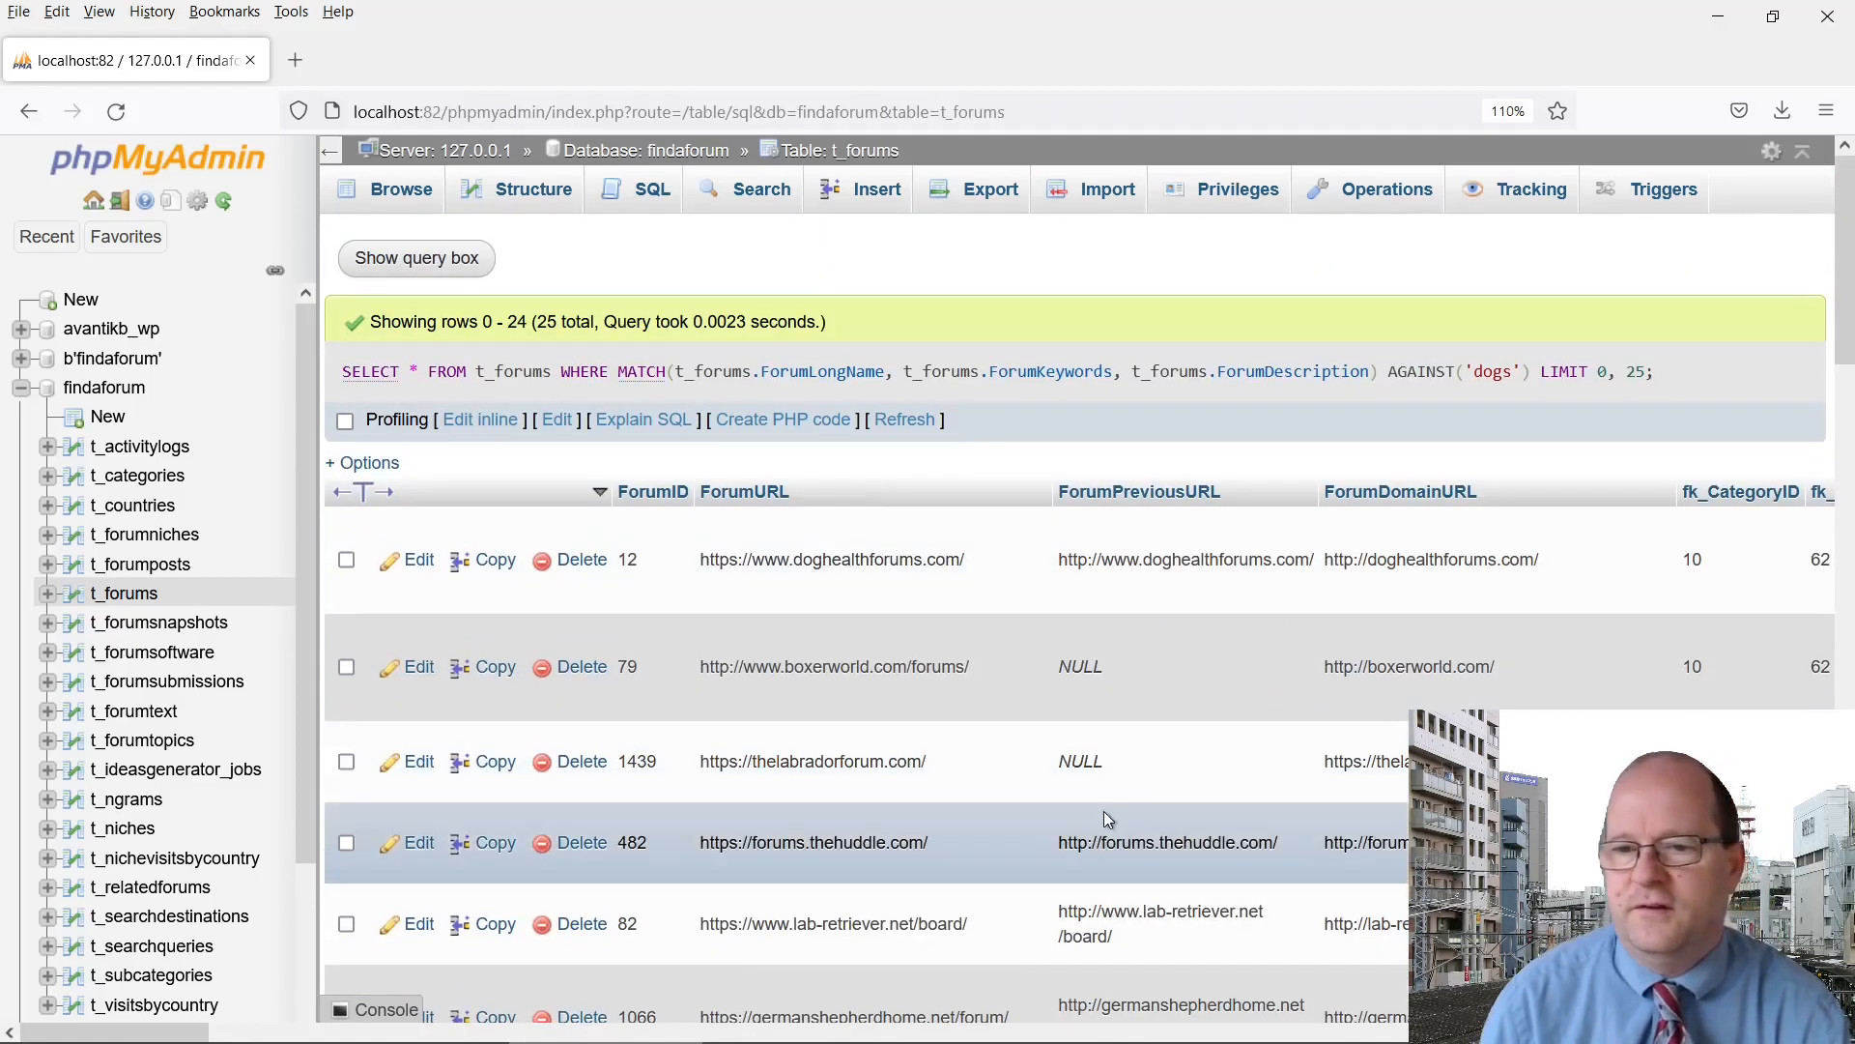
scroll(down, 3)
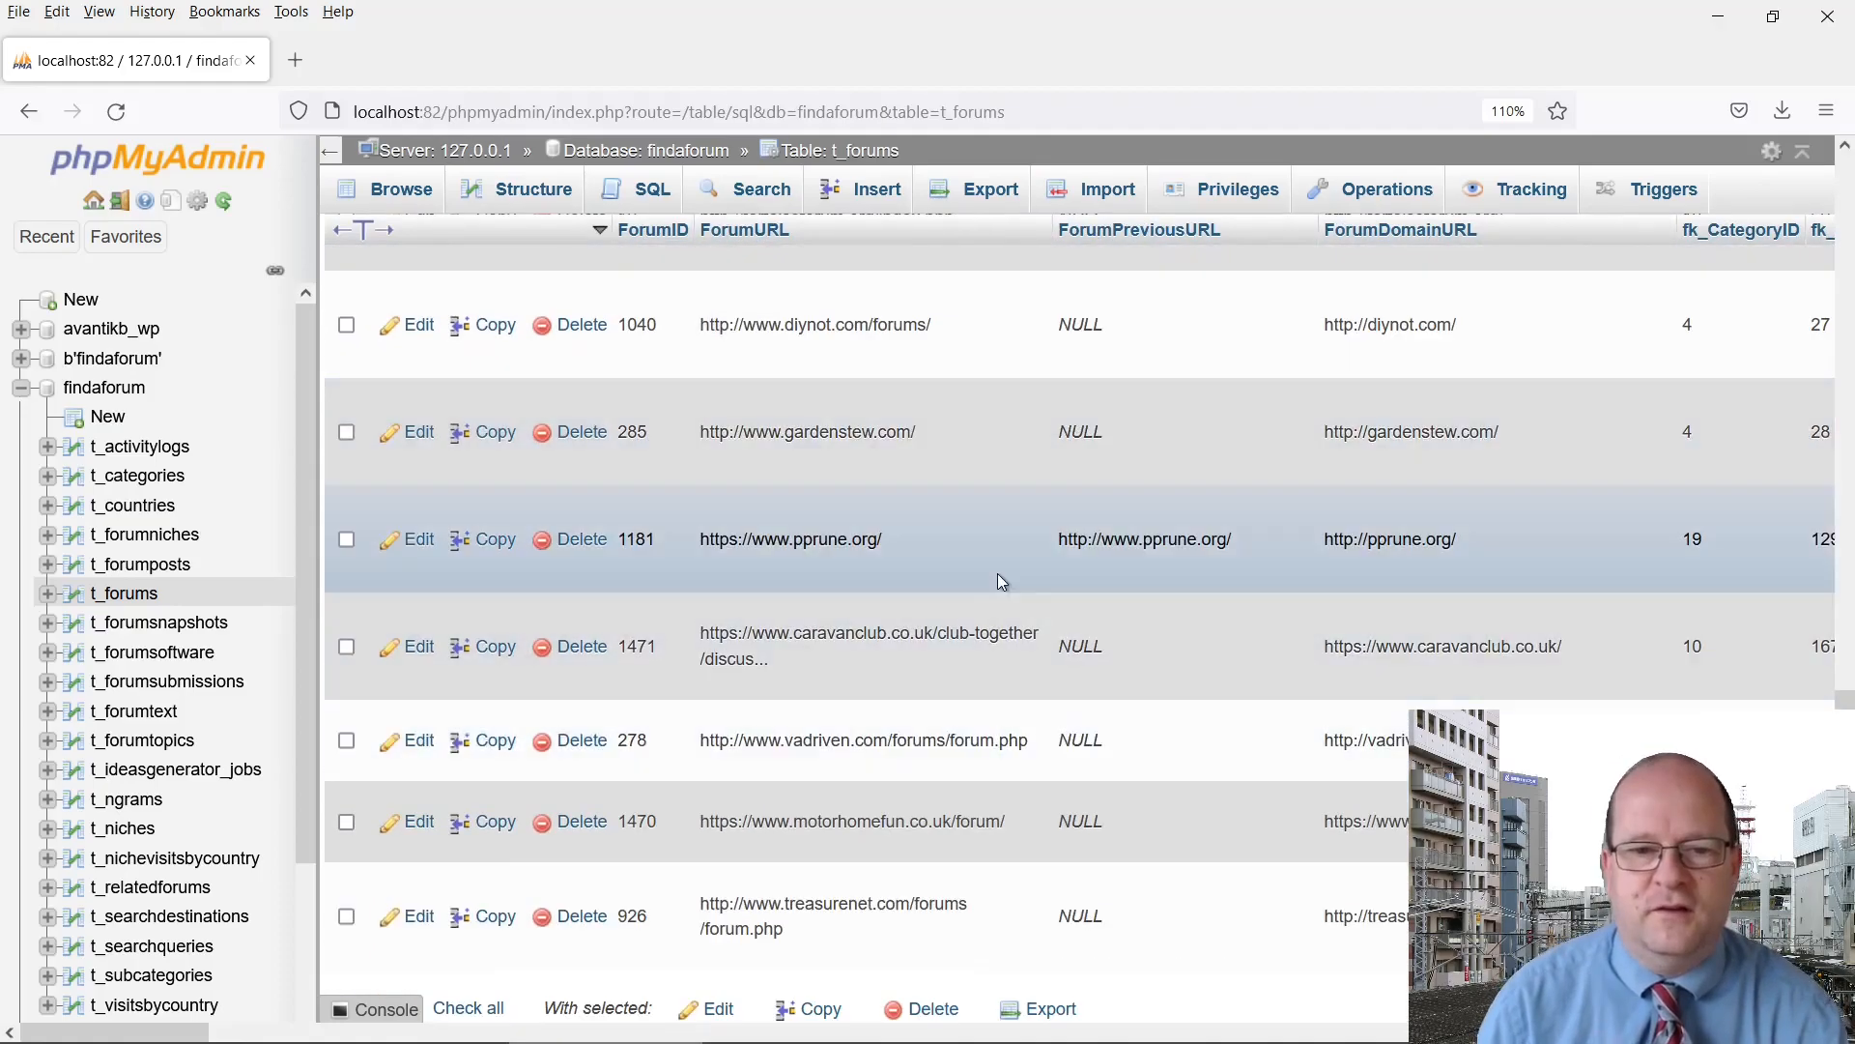
scroll(down, 3)
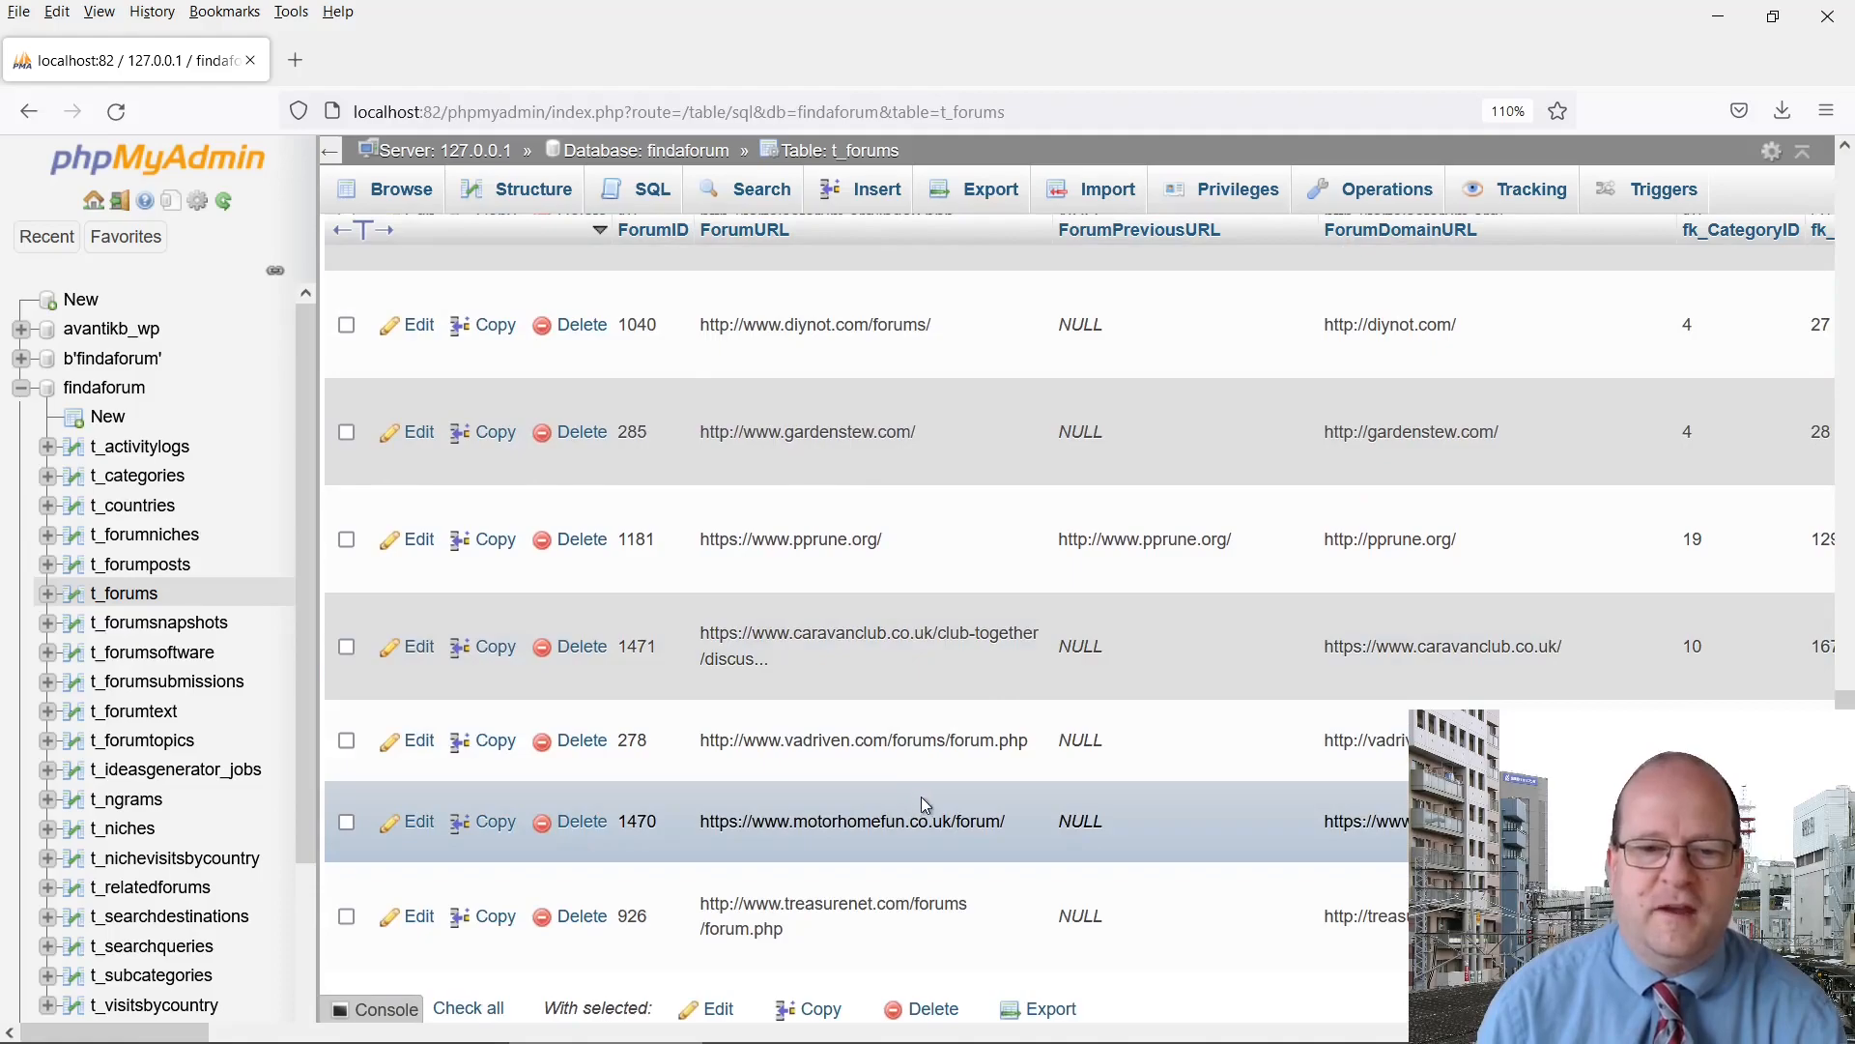
scroll(up, 3)
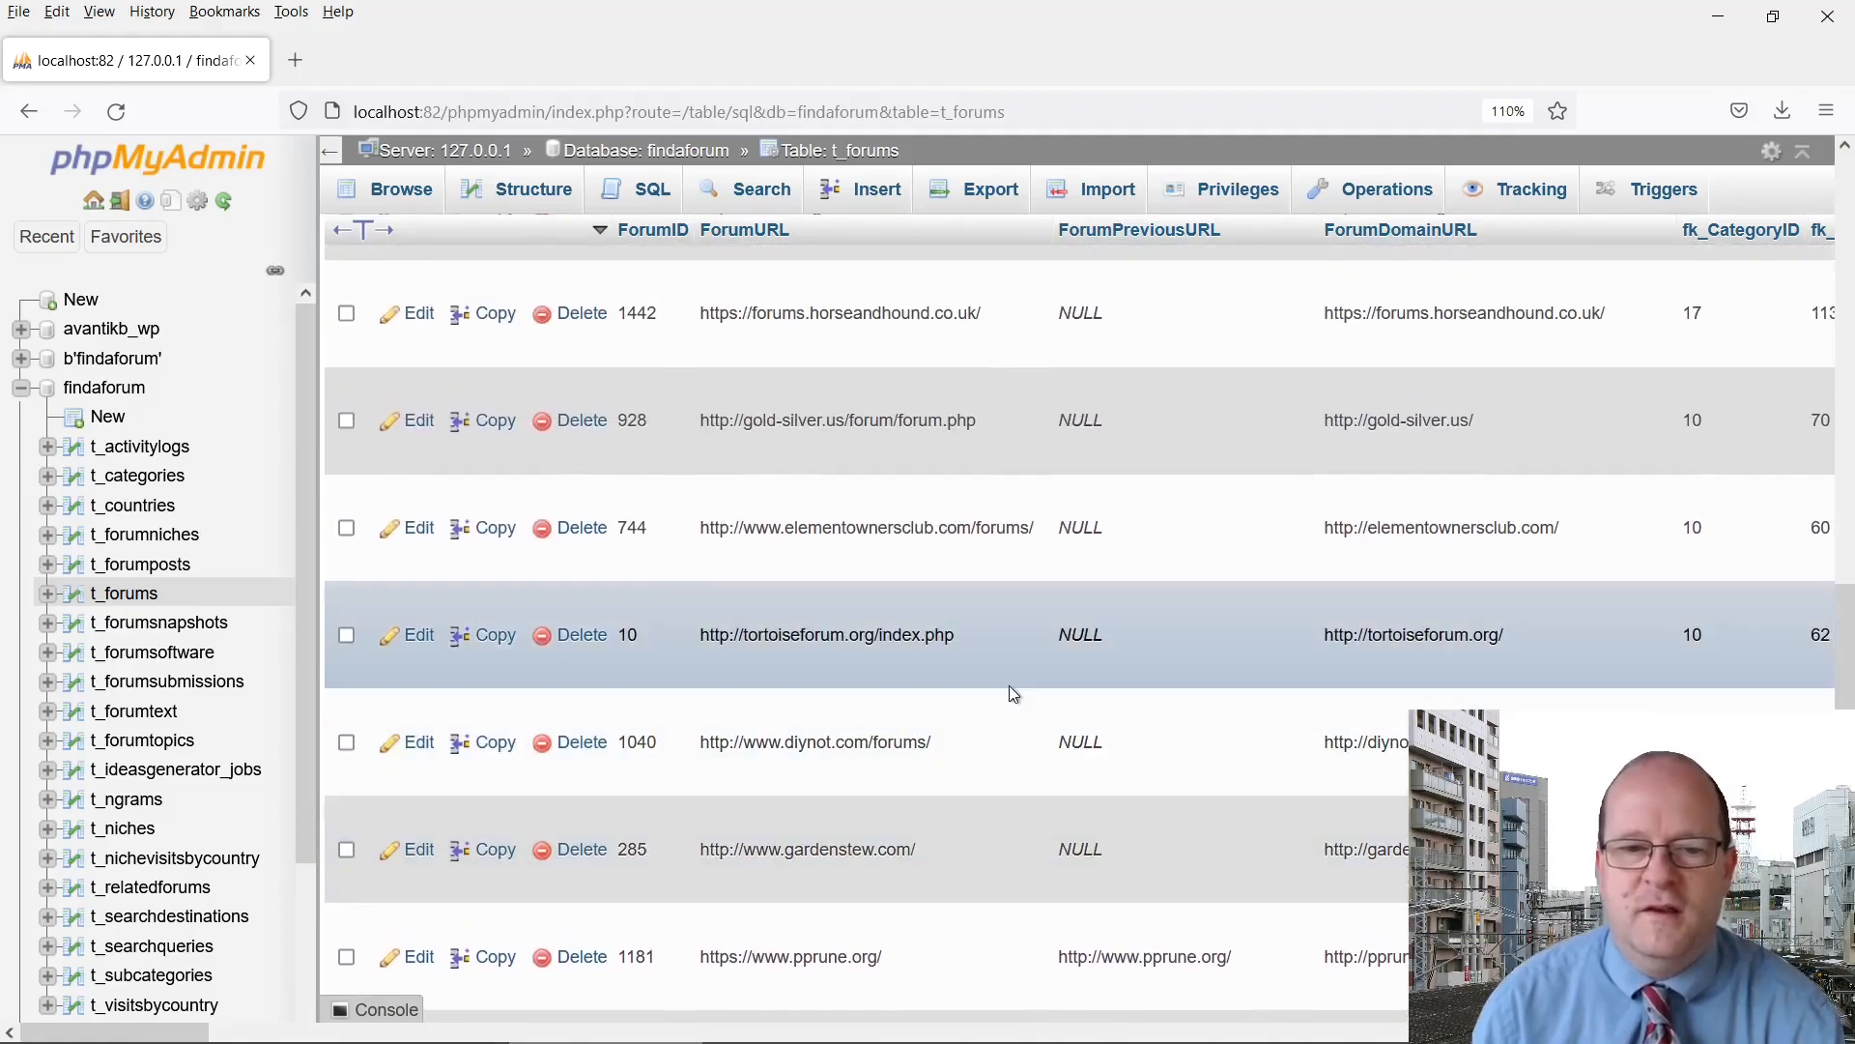
scroll(down, 3)
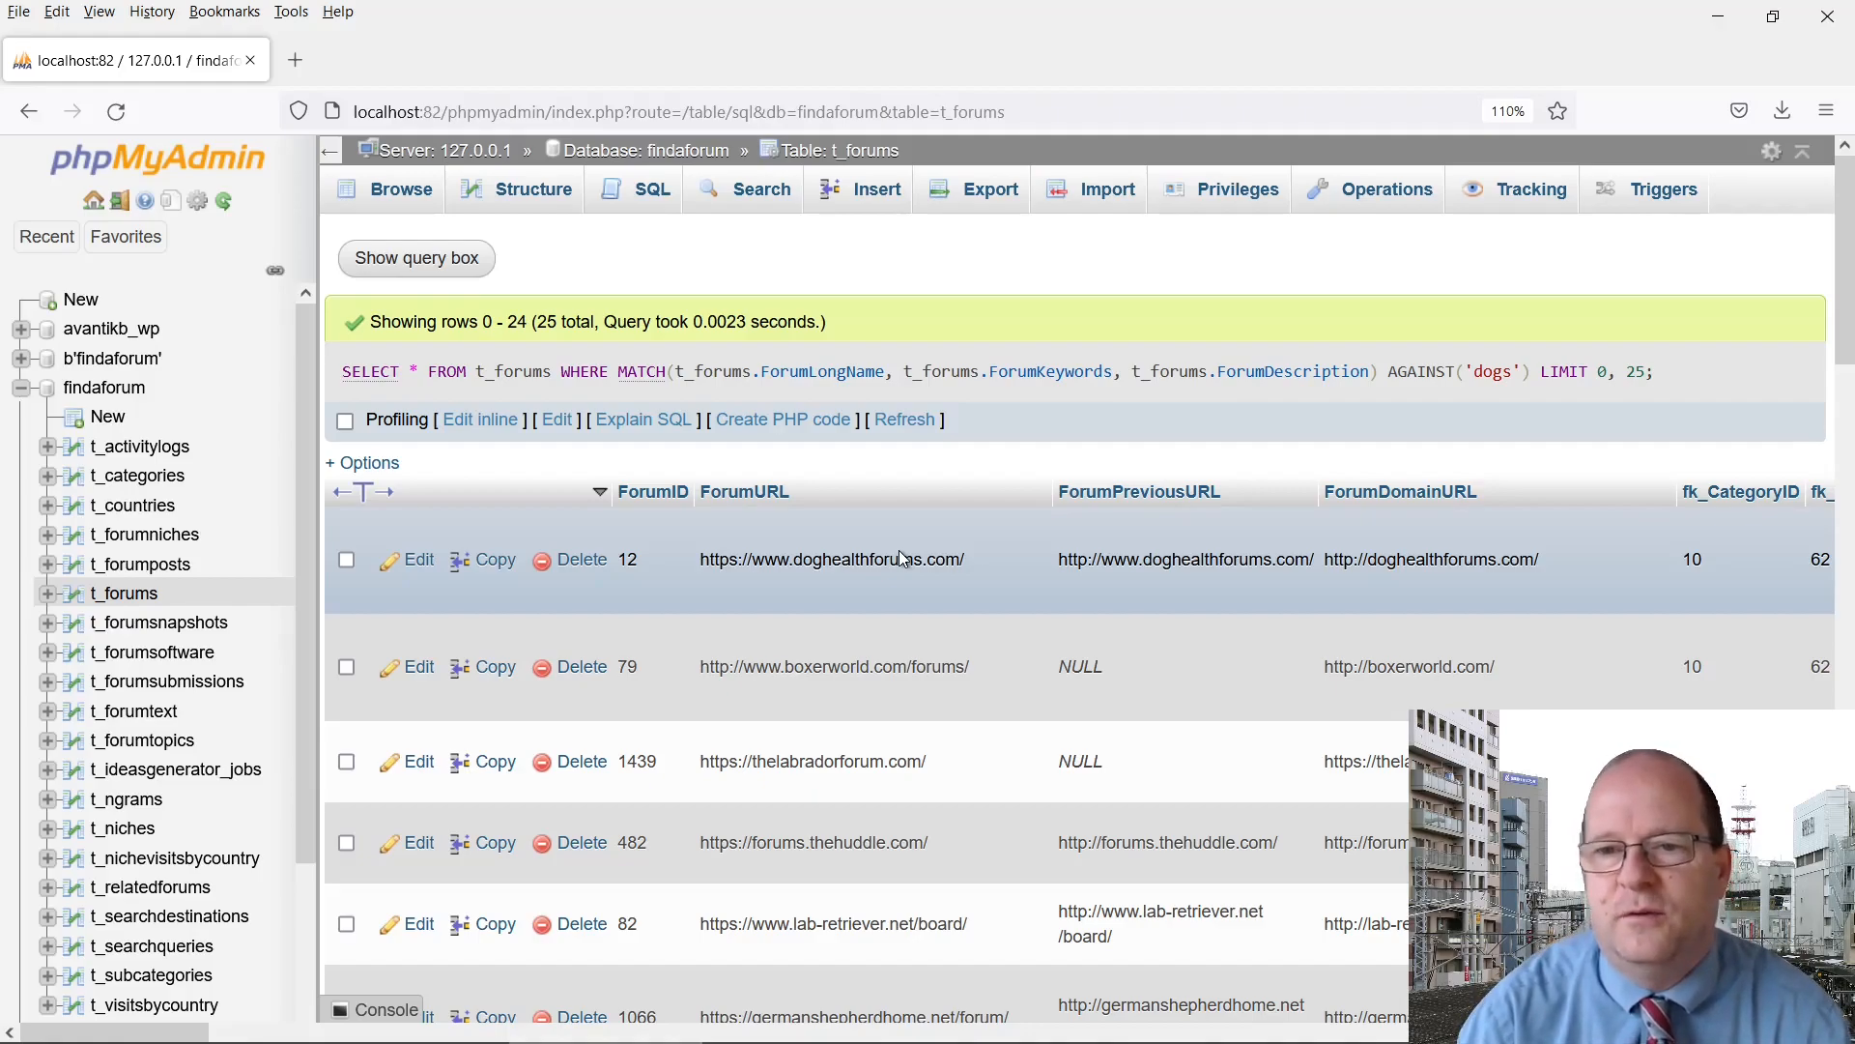
Run the 'dogs and cats and tortoises' three-column search returning 36 forums, then reopen the query
click(416, 257)
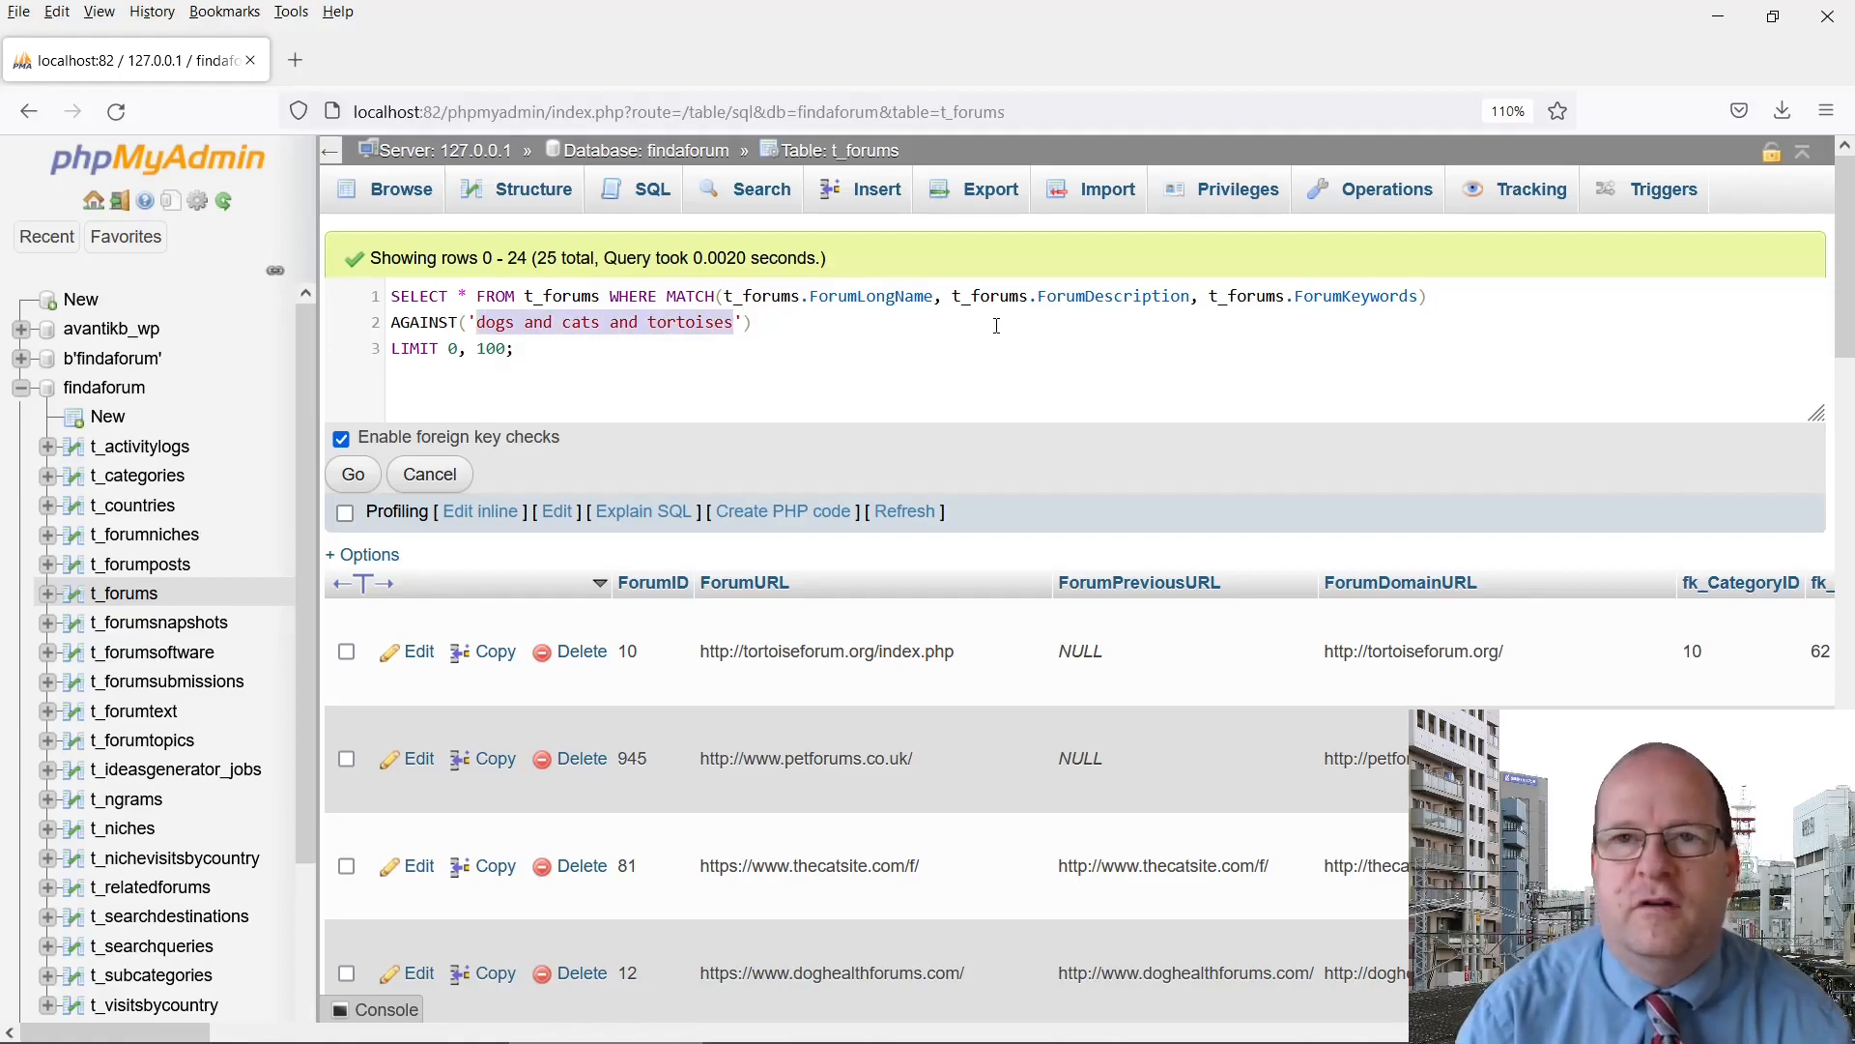
click(352, 474)
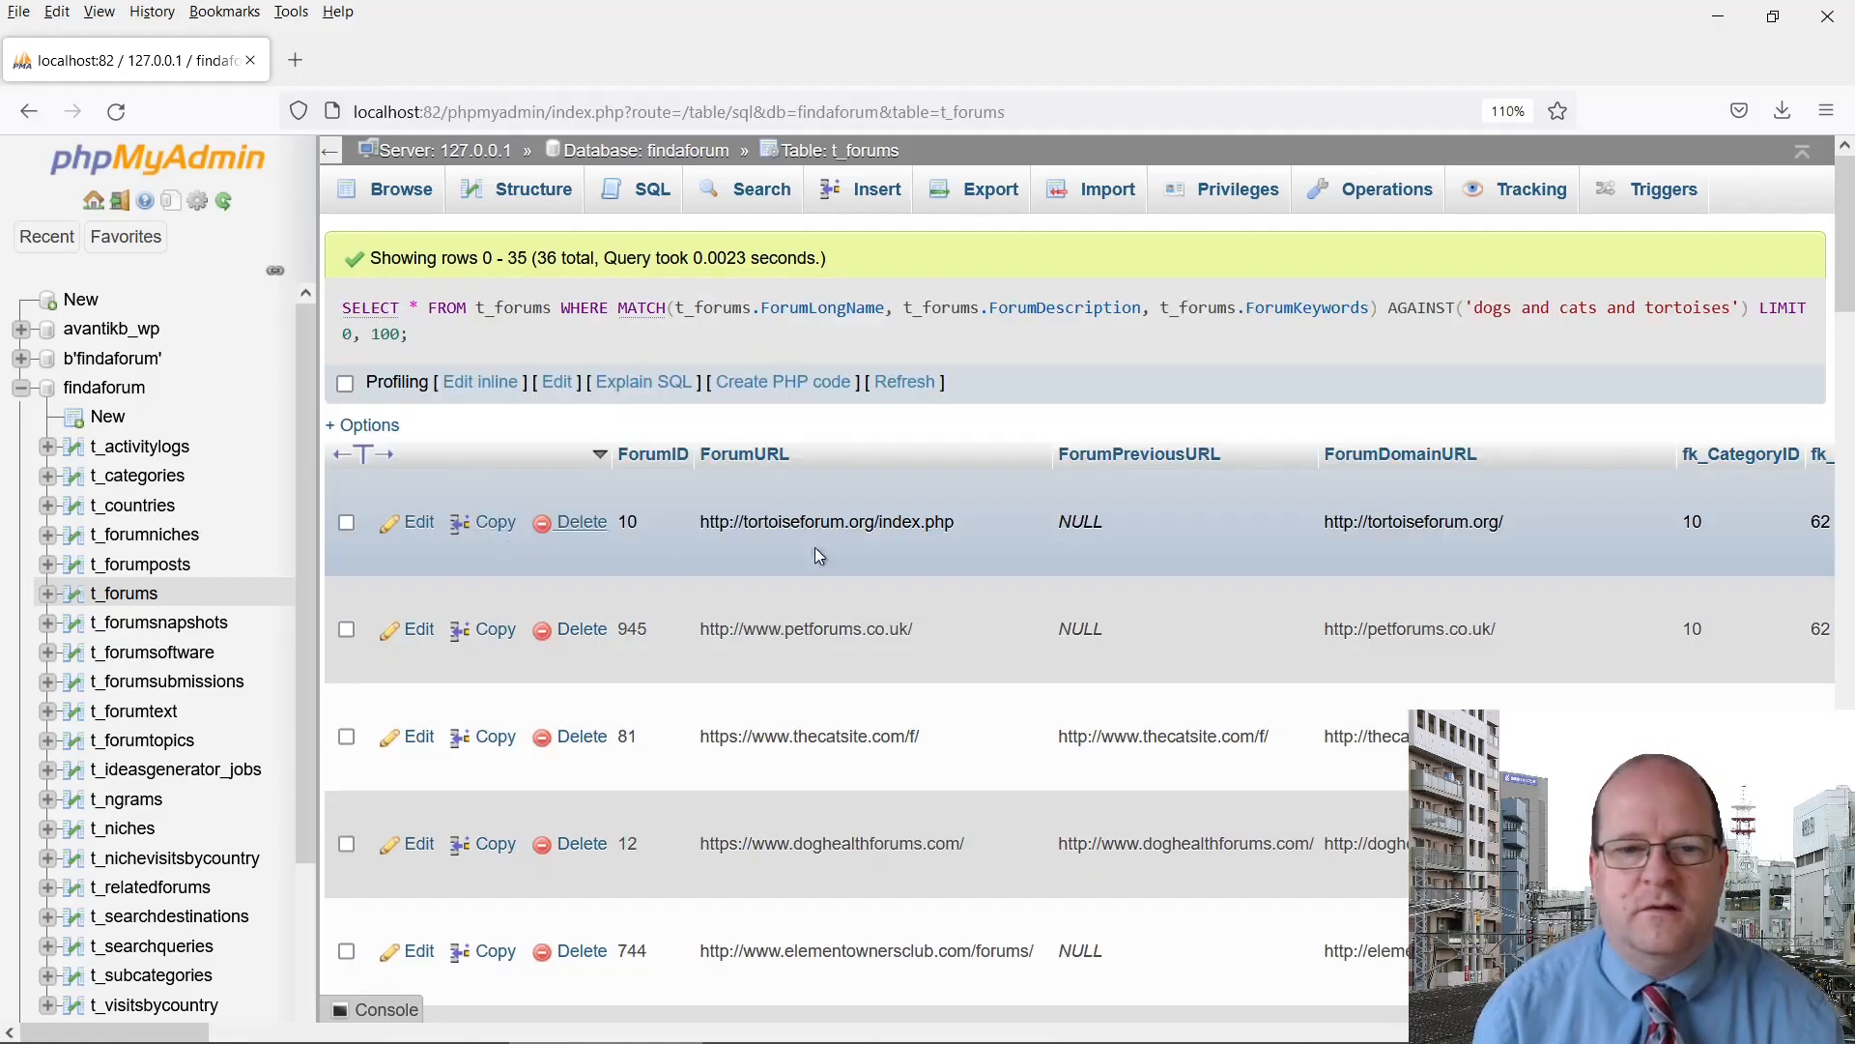
mouse_move(1030, 514)
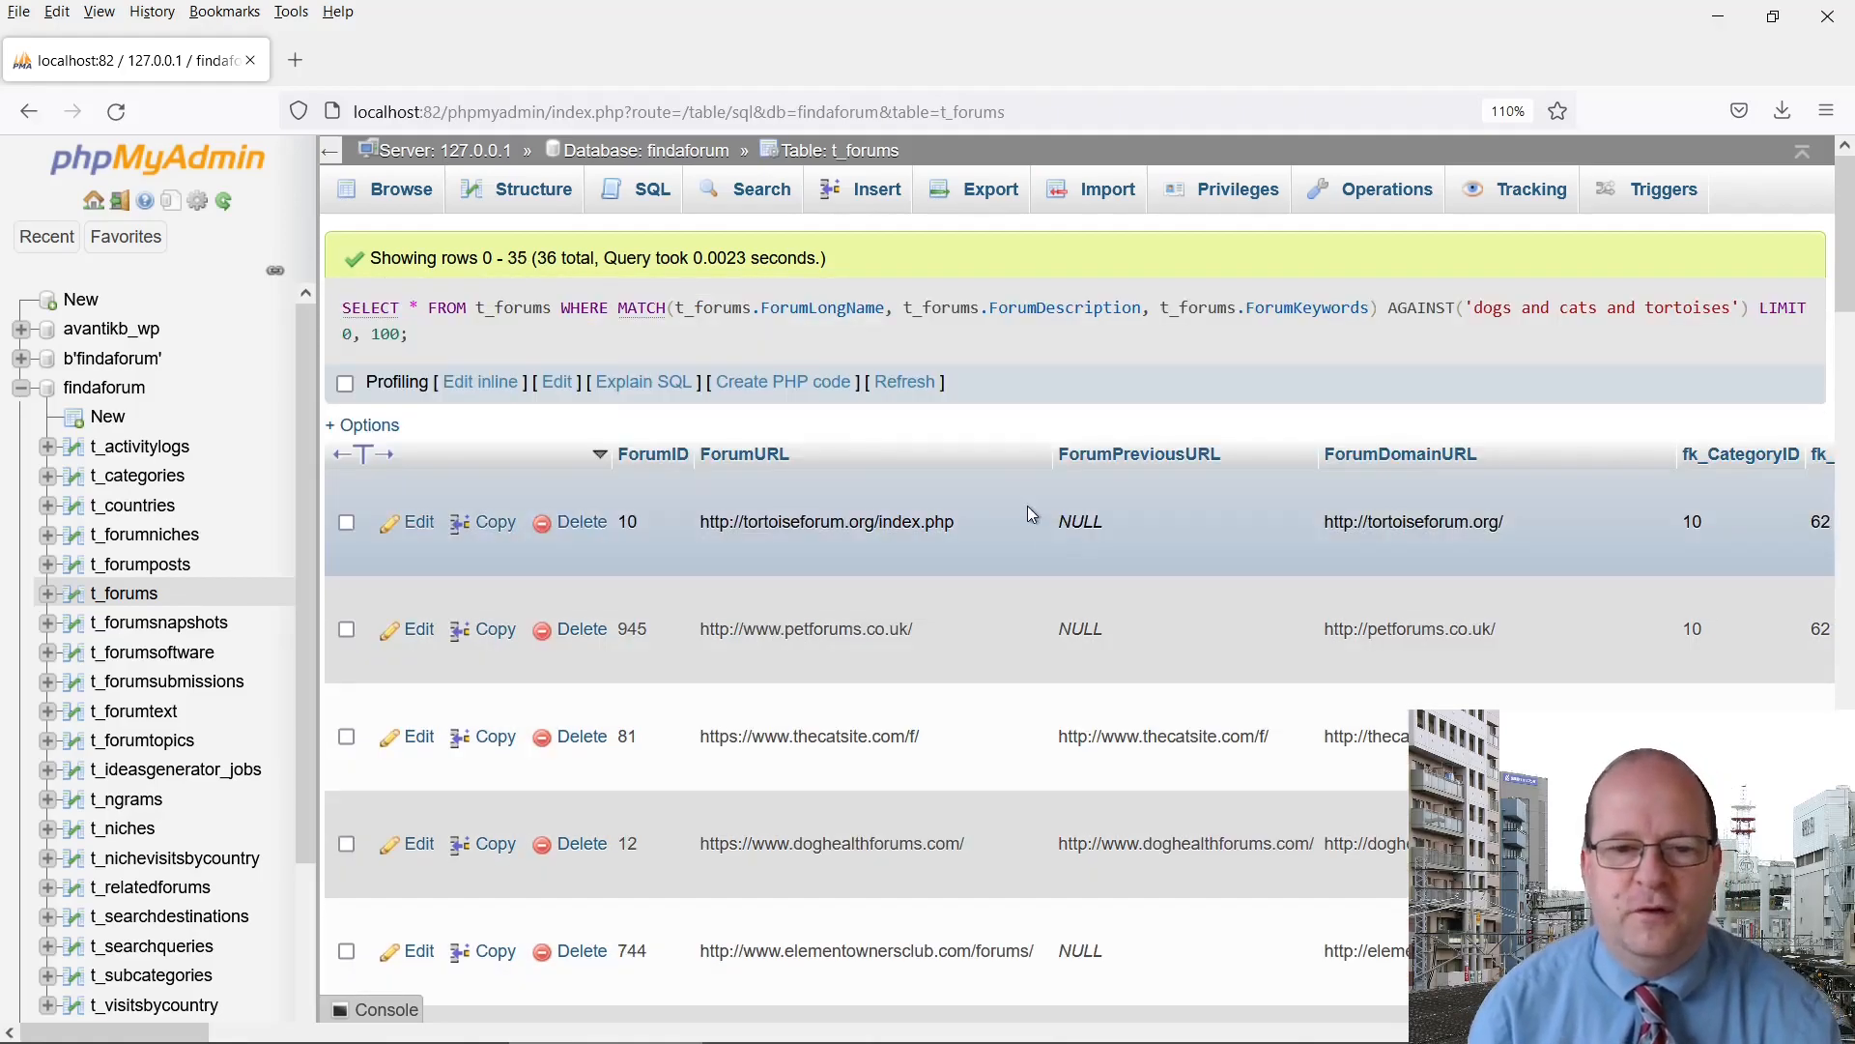
scroll(down, 3)
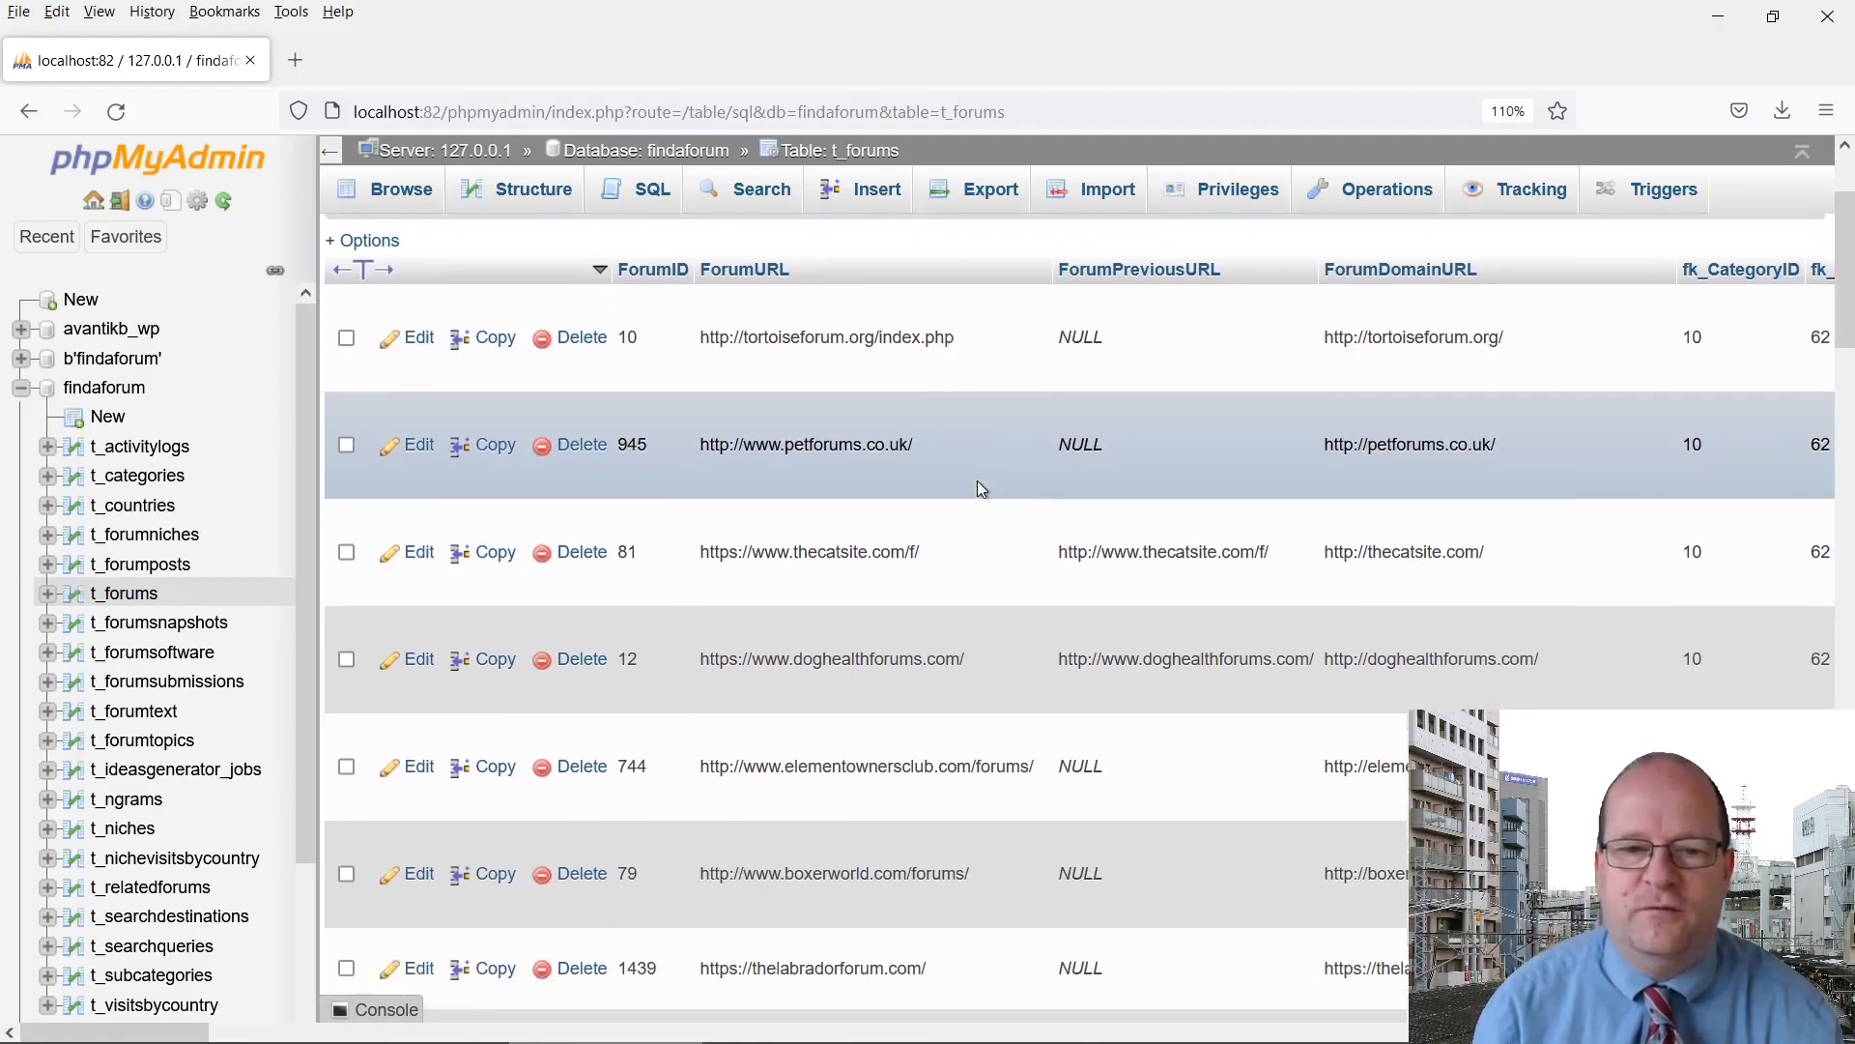
scroll(down, 3)
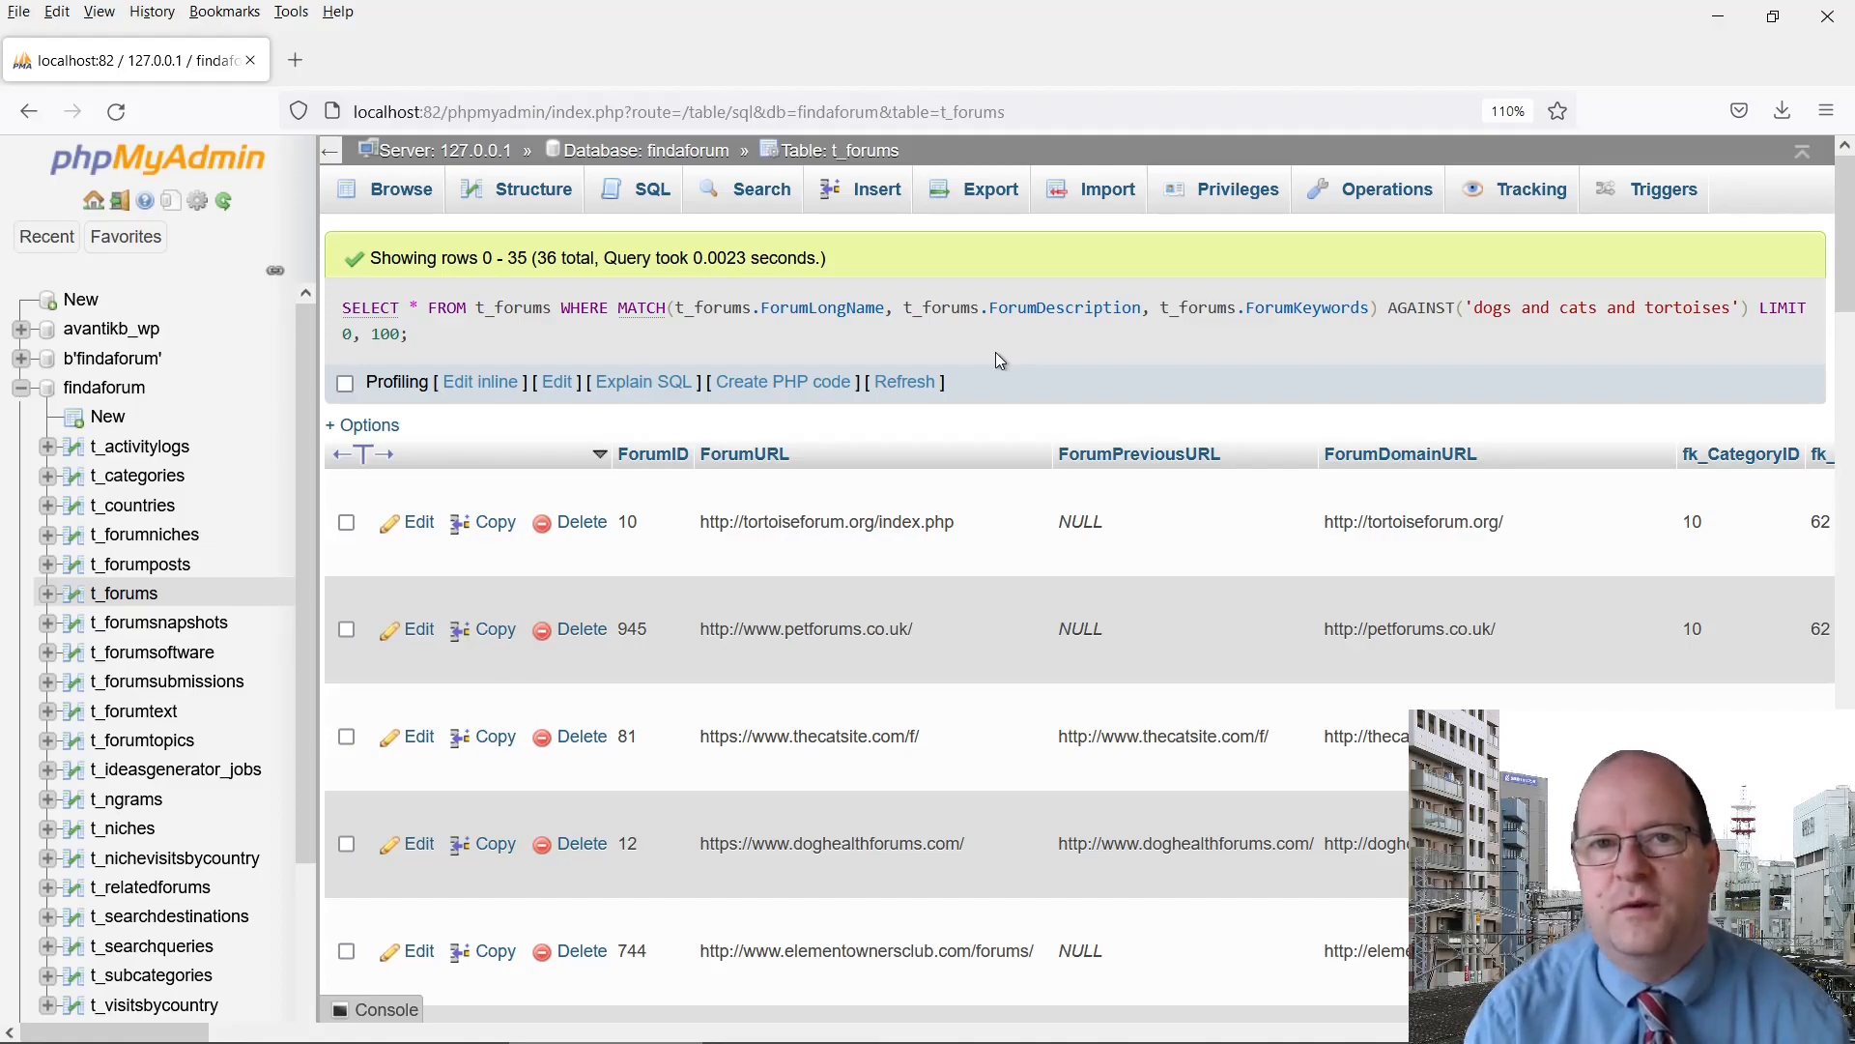
click(652, 190)
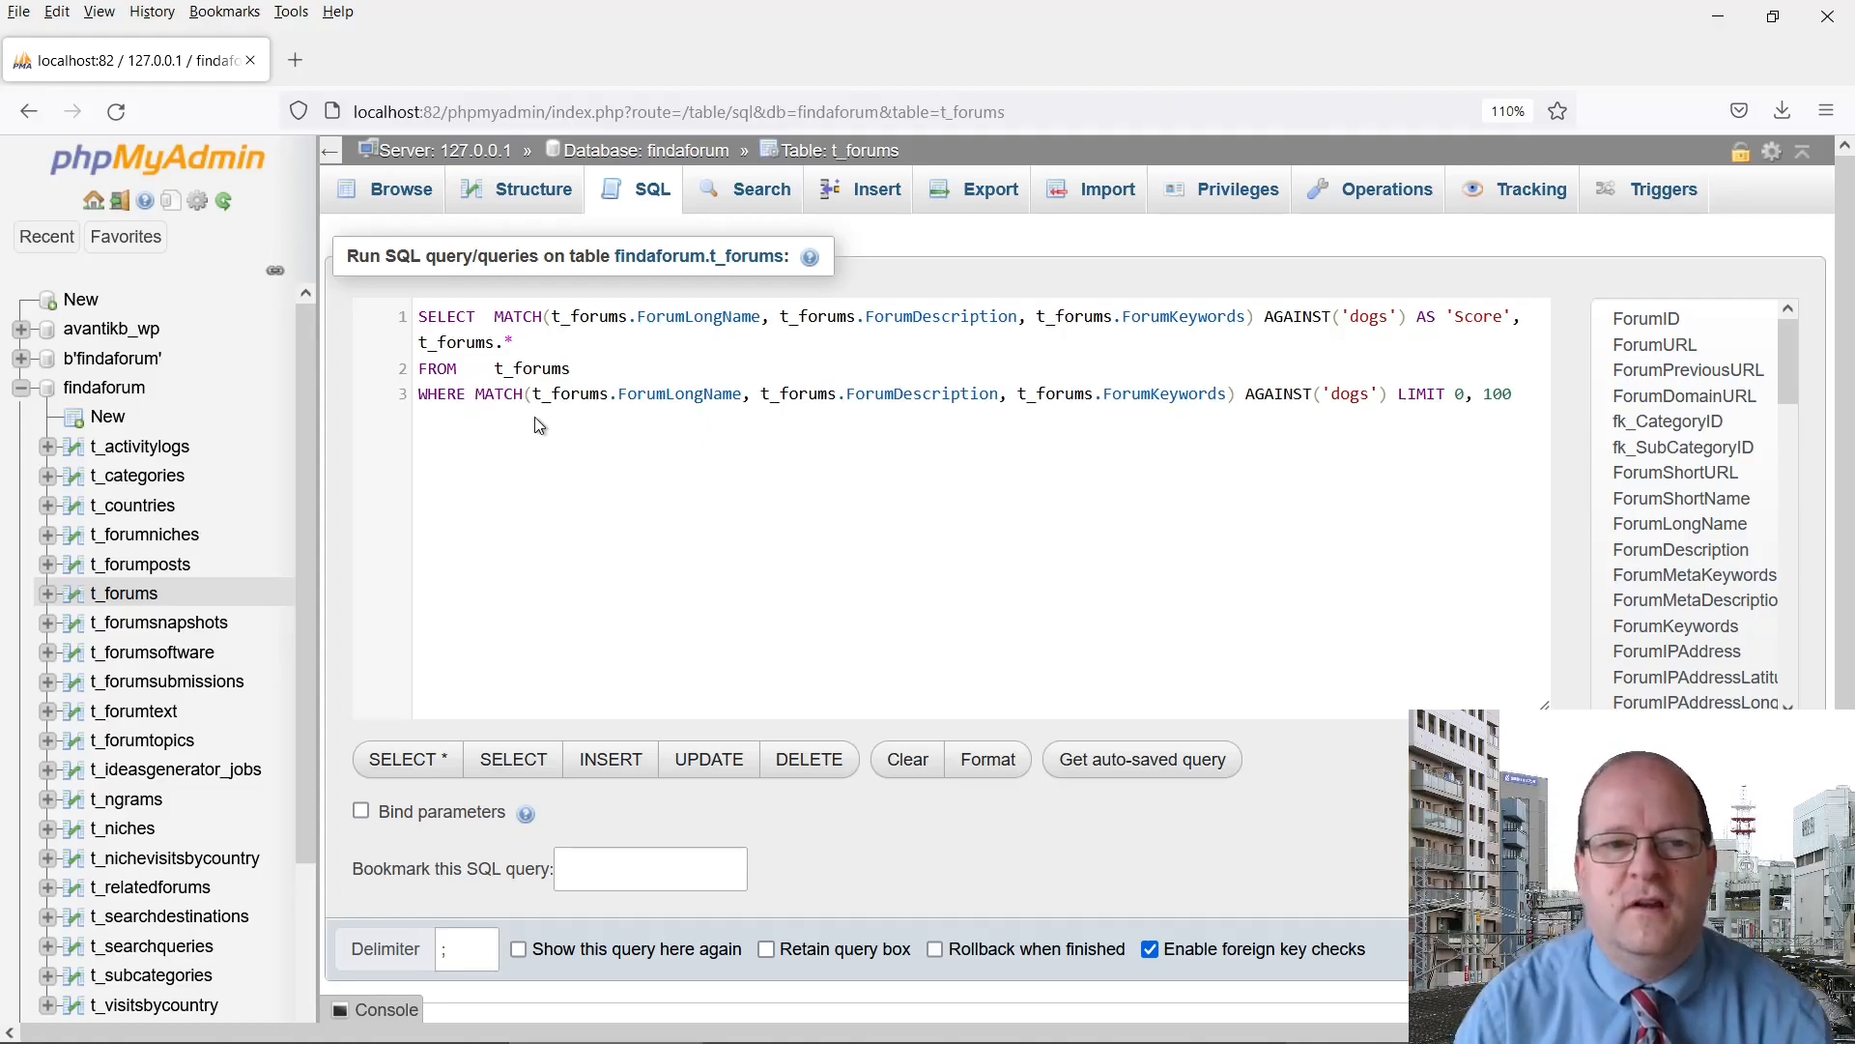
mouse_move(1343, 435)
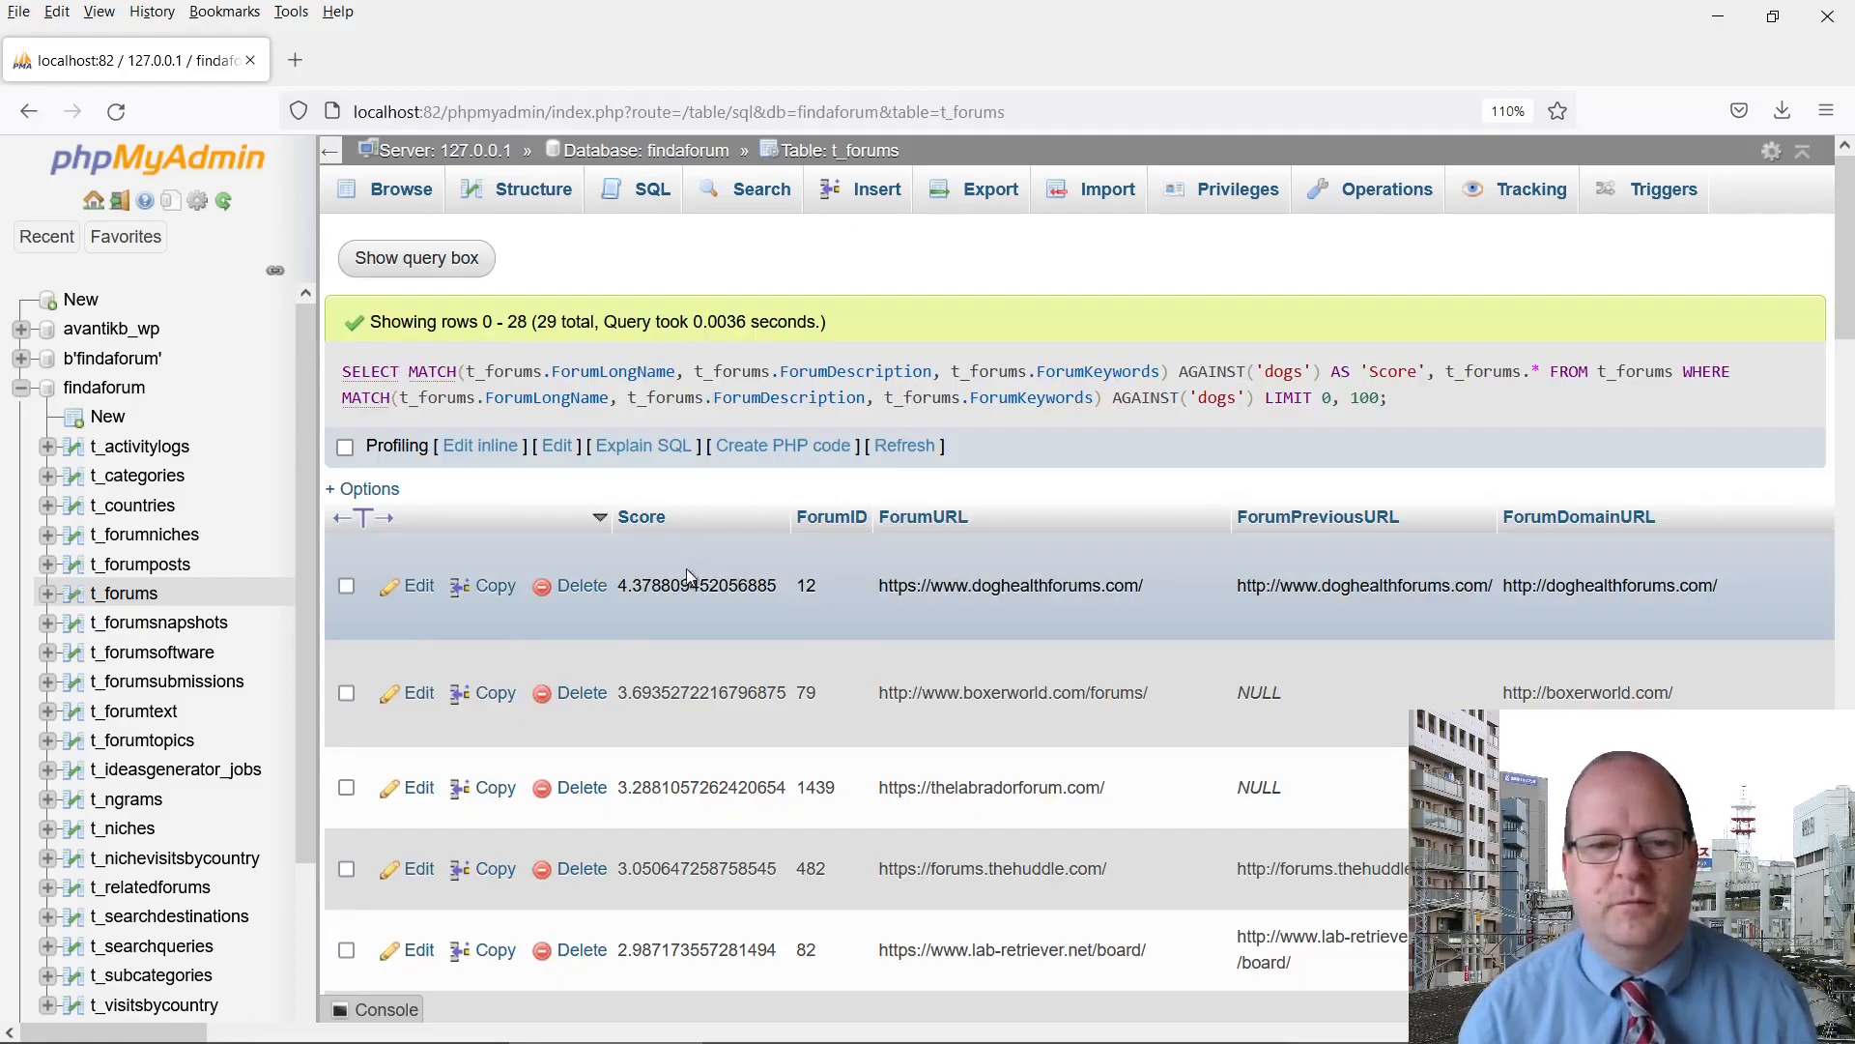
Review the 36 'cats dogs tortoises' rows ranked by Score, top about 10.75
scroll(down, 3)
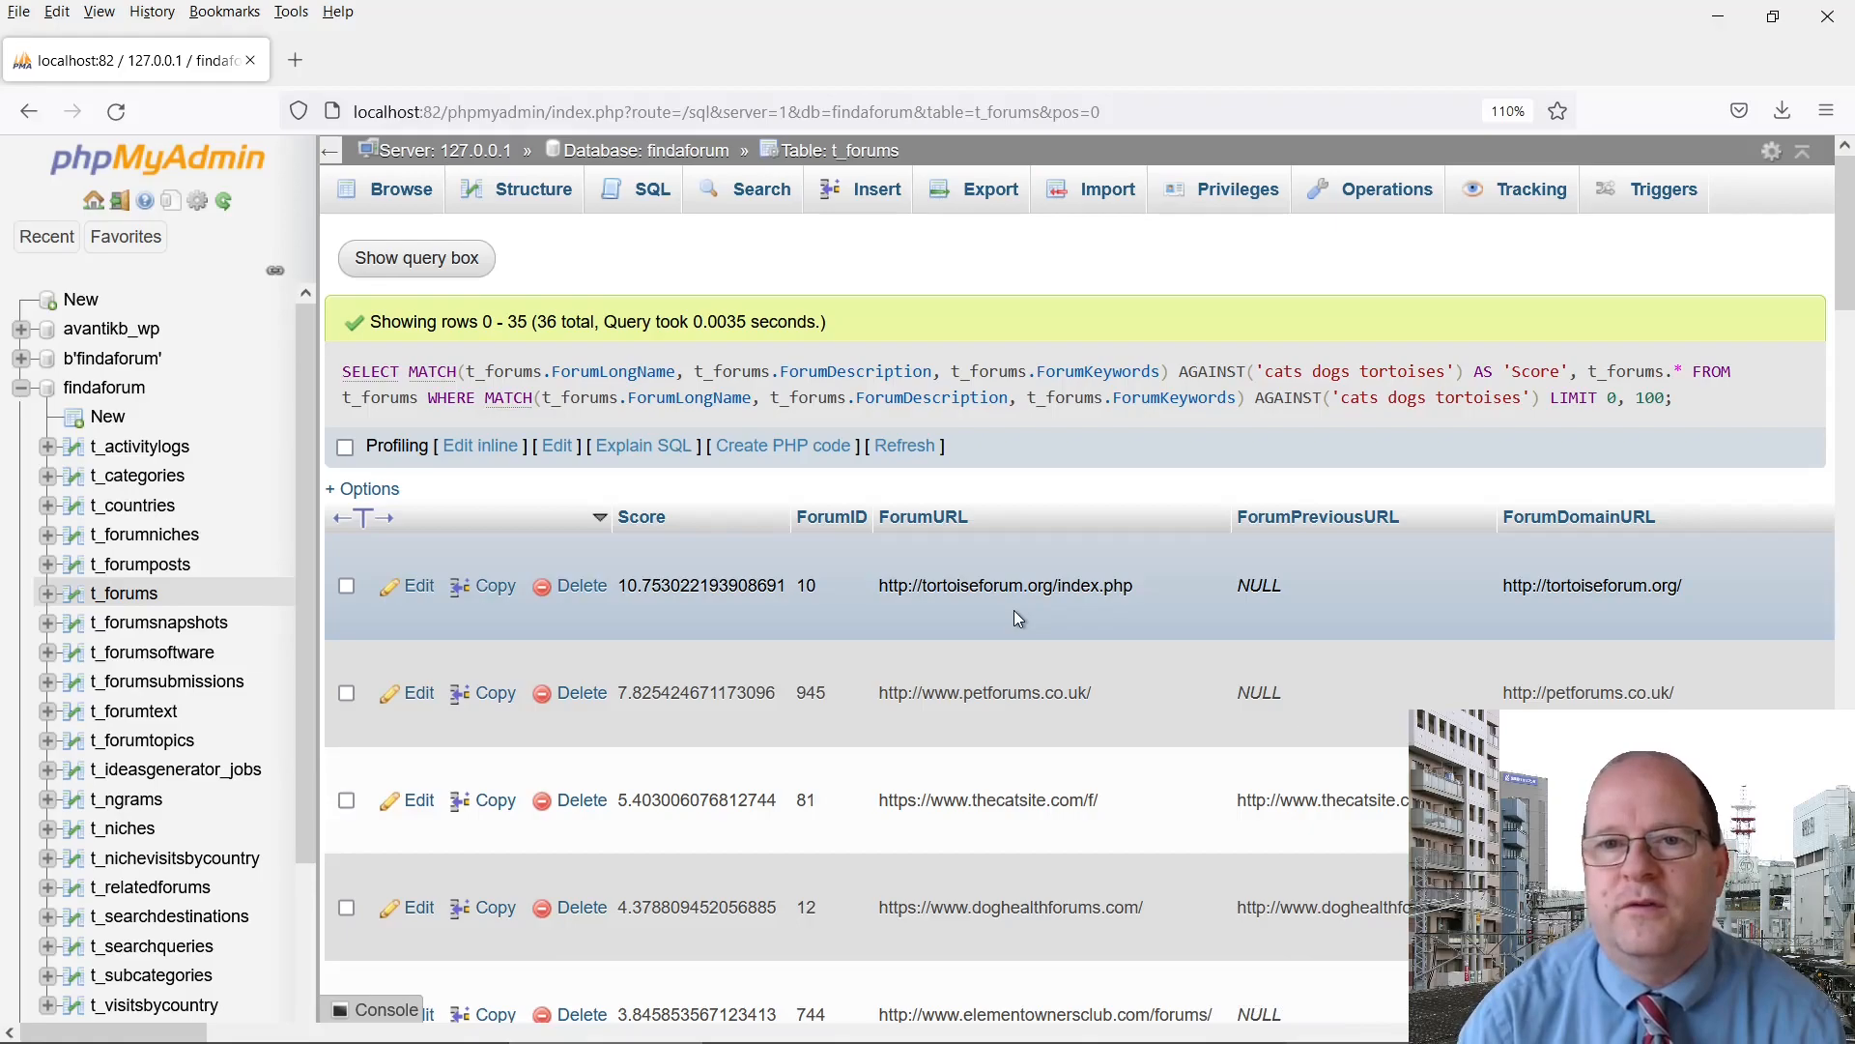
mouse_move(1040, 545)
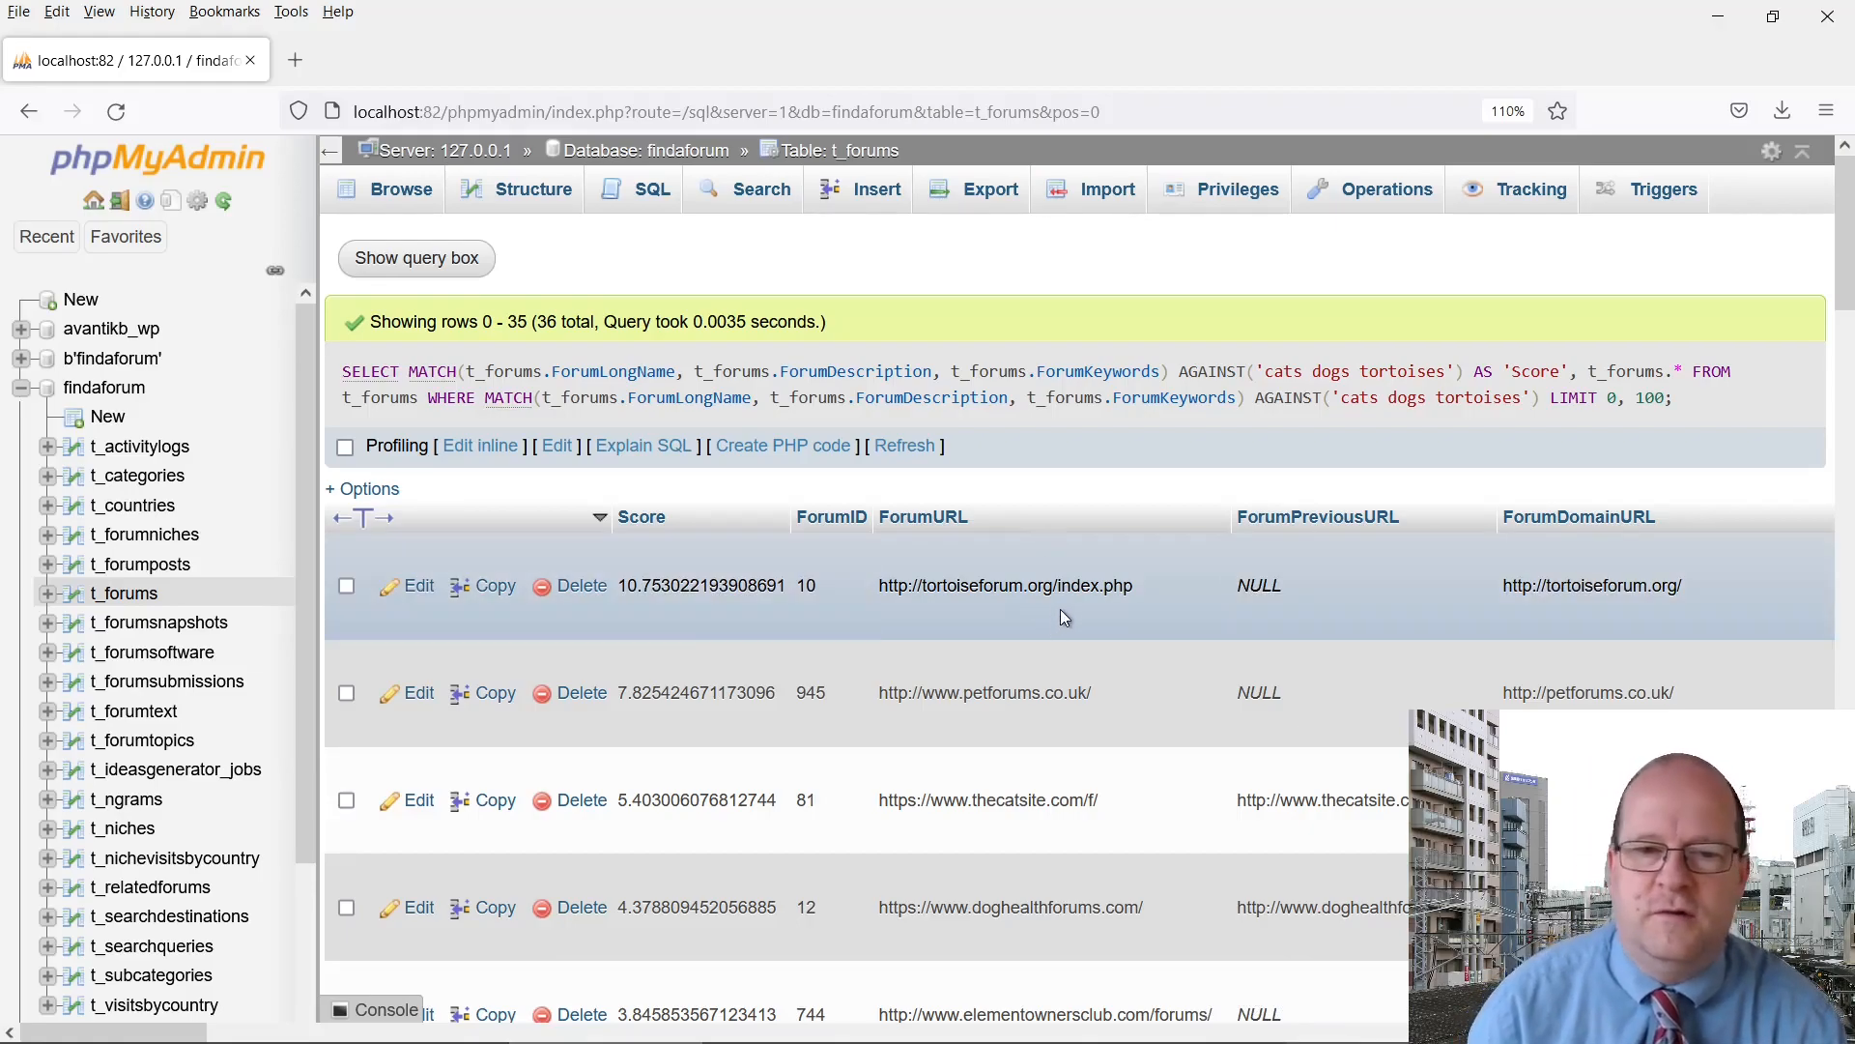
scroll(down, 3)
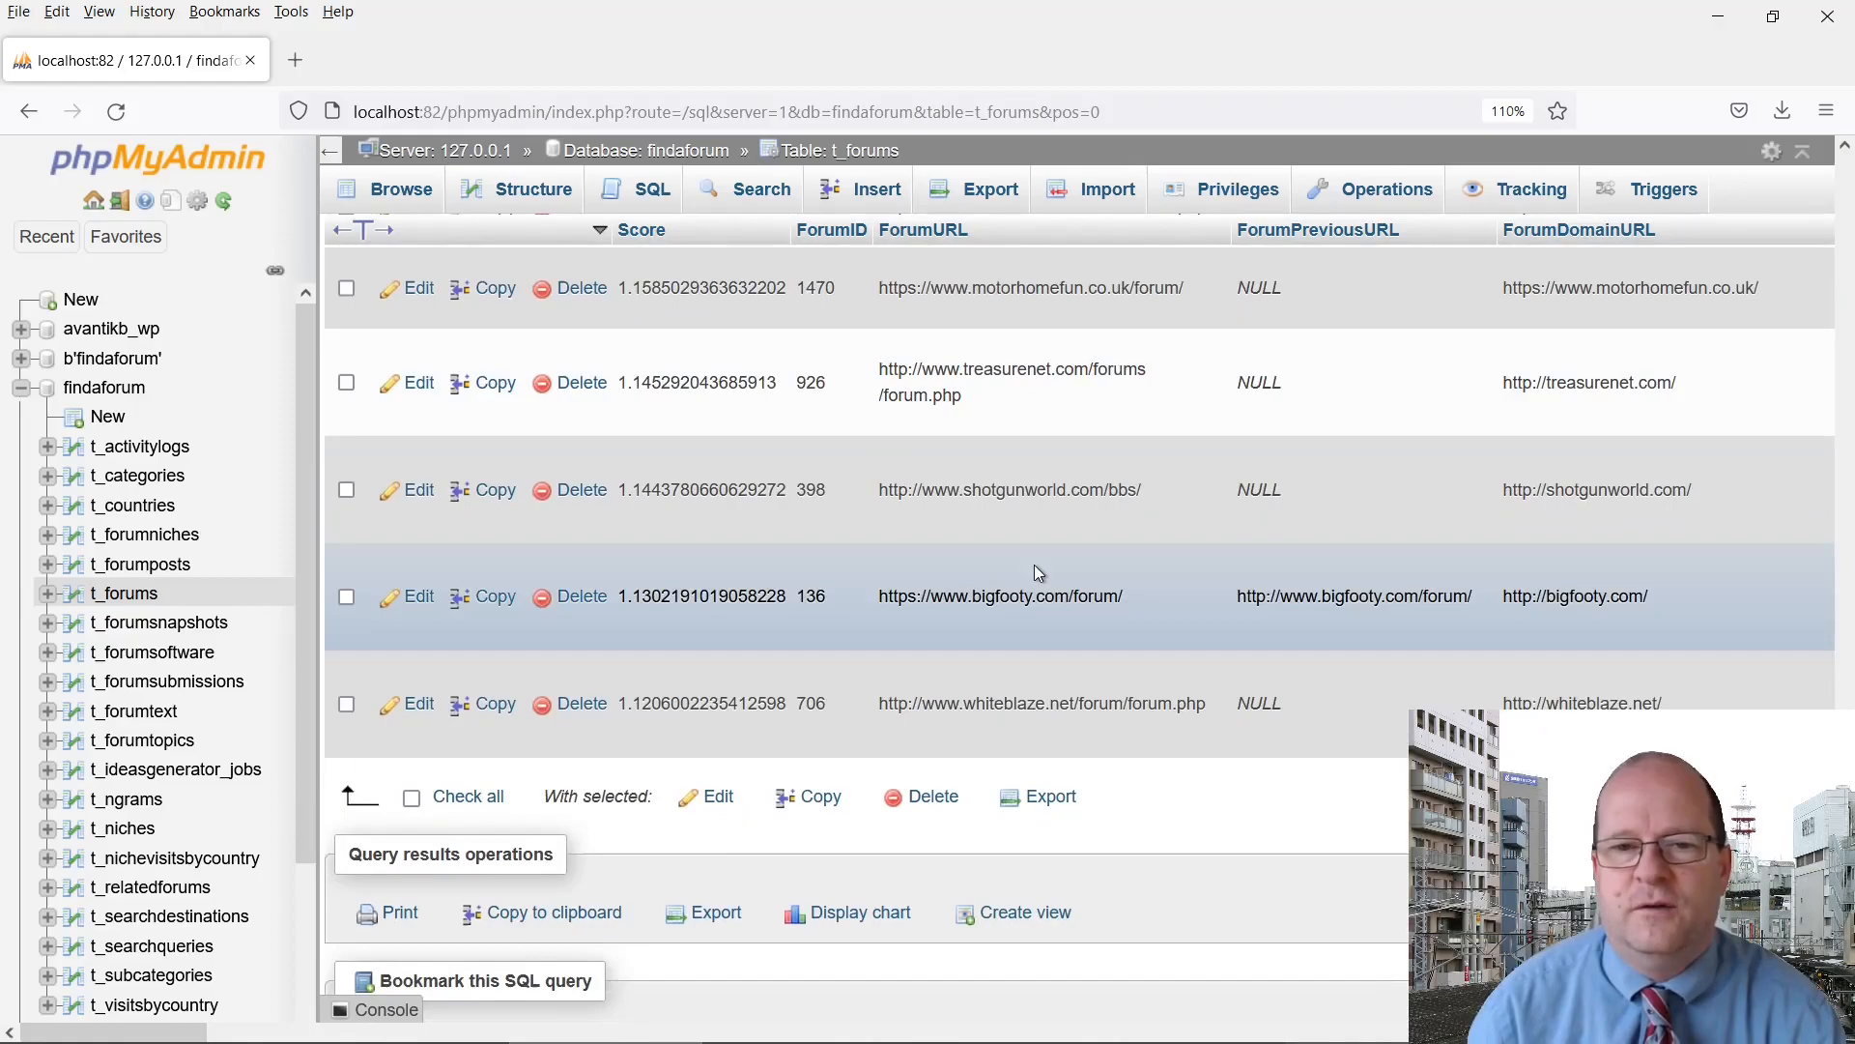
scroll(up, 3)
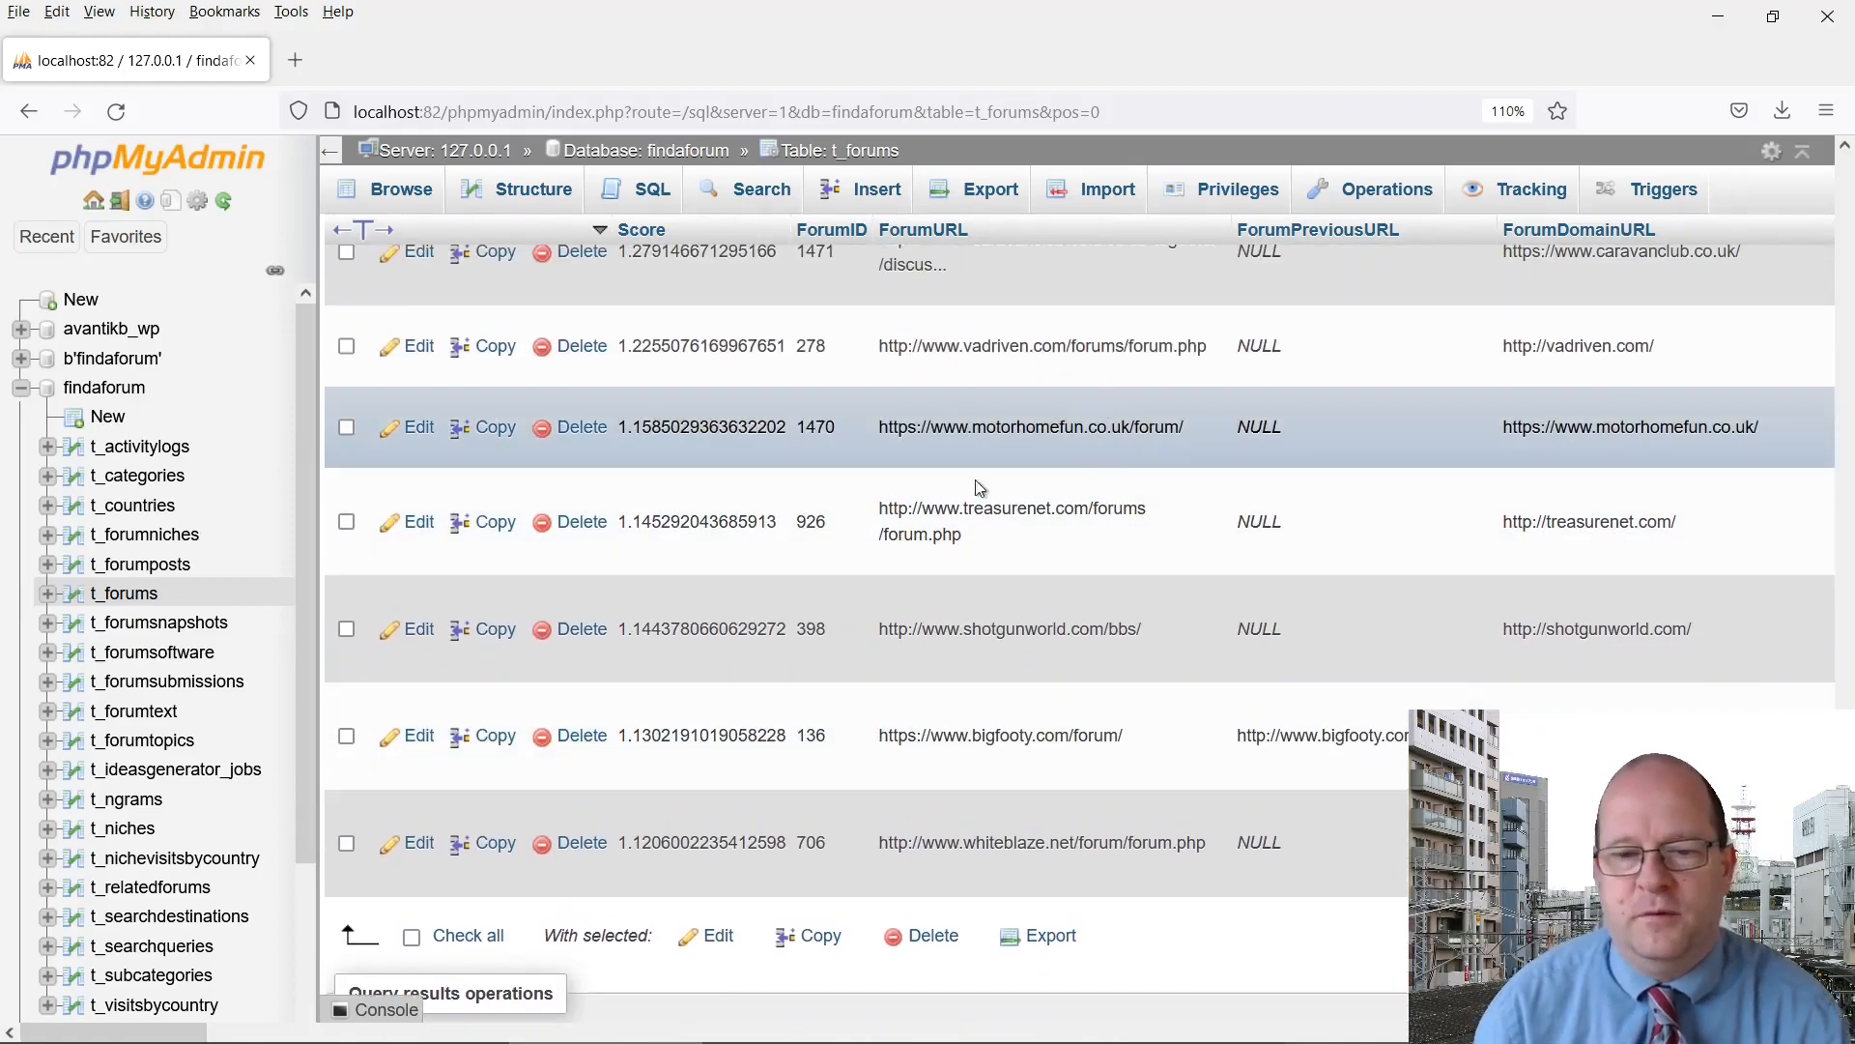
mouse_move(999, 734)
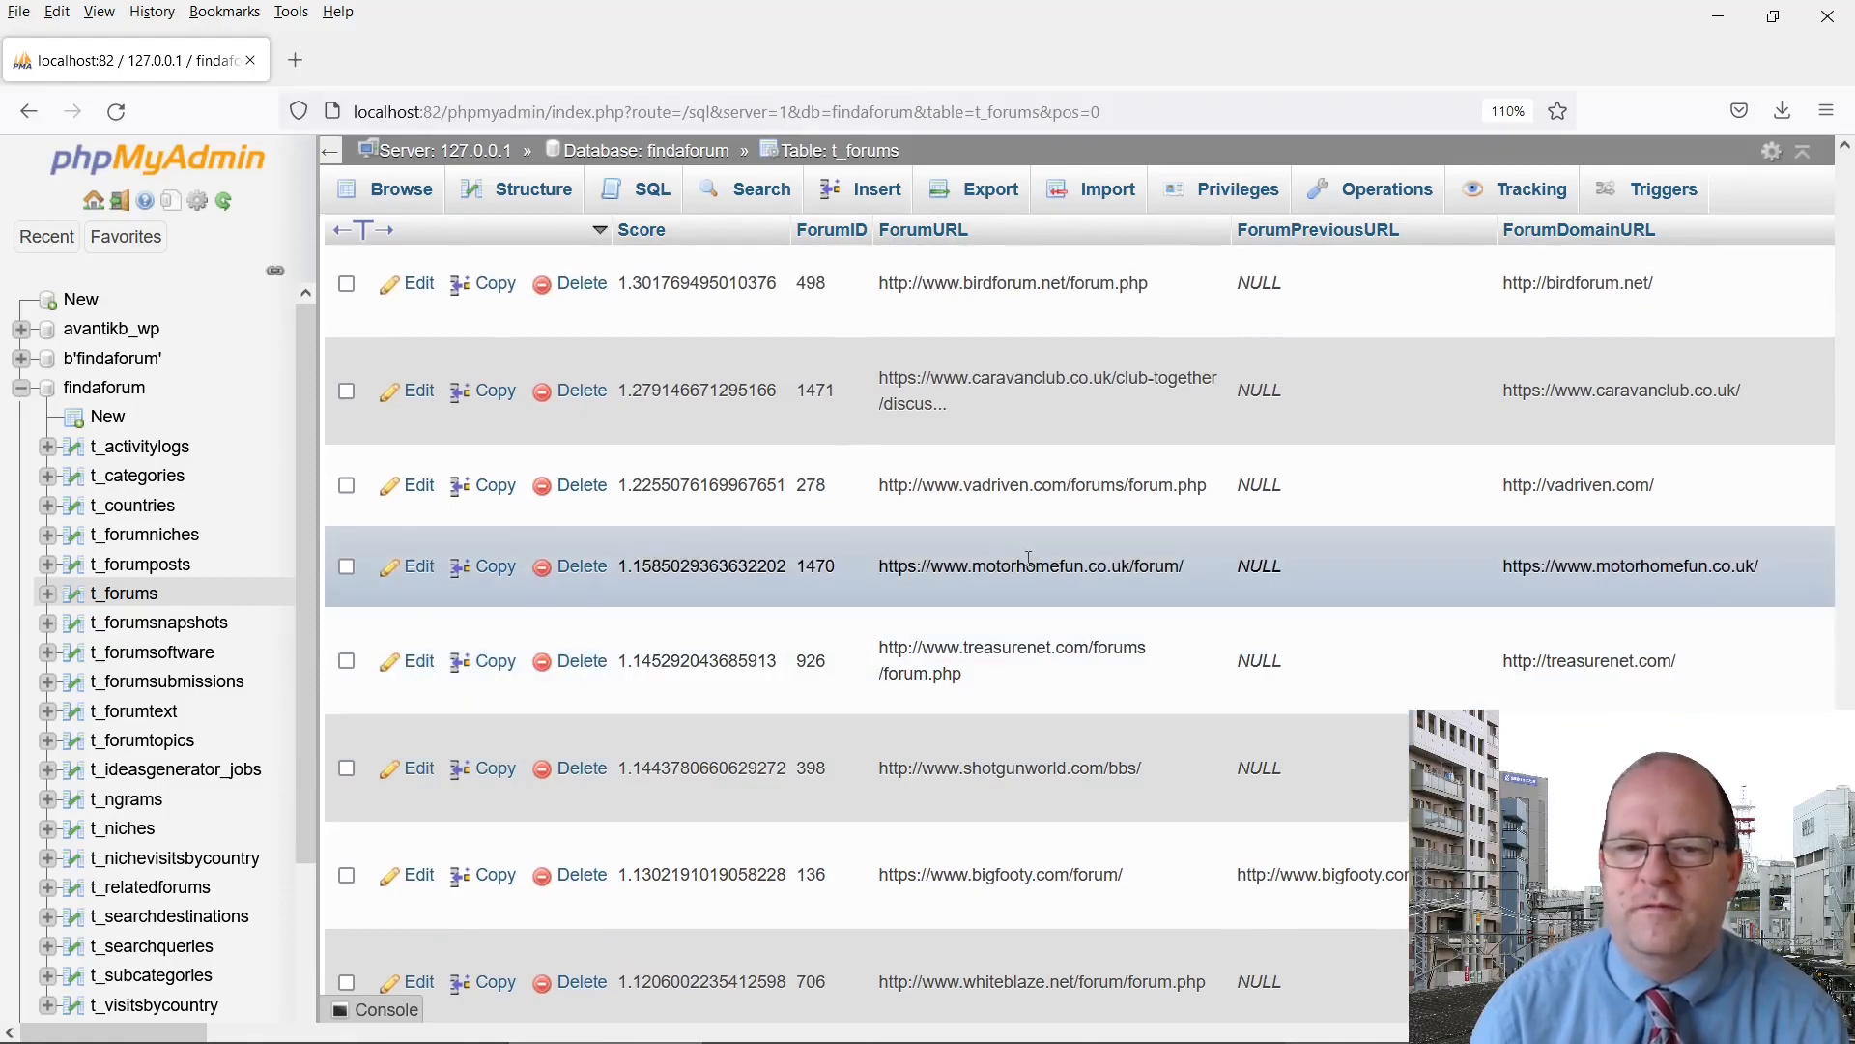
mouse_move(1011, 485)
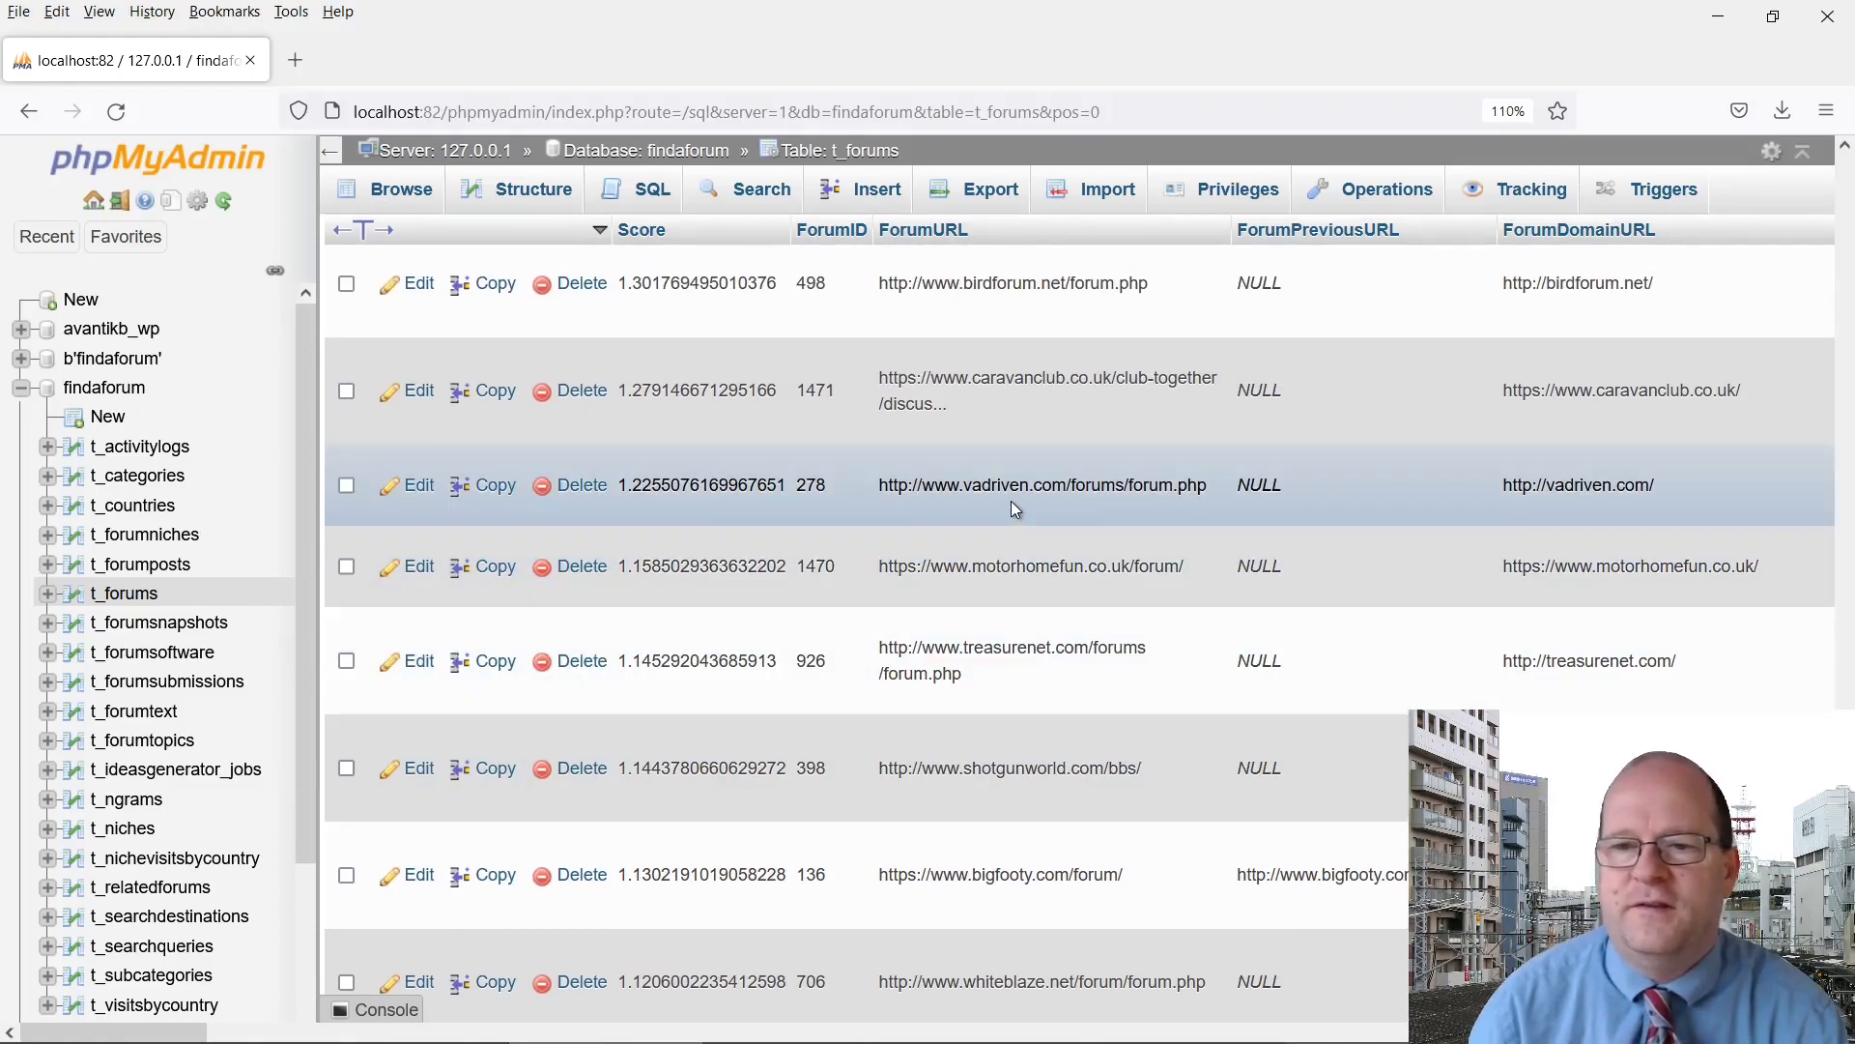
scroll(up, 3)
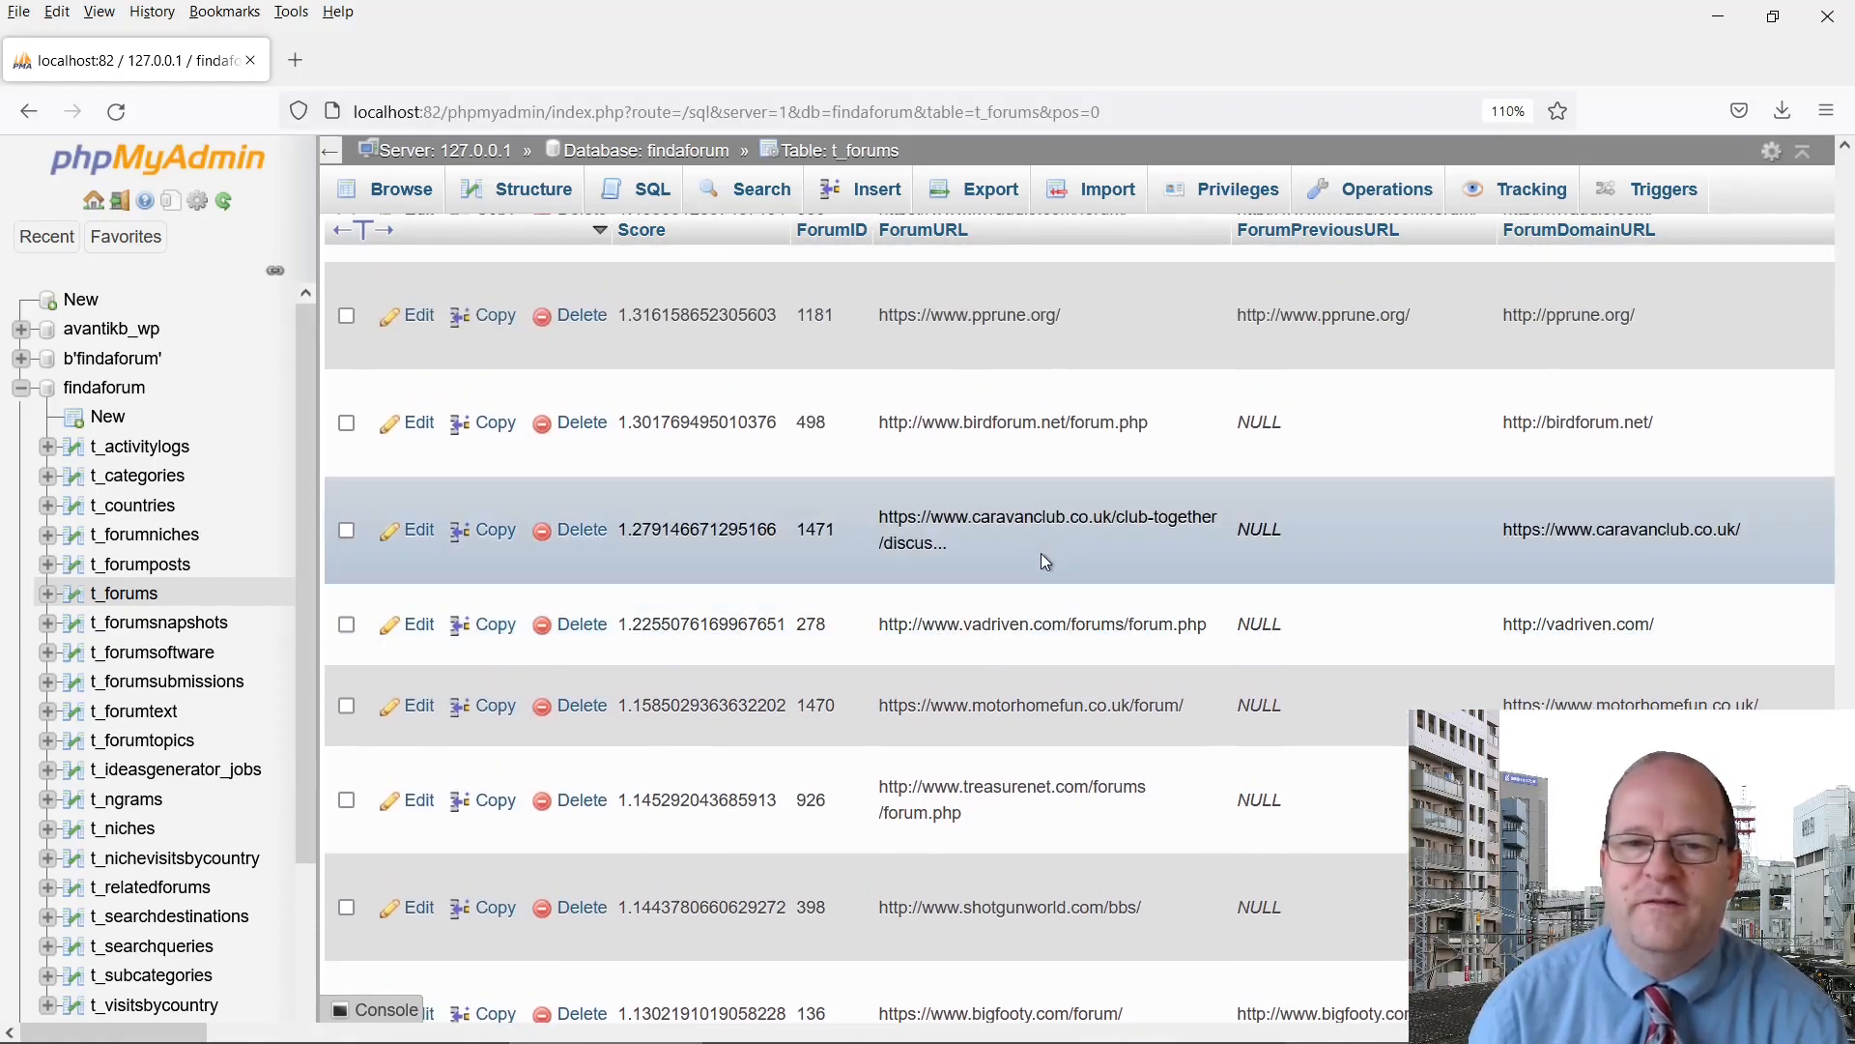
scroll(up, 3)
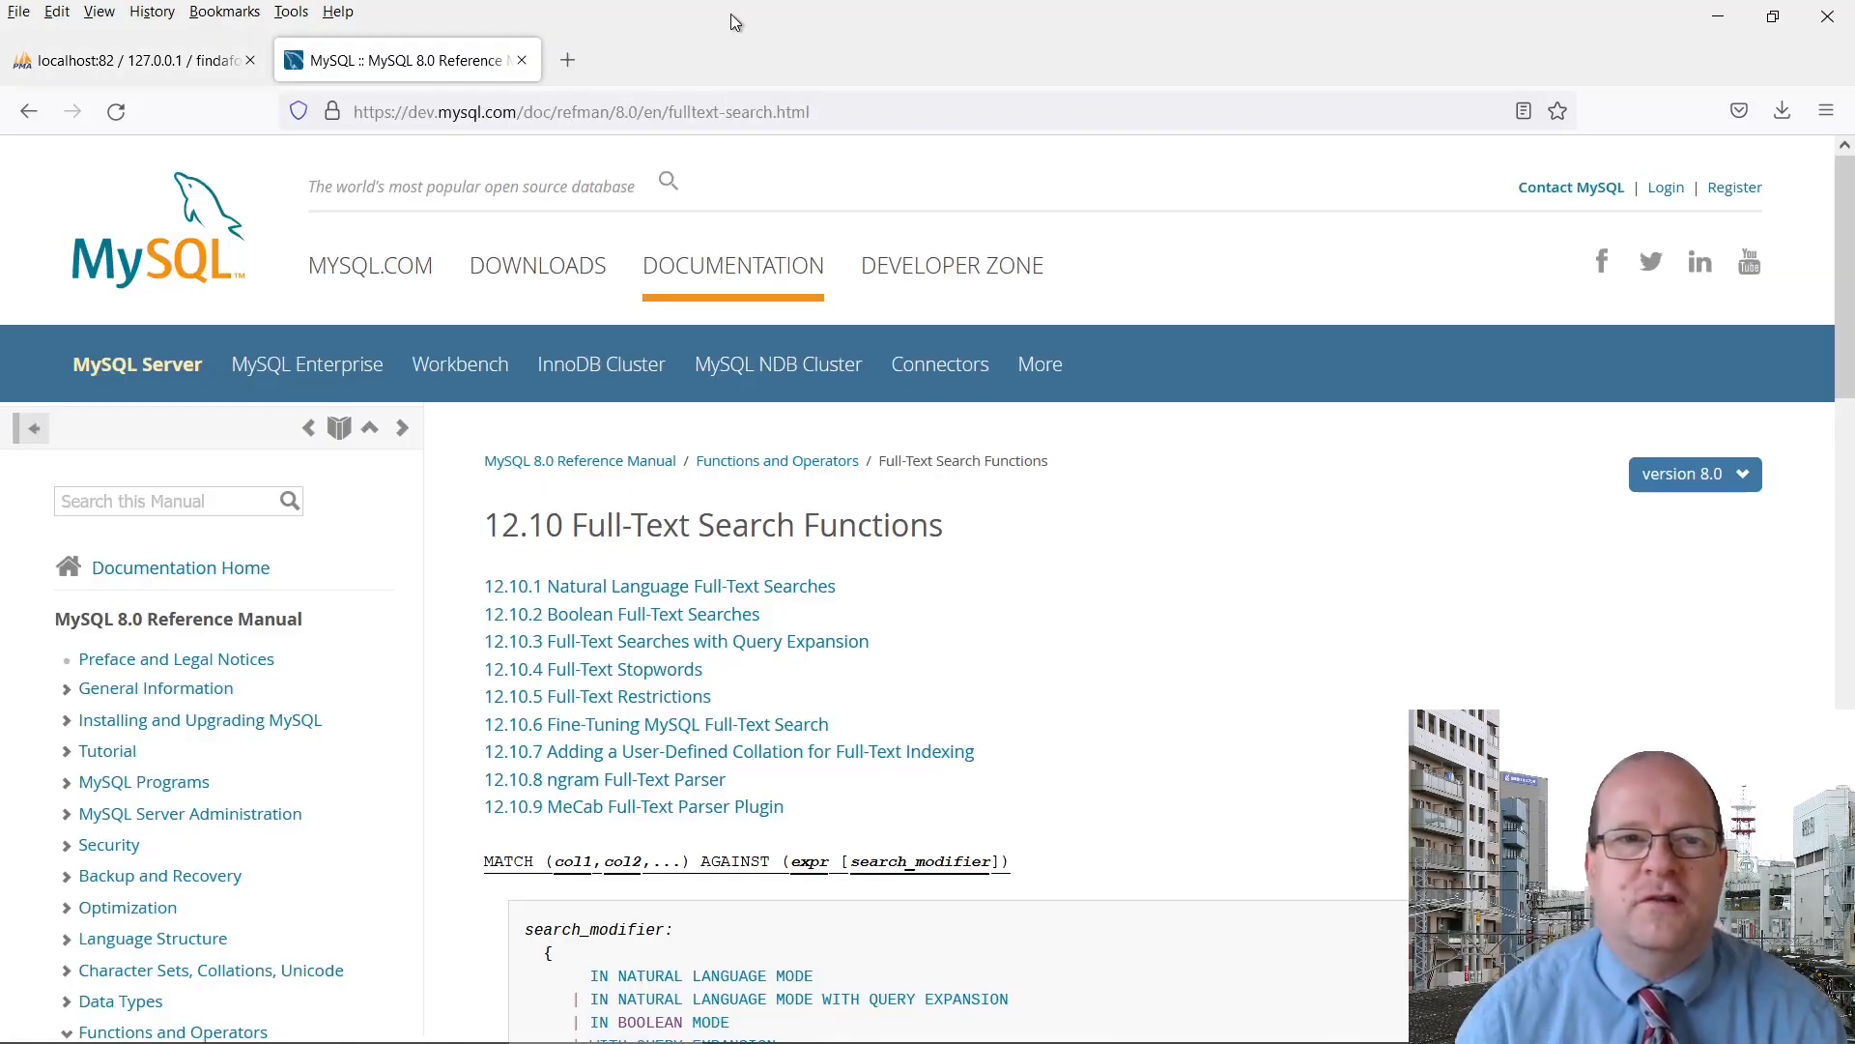
mouse_move(822, 75)
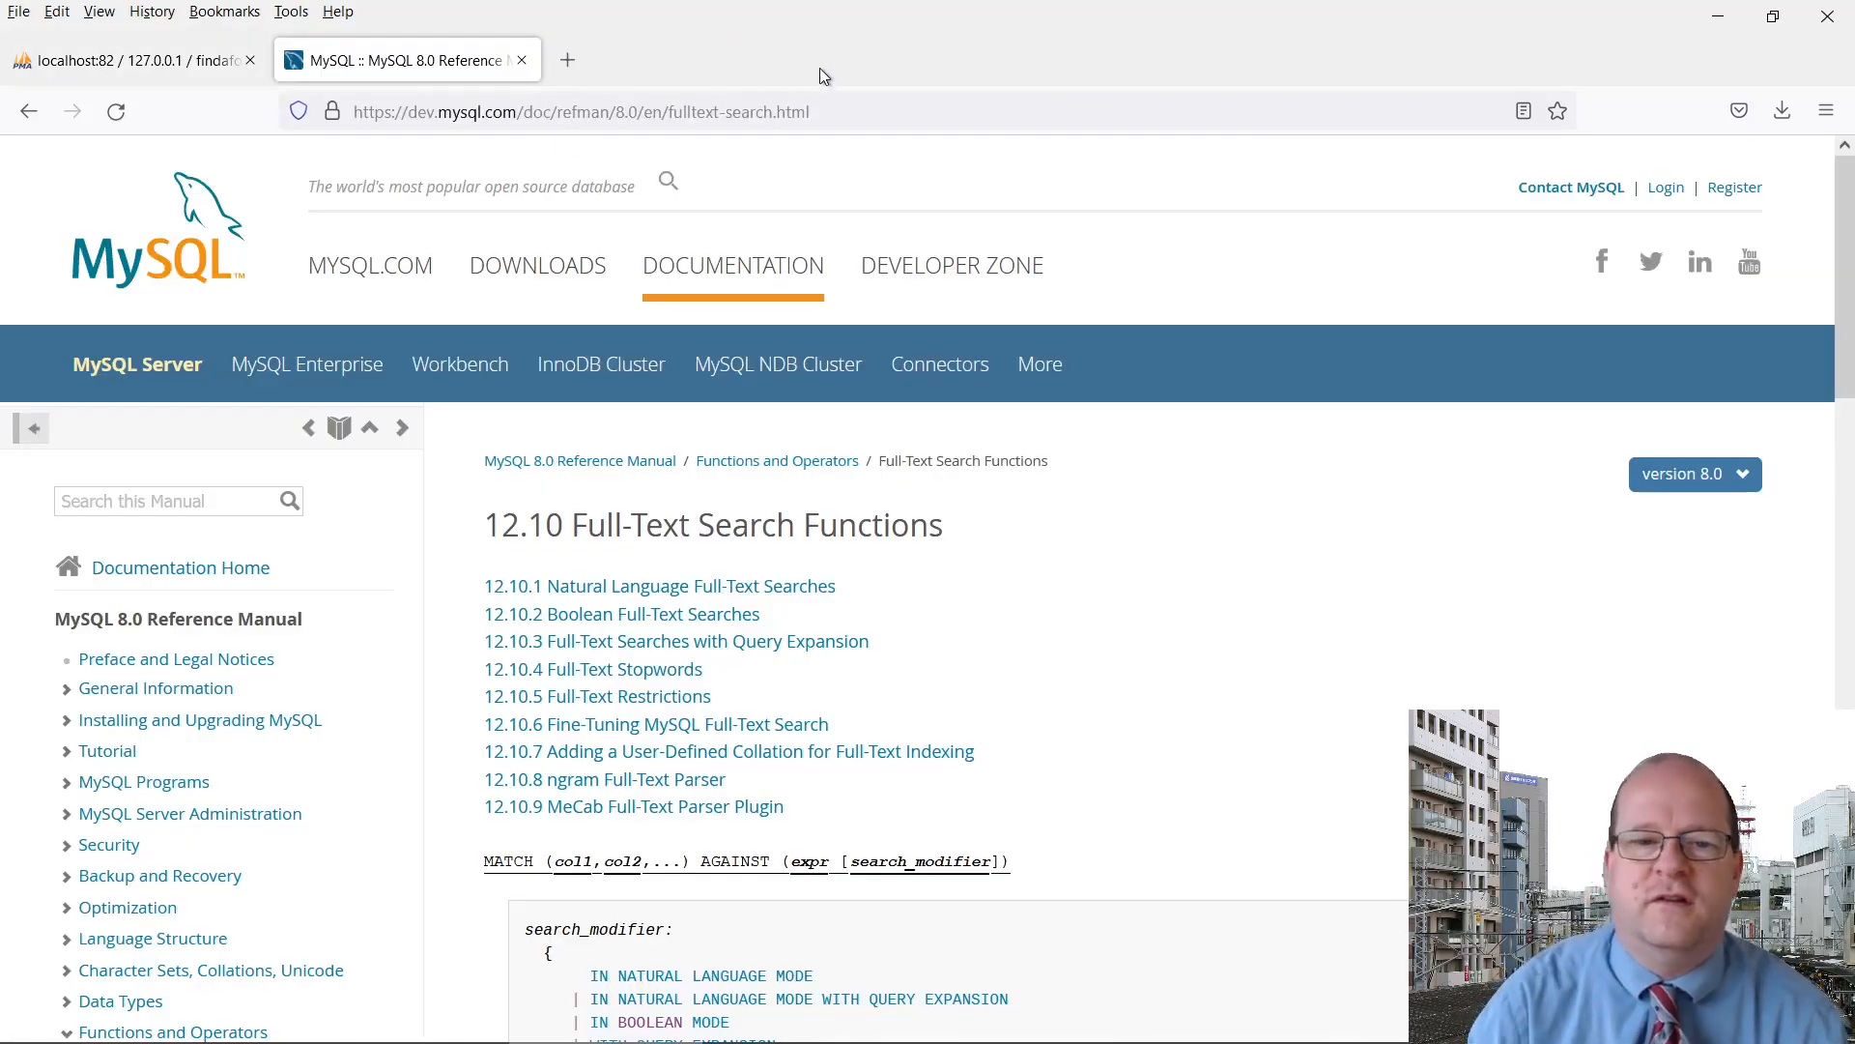
mouse_move(1018, 274)
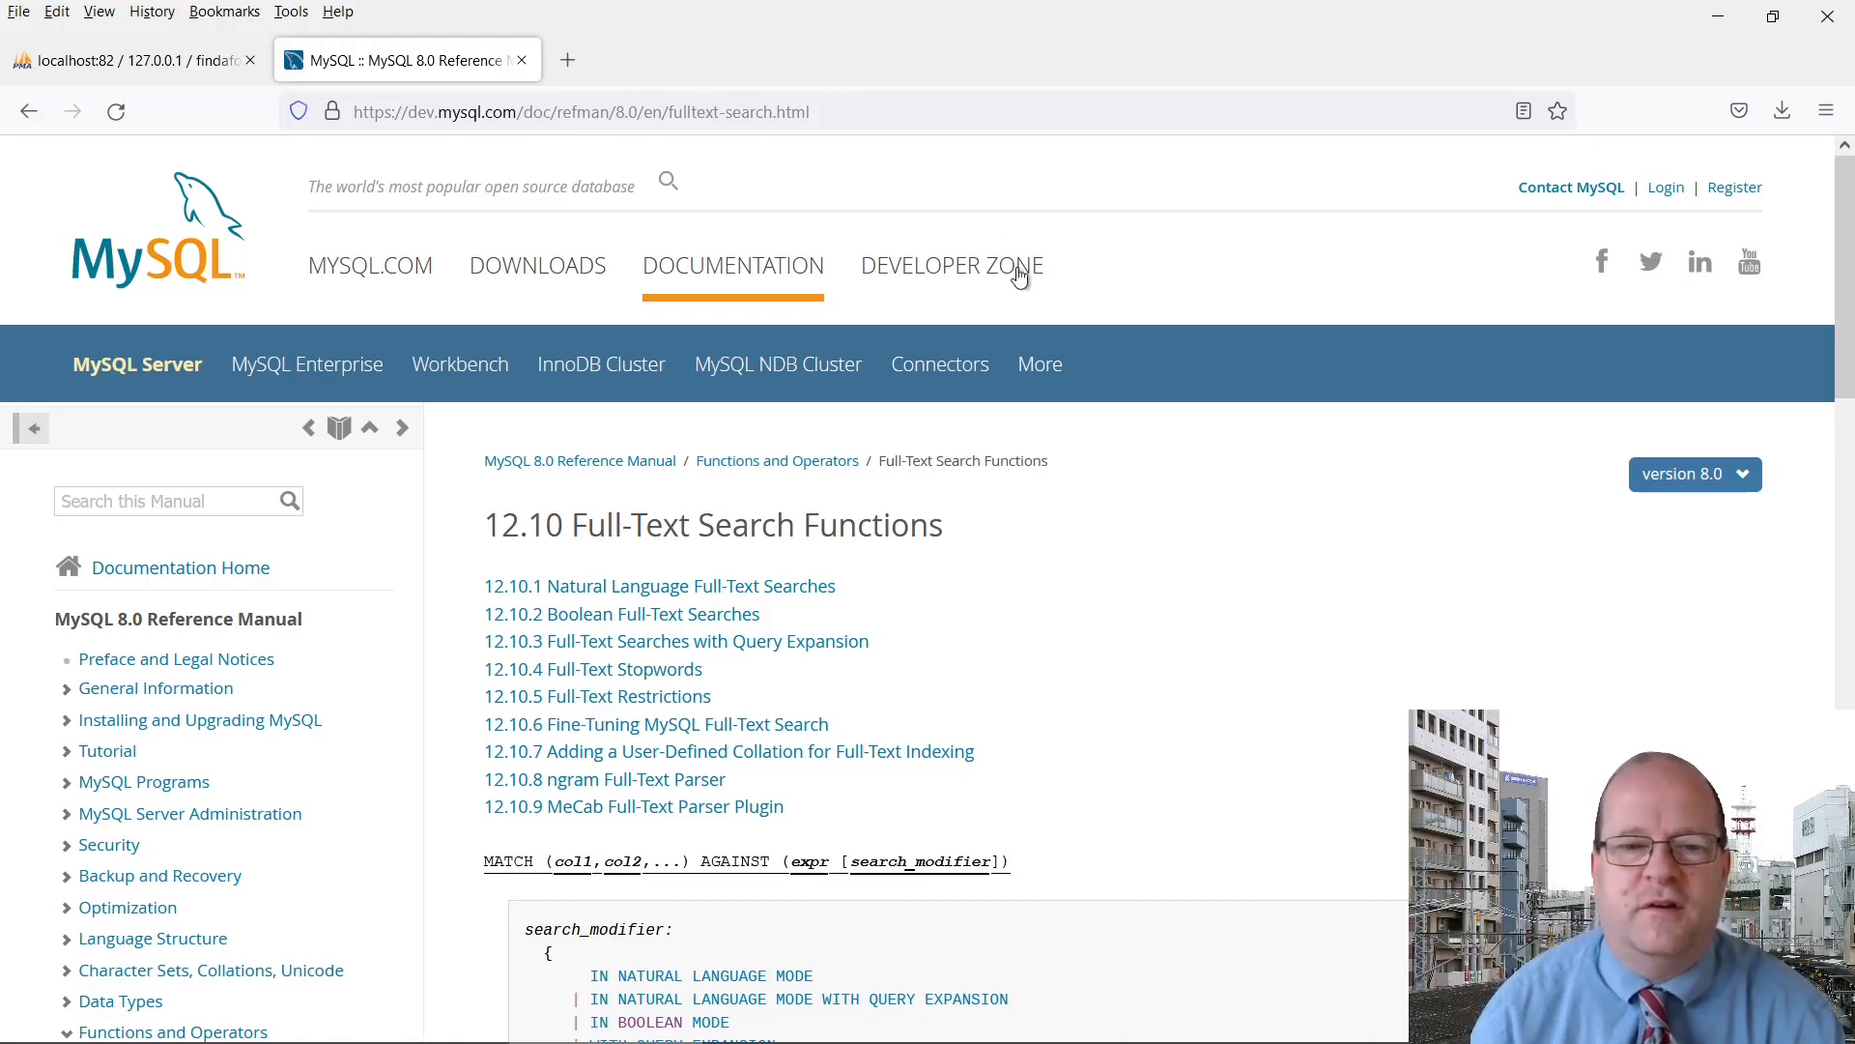
mouse_move(1160, 481)
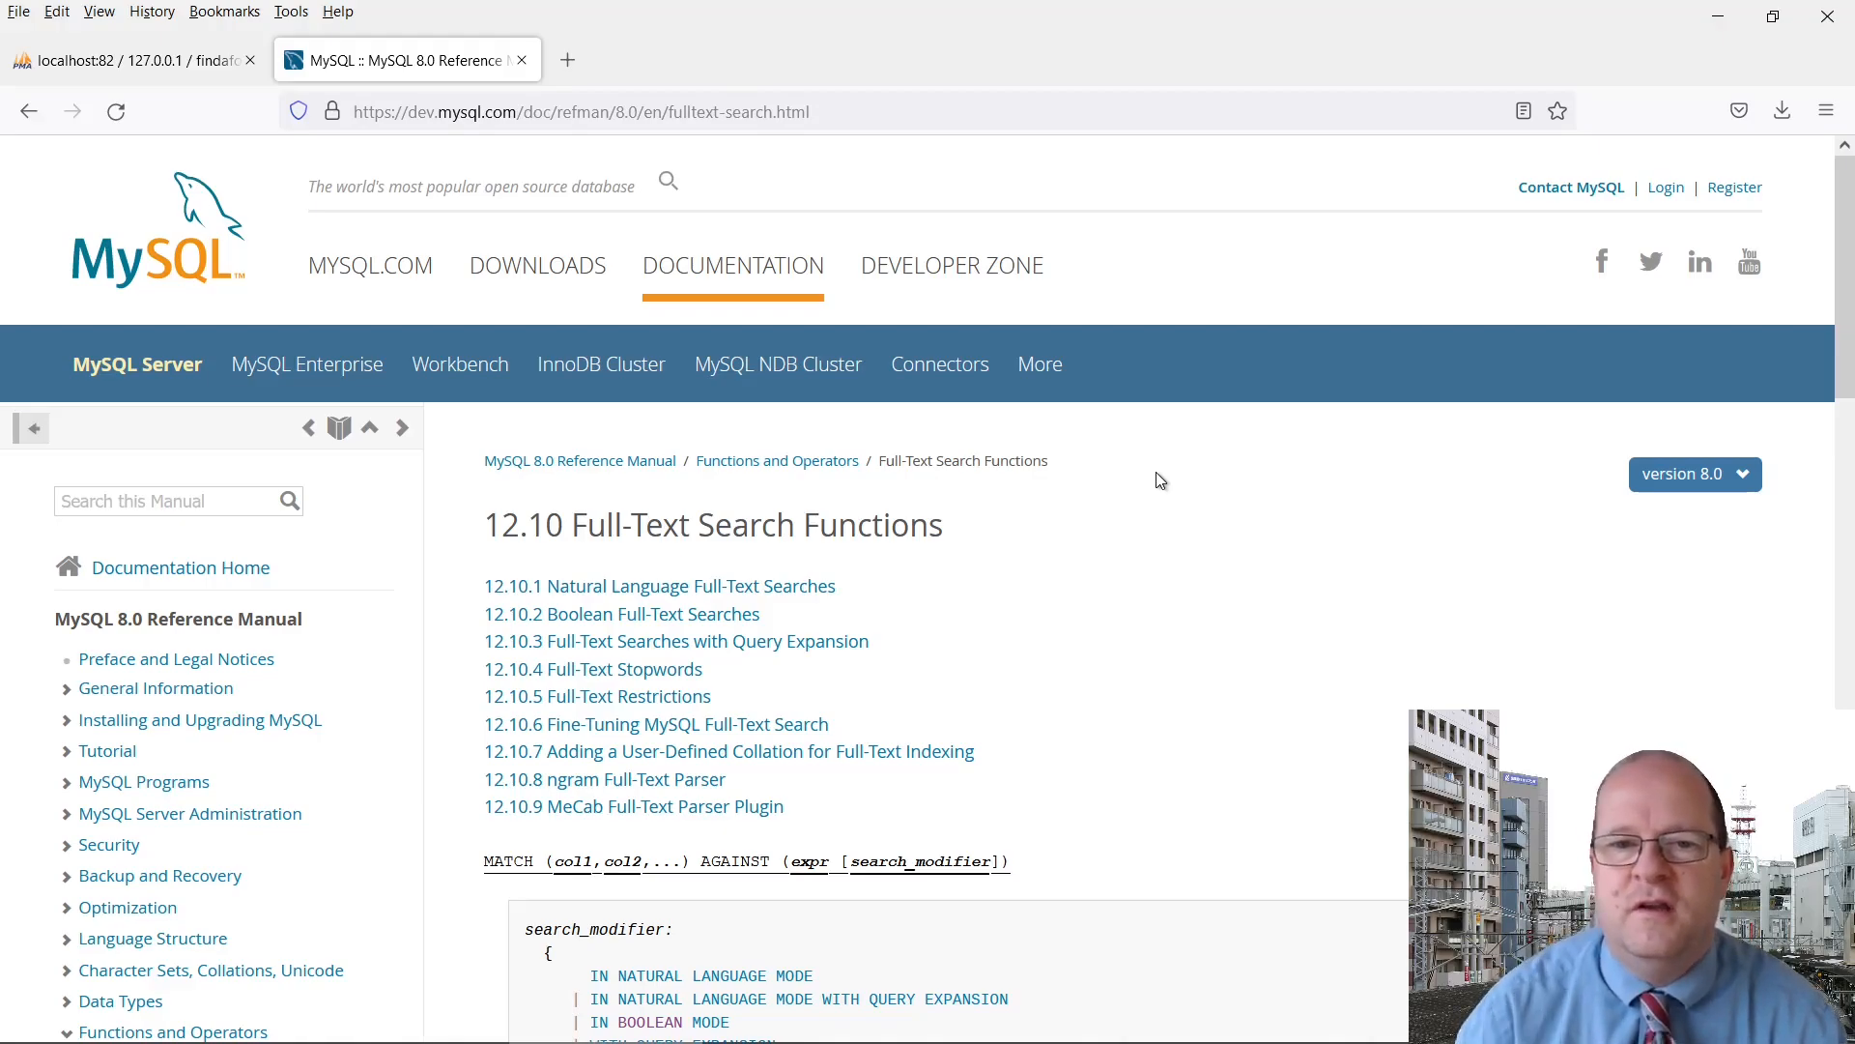
Read the manual's notes on search modifiers and full-text index requirements, then return to phpMyAdmin
scroll(down, 3)
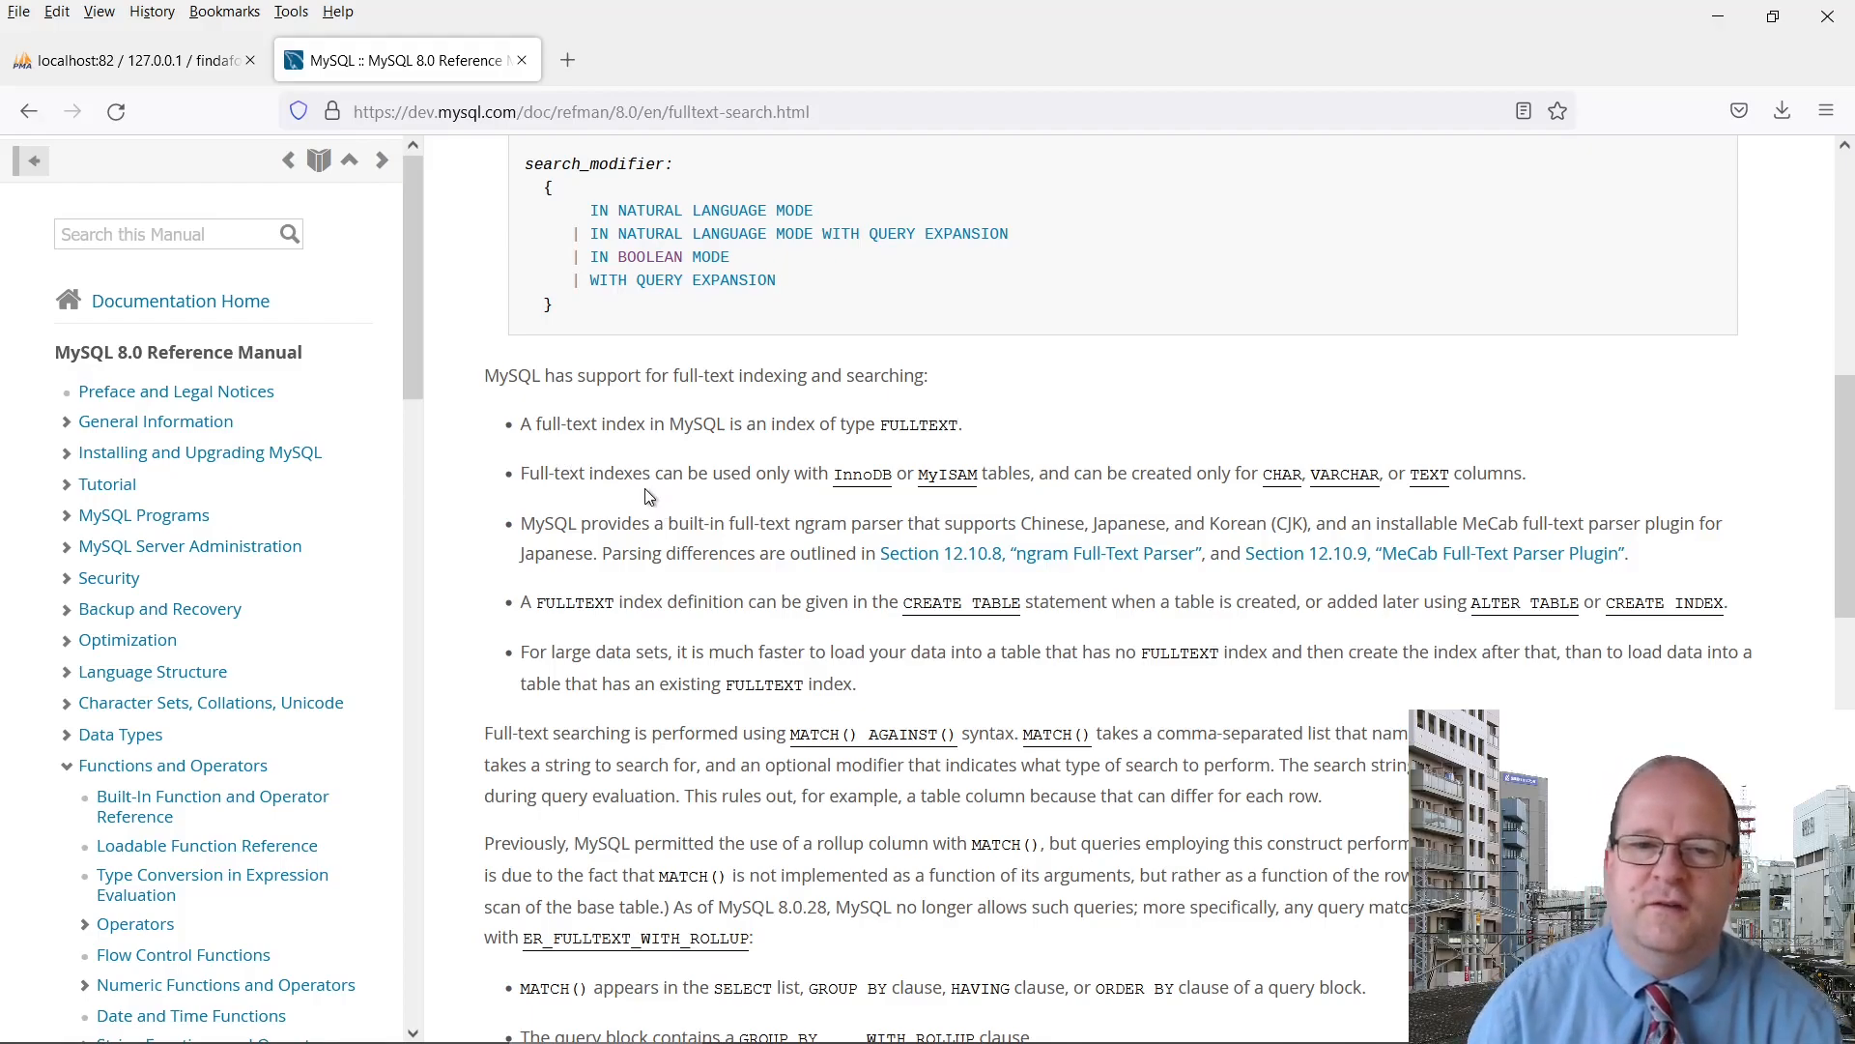
mouse_move(947, 474)
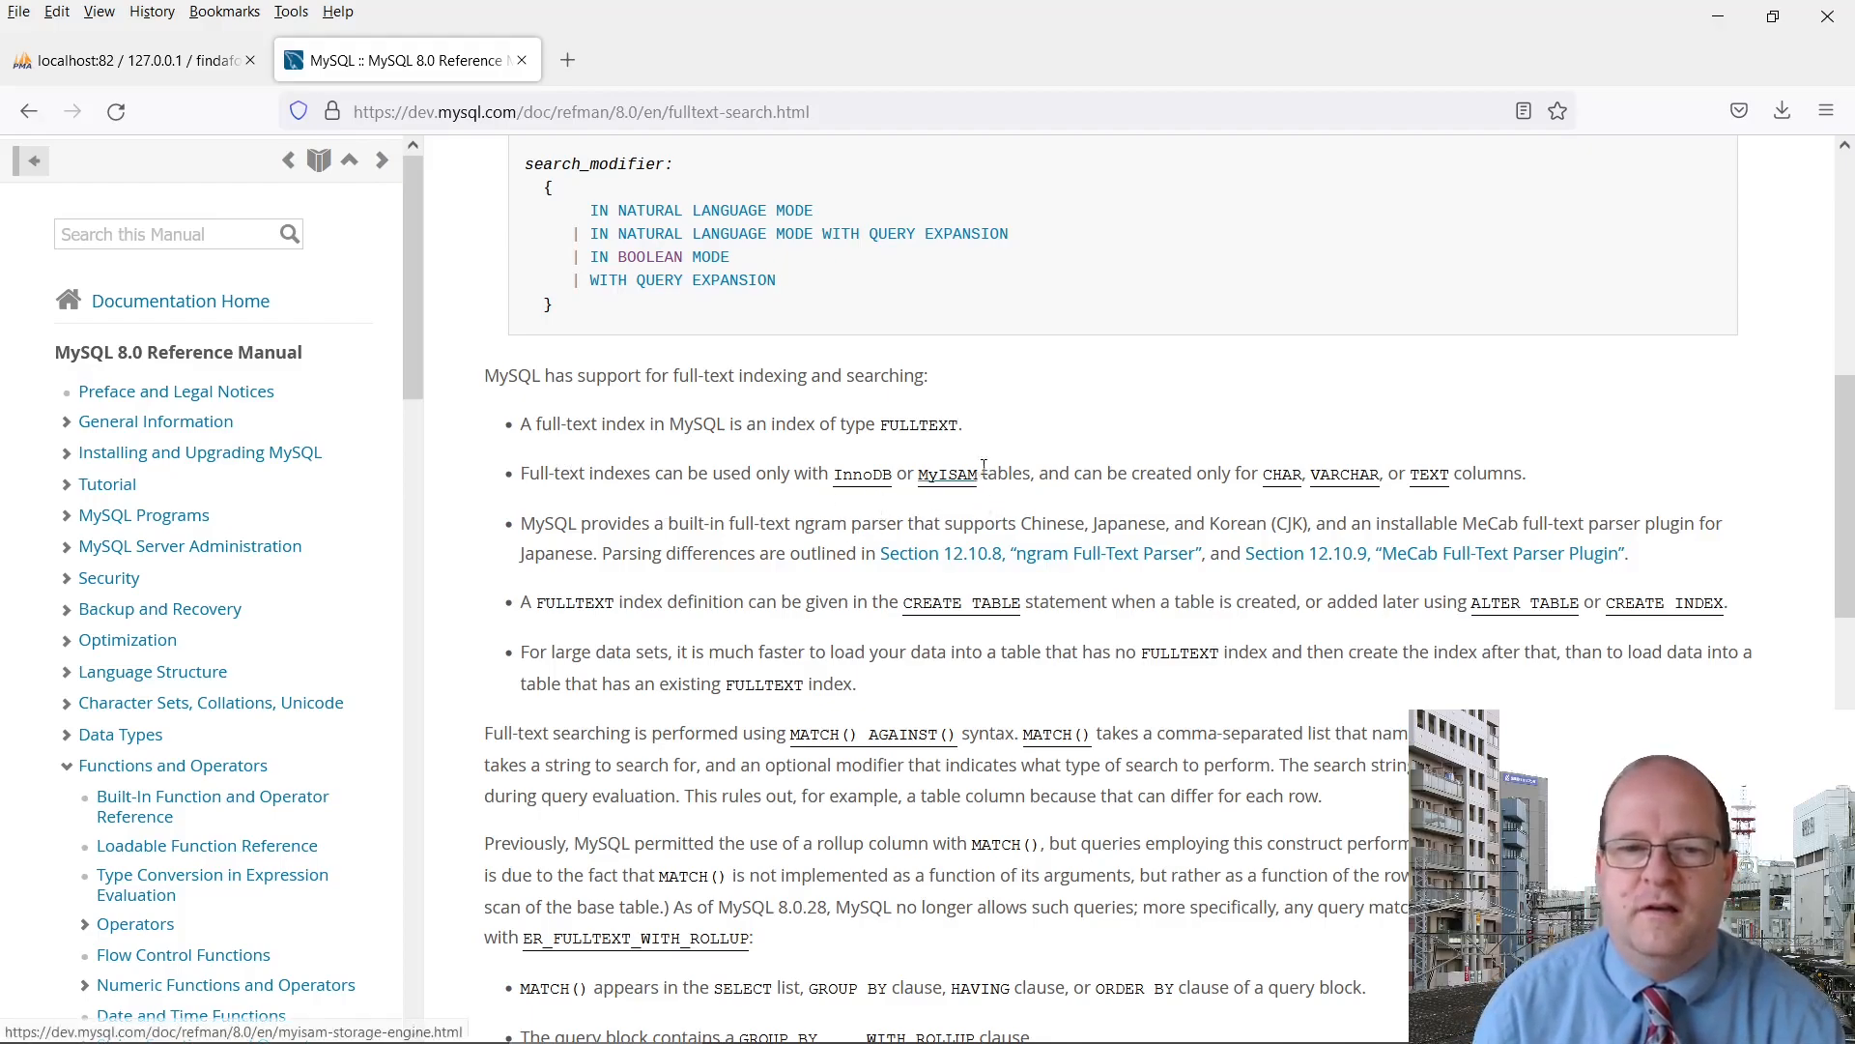
mouse_move(1577, 447)
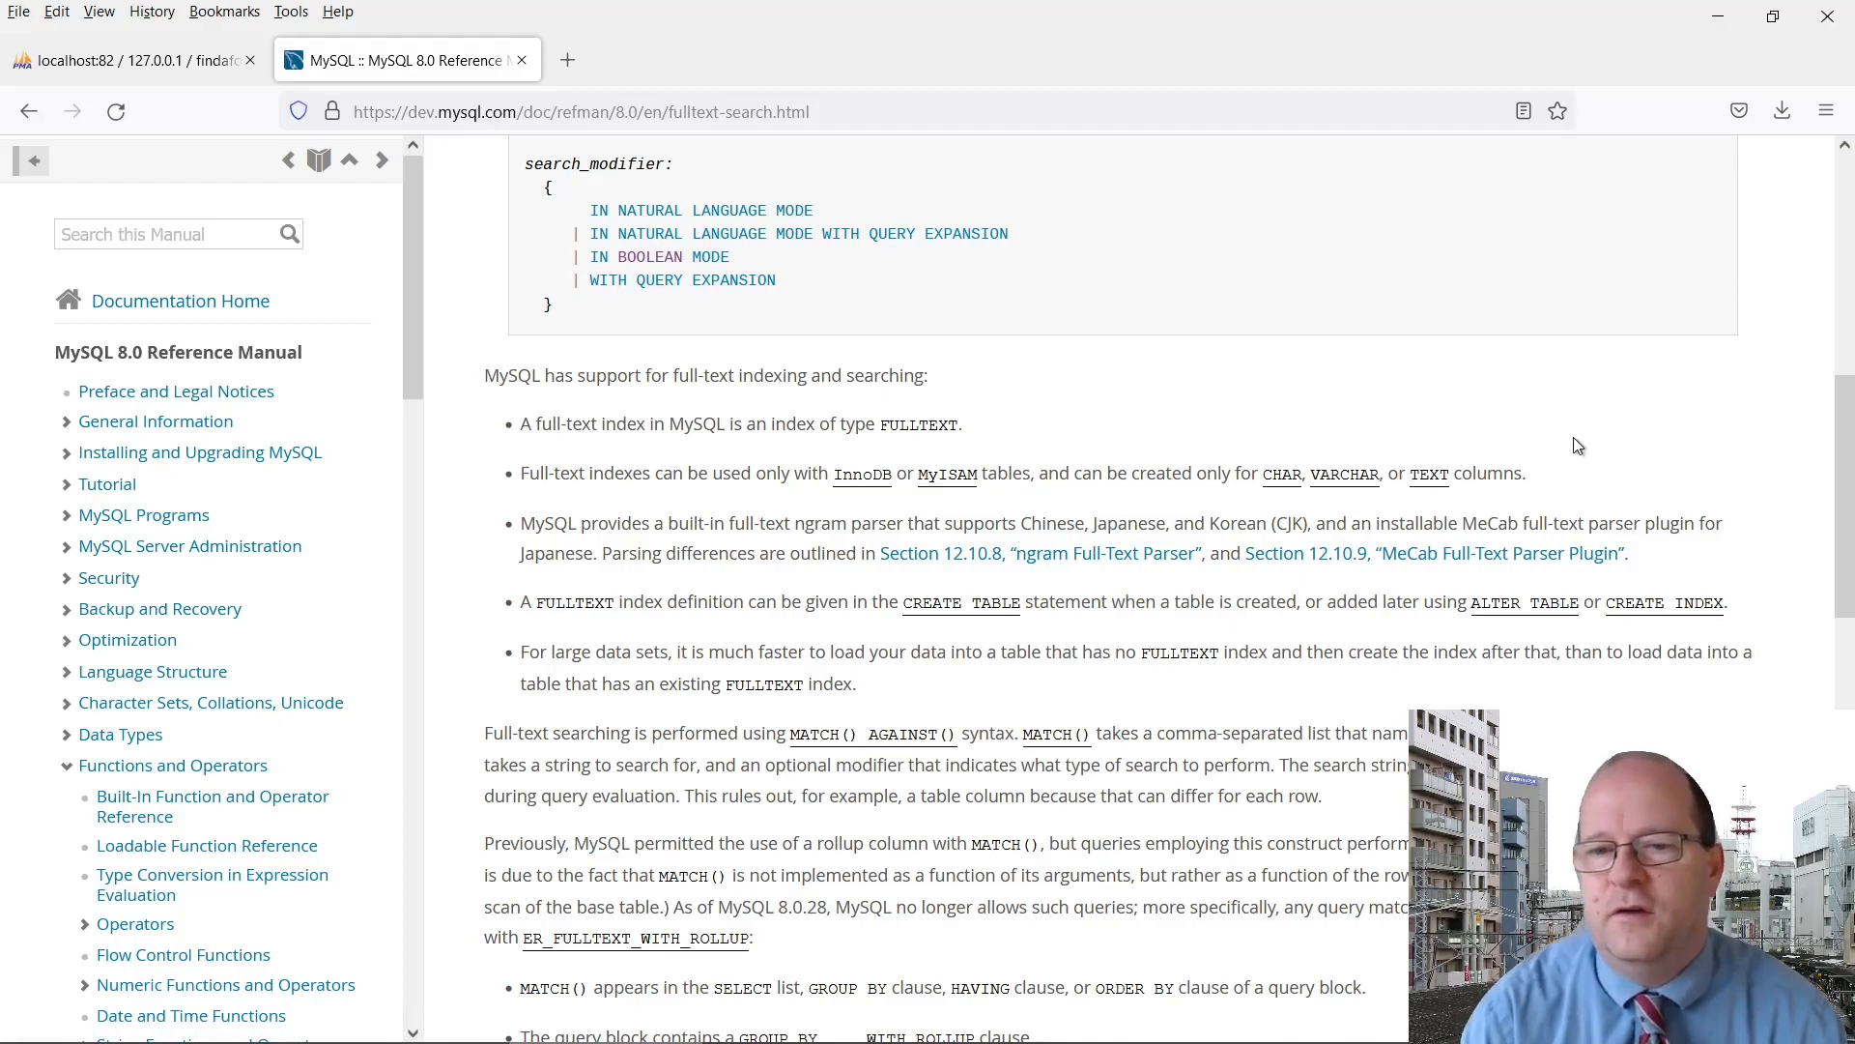
mouse_move(1311, 479)
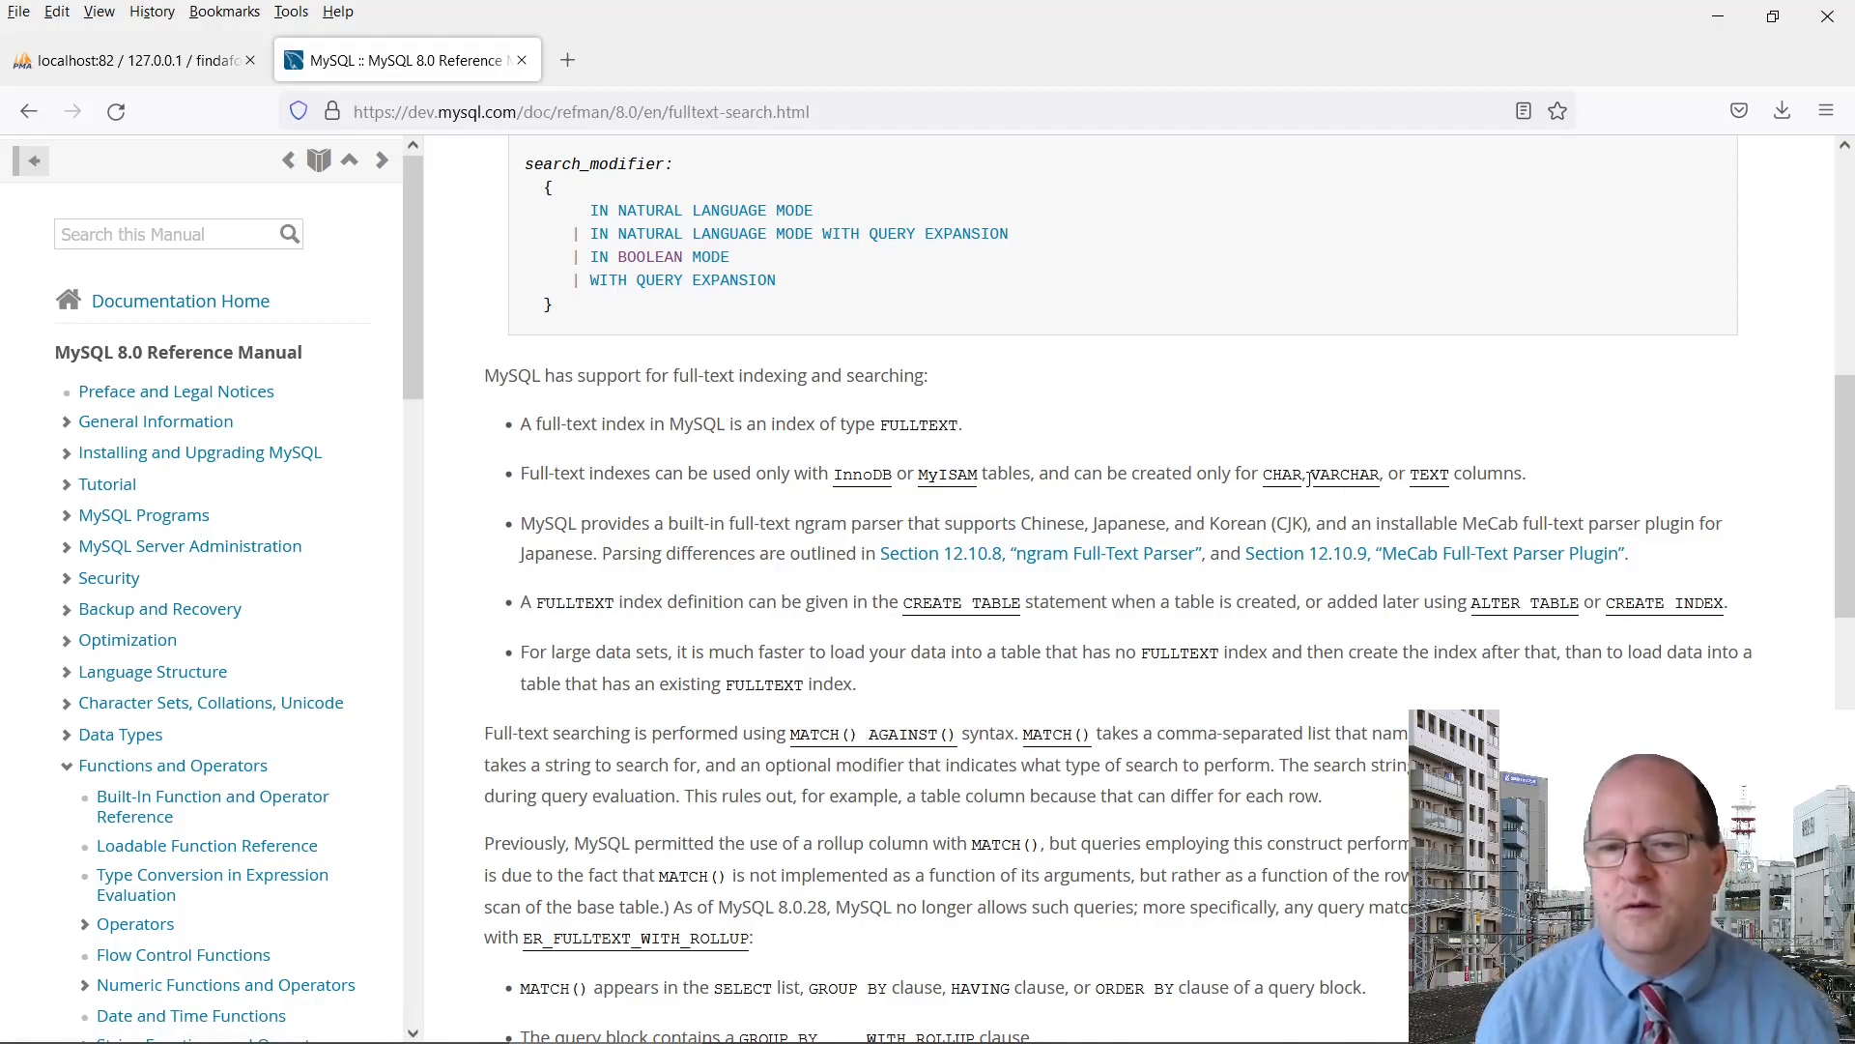
mouse_move(1235, 414)
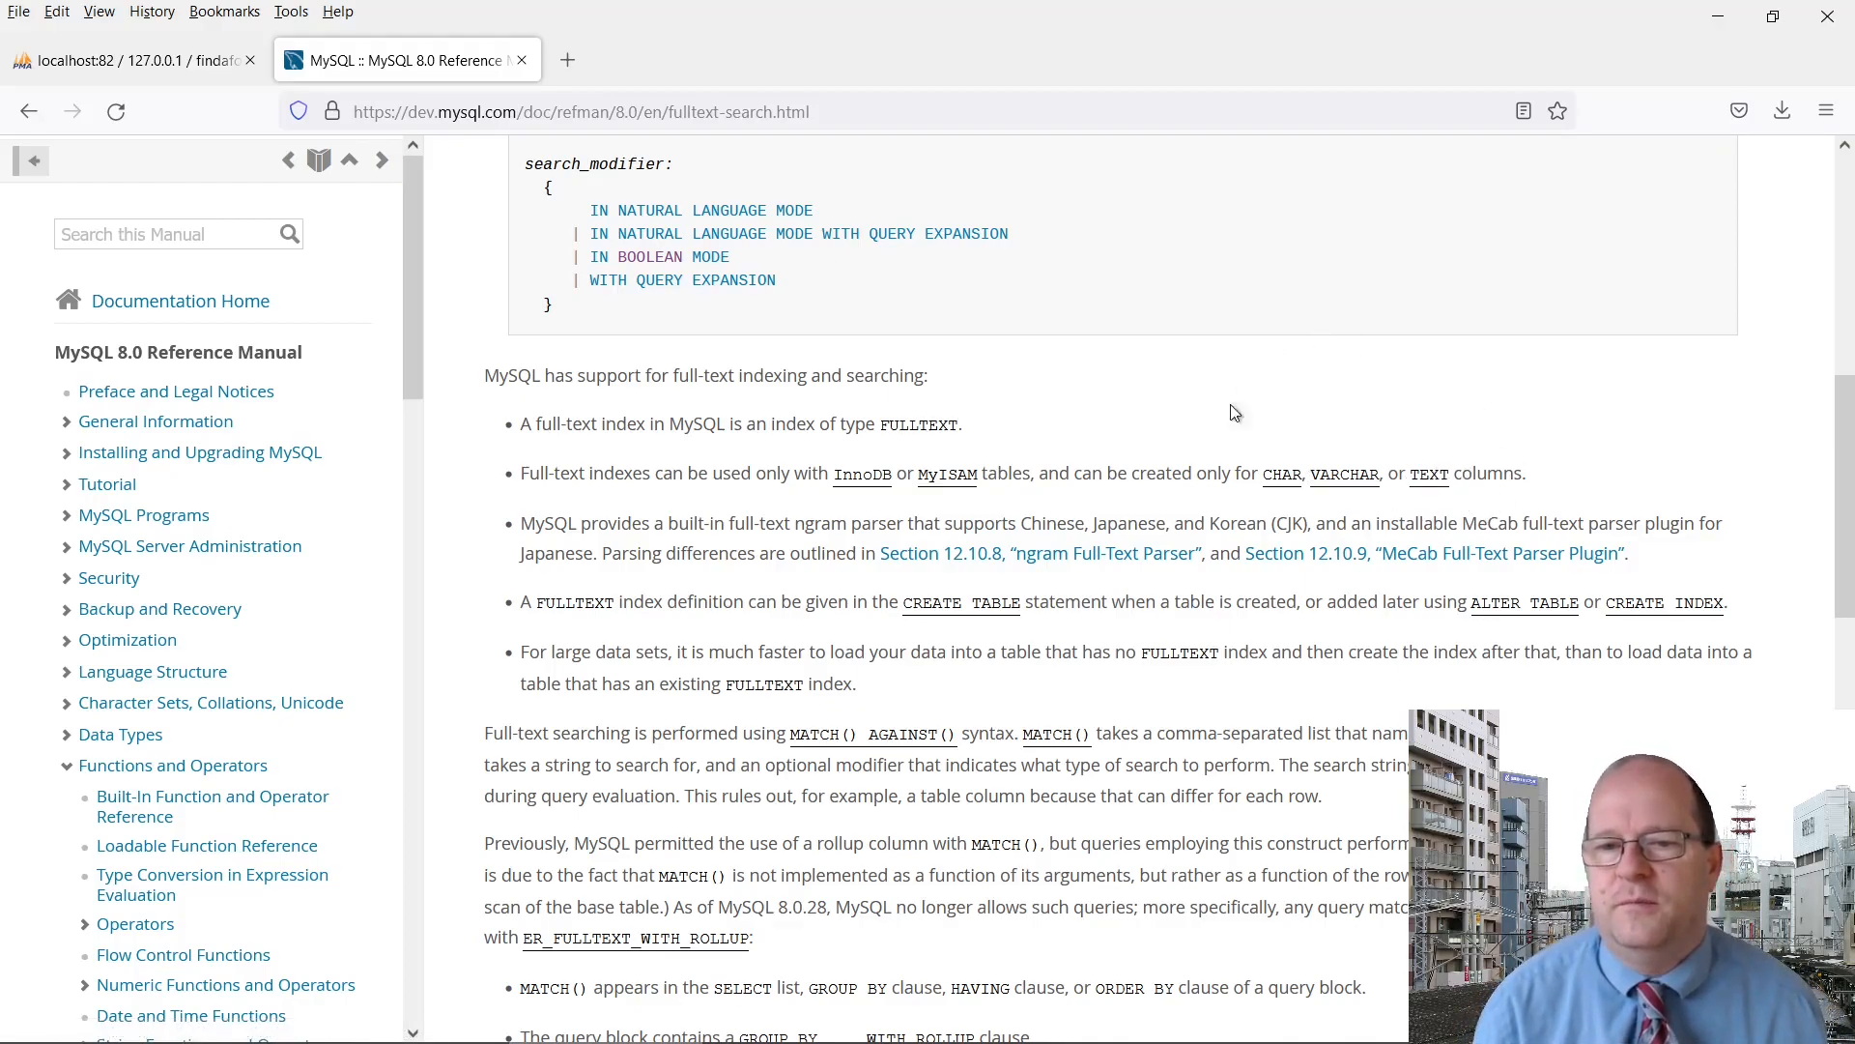
mouse_move(1326, 394)
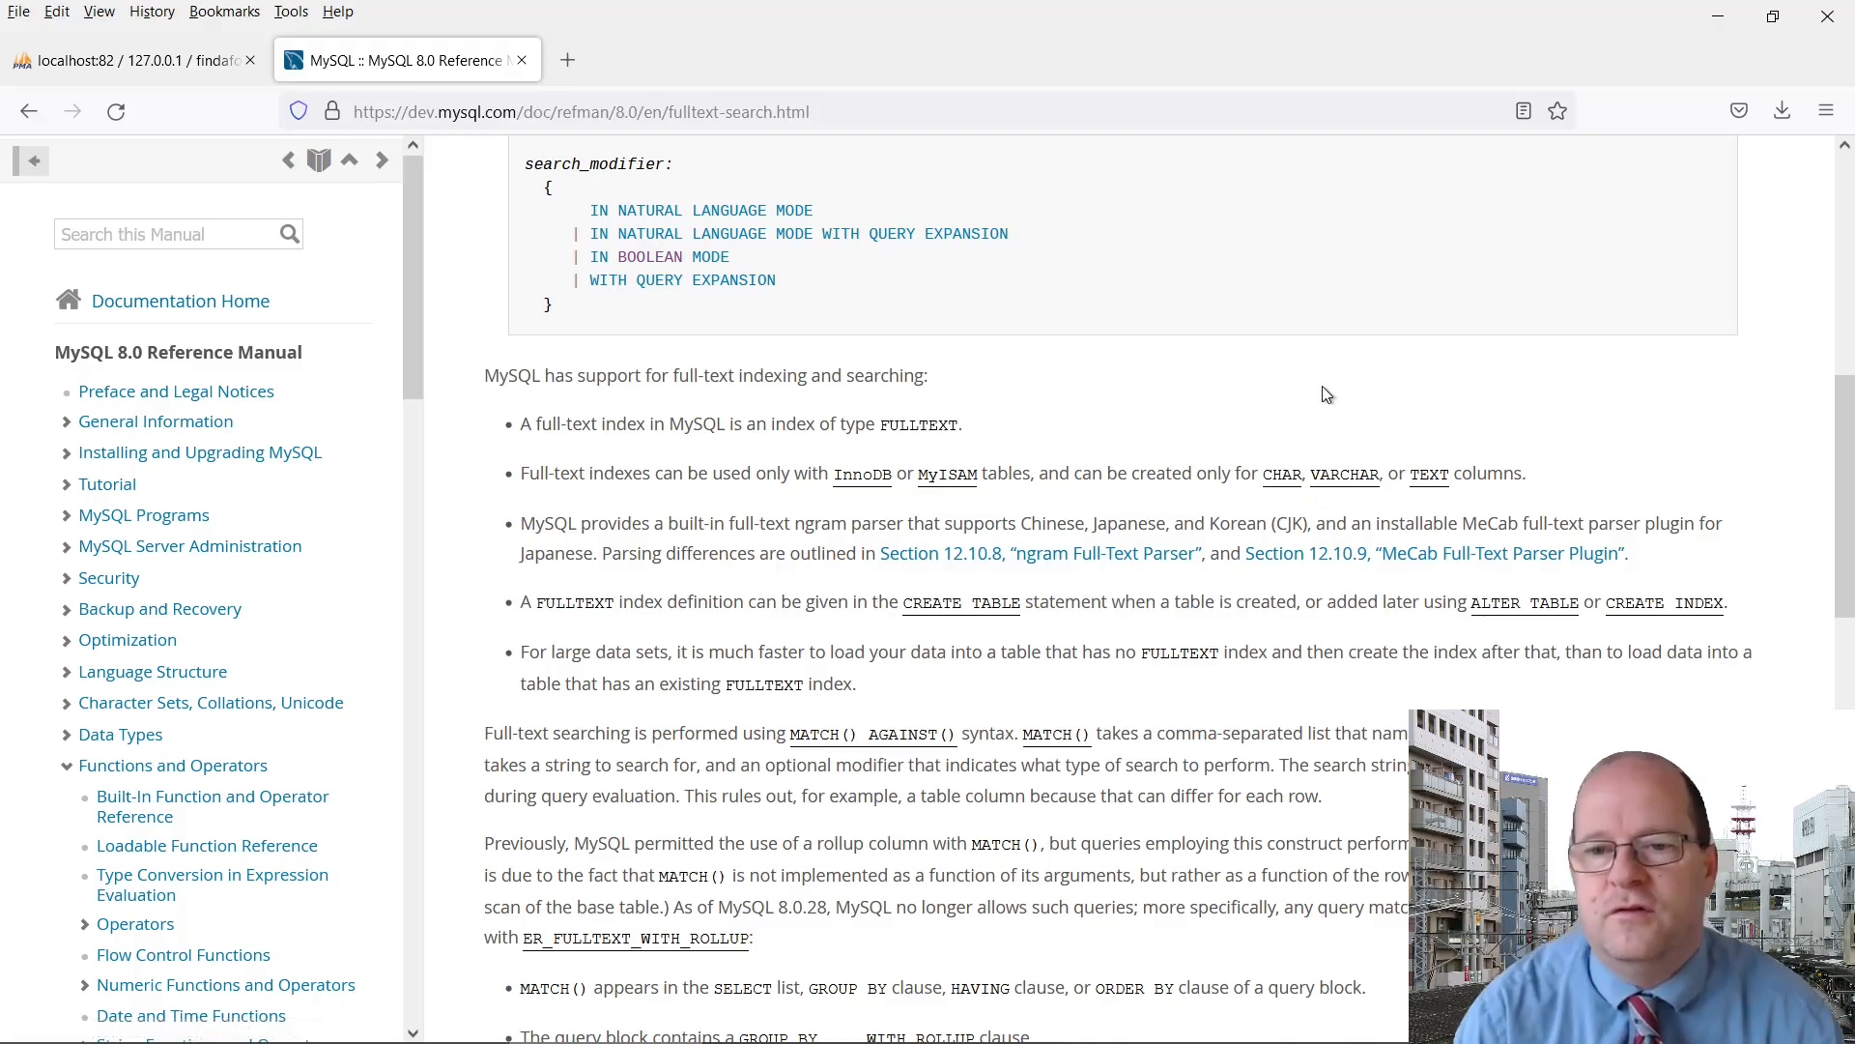
scroll(down, 3)
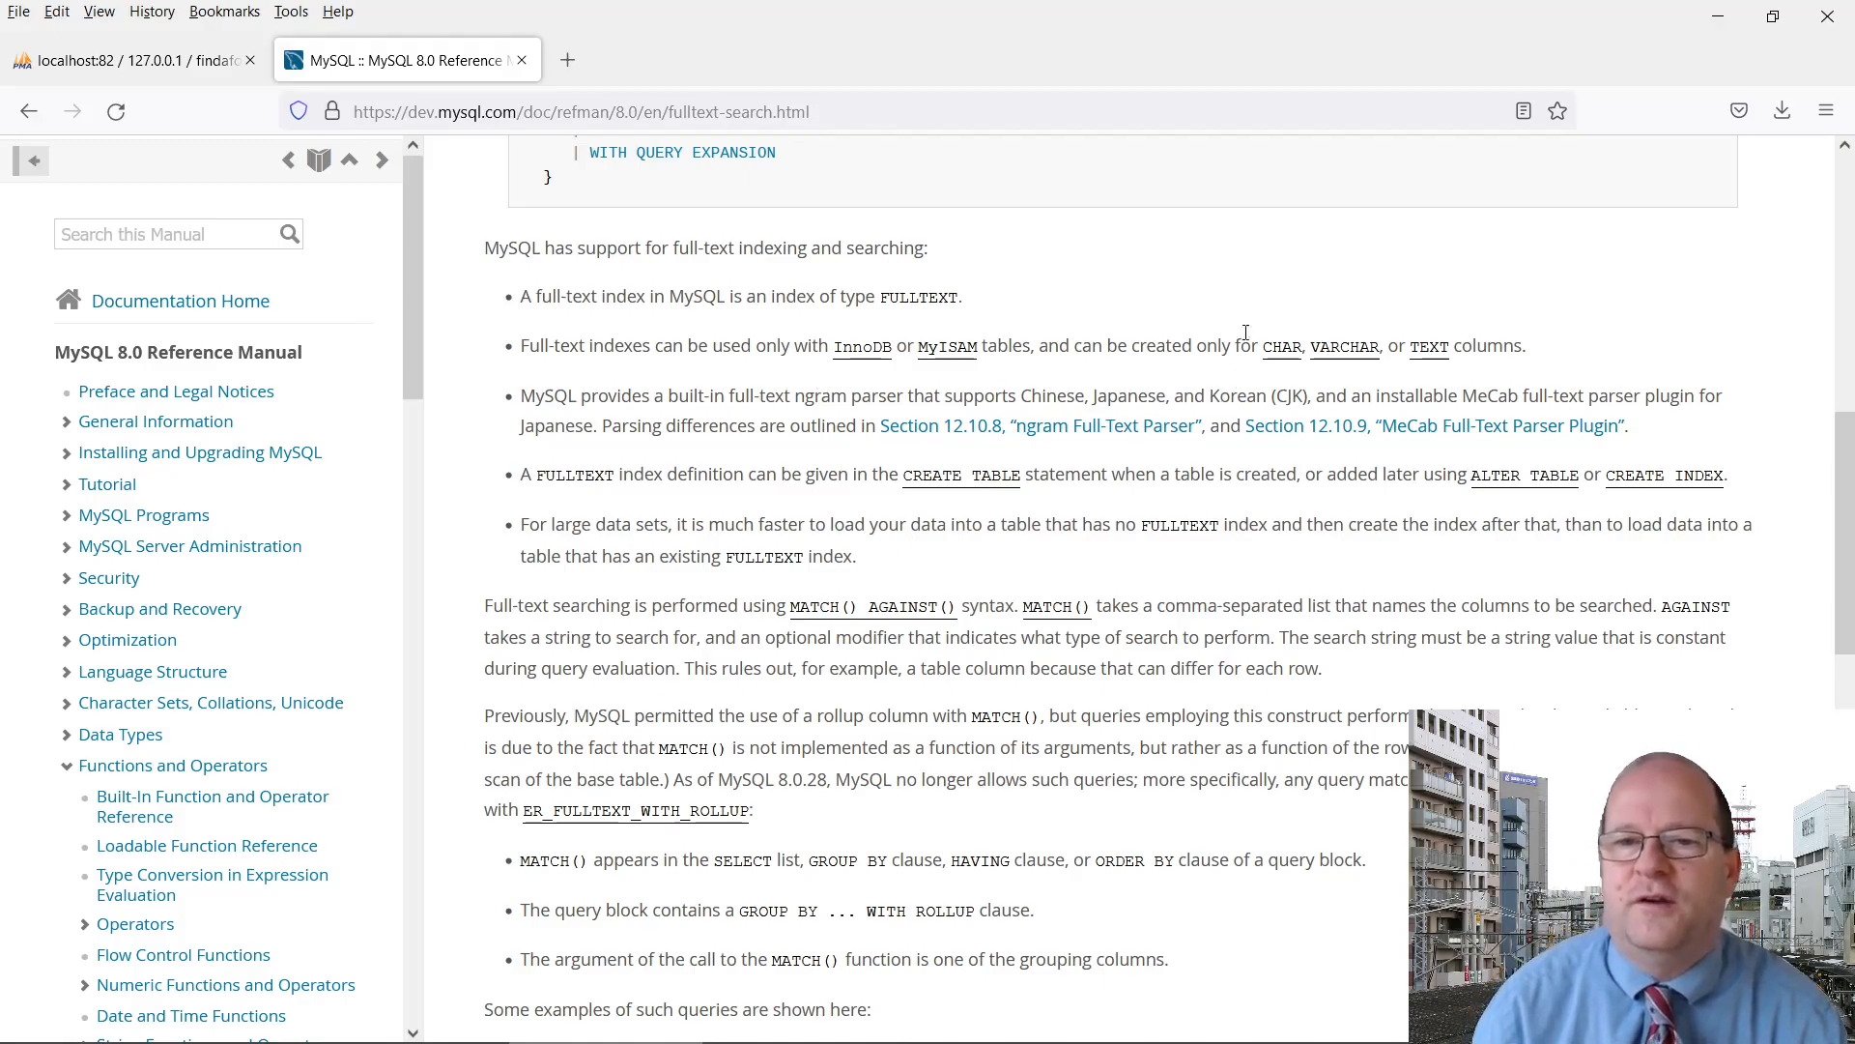
mouse_move(1244, 305)
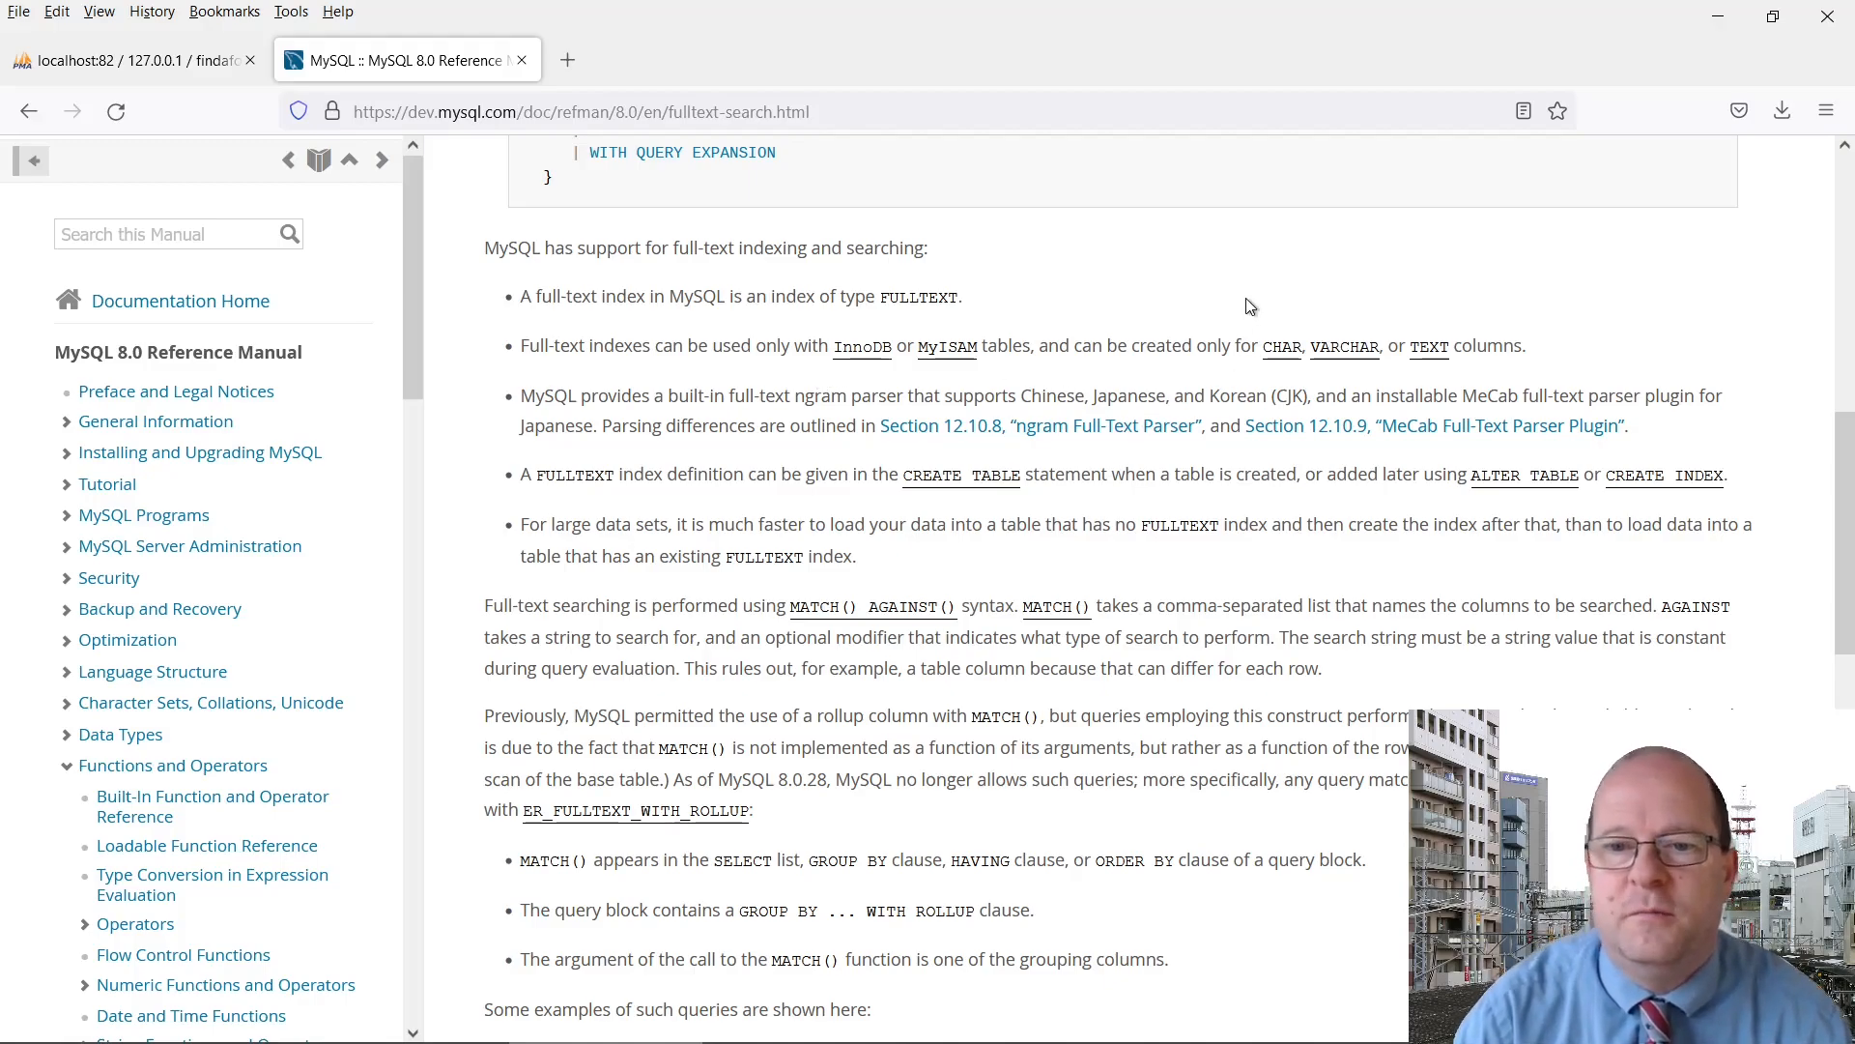
mouse_move(764, 510)
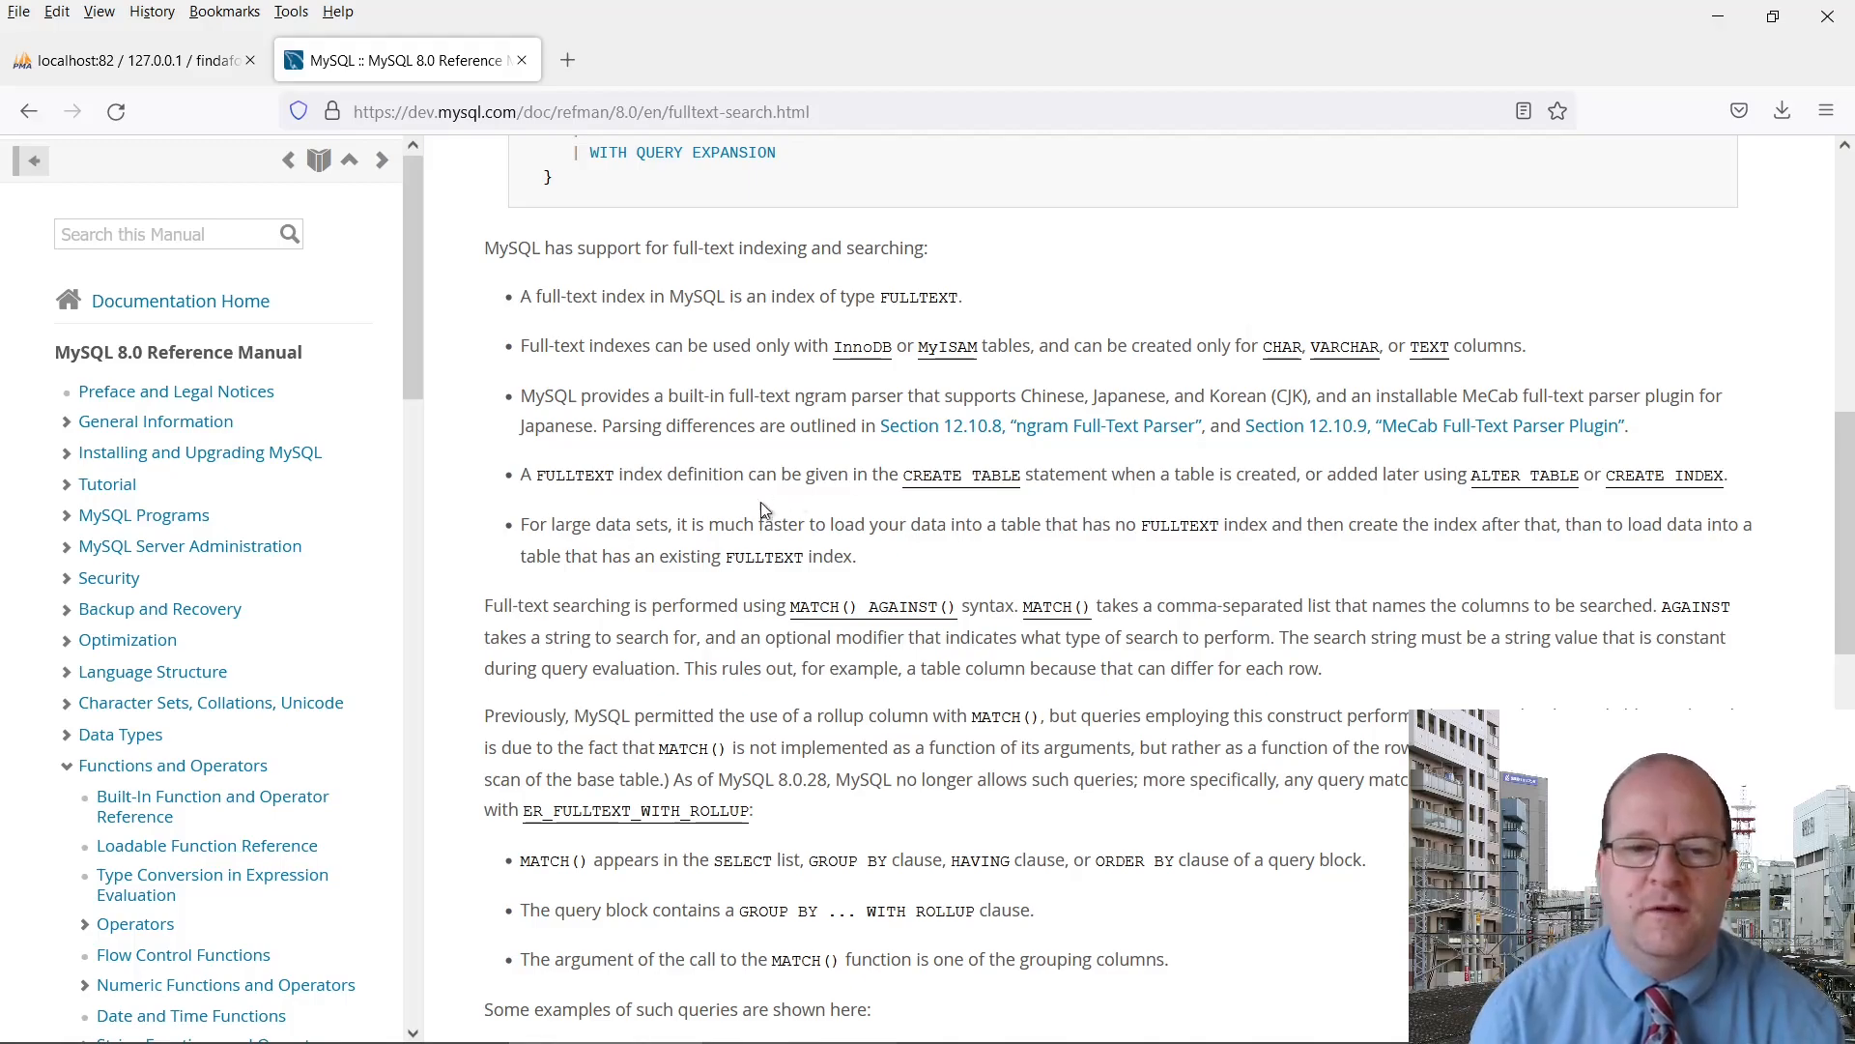
mouse_move(935, 584)
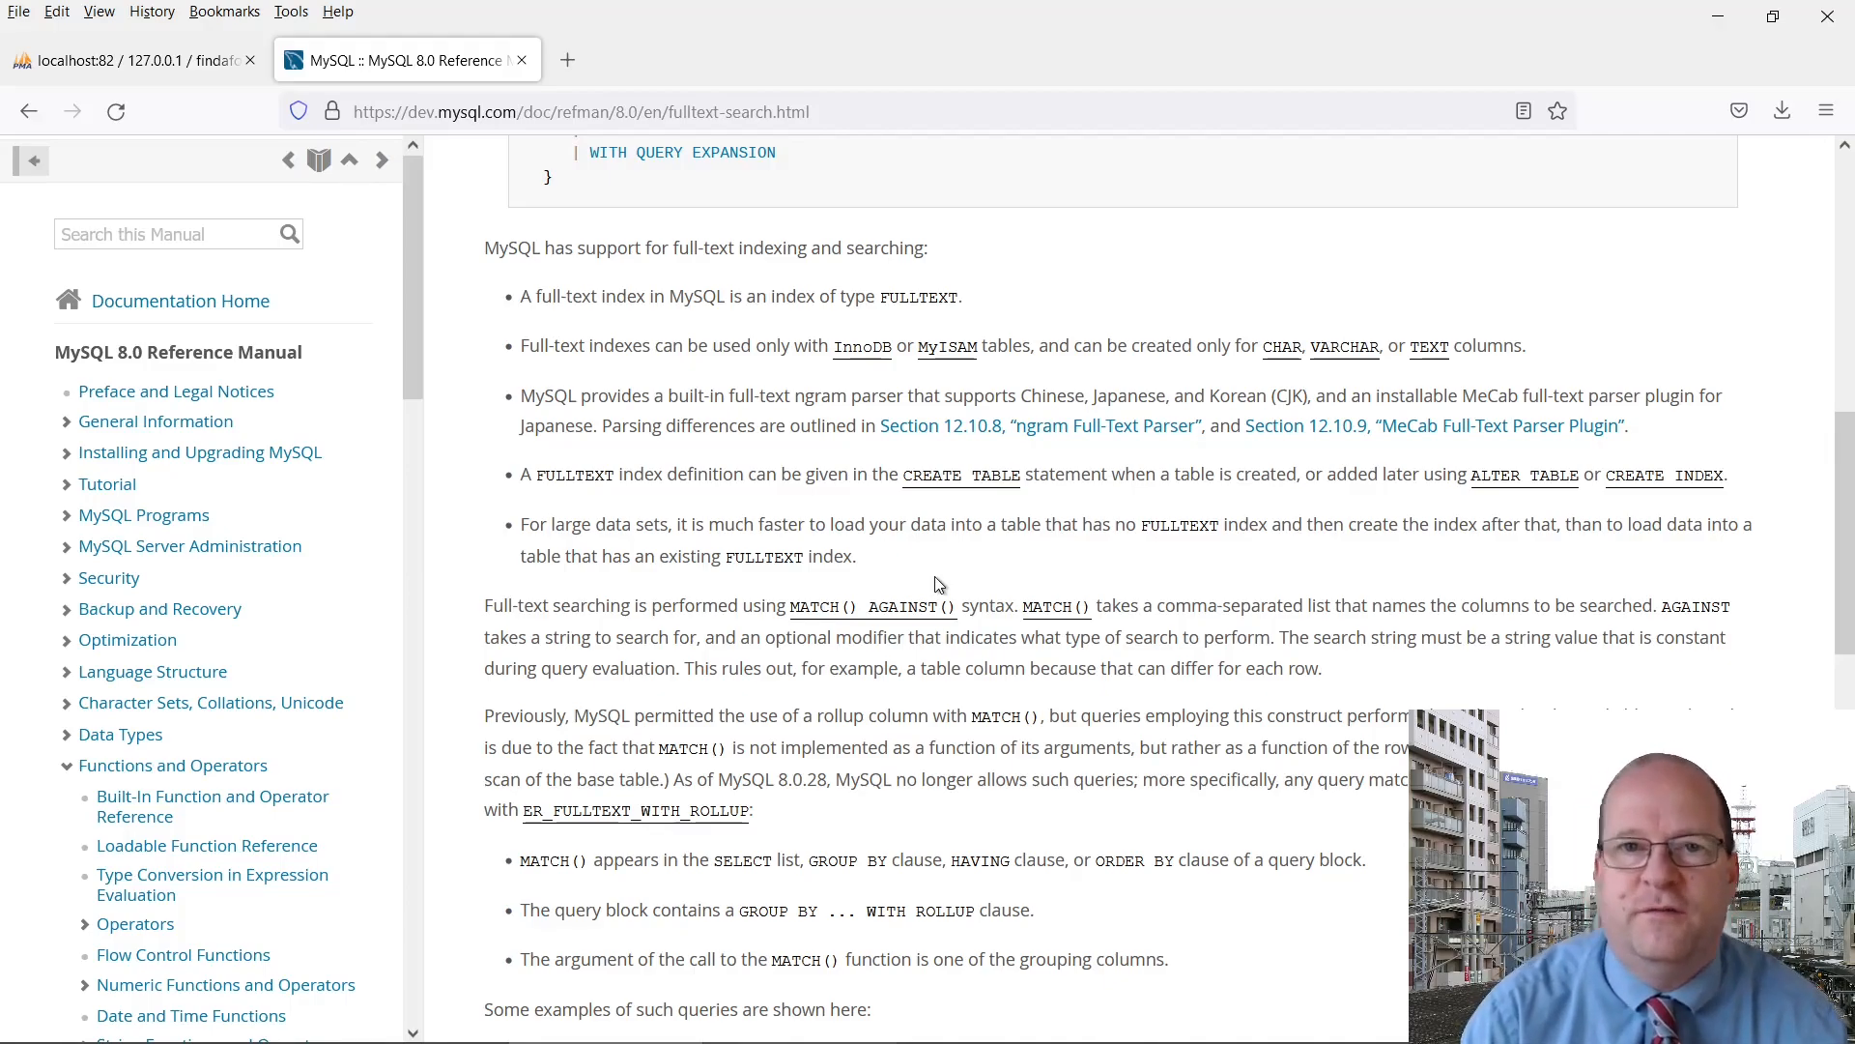
click(130, 60)
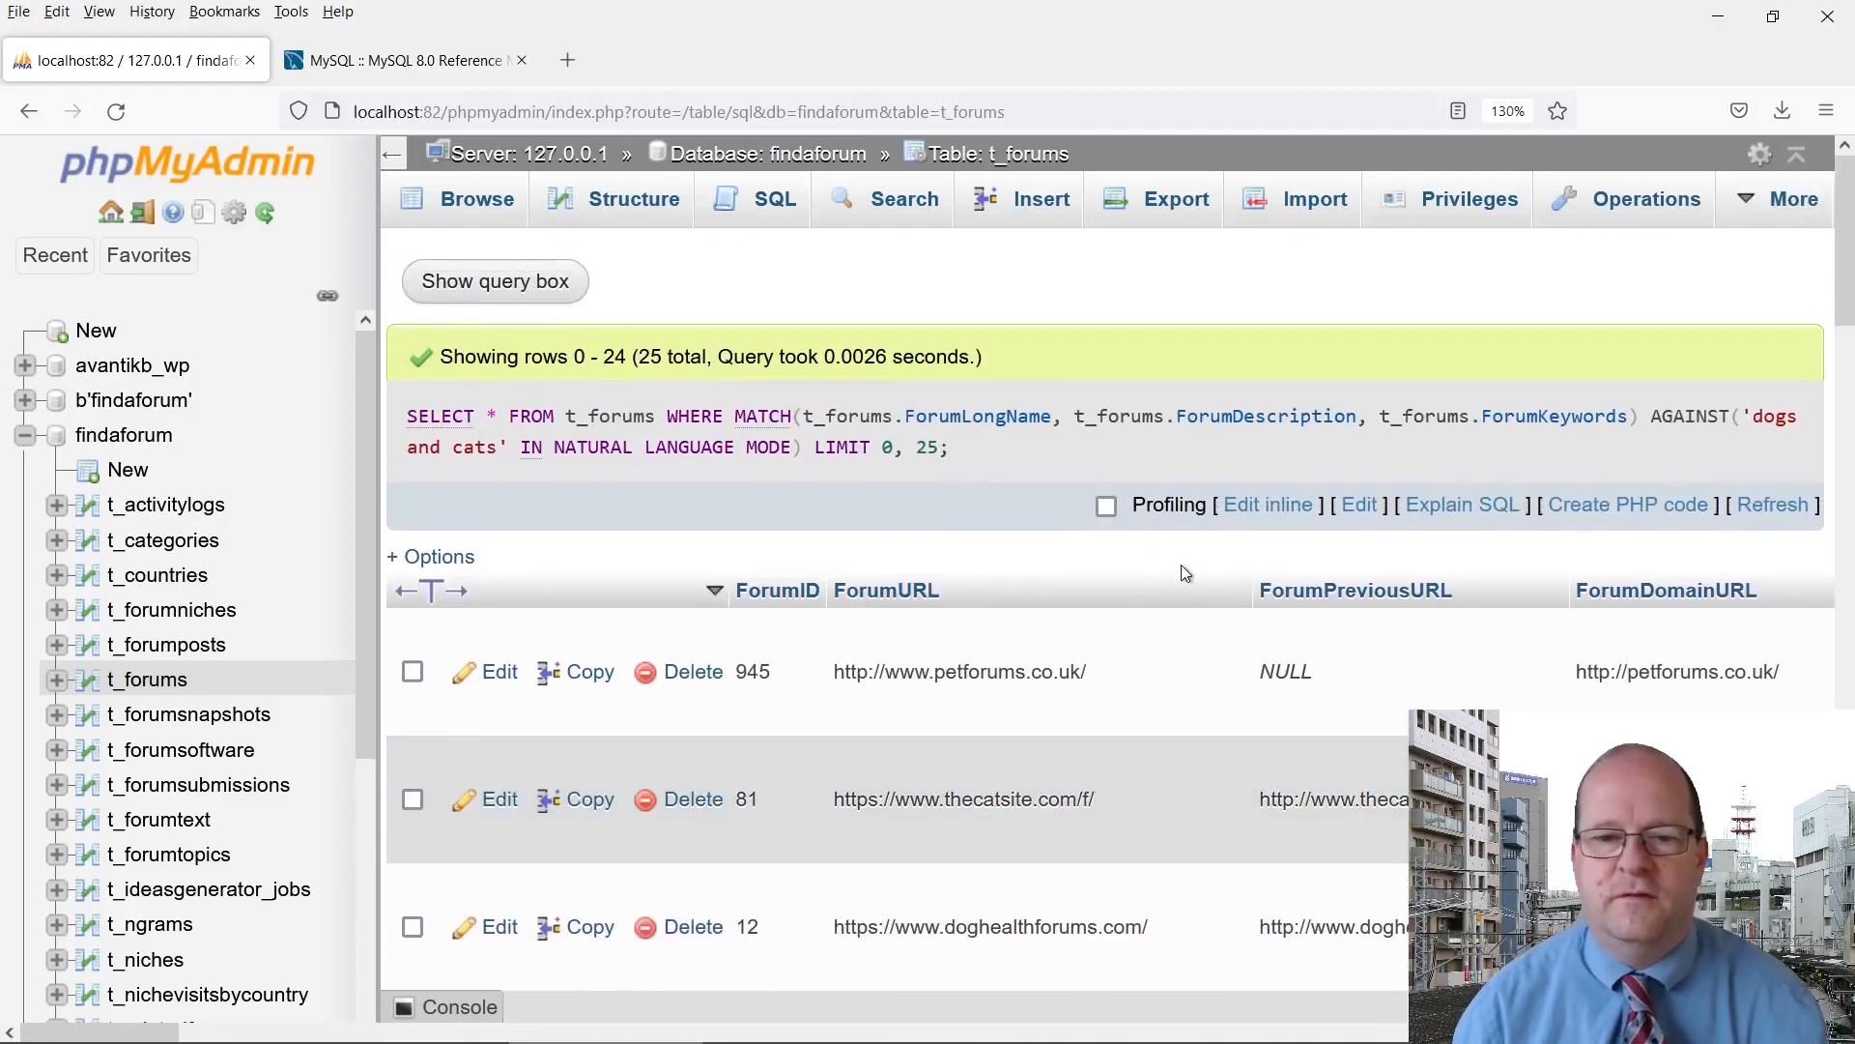
Review the 25 forum rows returned by the 'dogs and cats' natural language mode search
scroll(down, 3)
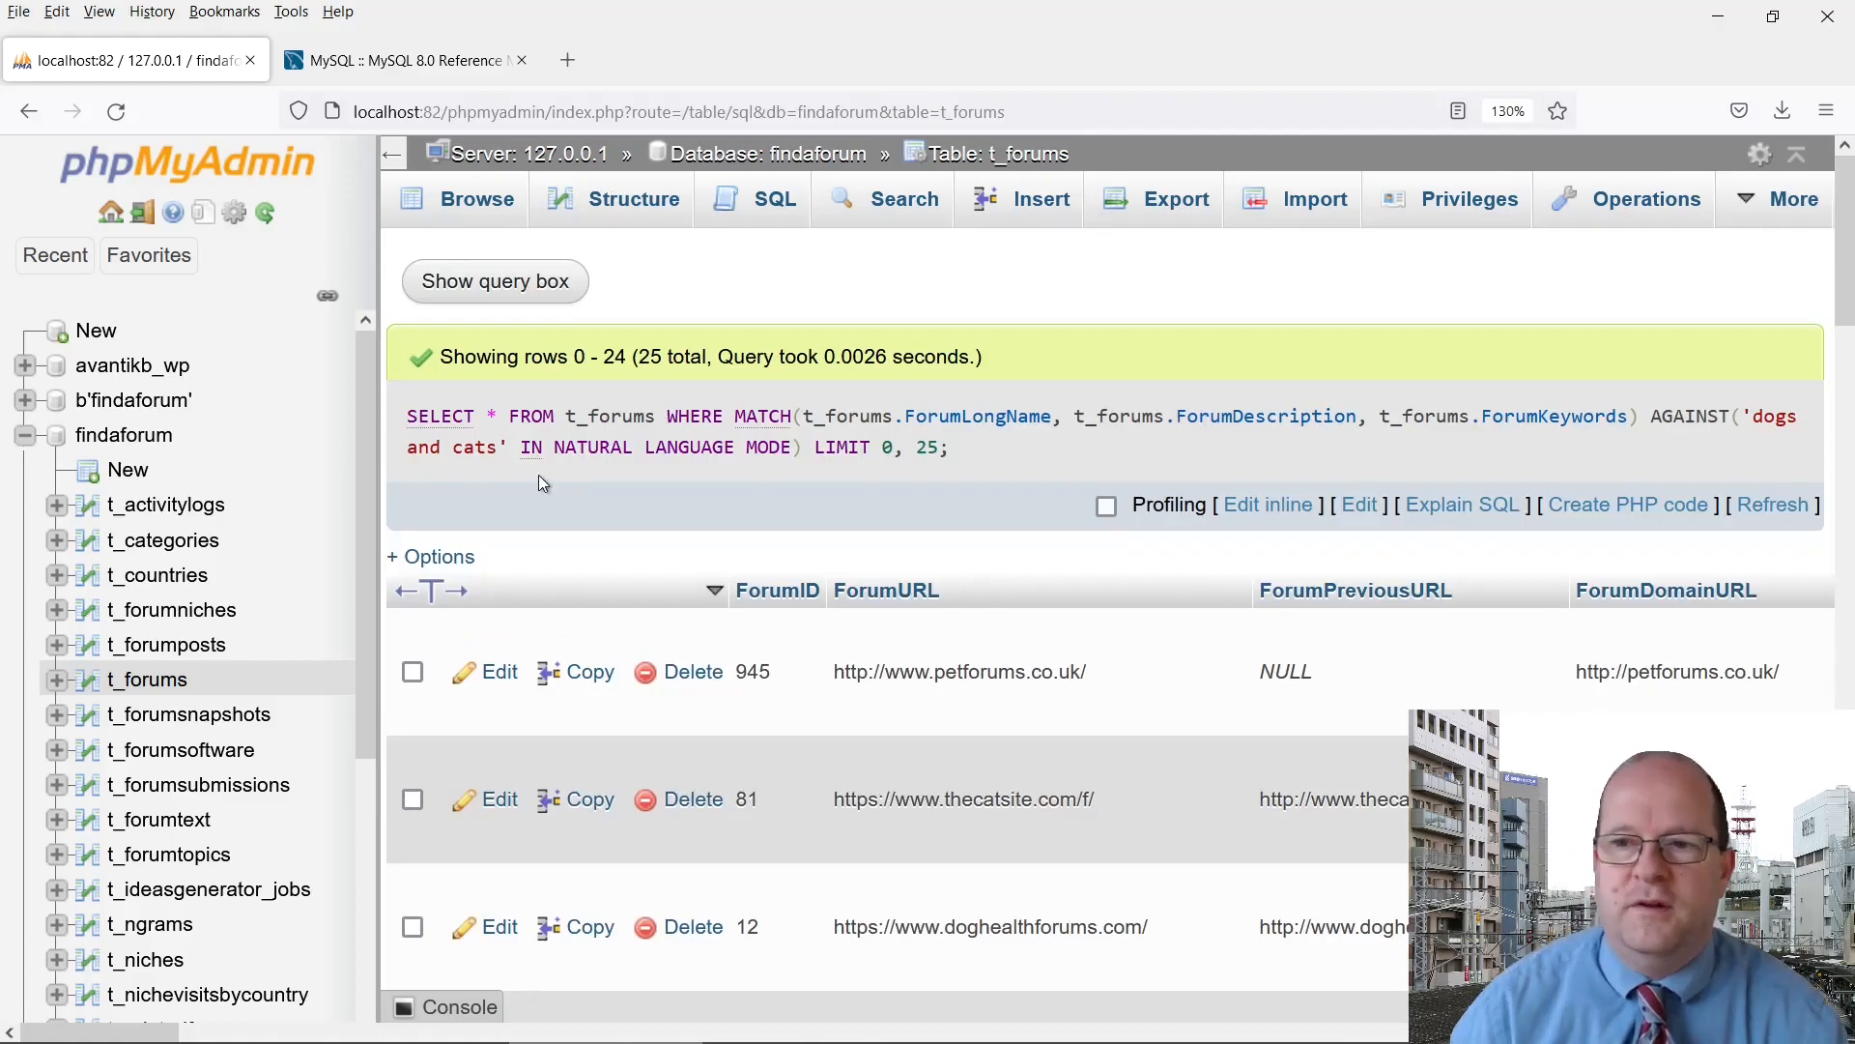
mouse_move(601, 500)
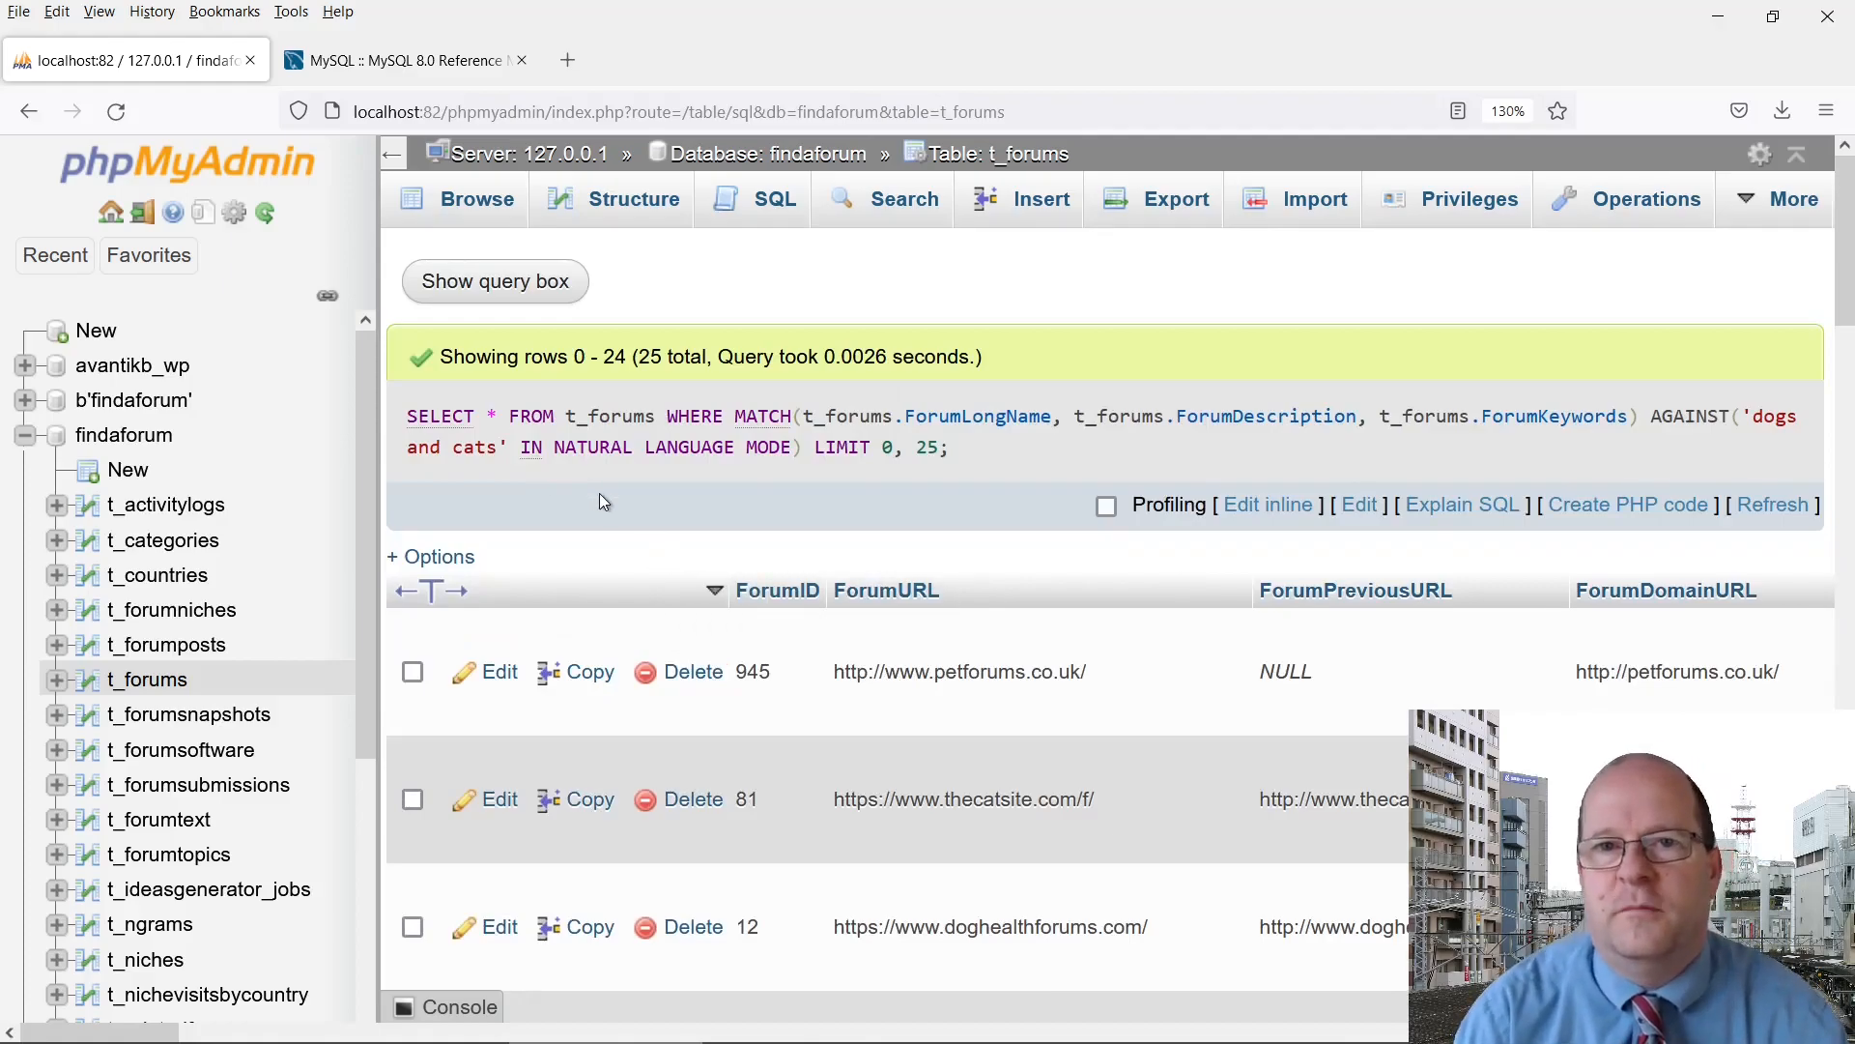